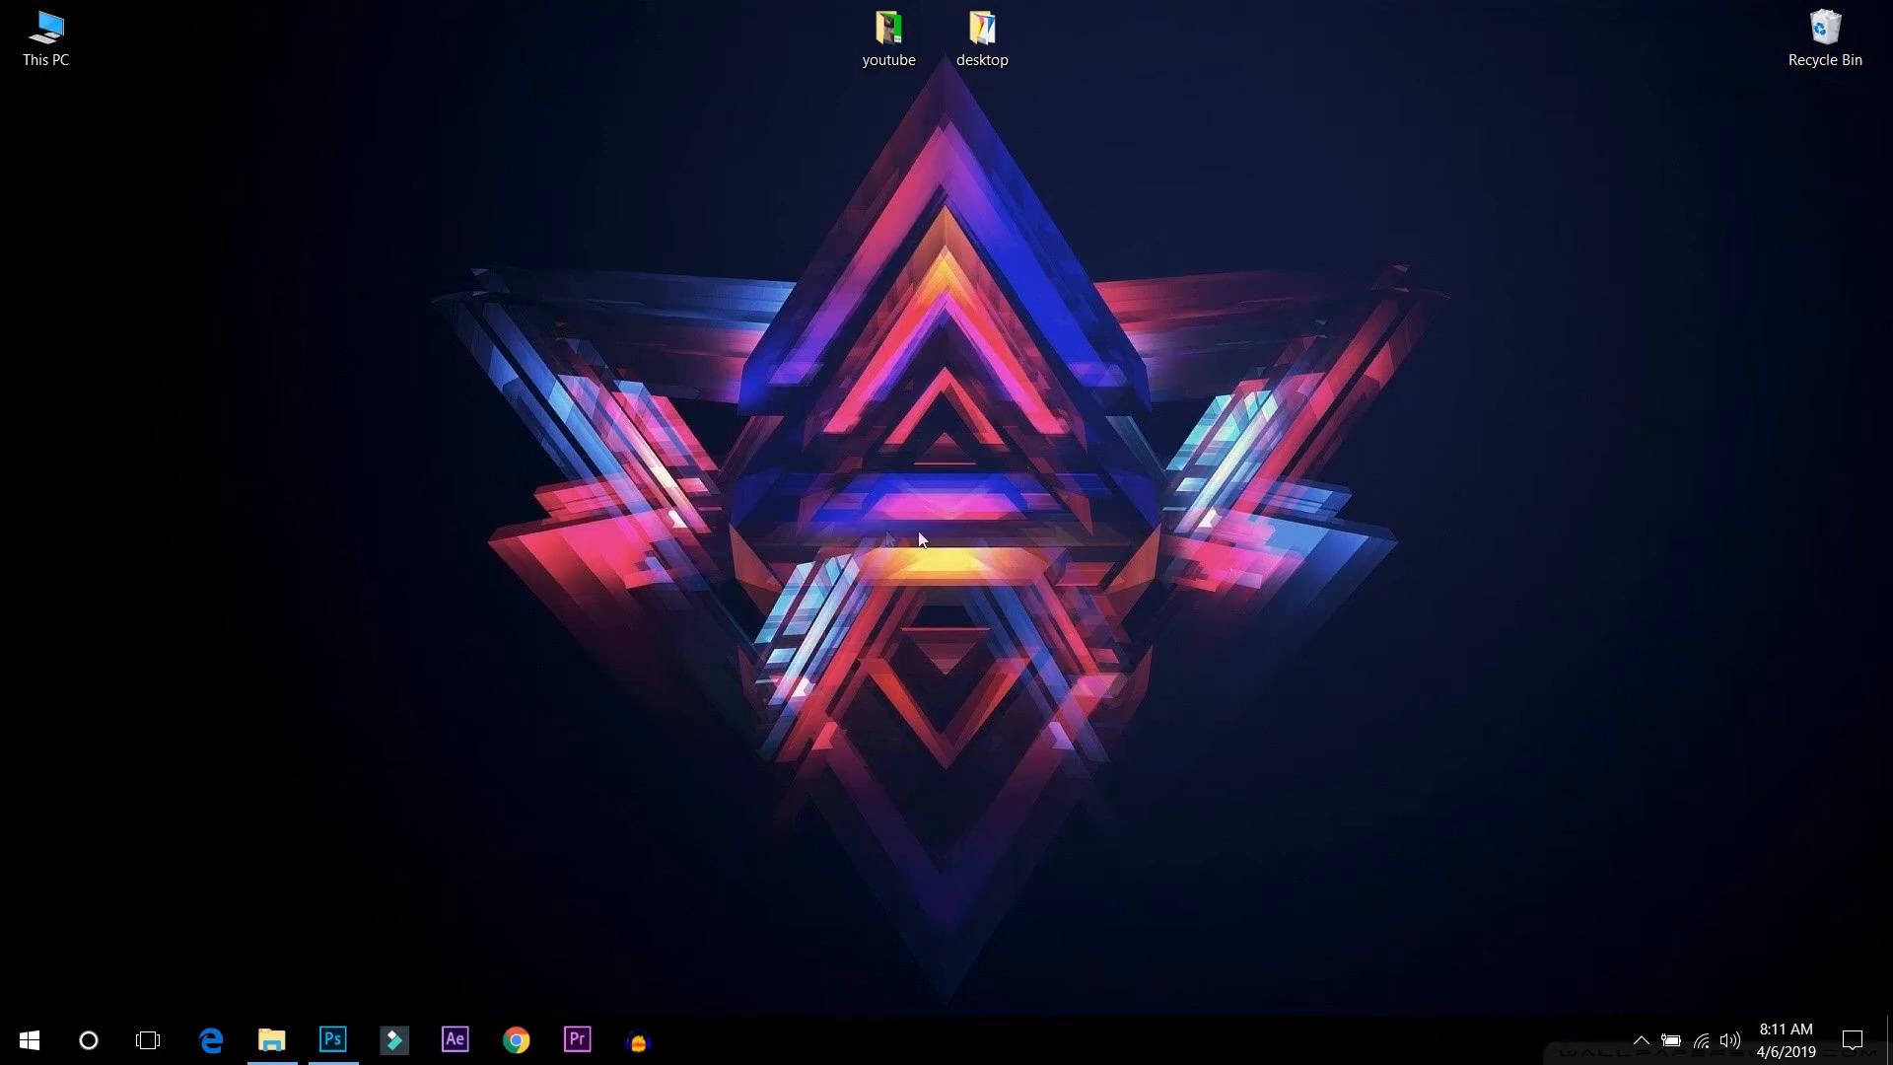
mouse_move(789, 389)
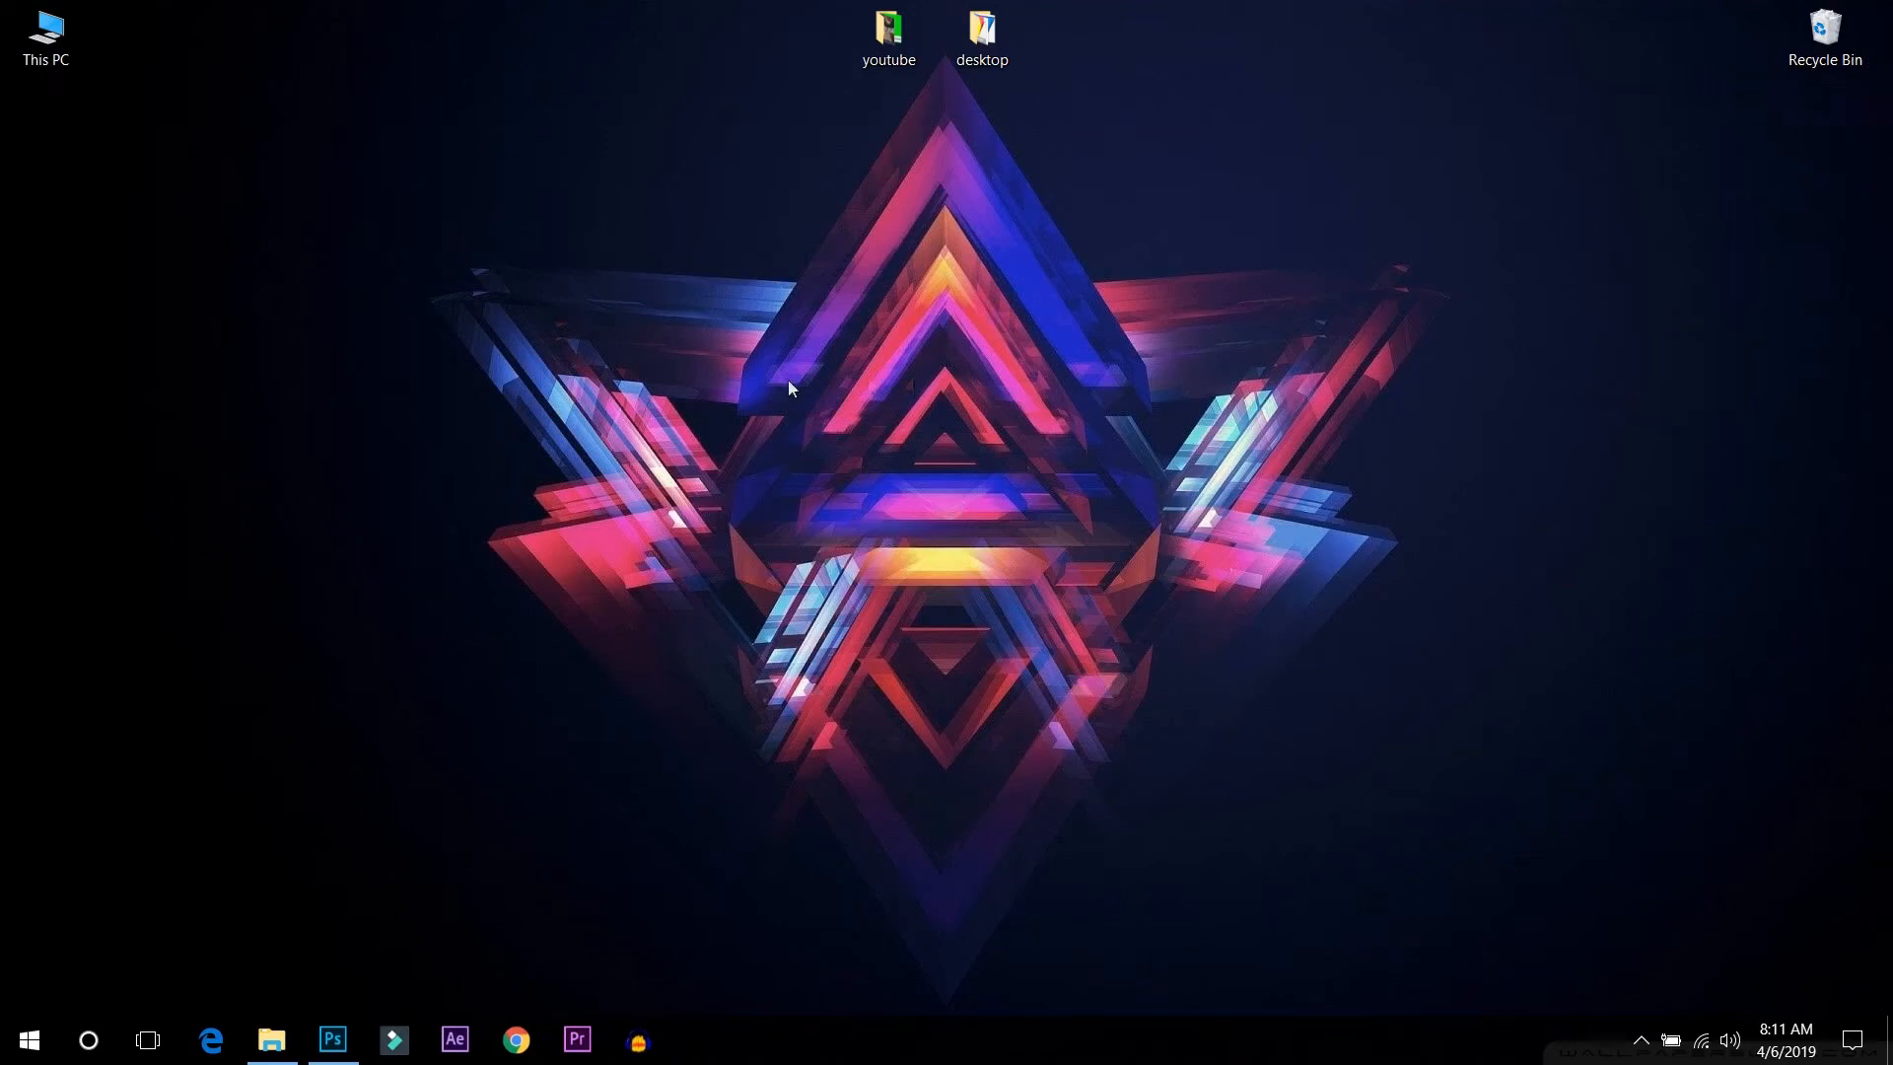
mouse_move(357, 952)
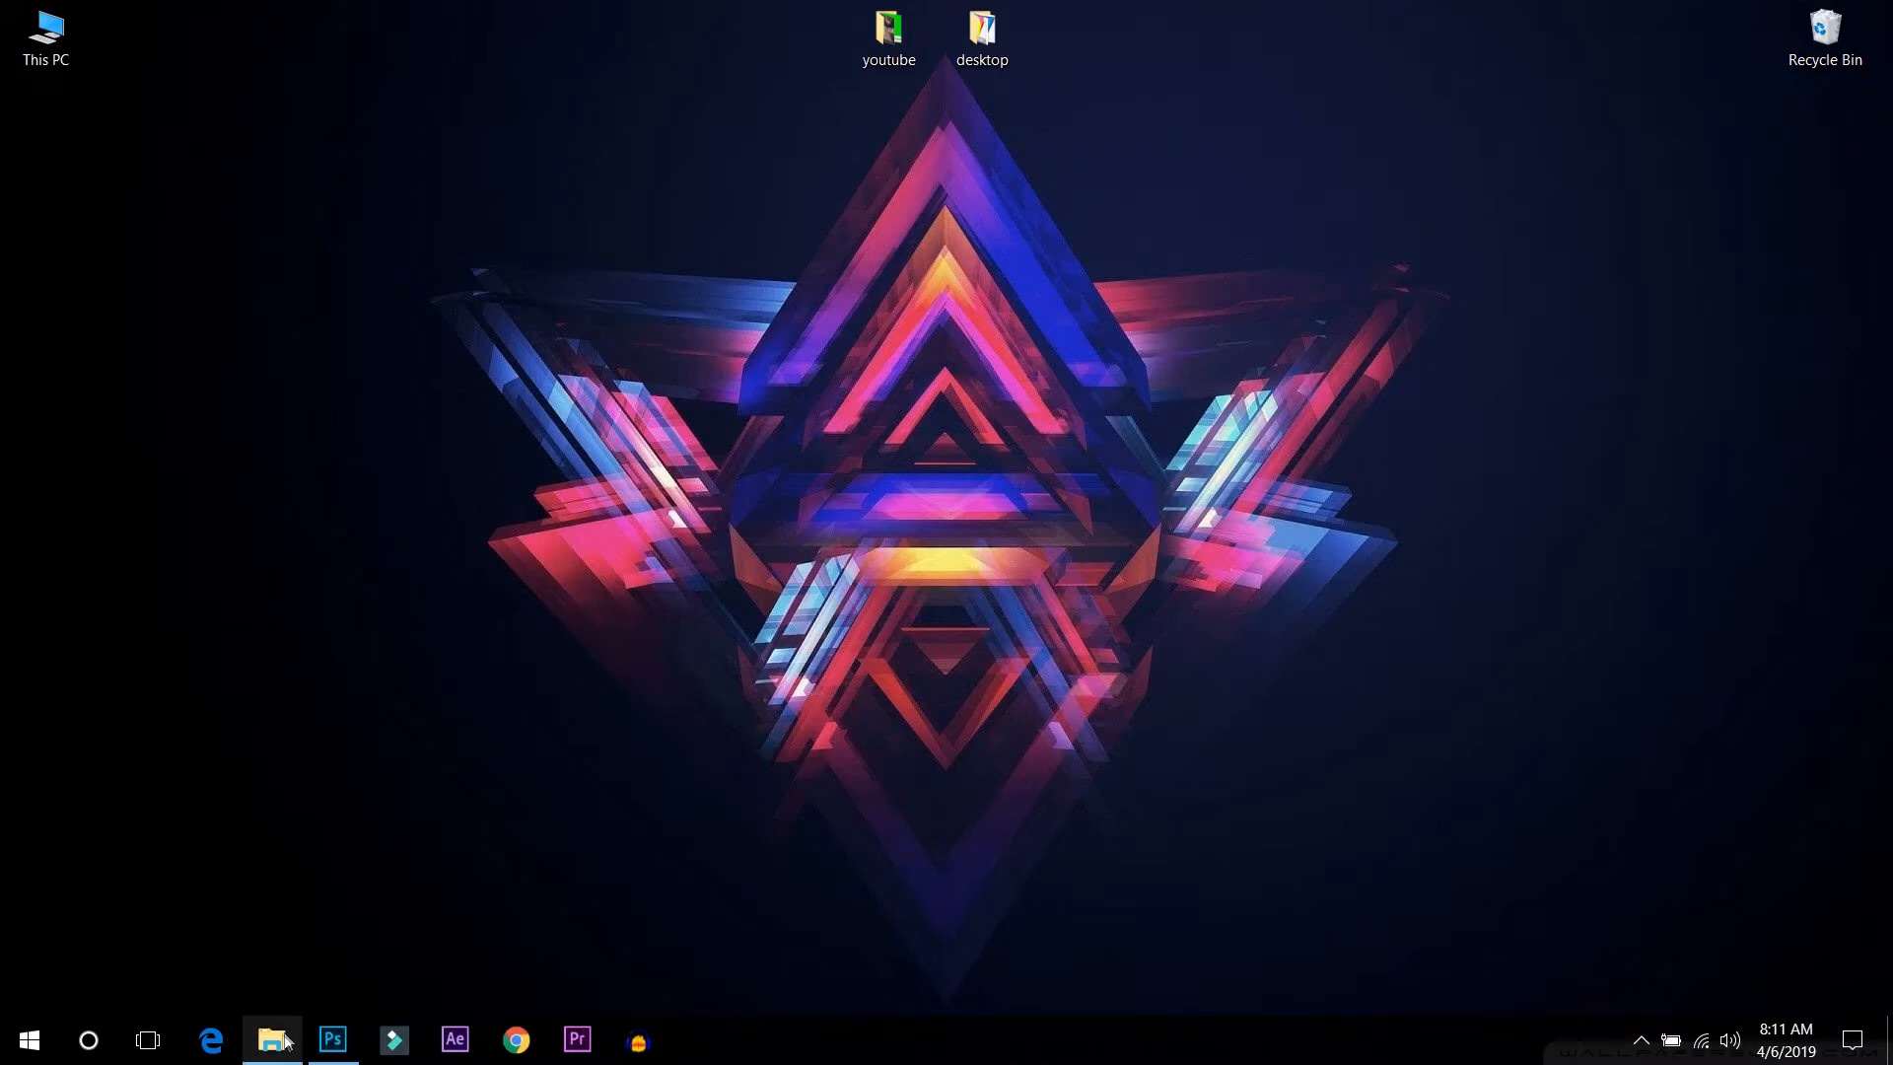
Step: Open the raw portrait IMG_6872 from the 100CANON folder into Camera Raw
click(272, 1039)
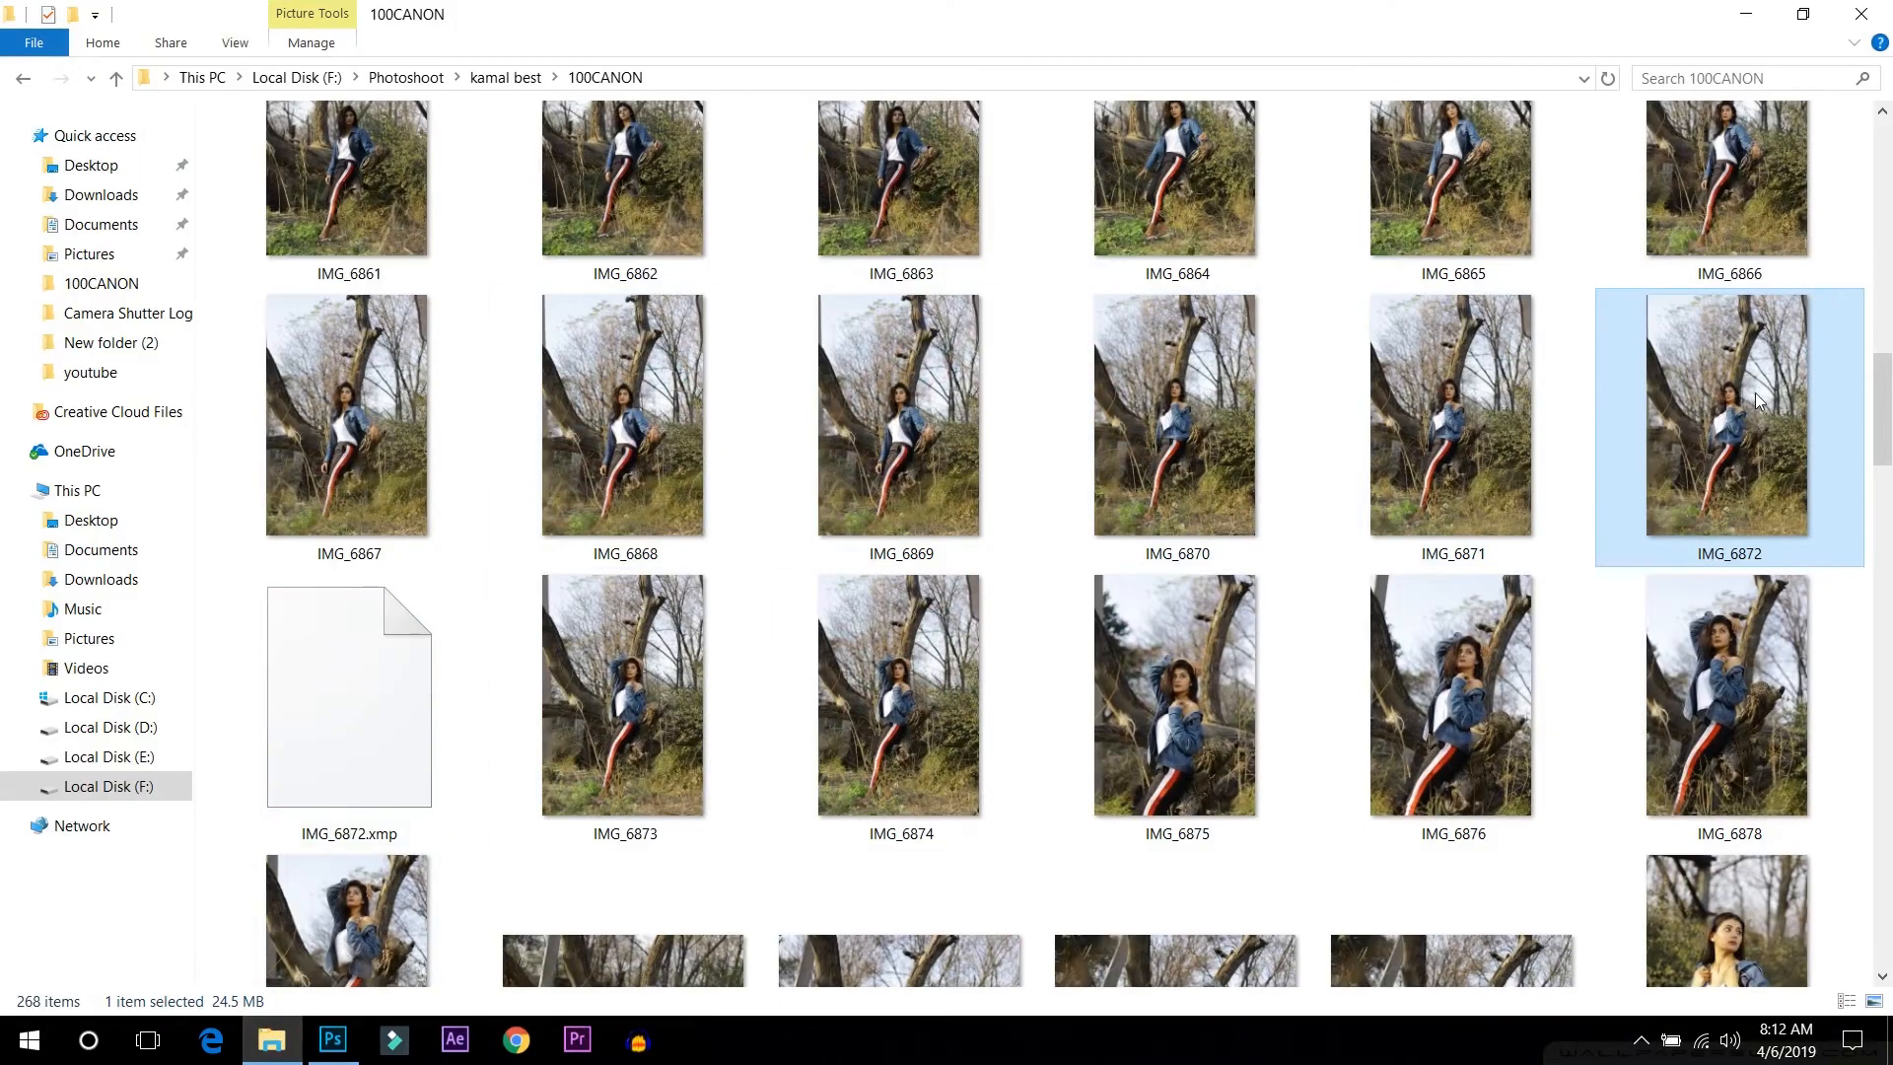
right_click(1727, 410)
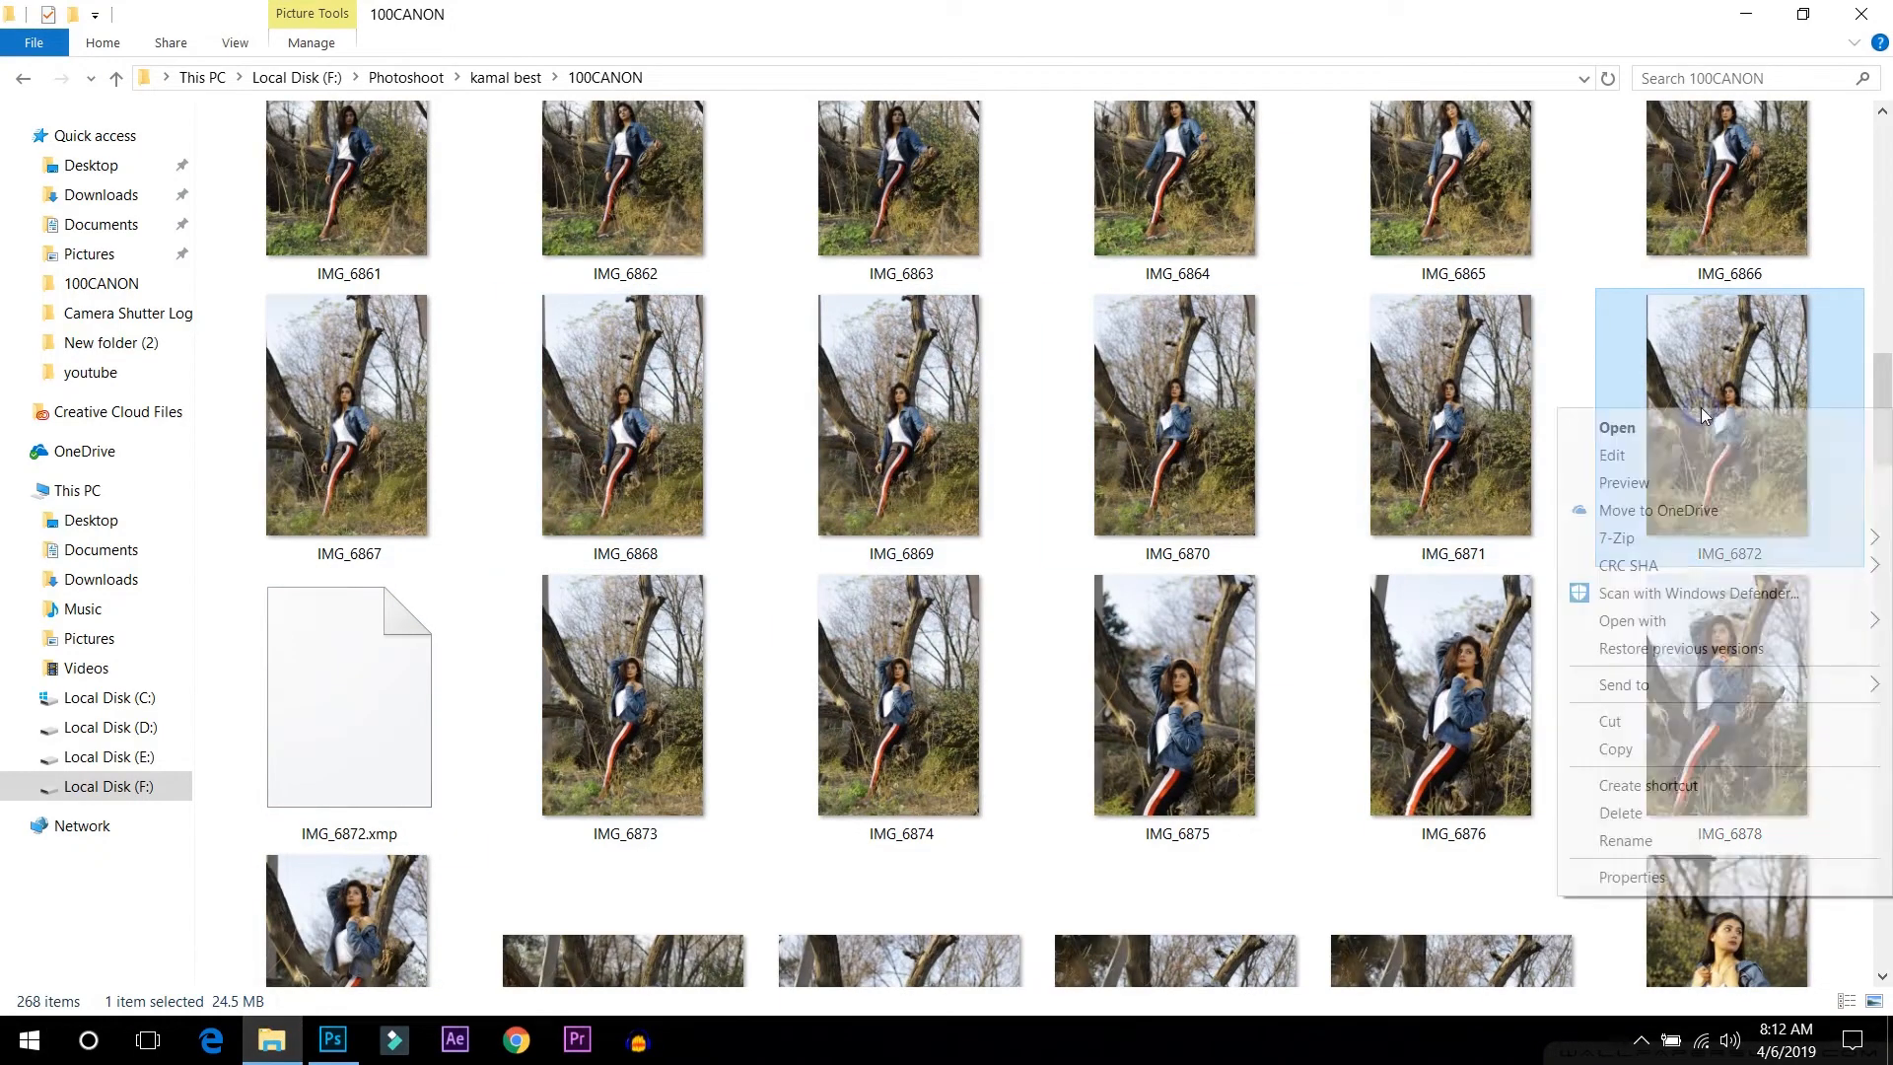
click(1617, 428)
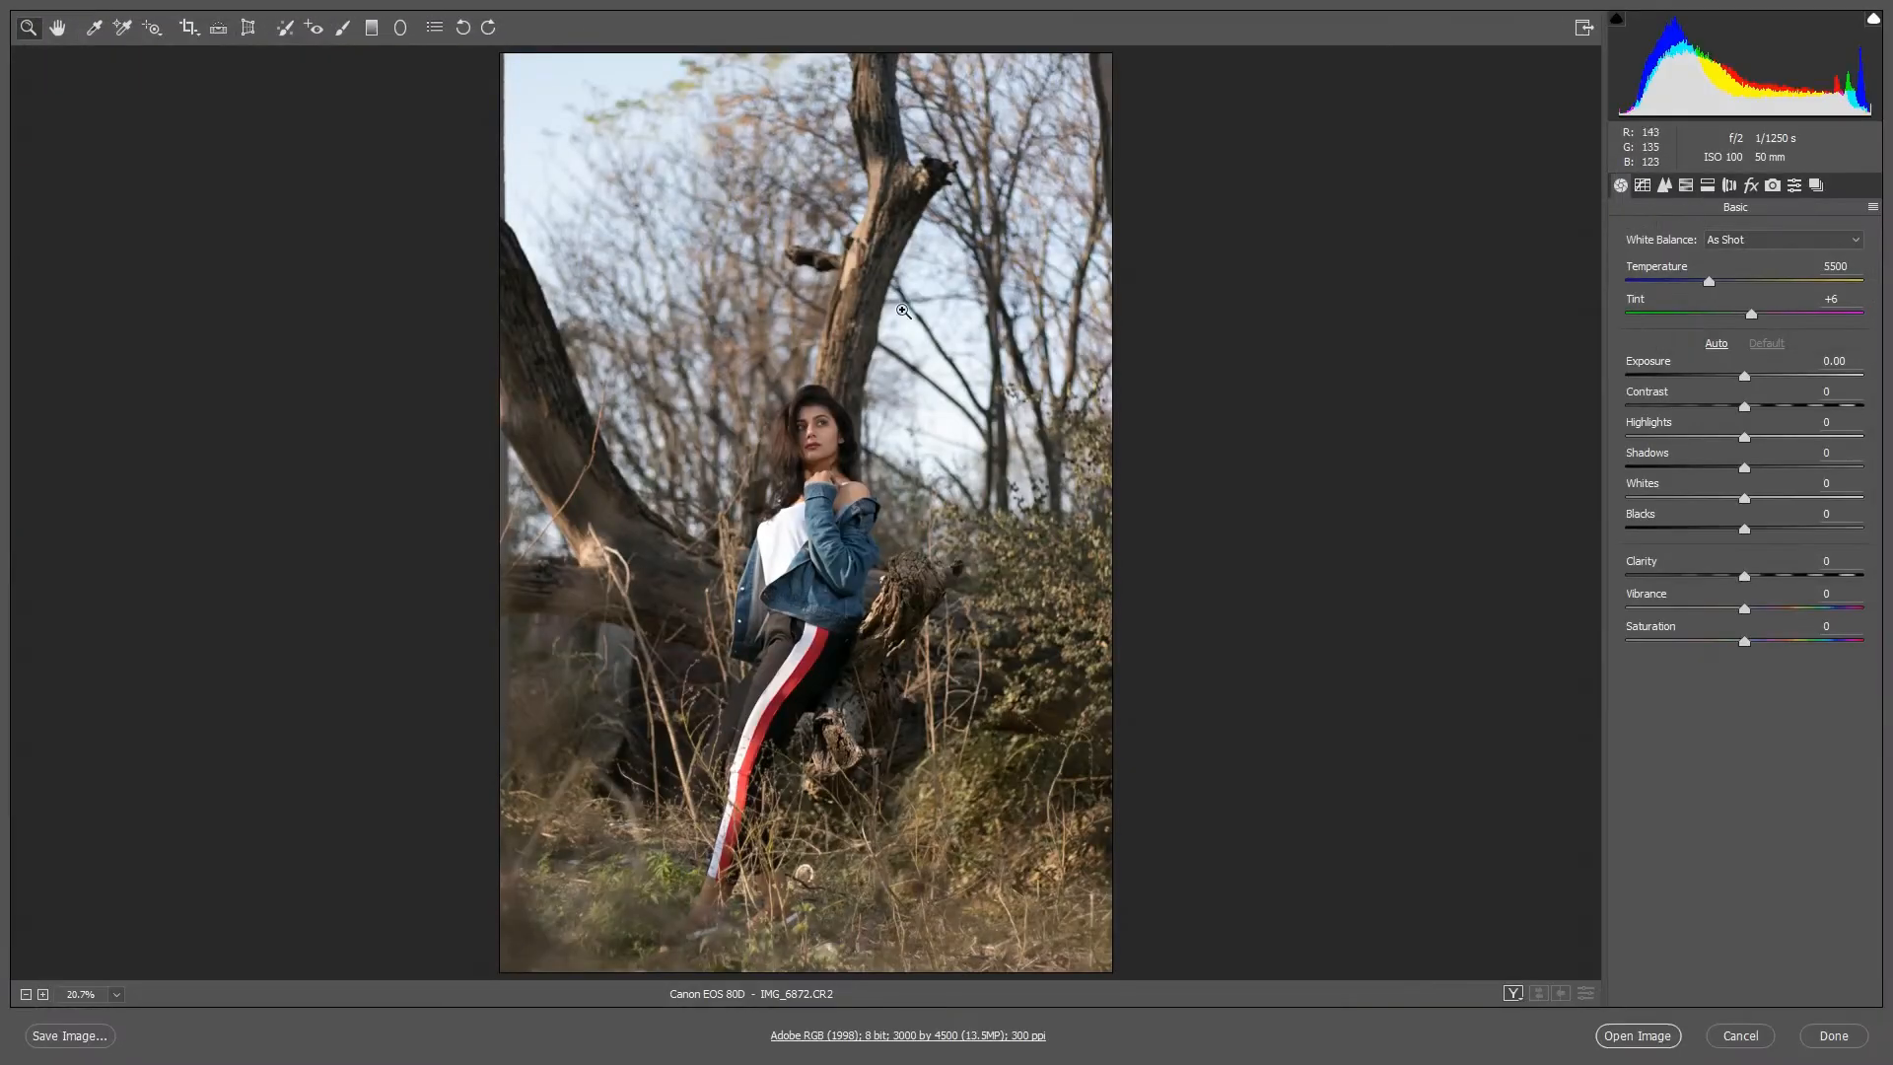
mouse_move(944, 475)
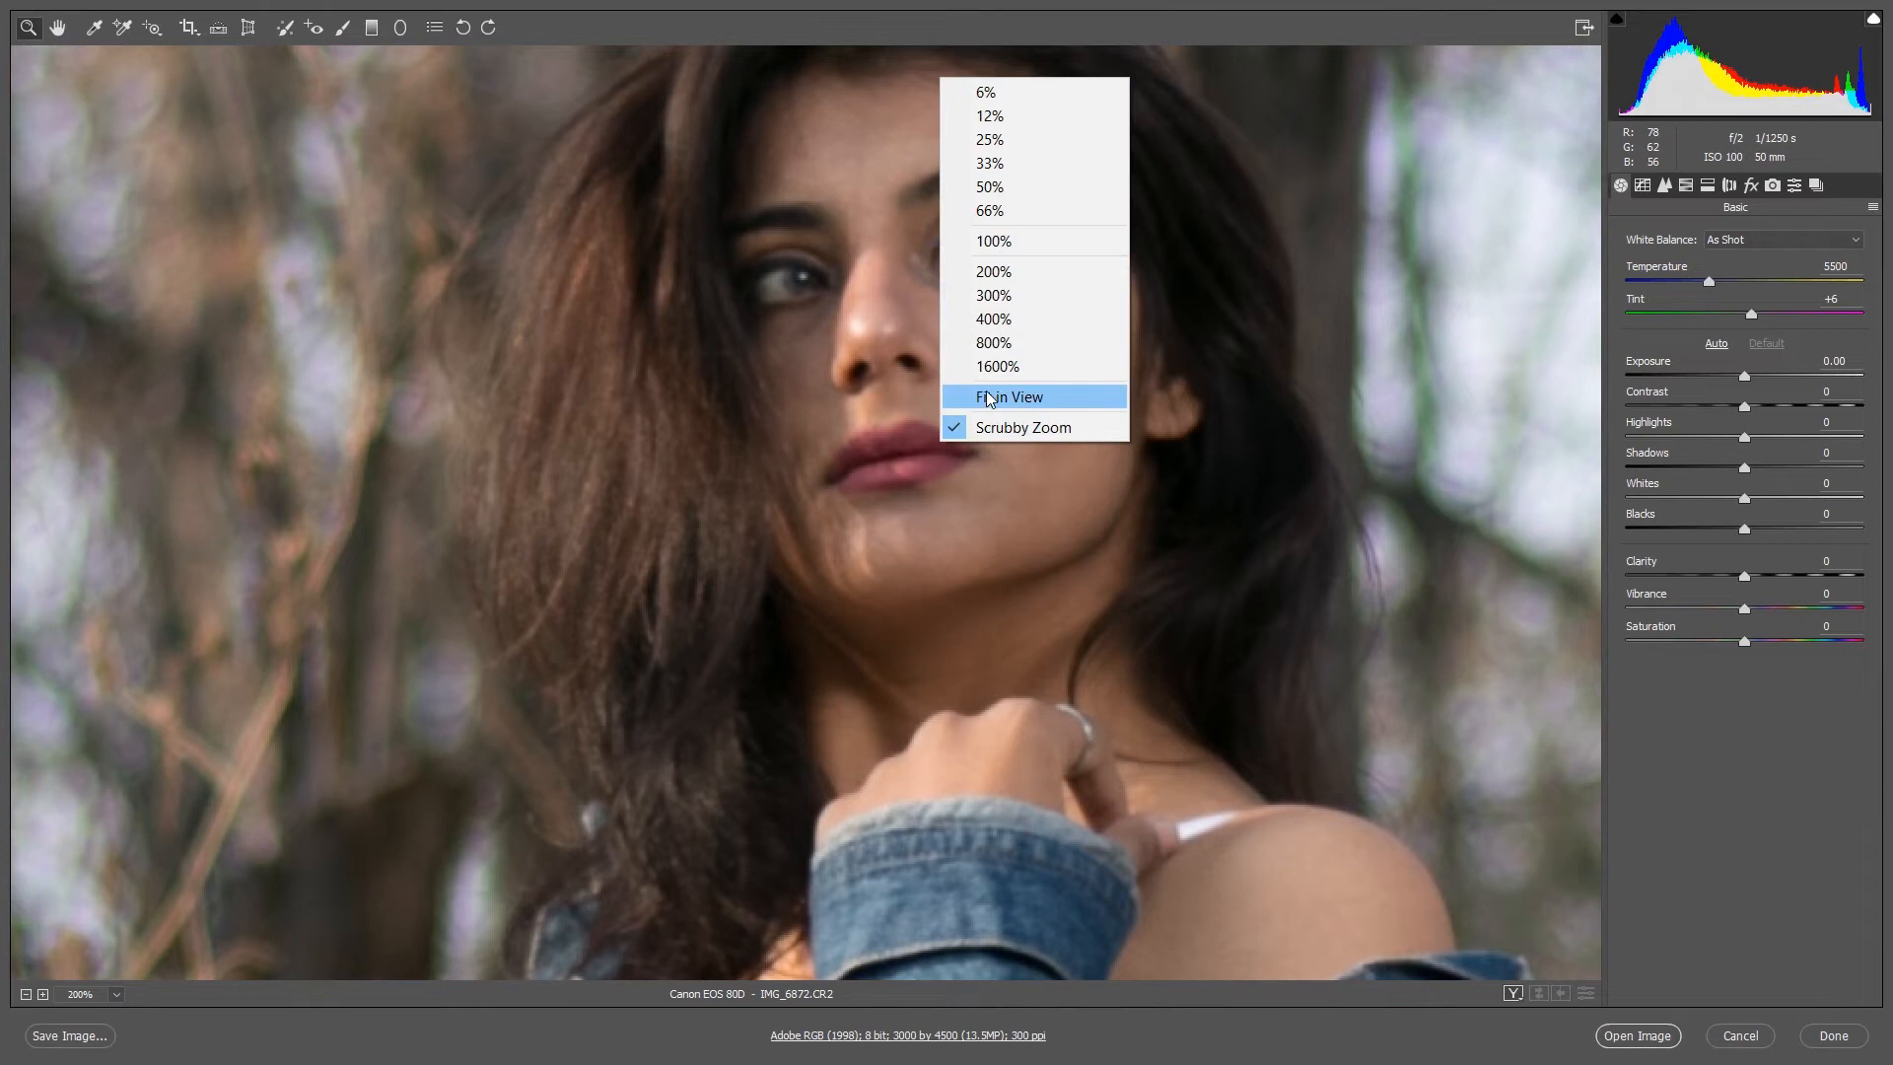
click(1008, 396)
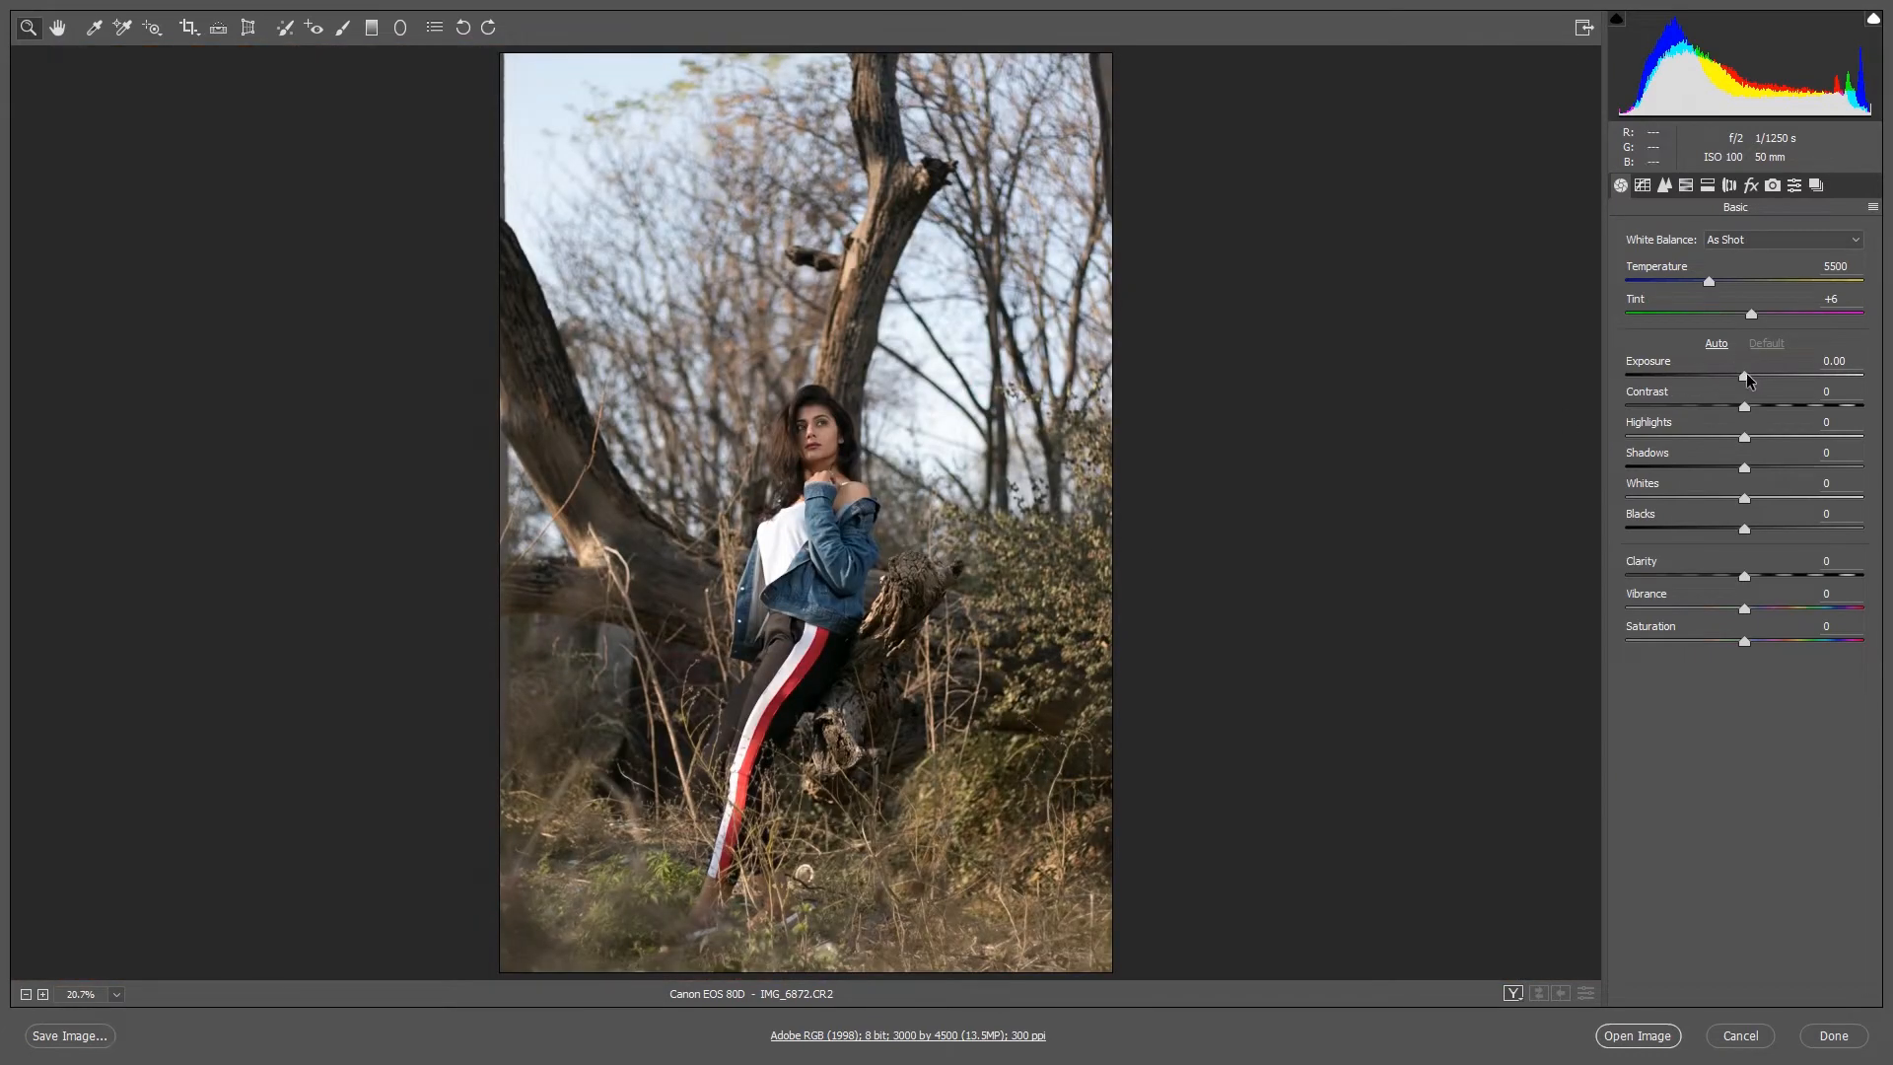
Step: Lower Exposure to -0.20 and pull Contrast down to -78 for a flatter look
drag(1745, 377, 1739, 377)
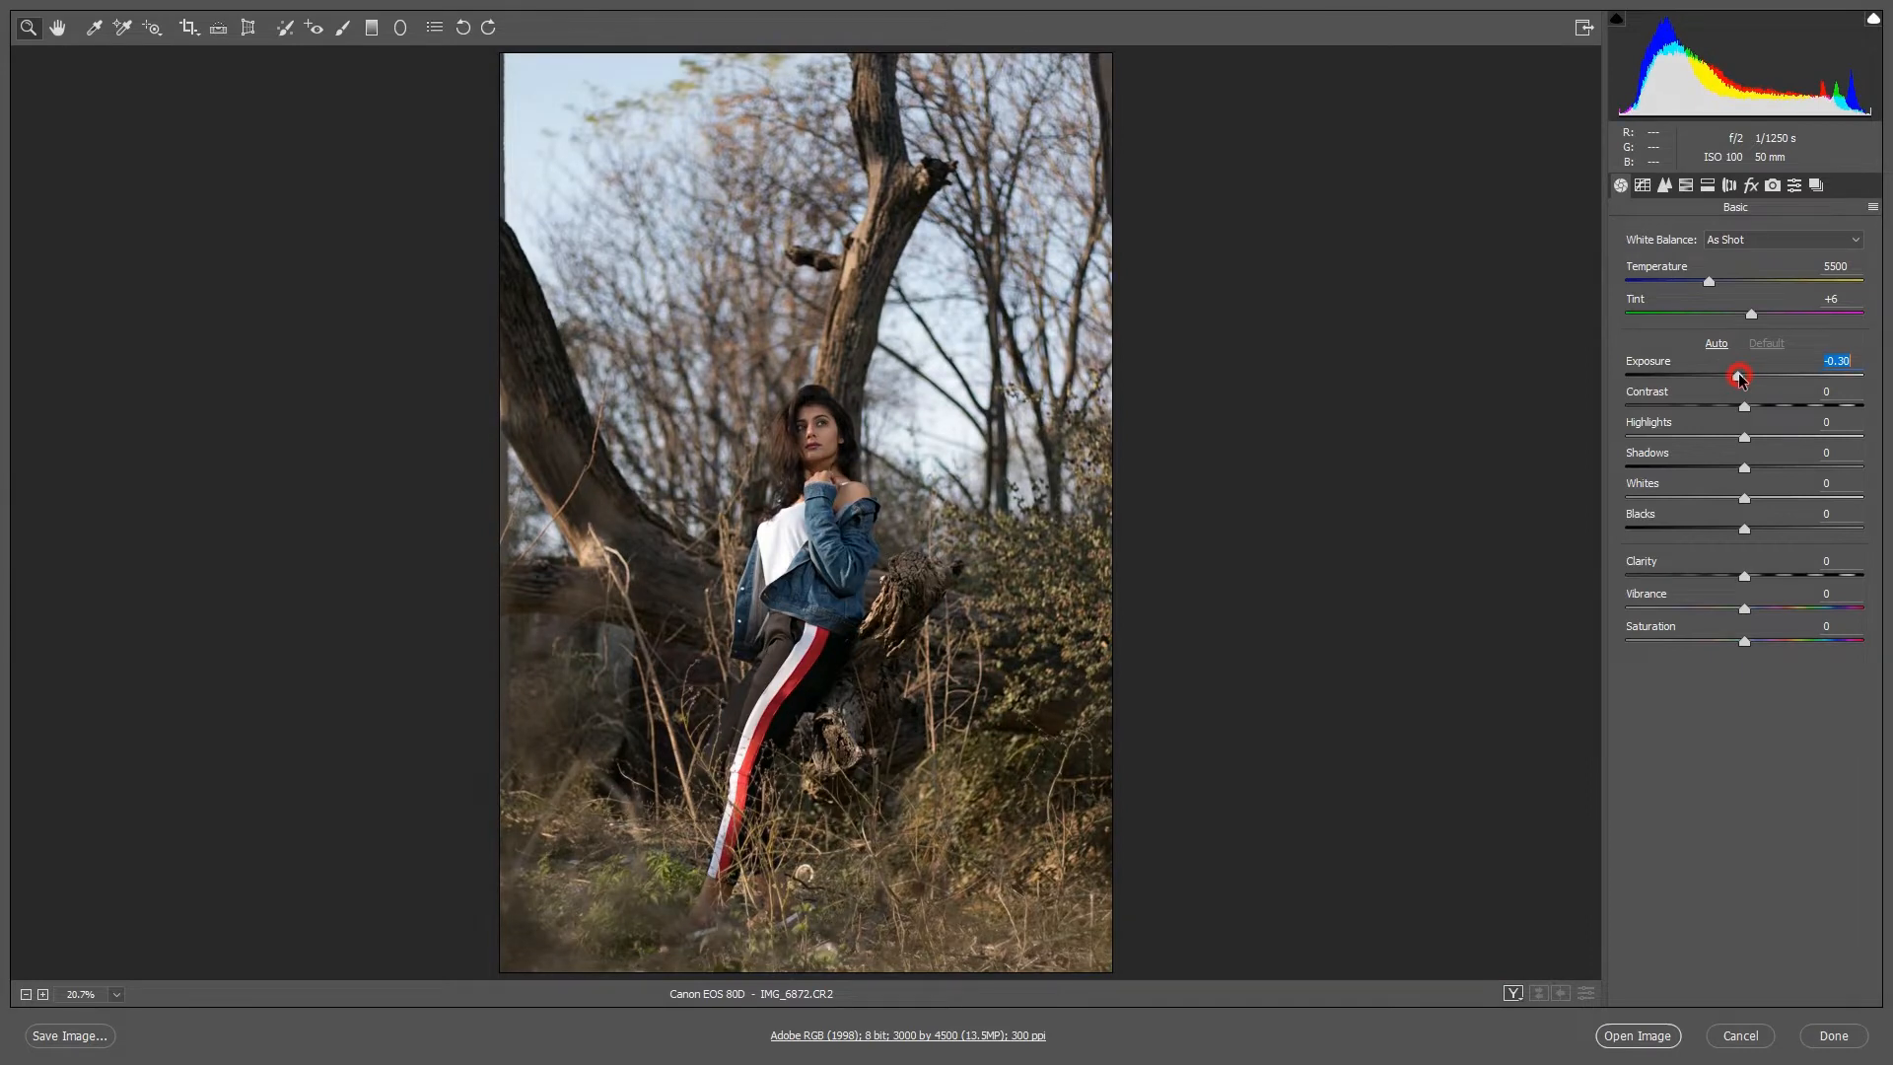
drag(1739, 375, 1745, 375)
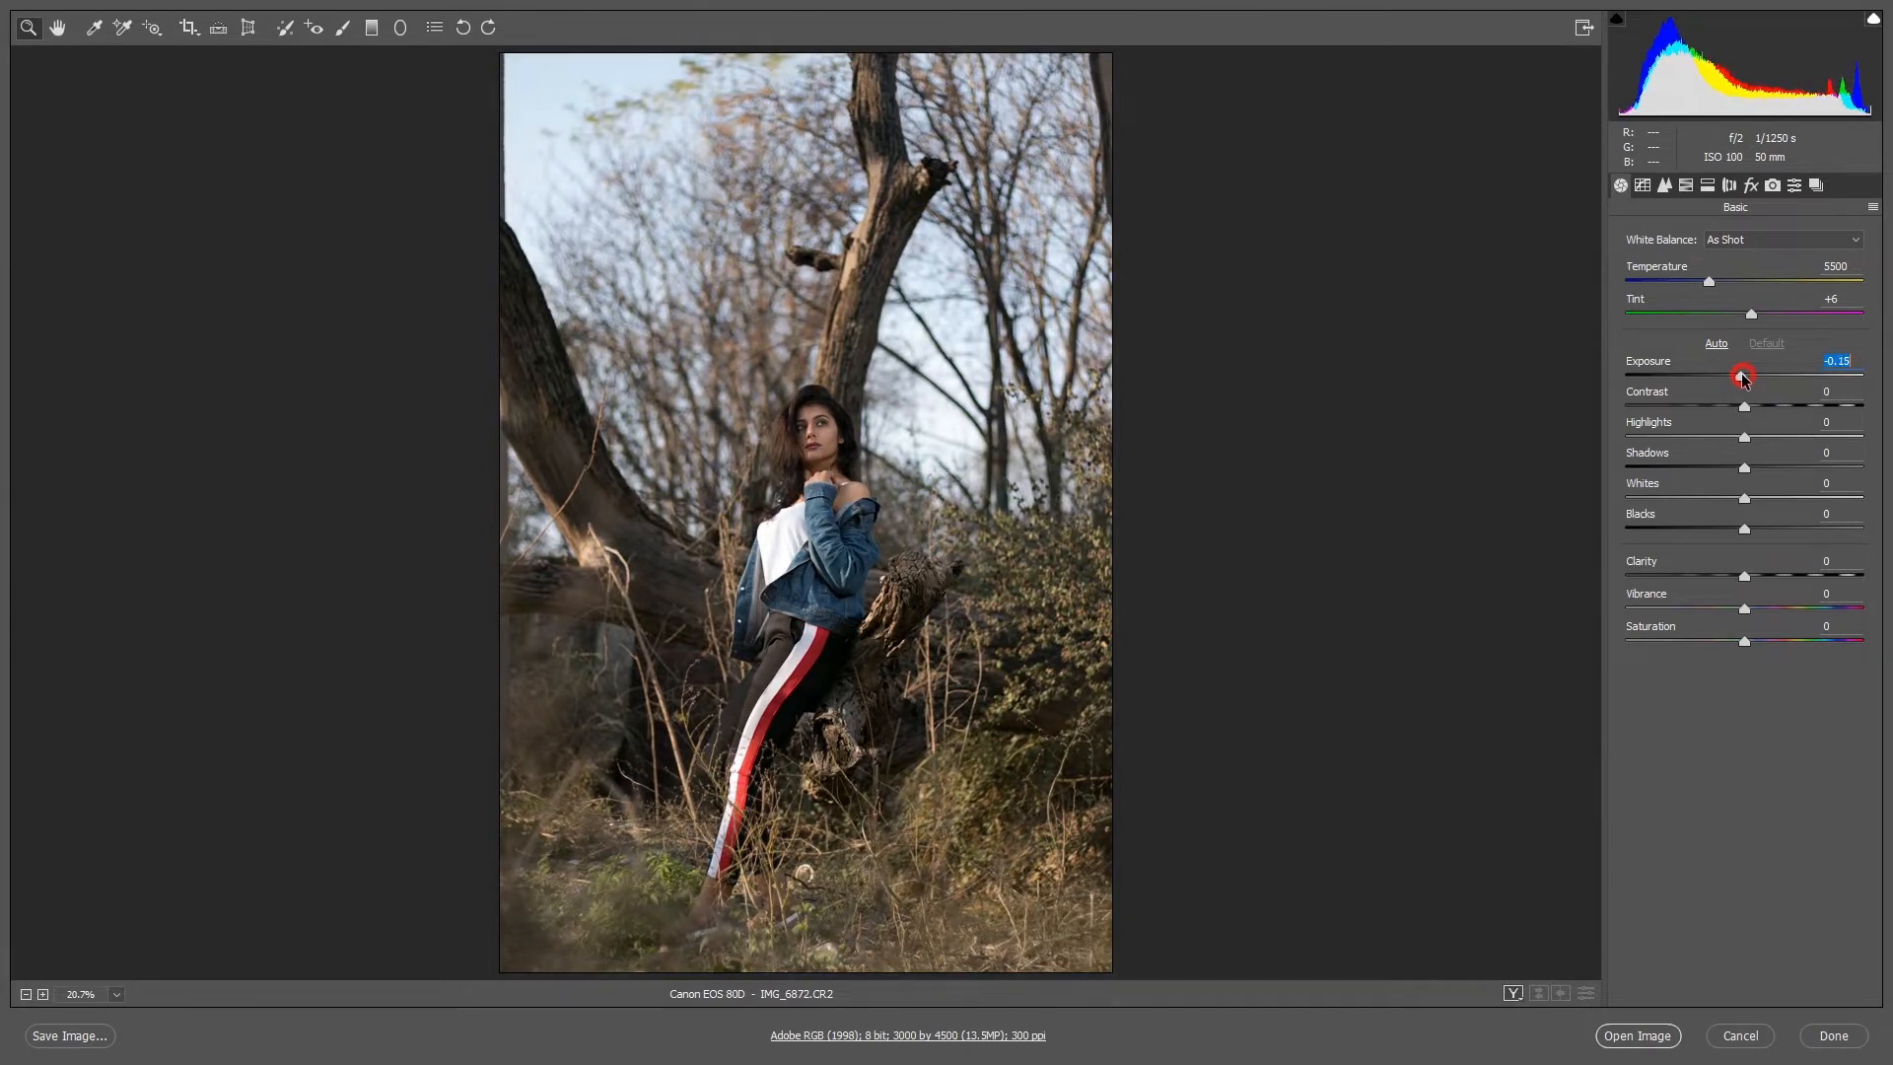
drag(1745, 375, 1739, 375)
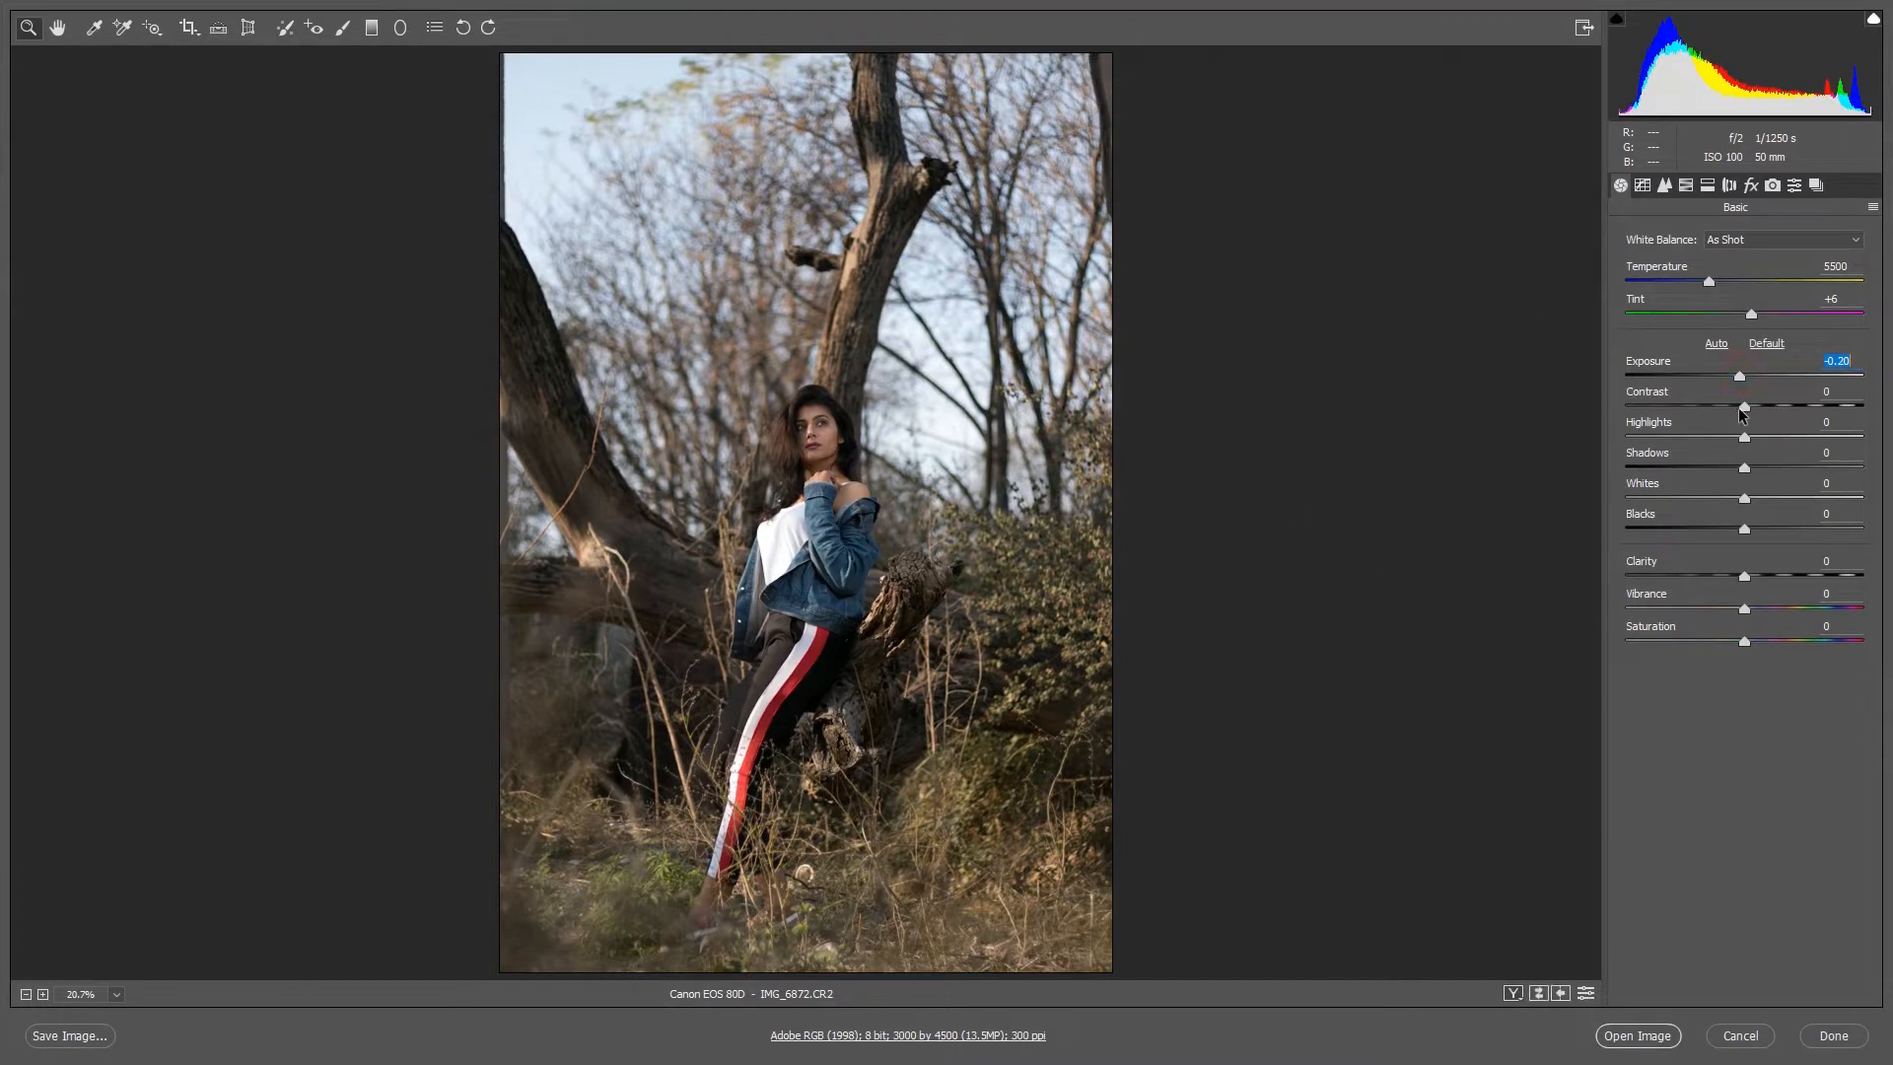
drag(1741, 407, 1696, 406)
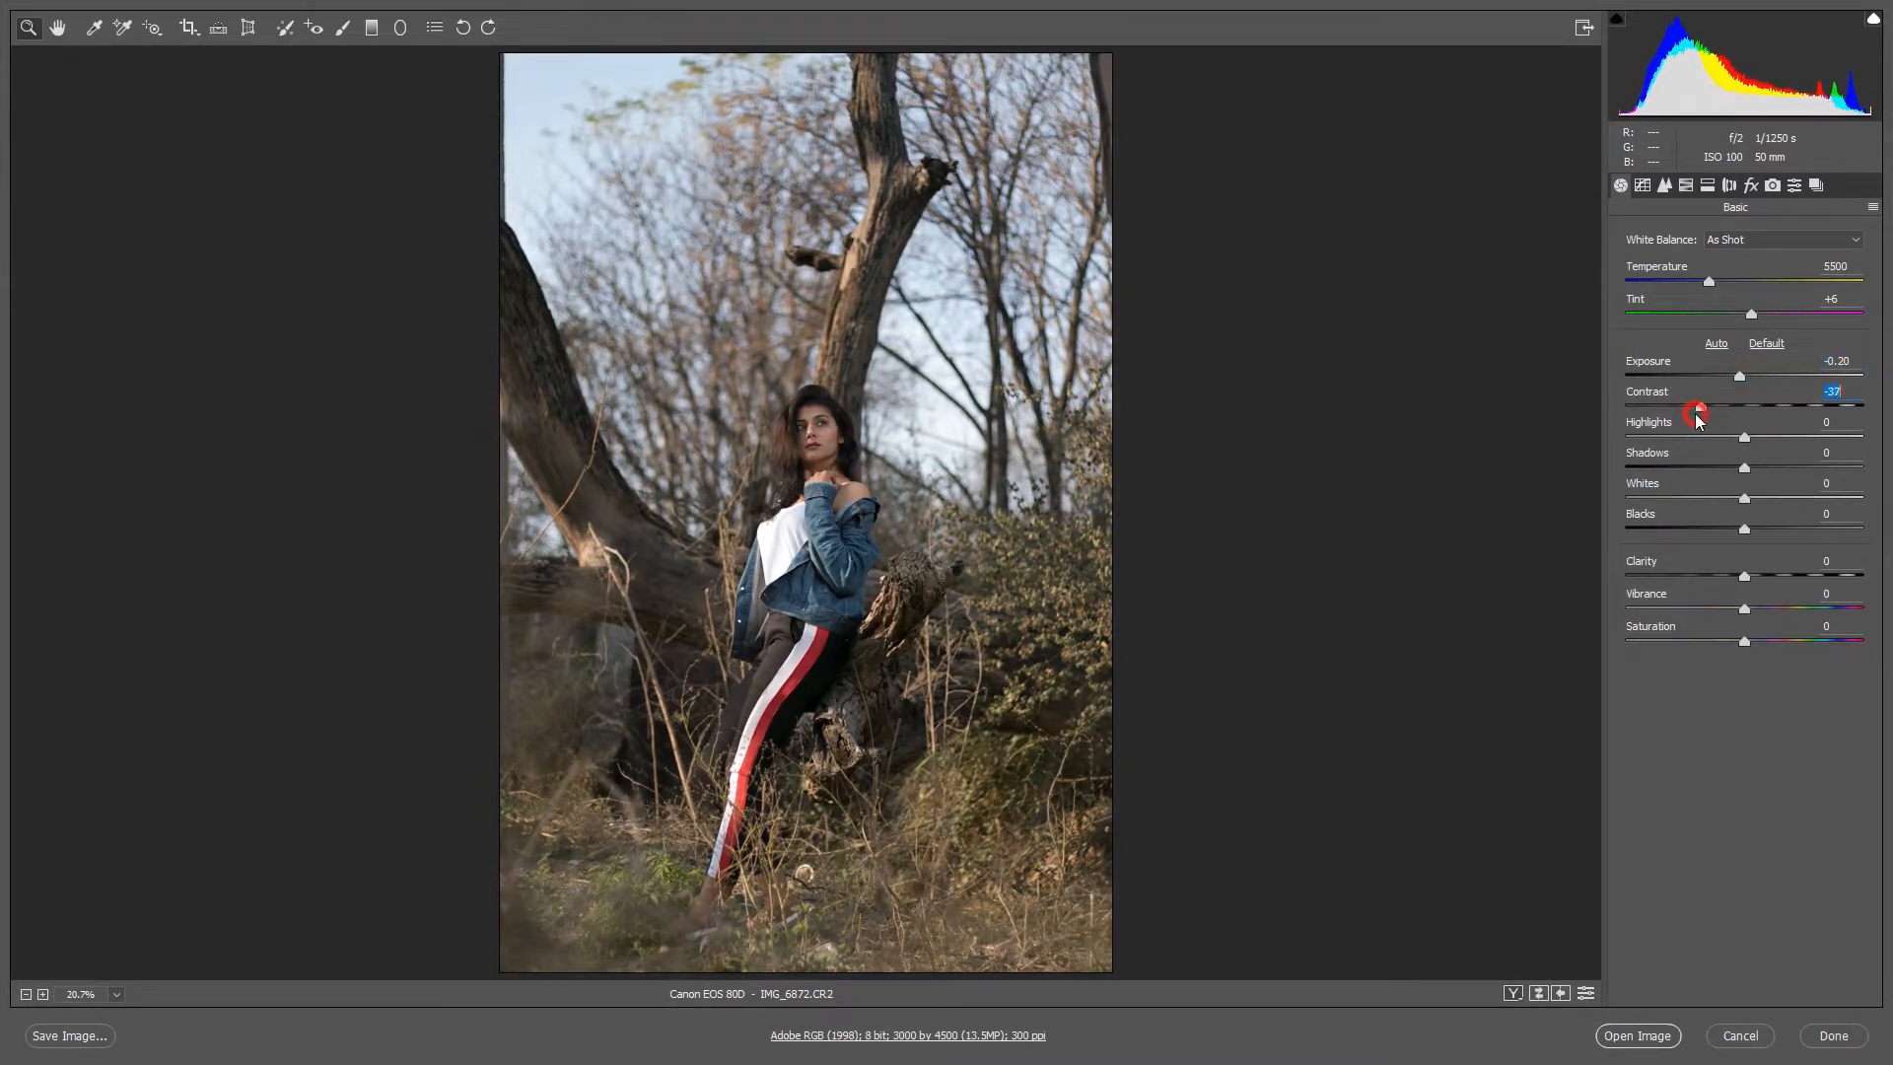
drag(1739, 407, 1720, 407)
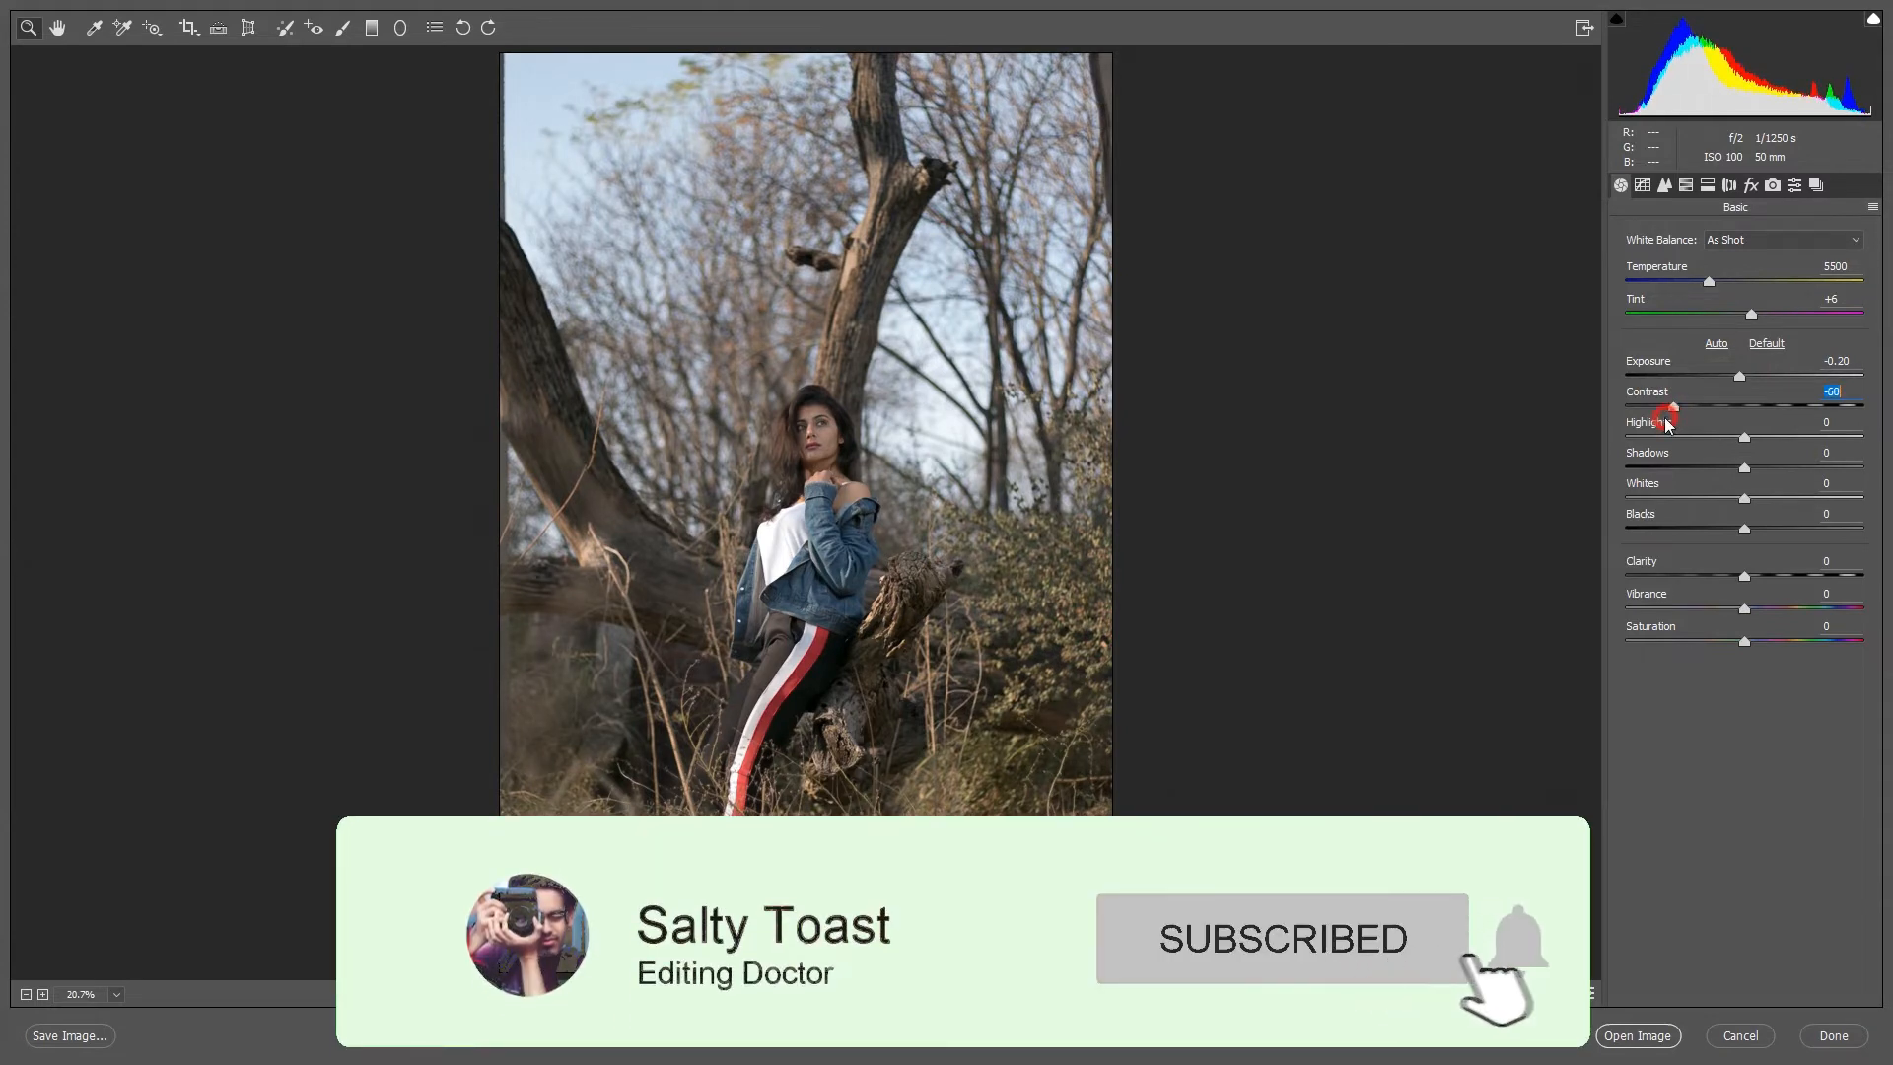
drag(1674, 410, 1682, 410)
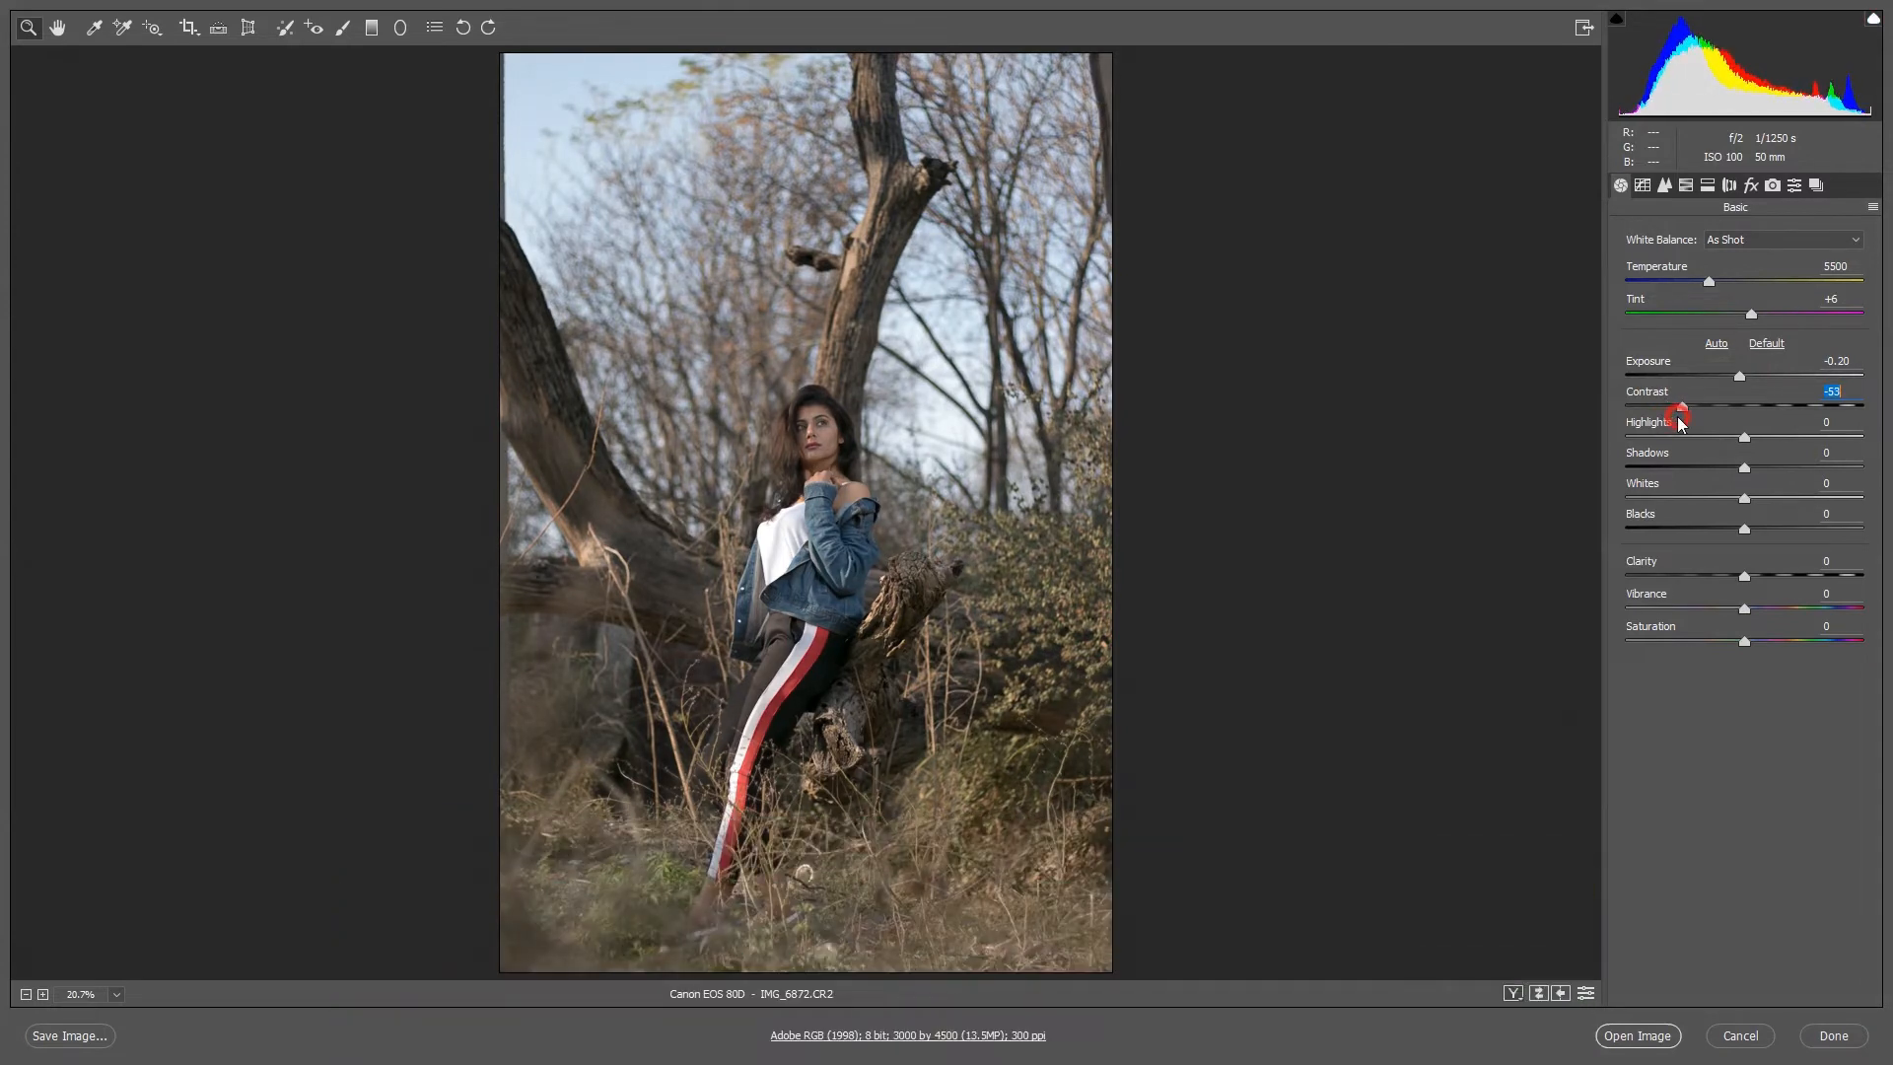
drag(1683, 406, 1660, 412)
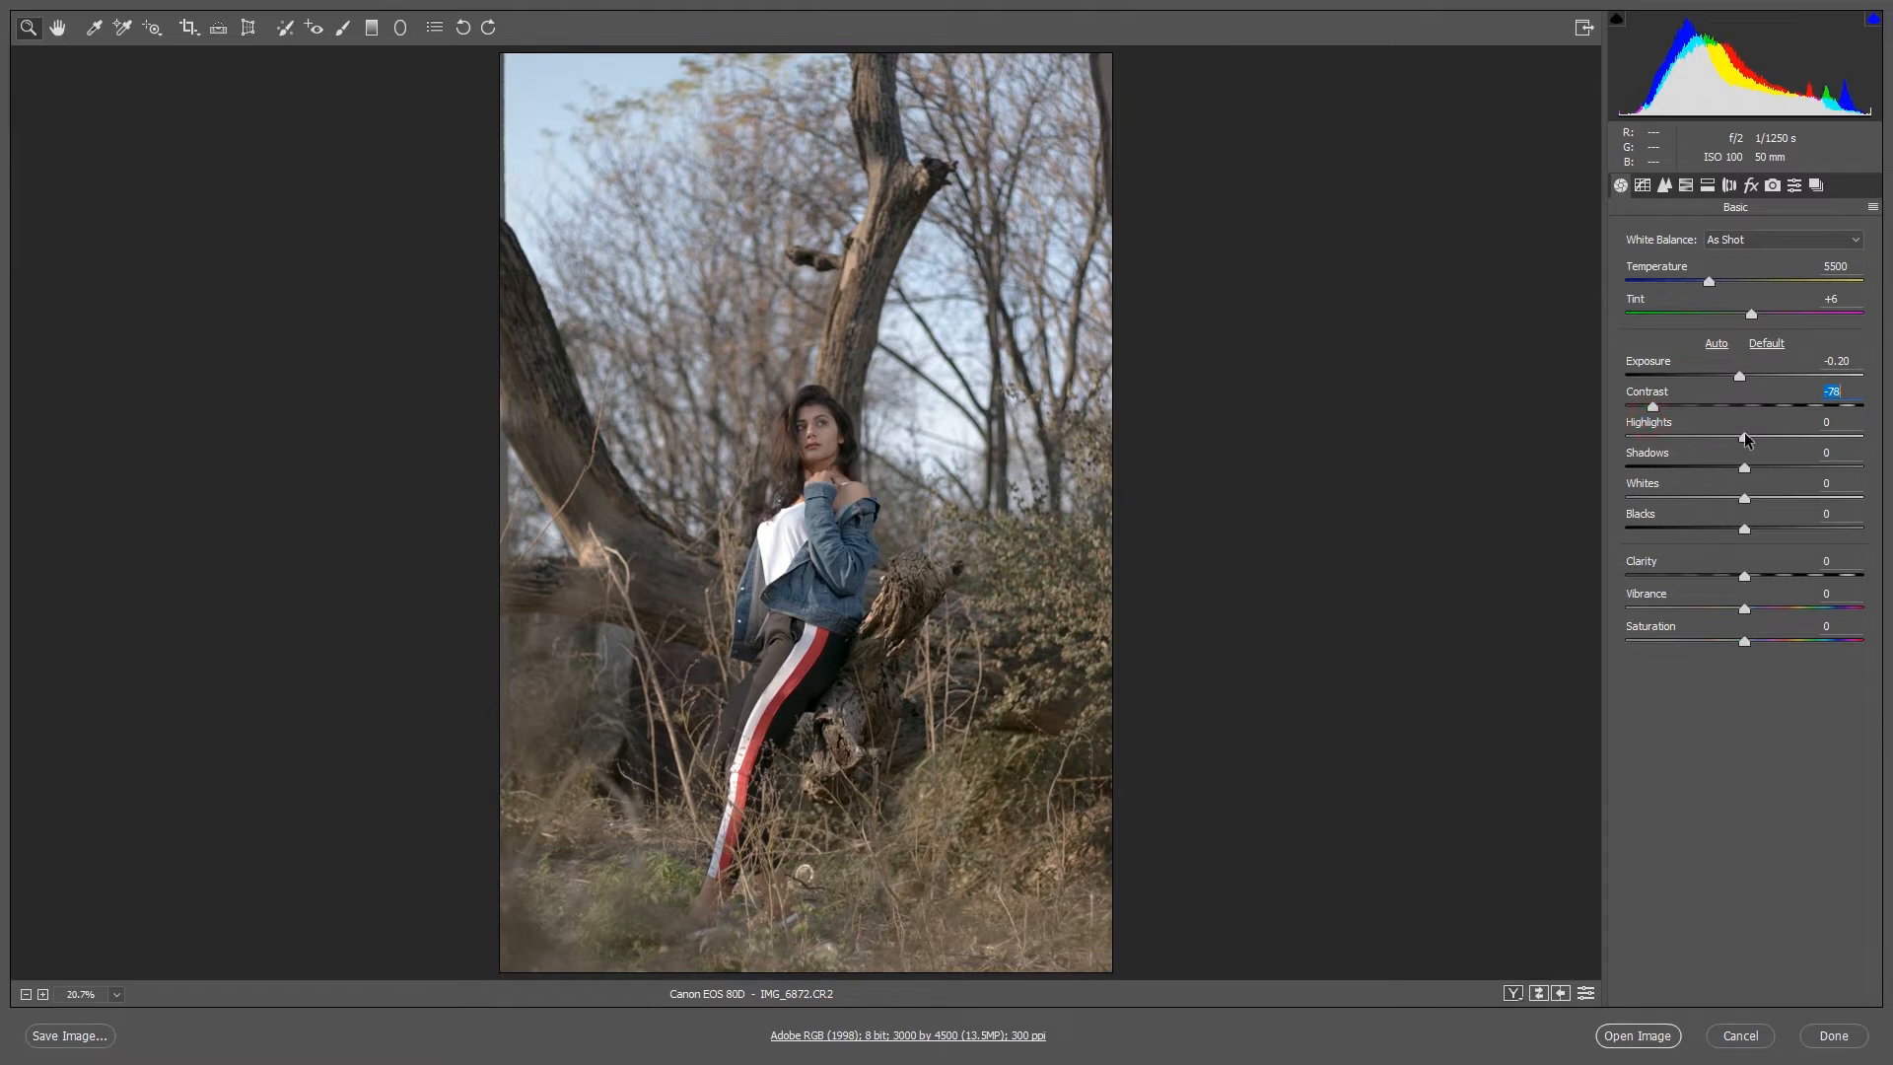
Step: Set Highlights to -14 and lift Shadows to +48
drag(1745, 438, 1724, 437)
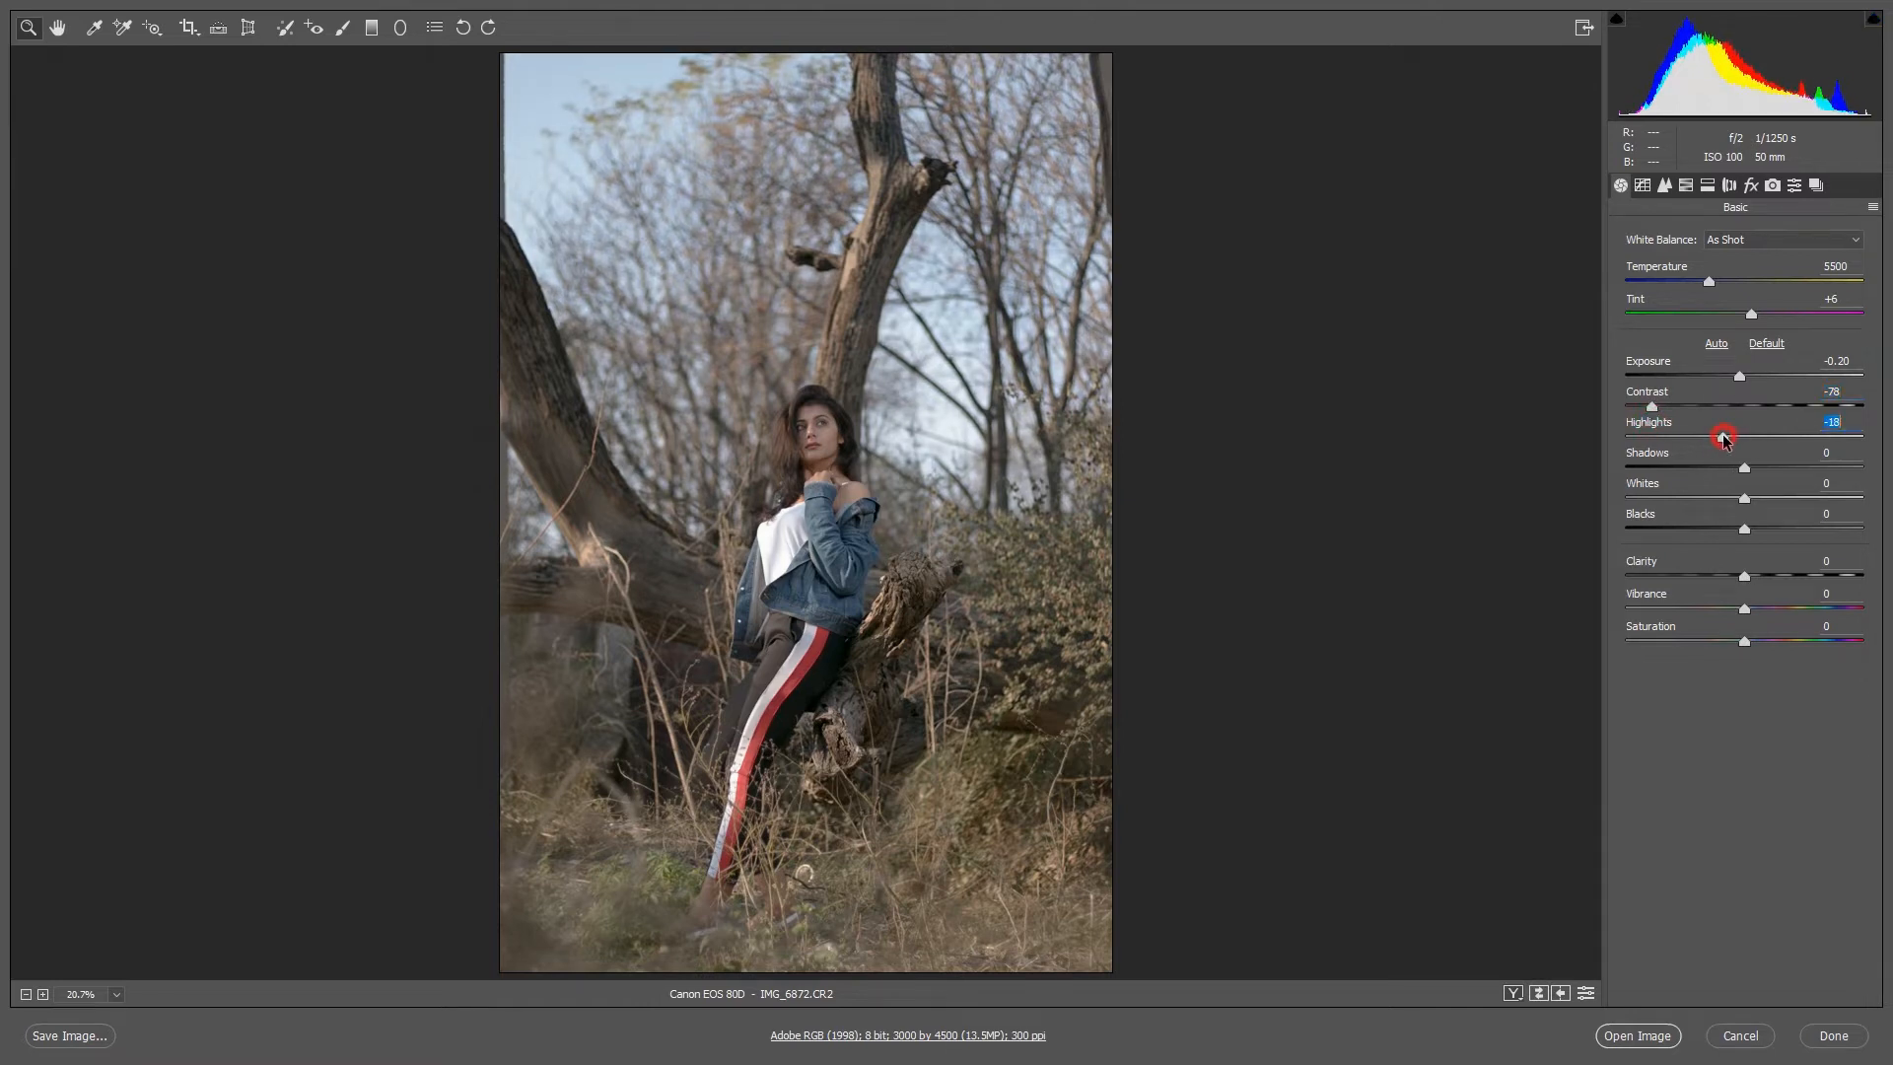
drag(1719, 437, 1729, 438)
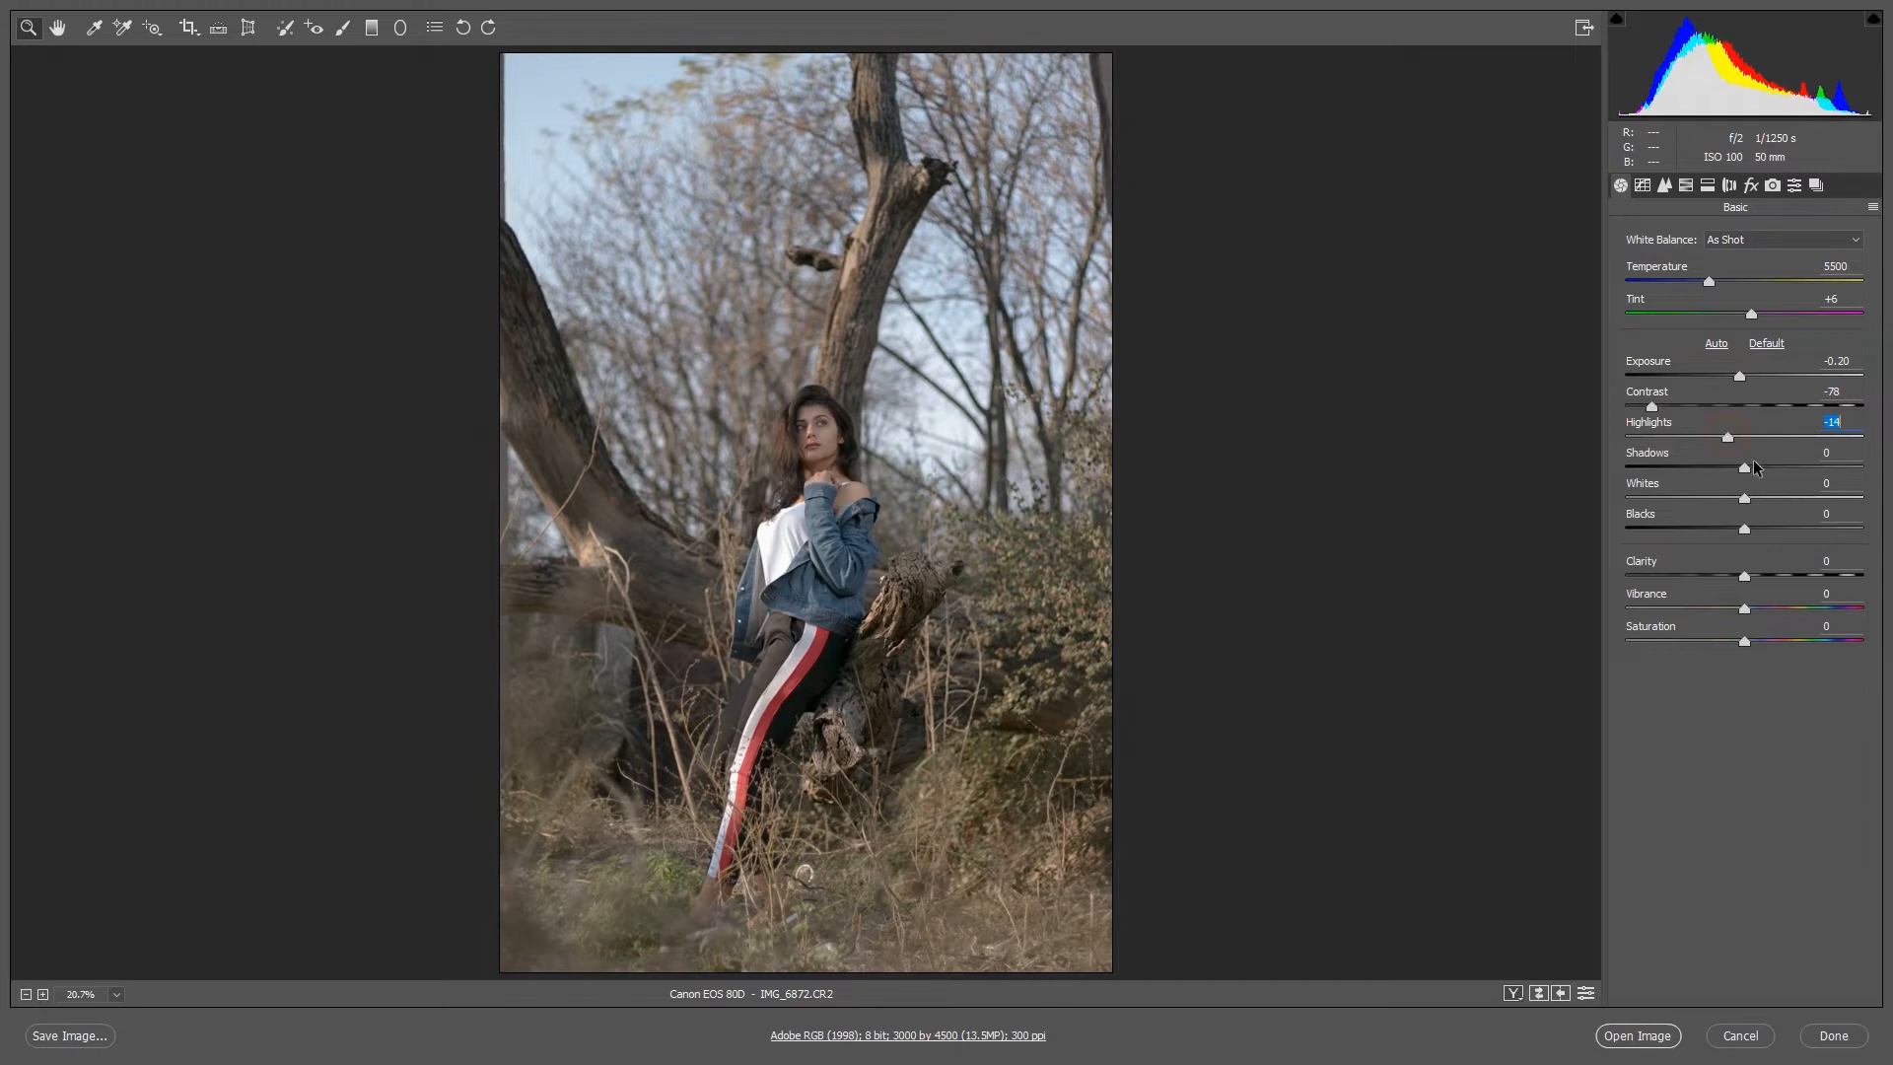
mouse_move(1749, 471)
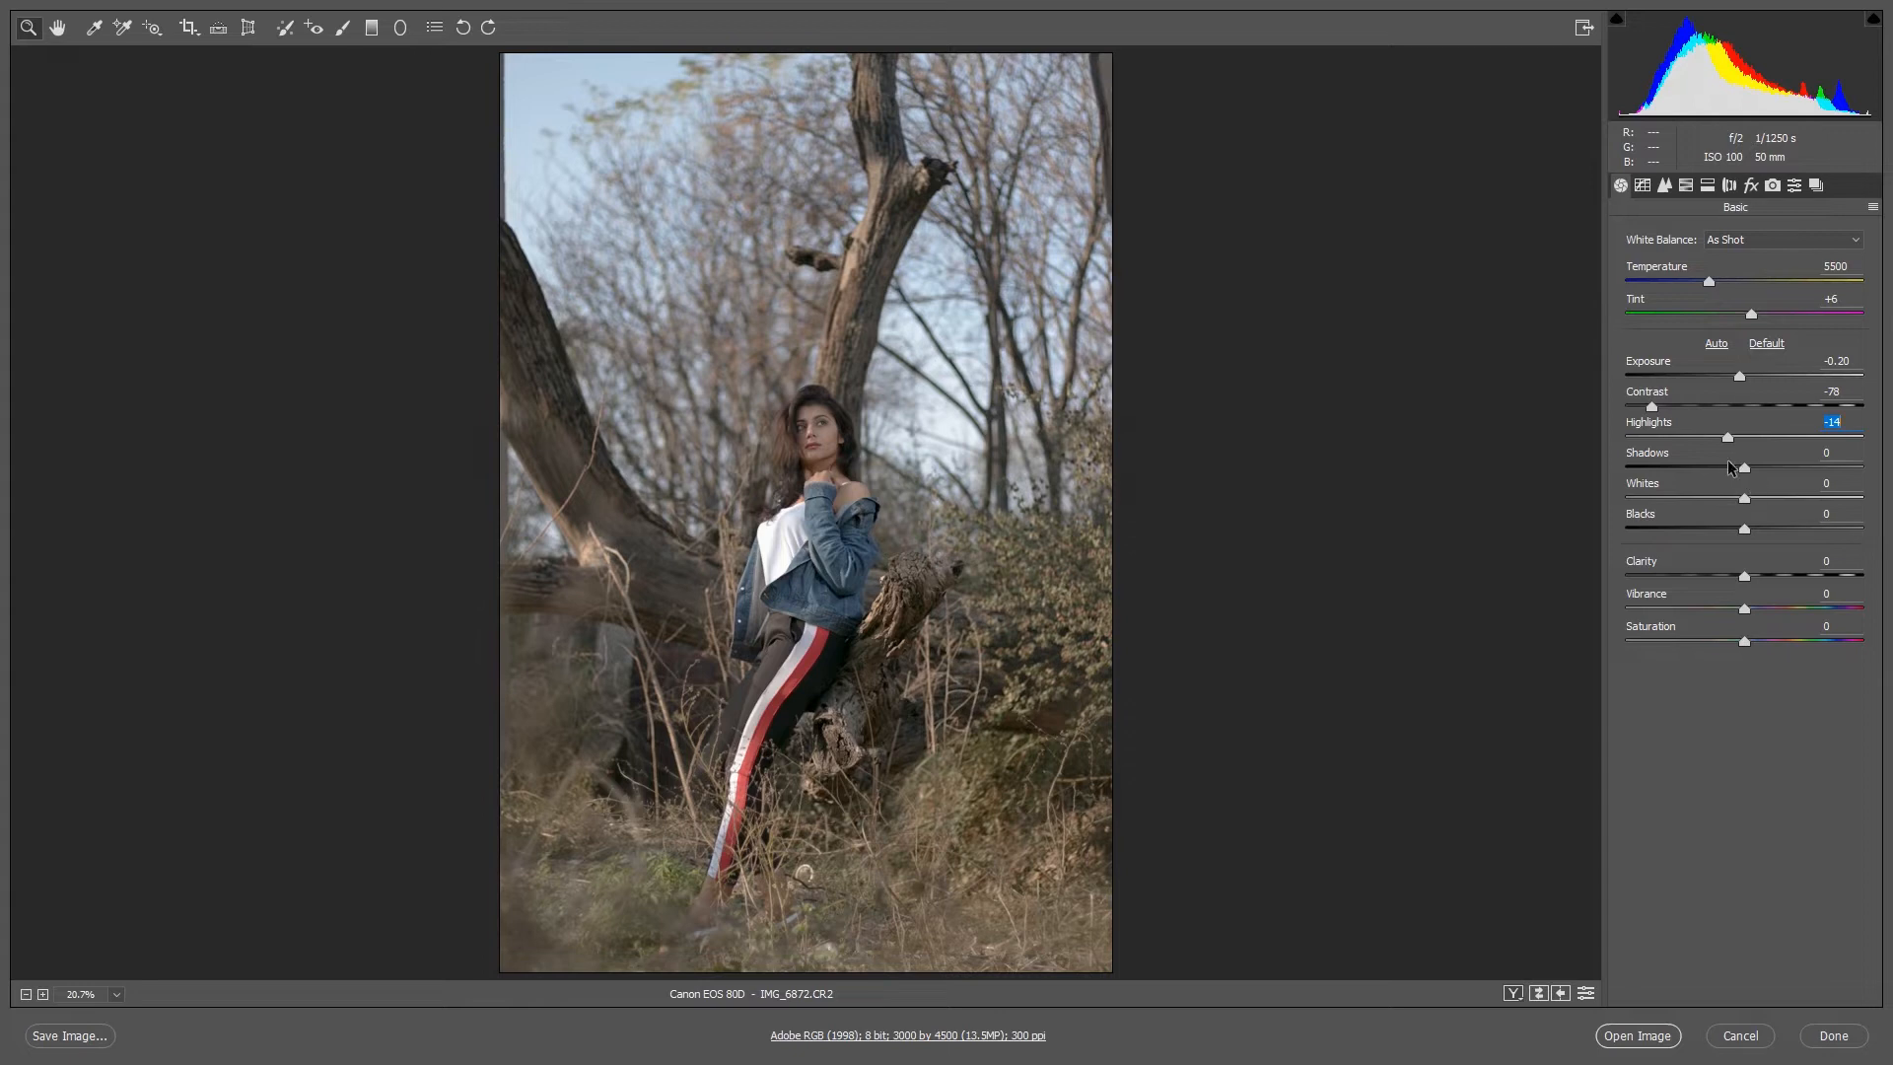
drag(1741, 469, 1762, 469)
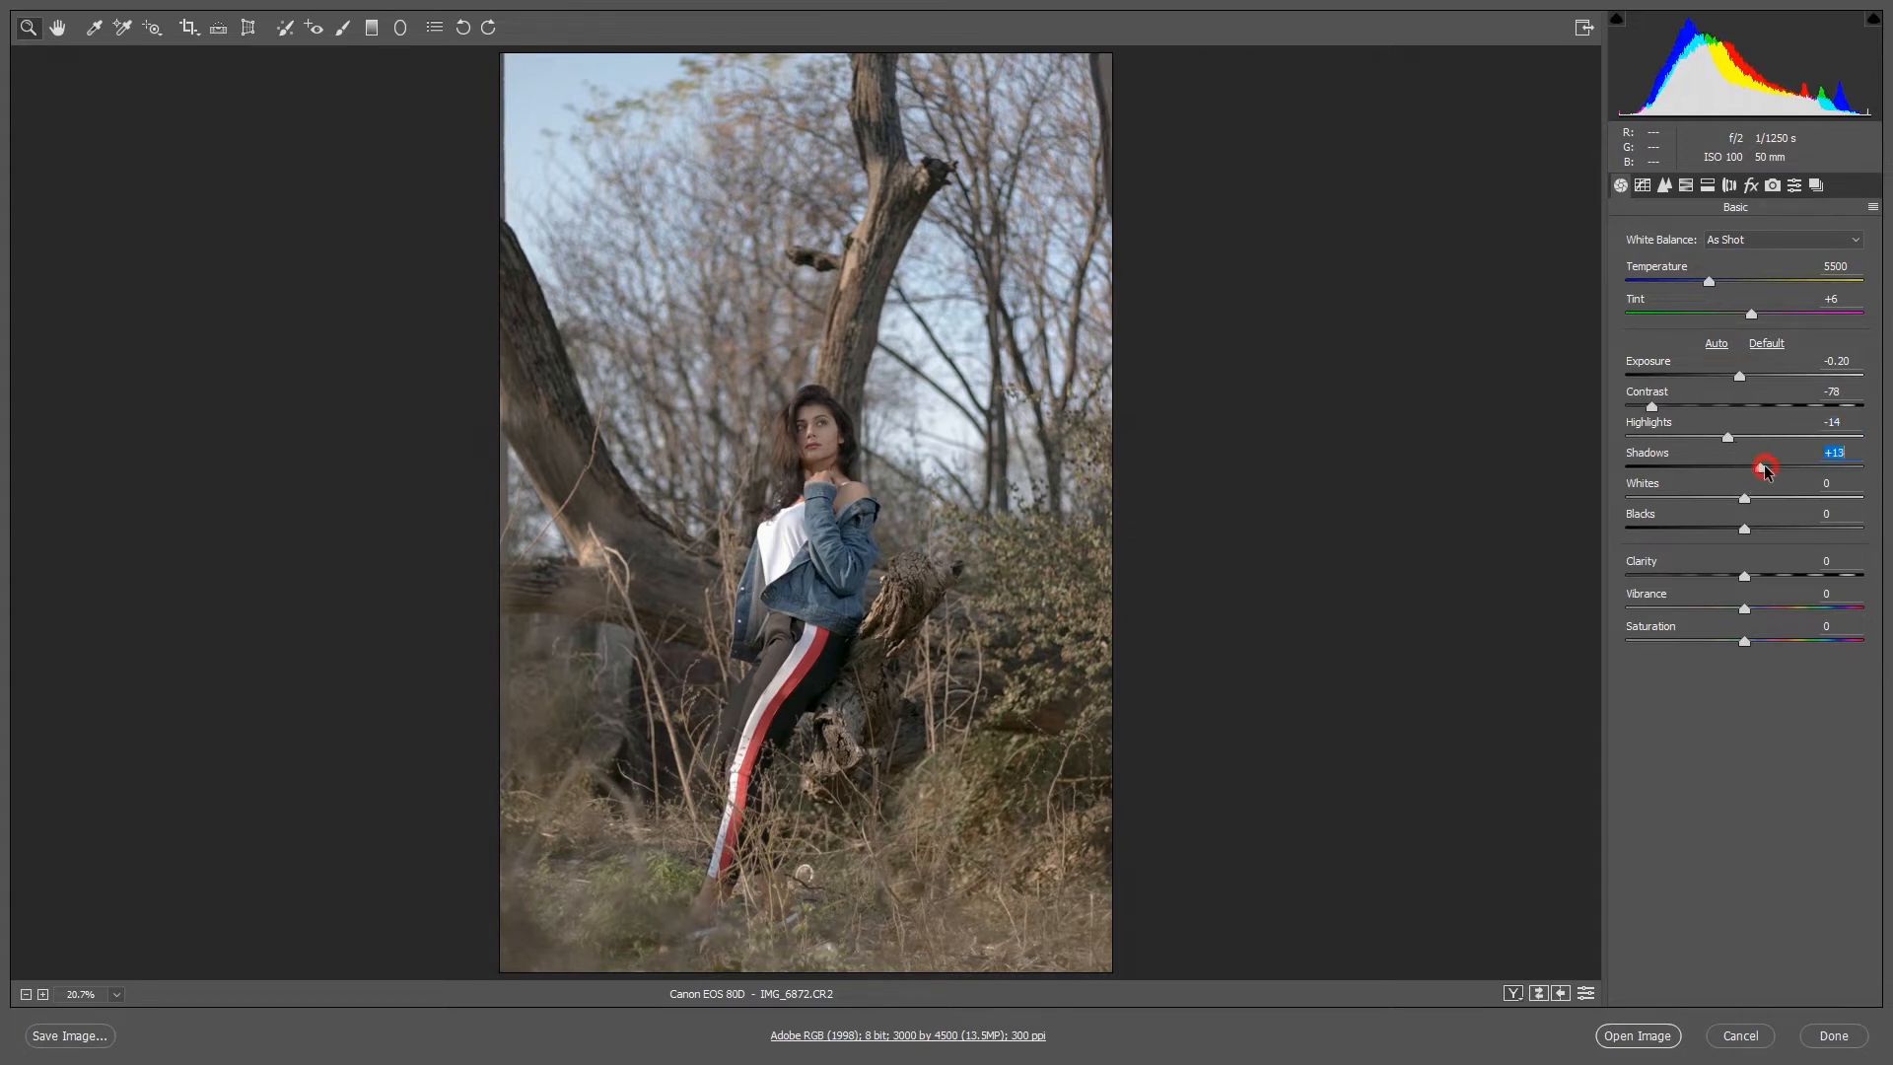
drag(1763, 469, 1798, 469)
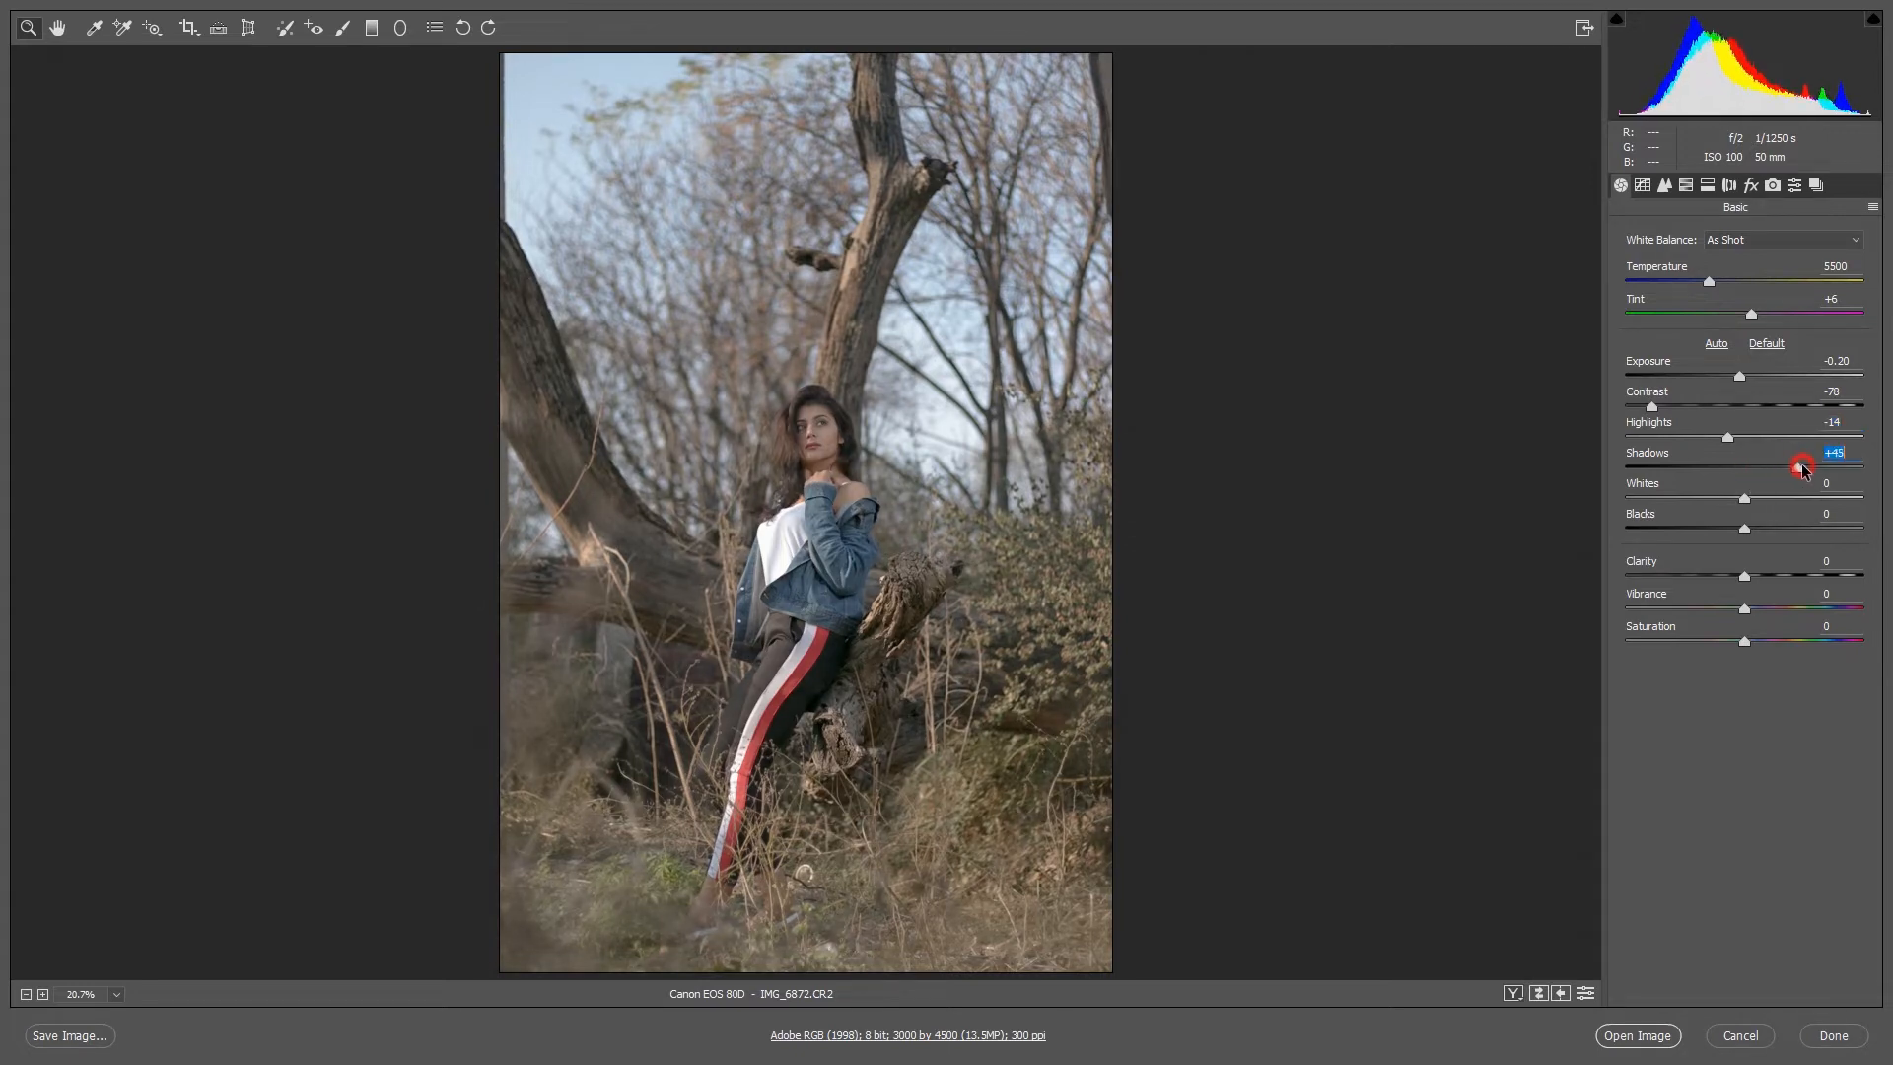
drag(1801, 467, 1805, 468)
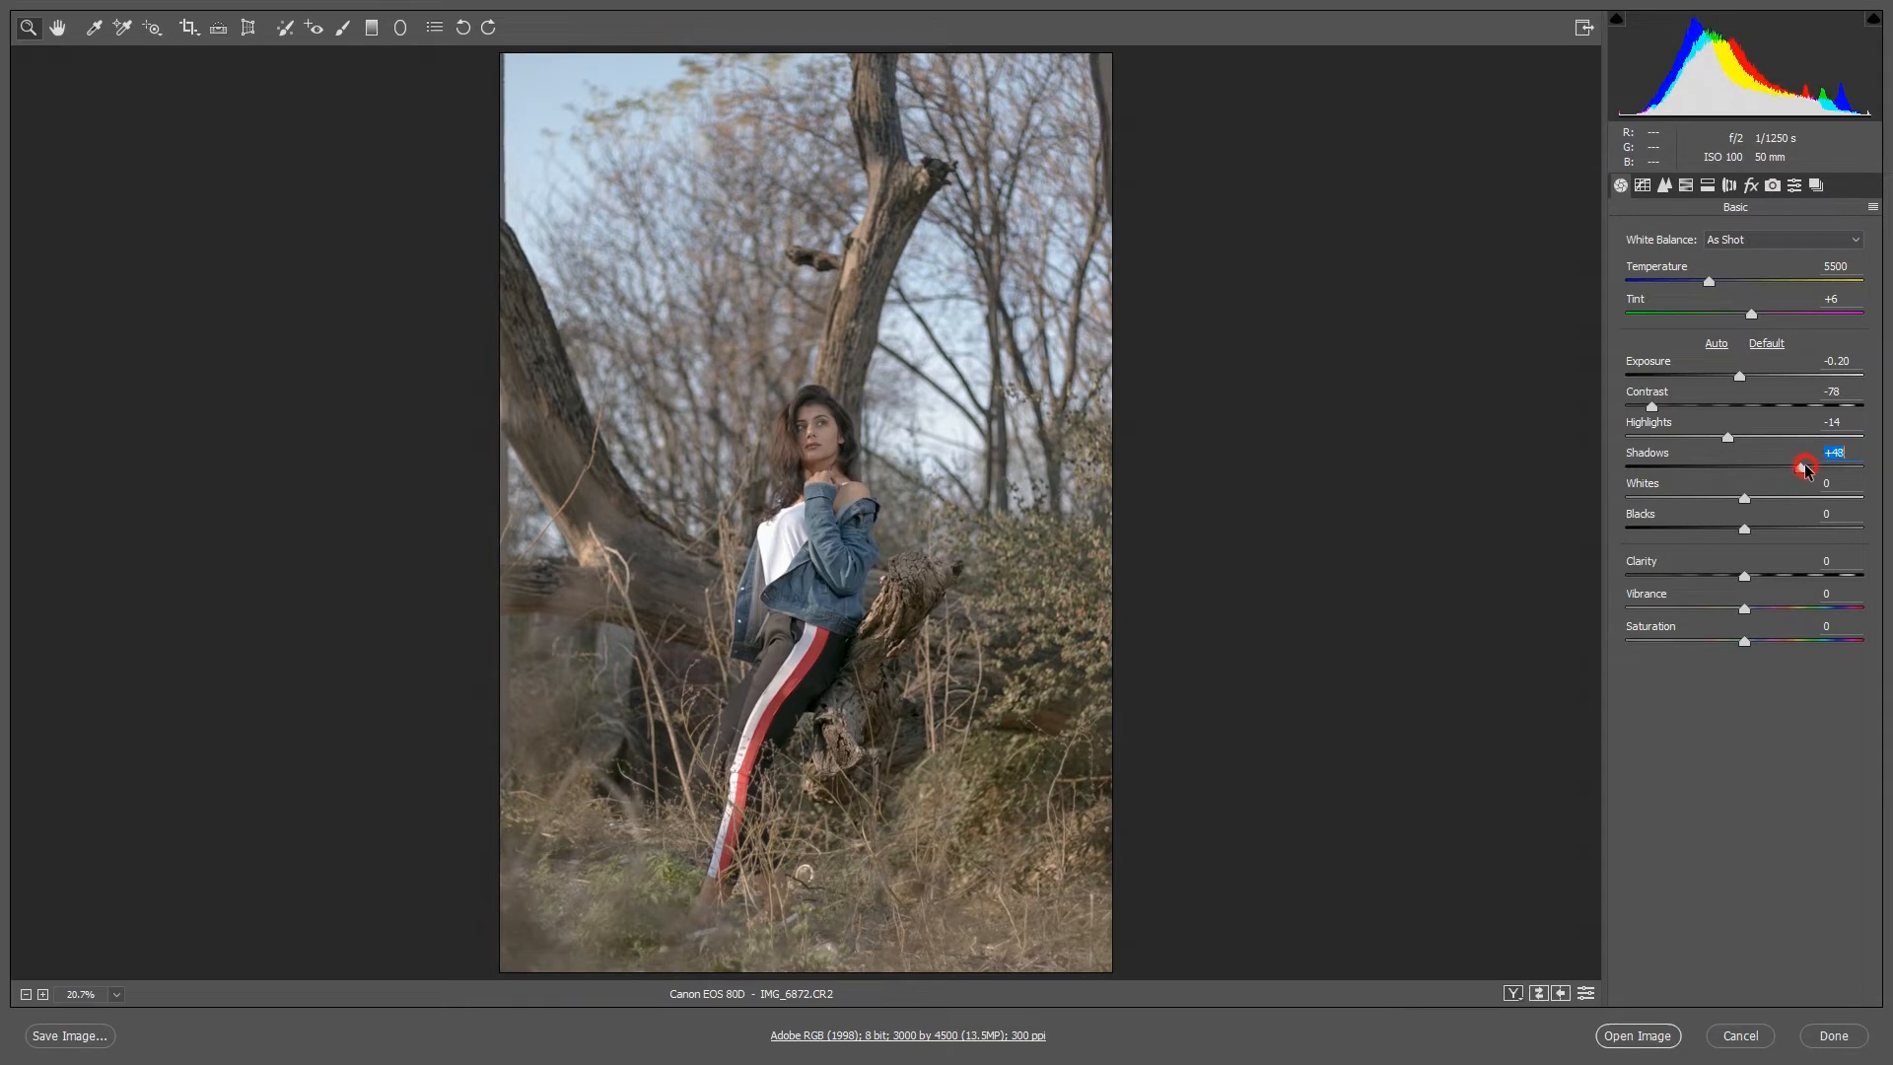
mouse_move(1753, 529)
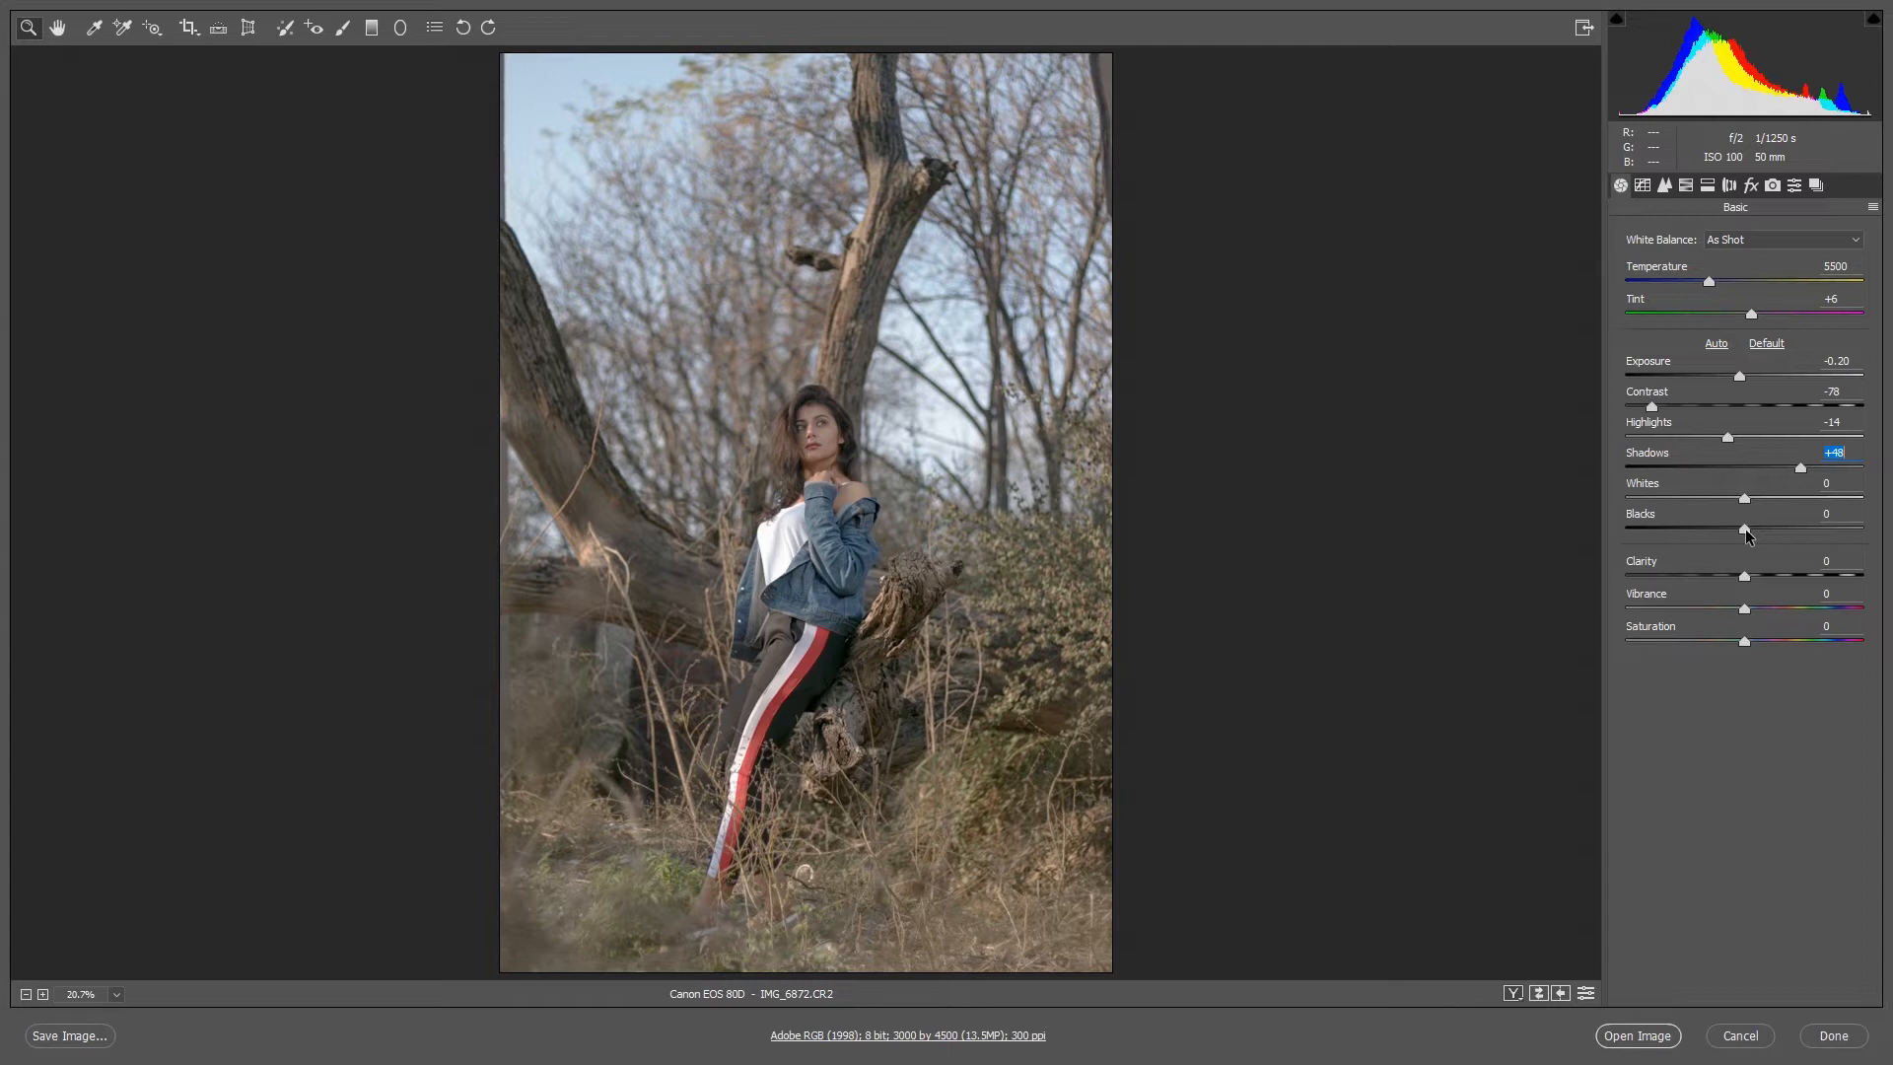
Step: Deepen Blacks to -33 and raise Clarity to +13
drag(1743, 530, 1732, 532)
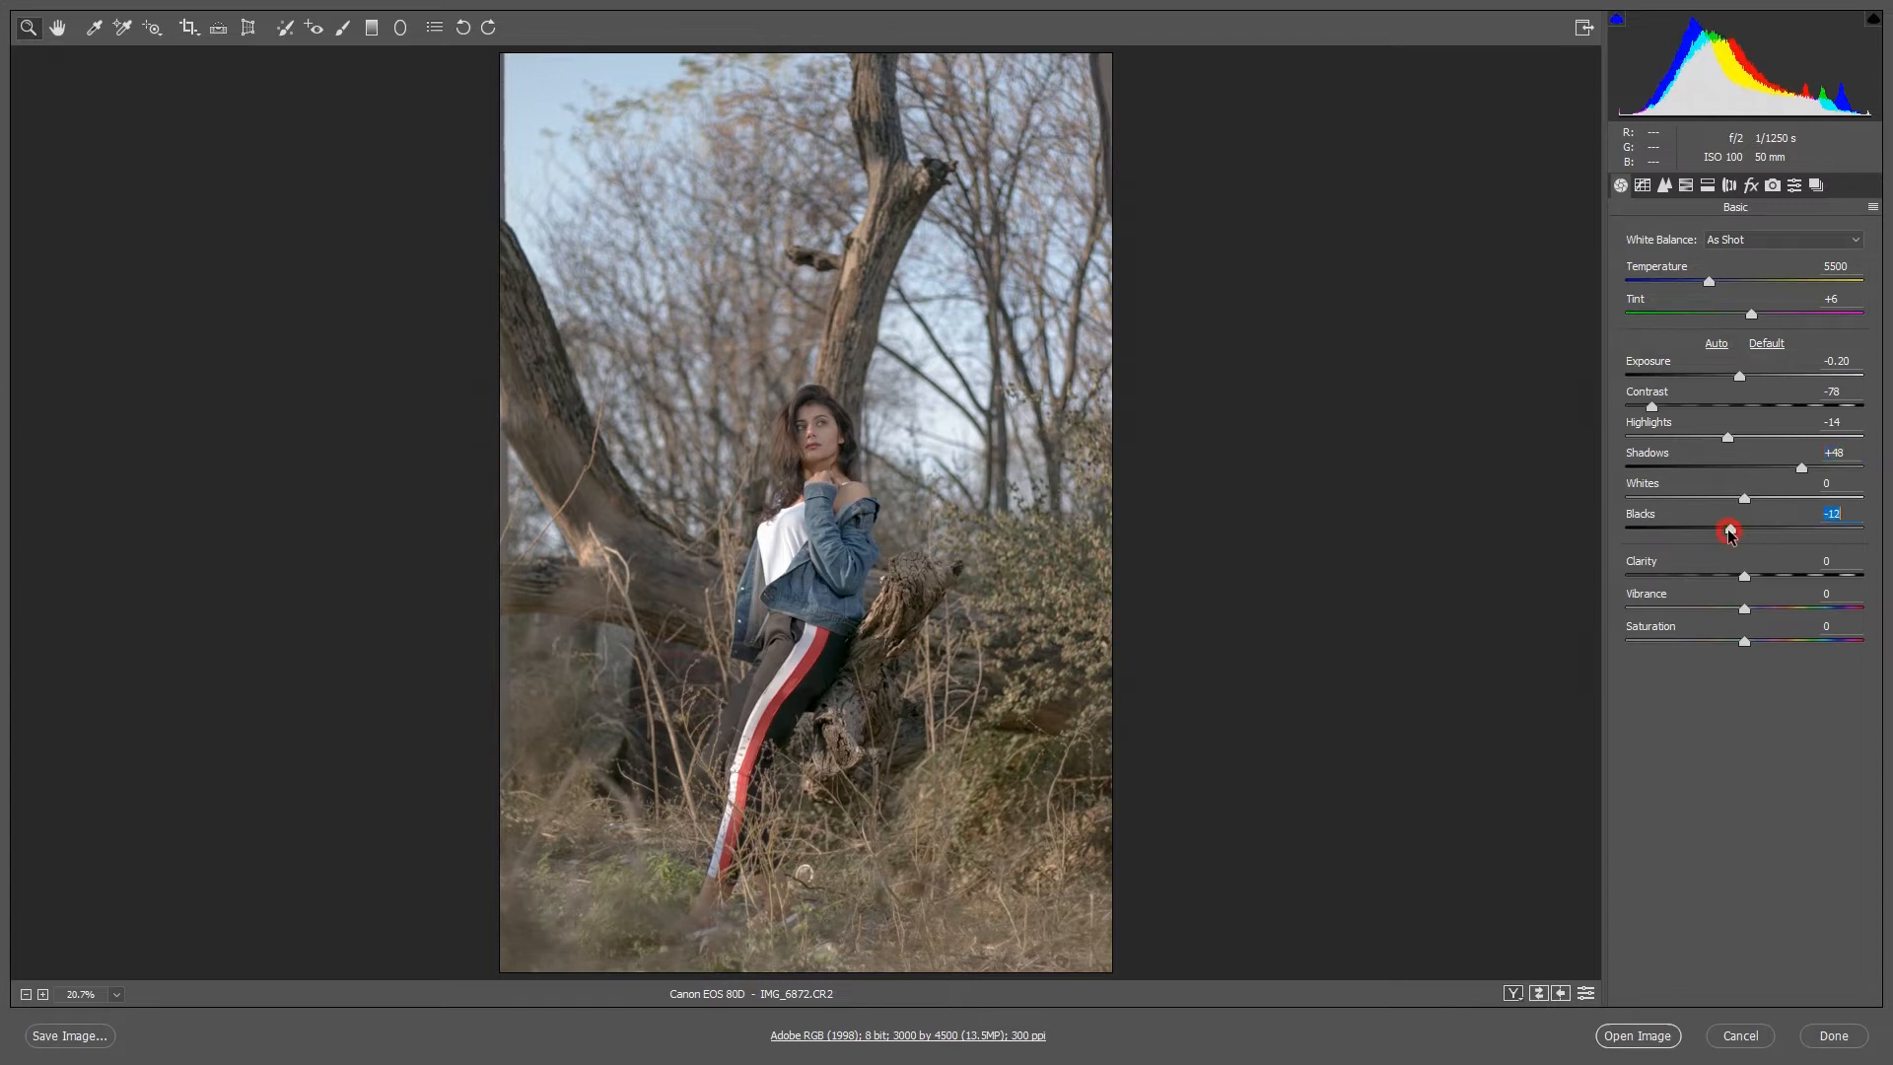
drag(1730, 532, 1711, 532)
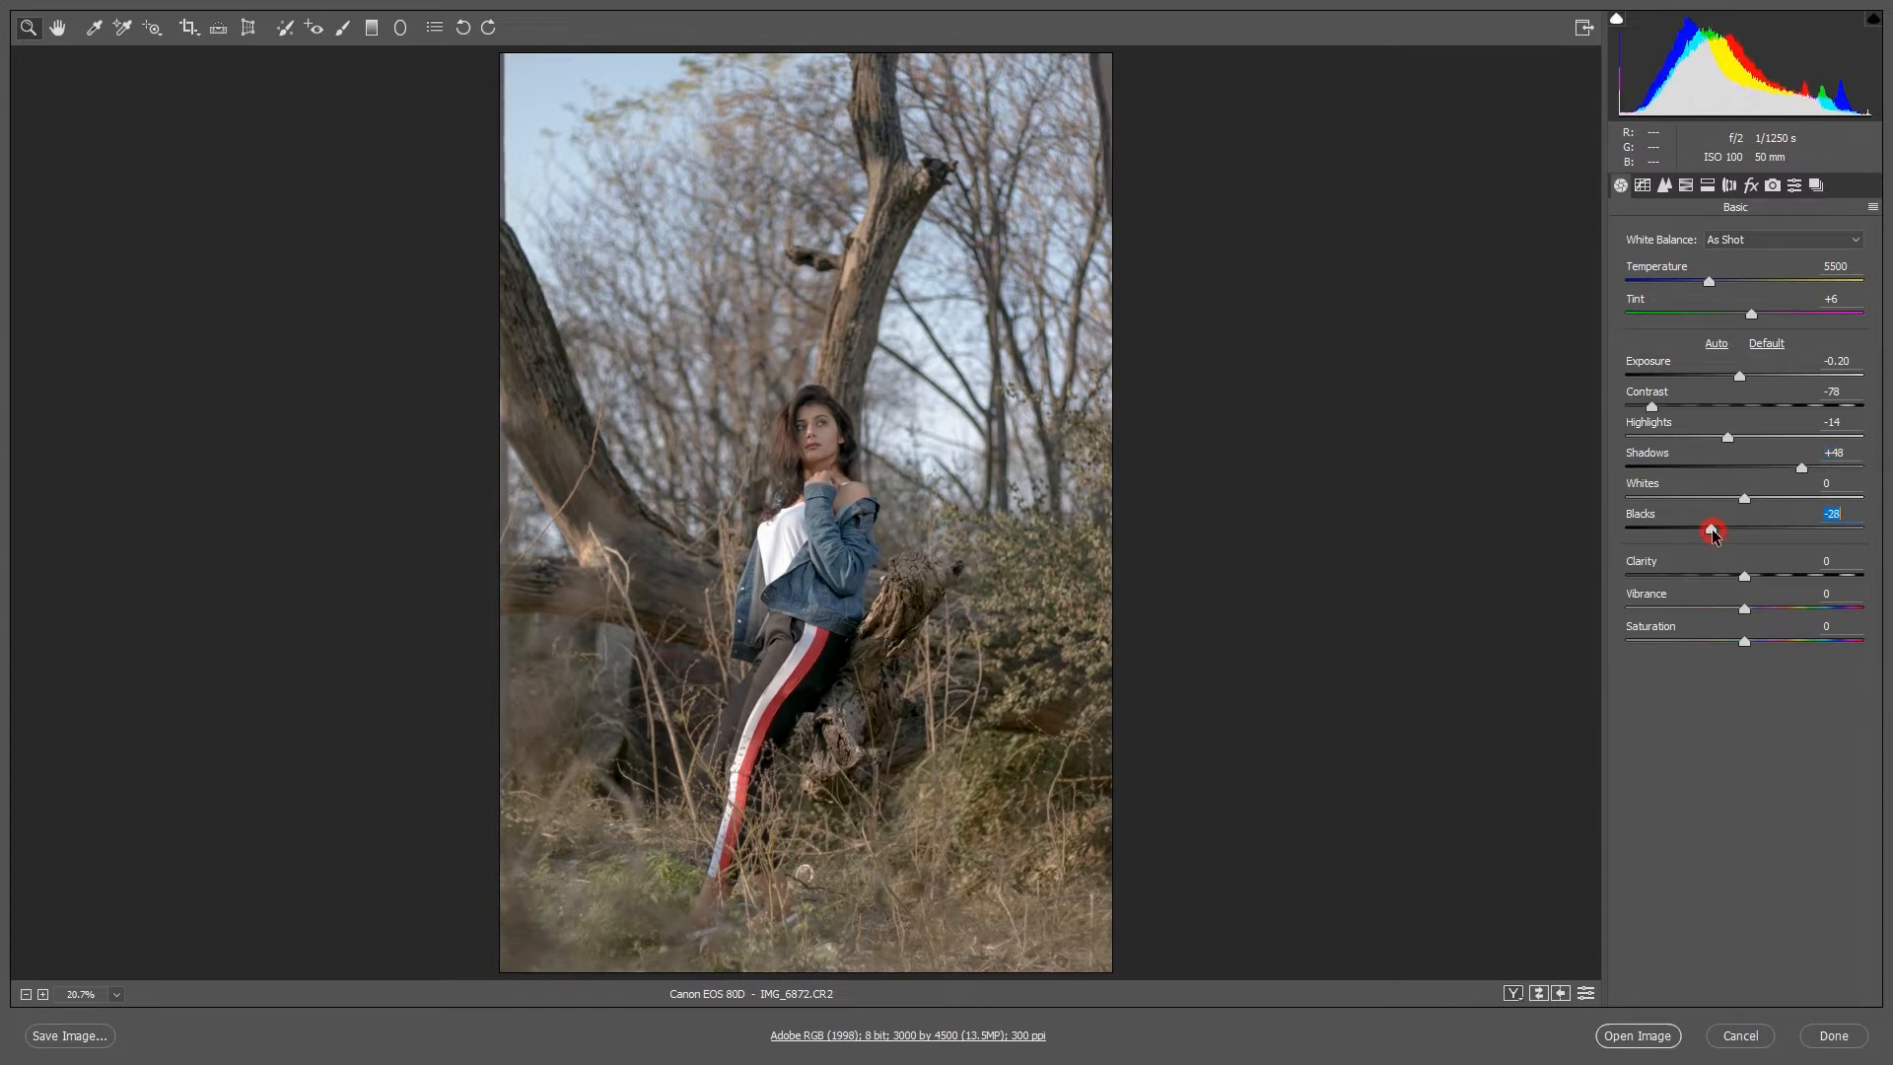
drag(1713, 528, 1706, 529)
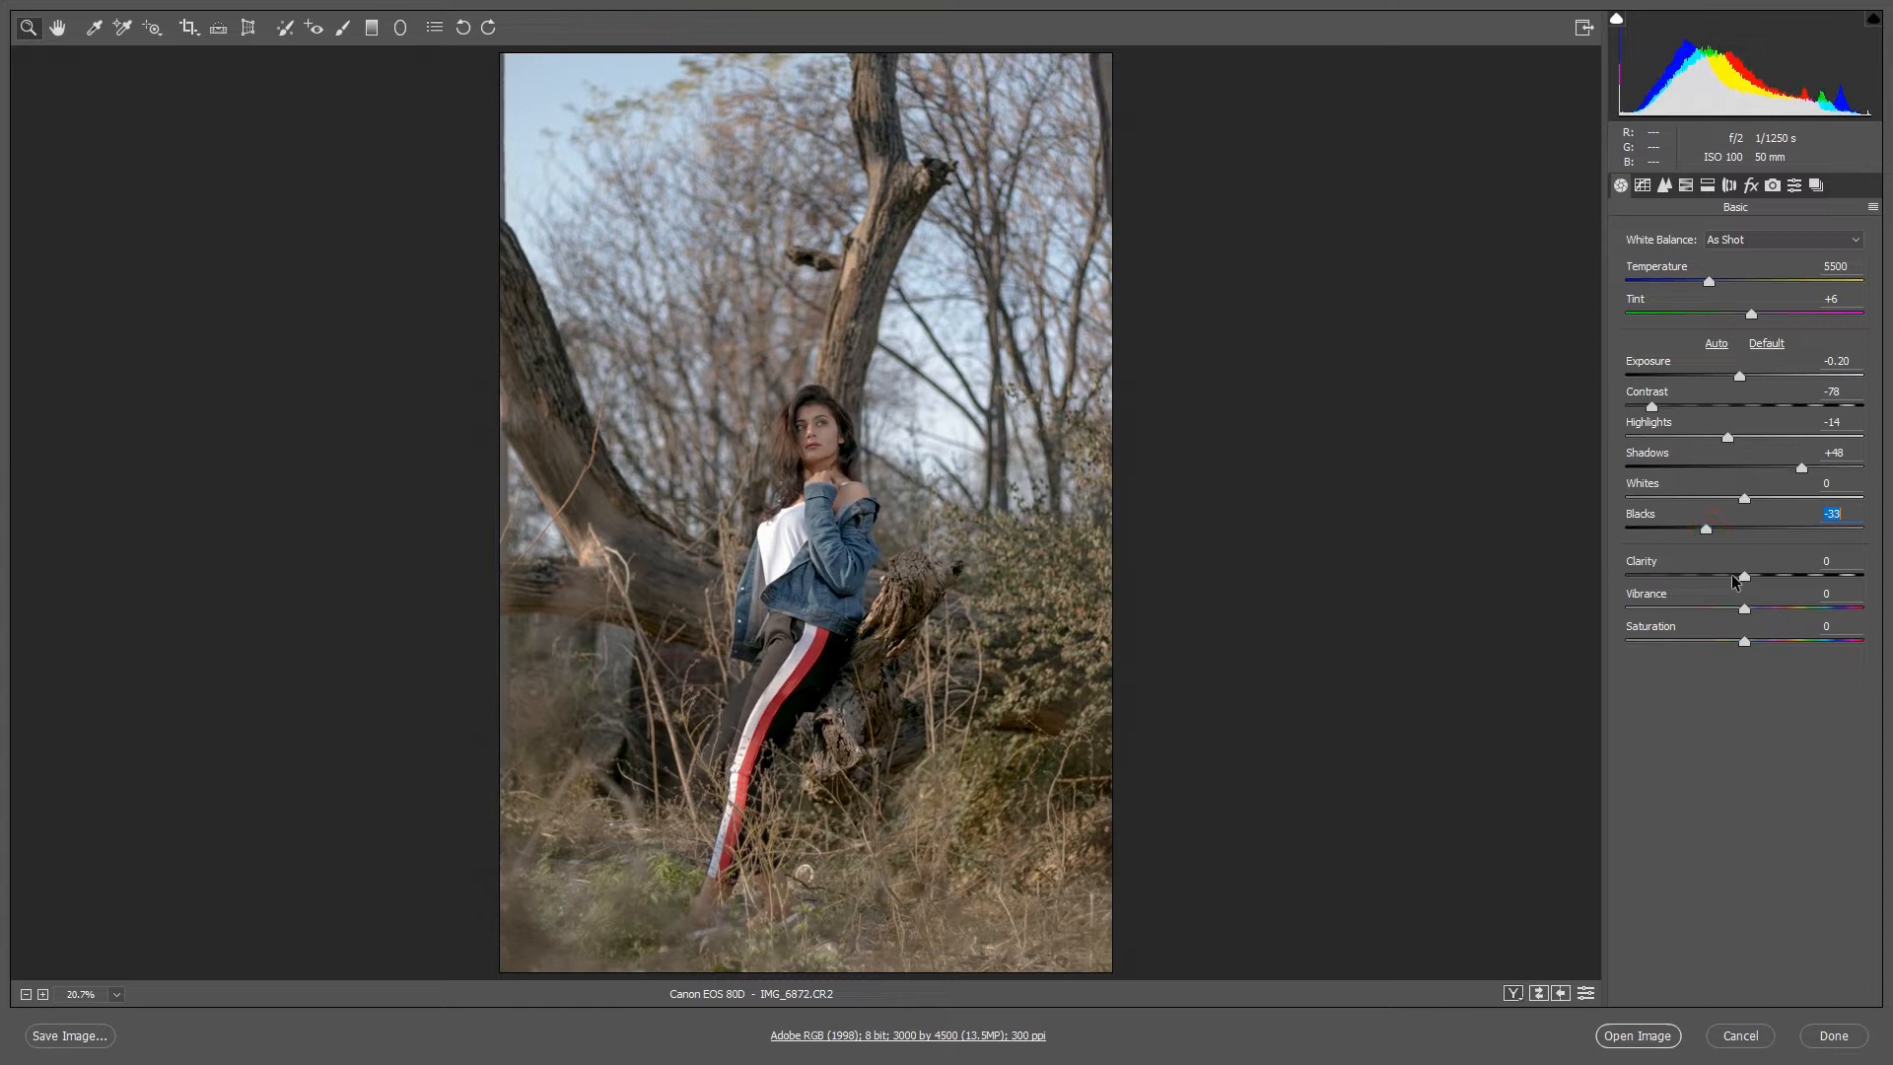
drag(1743, 576, 1755, 576)
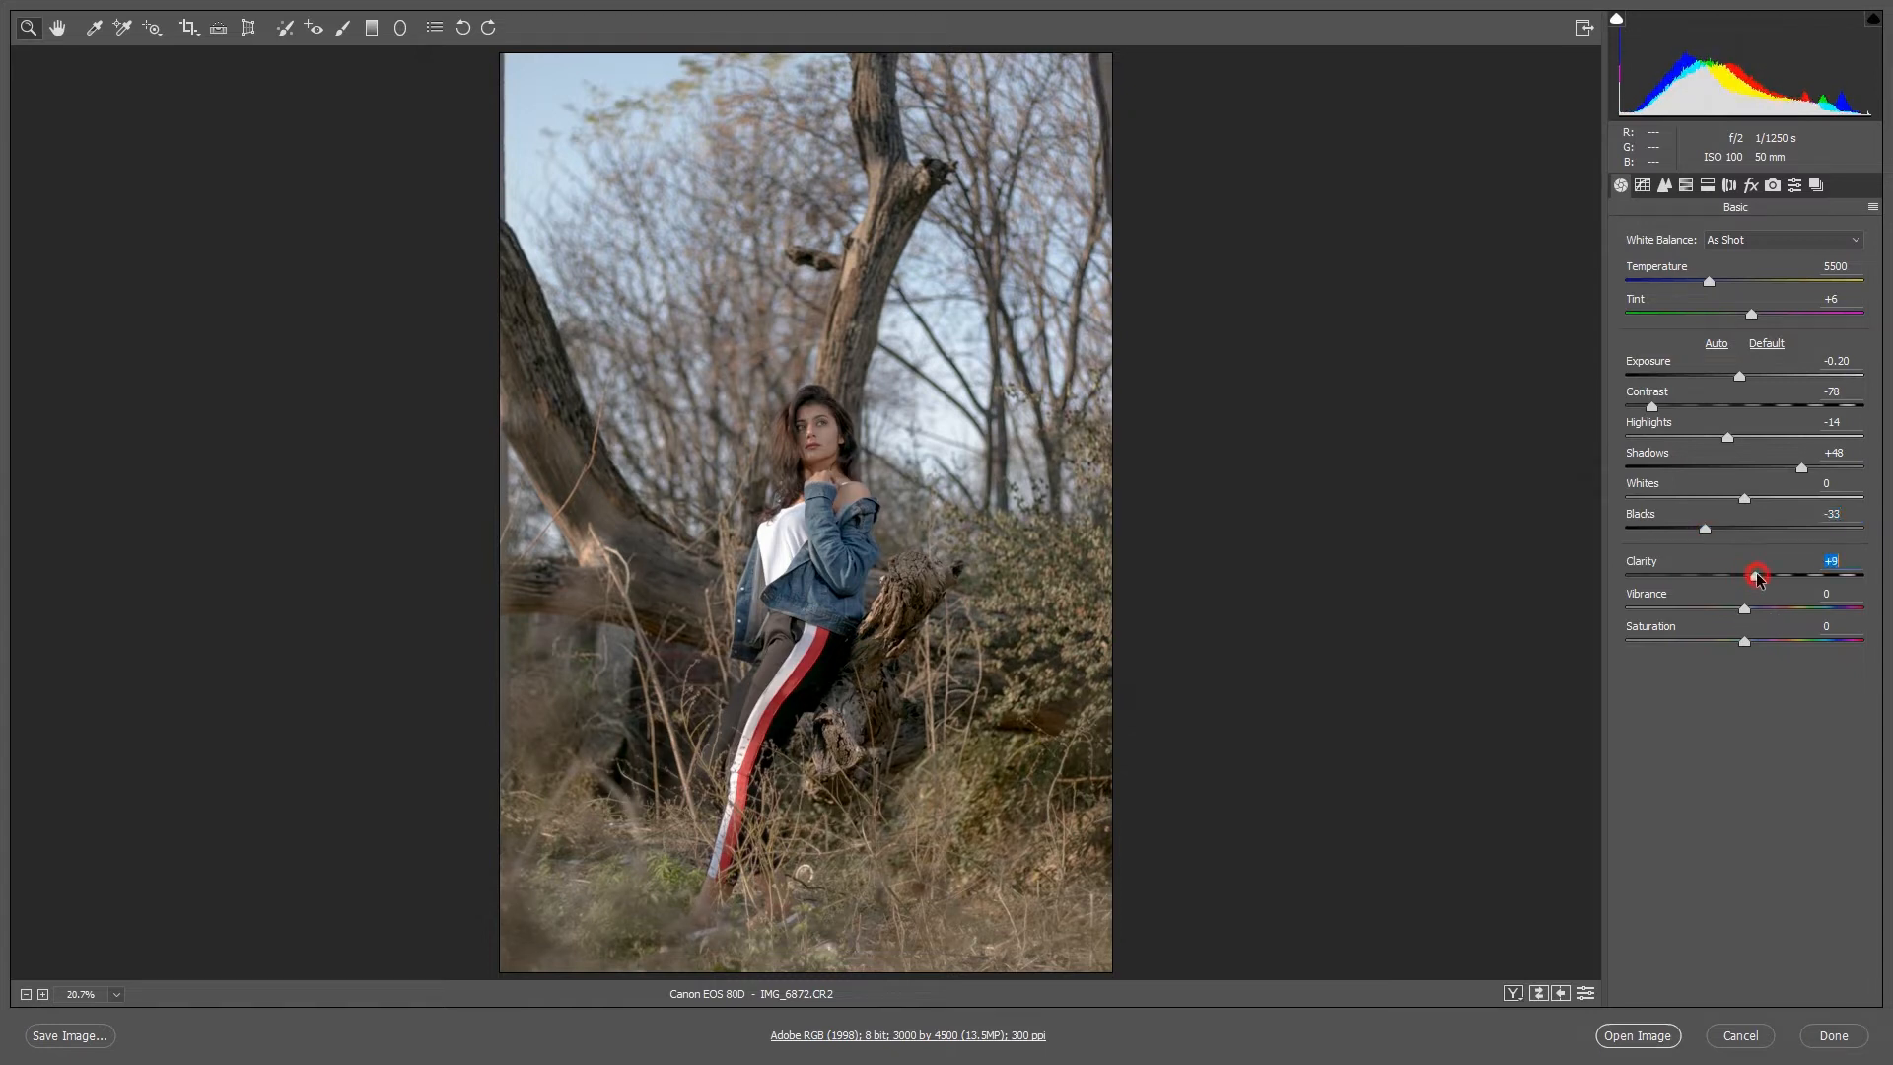
drag(1755, 576, 1763, 575)
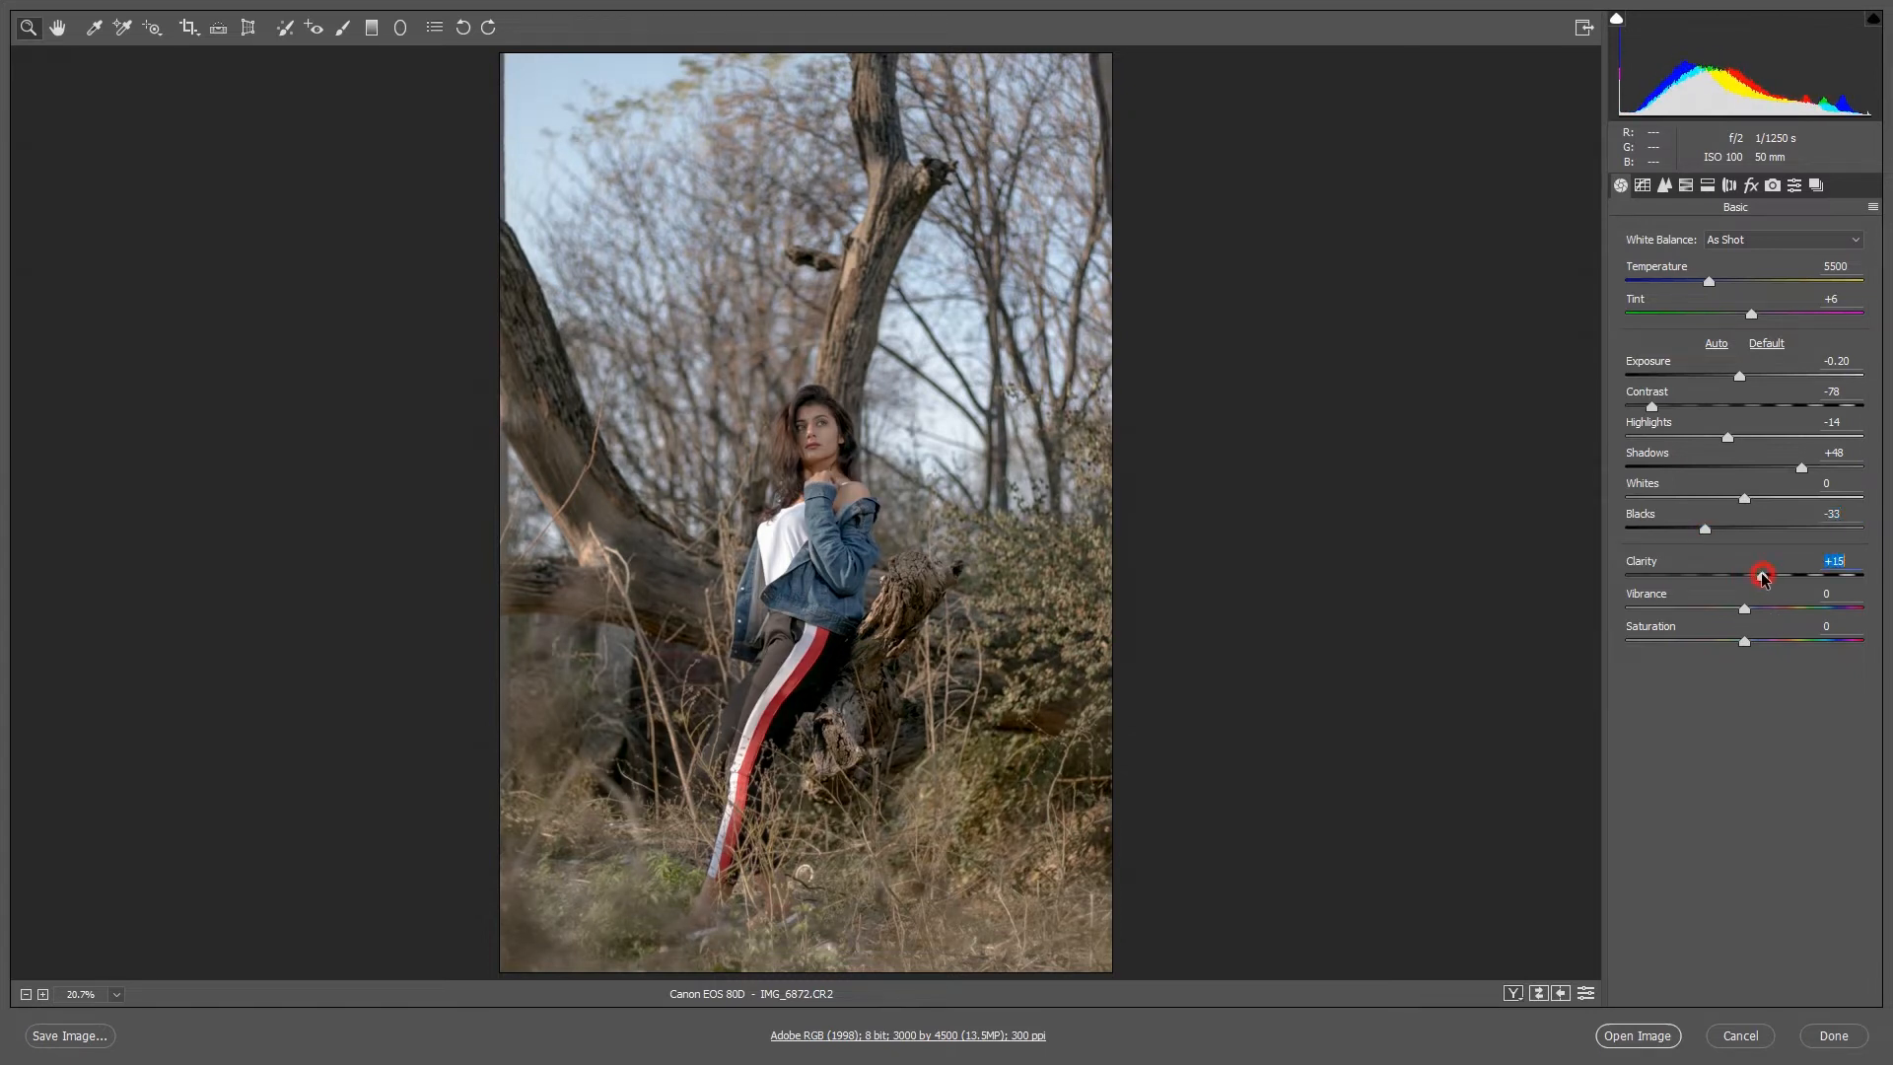
drag(1761, 575, 1759, 575)
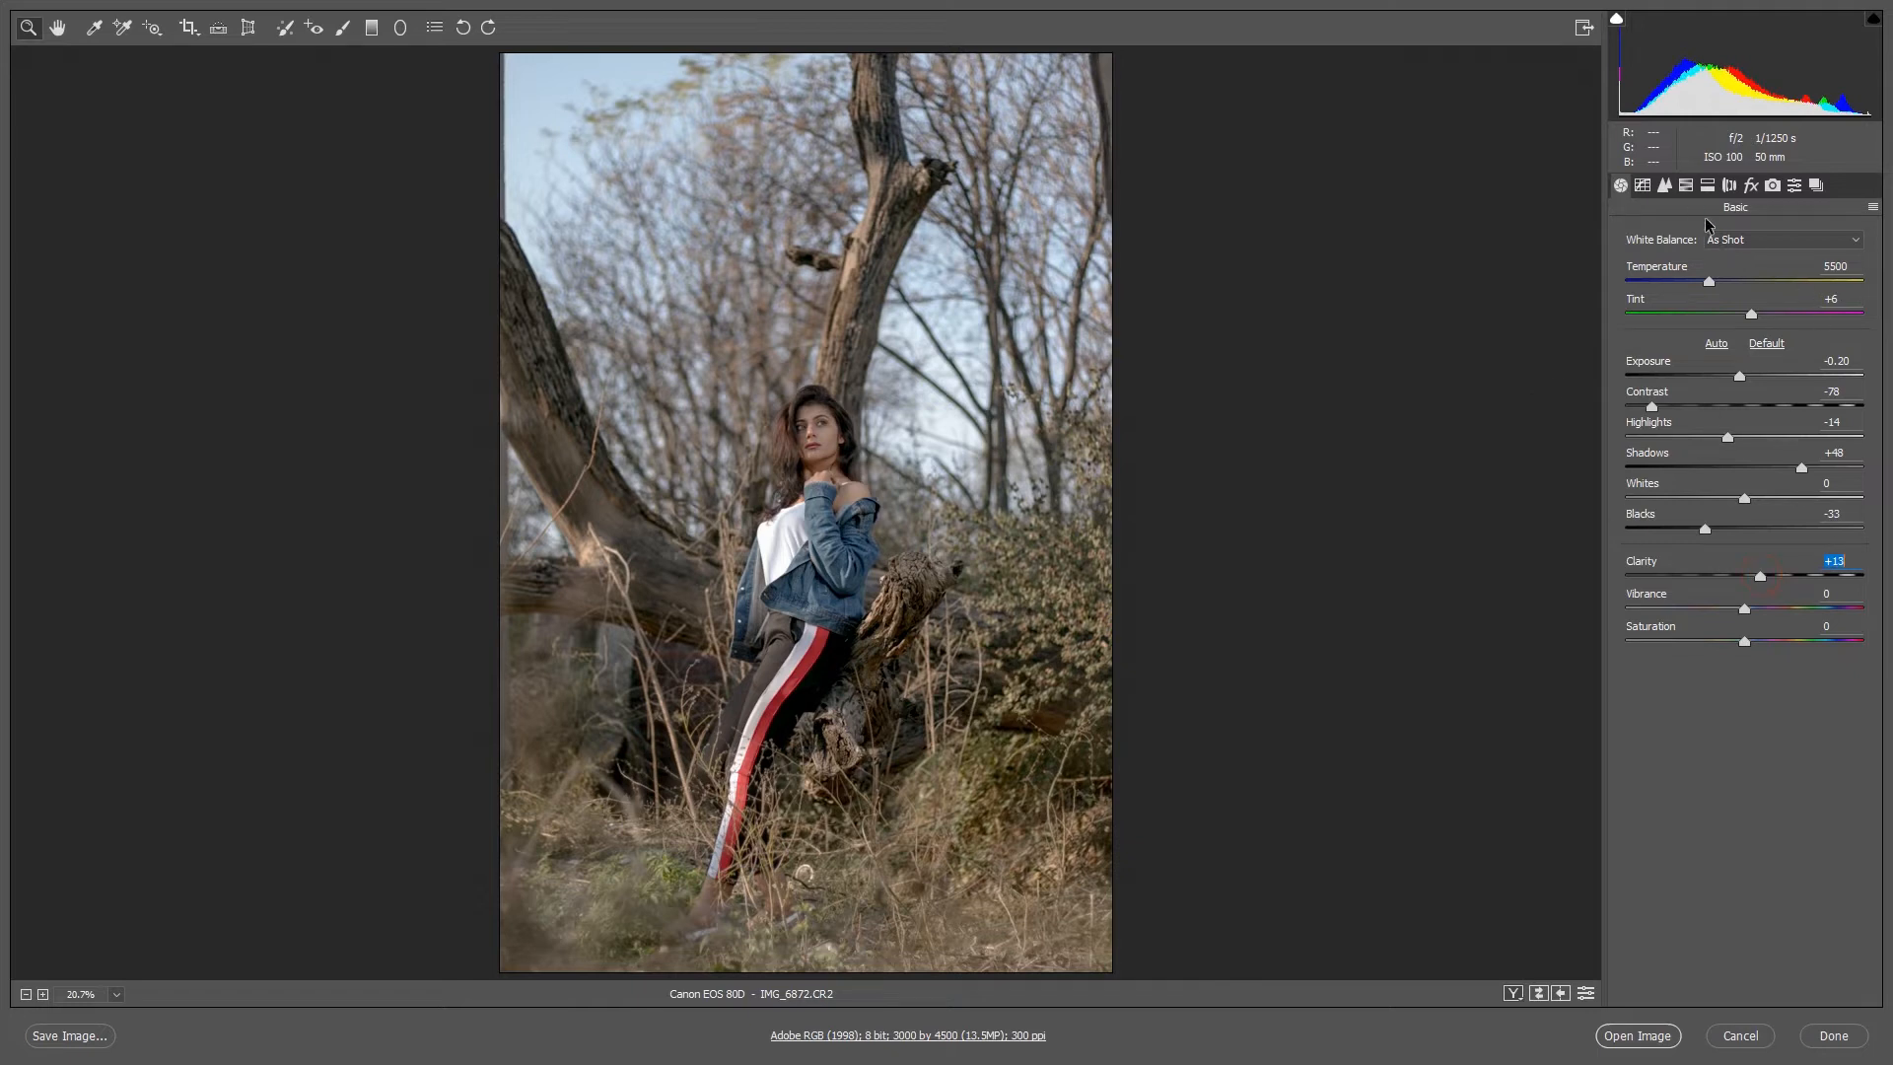
Step: In HSL Hue, shift Yellows to -56, Greens to -100 and Blues to -15
click(1662, 185)
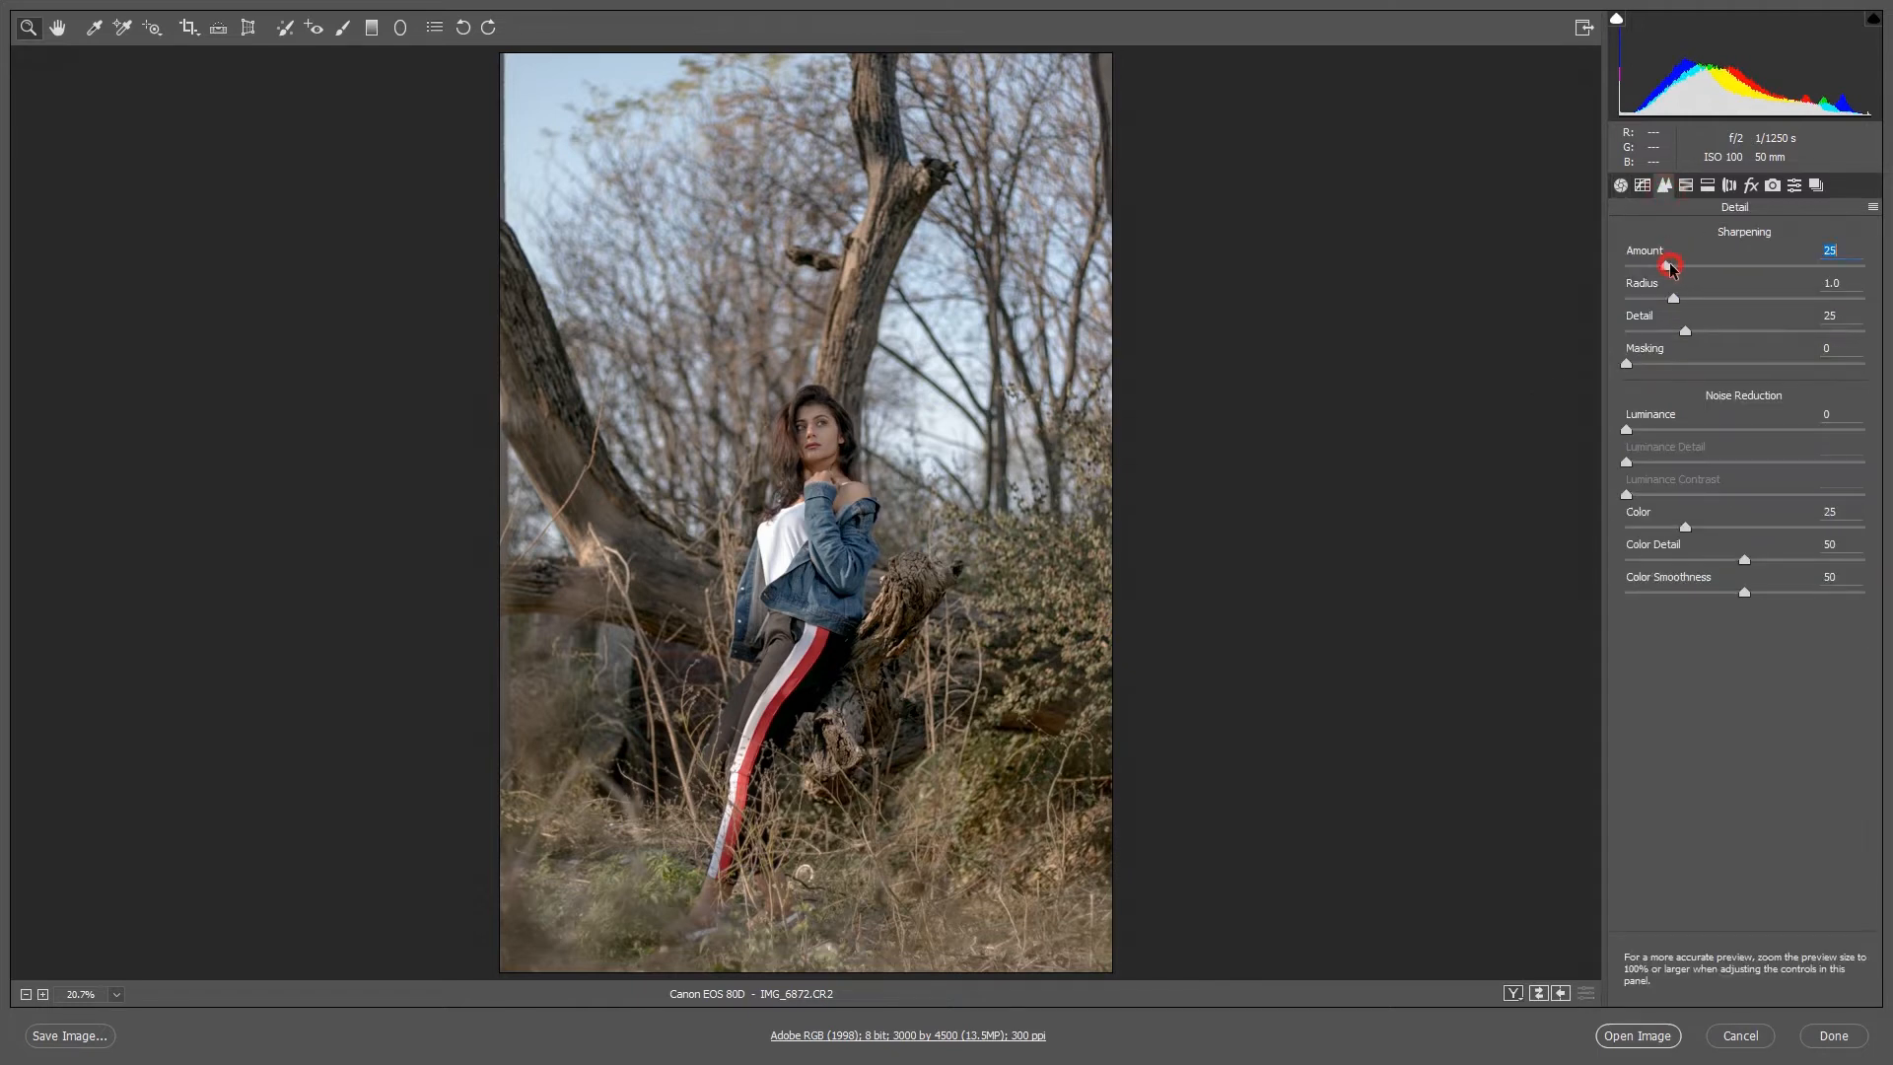
click(1664, 185)
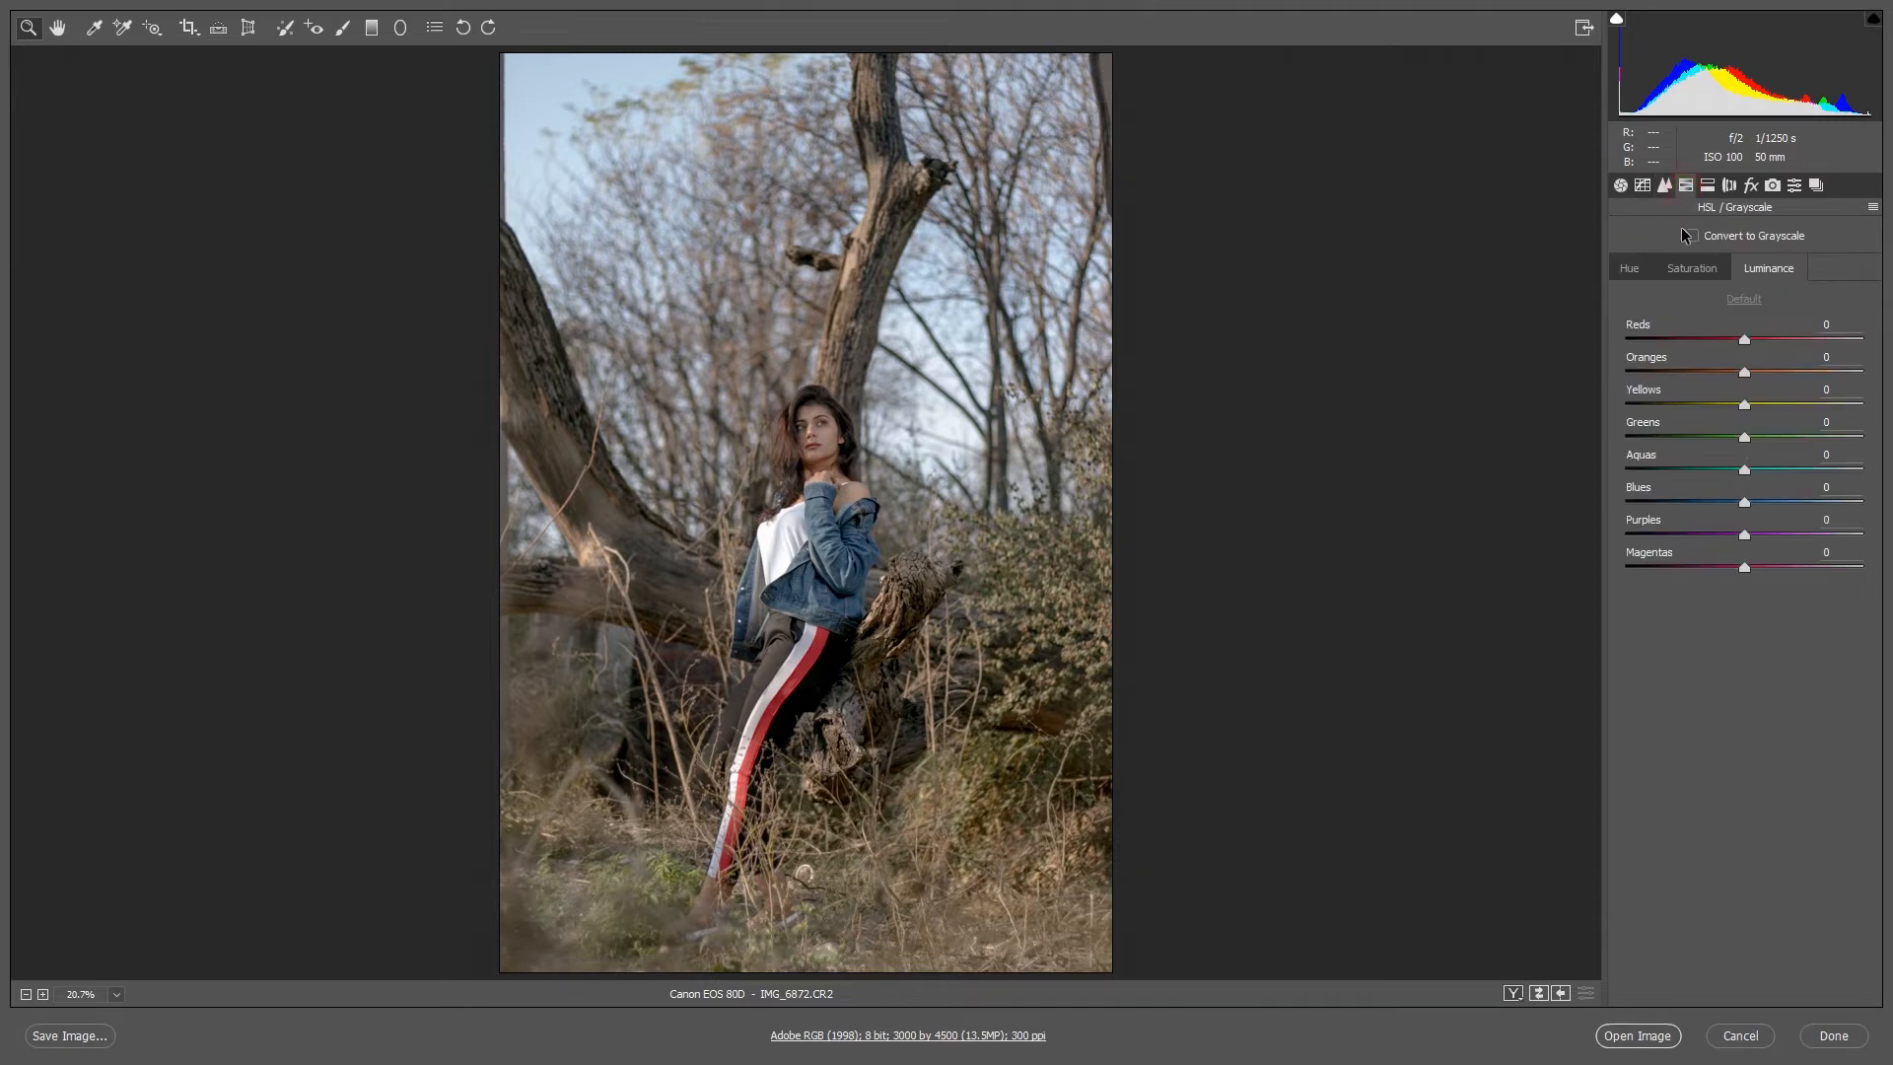
click(1629, 266)
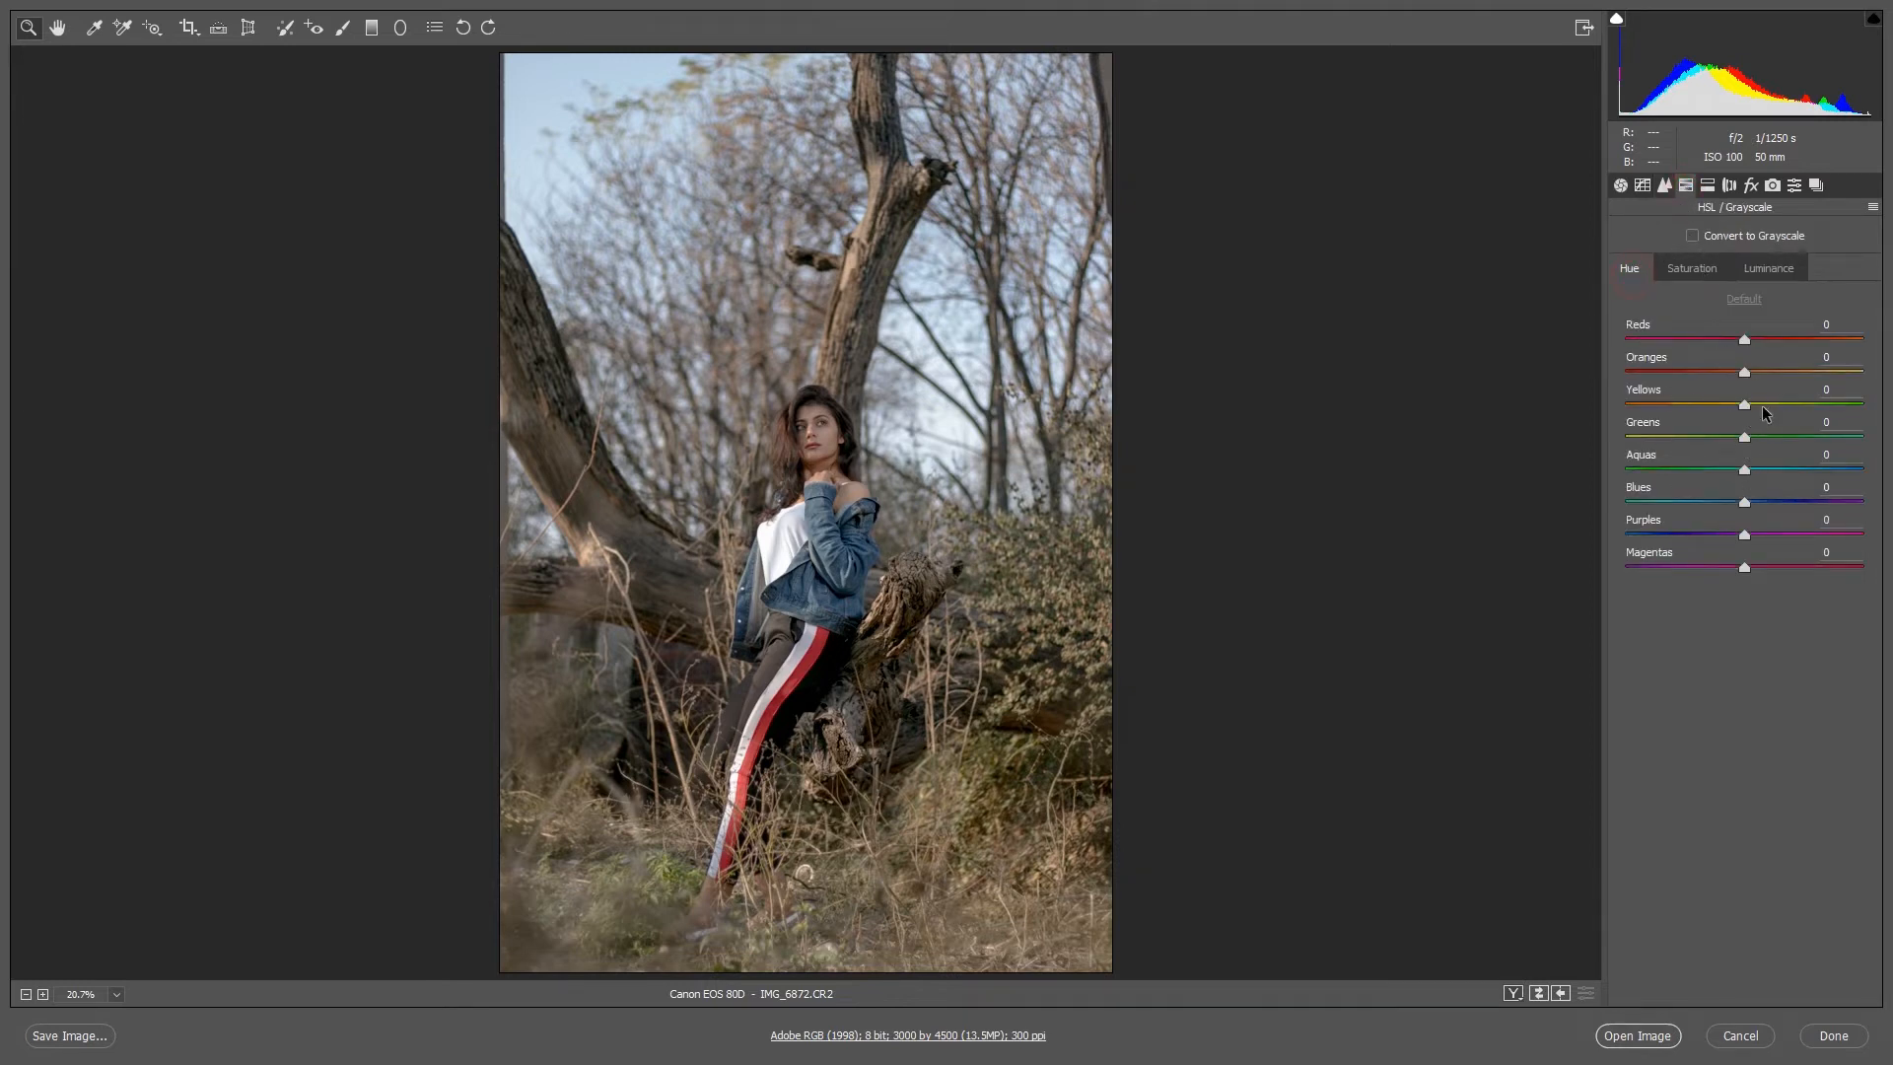
mouse_move(1759, 432)
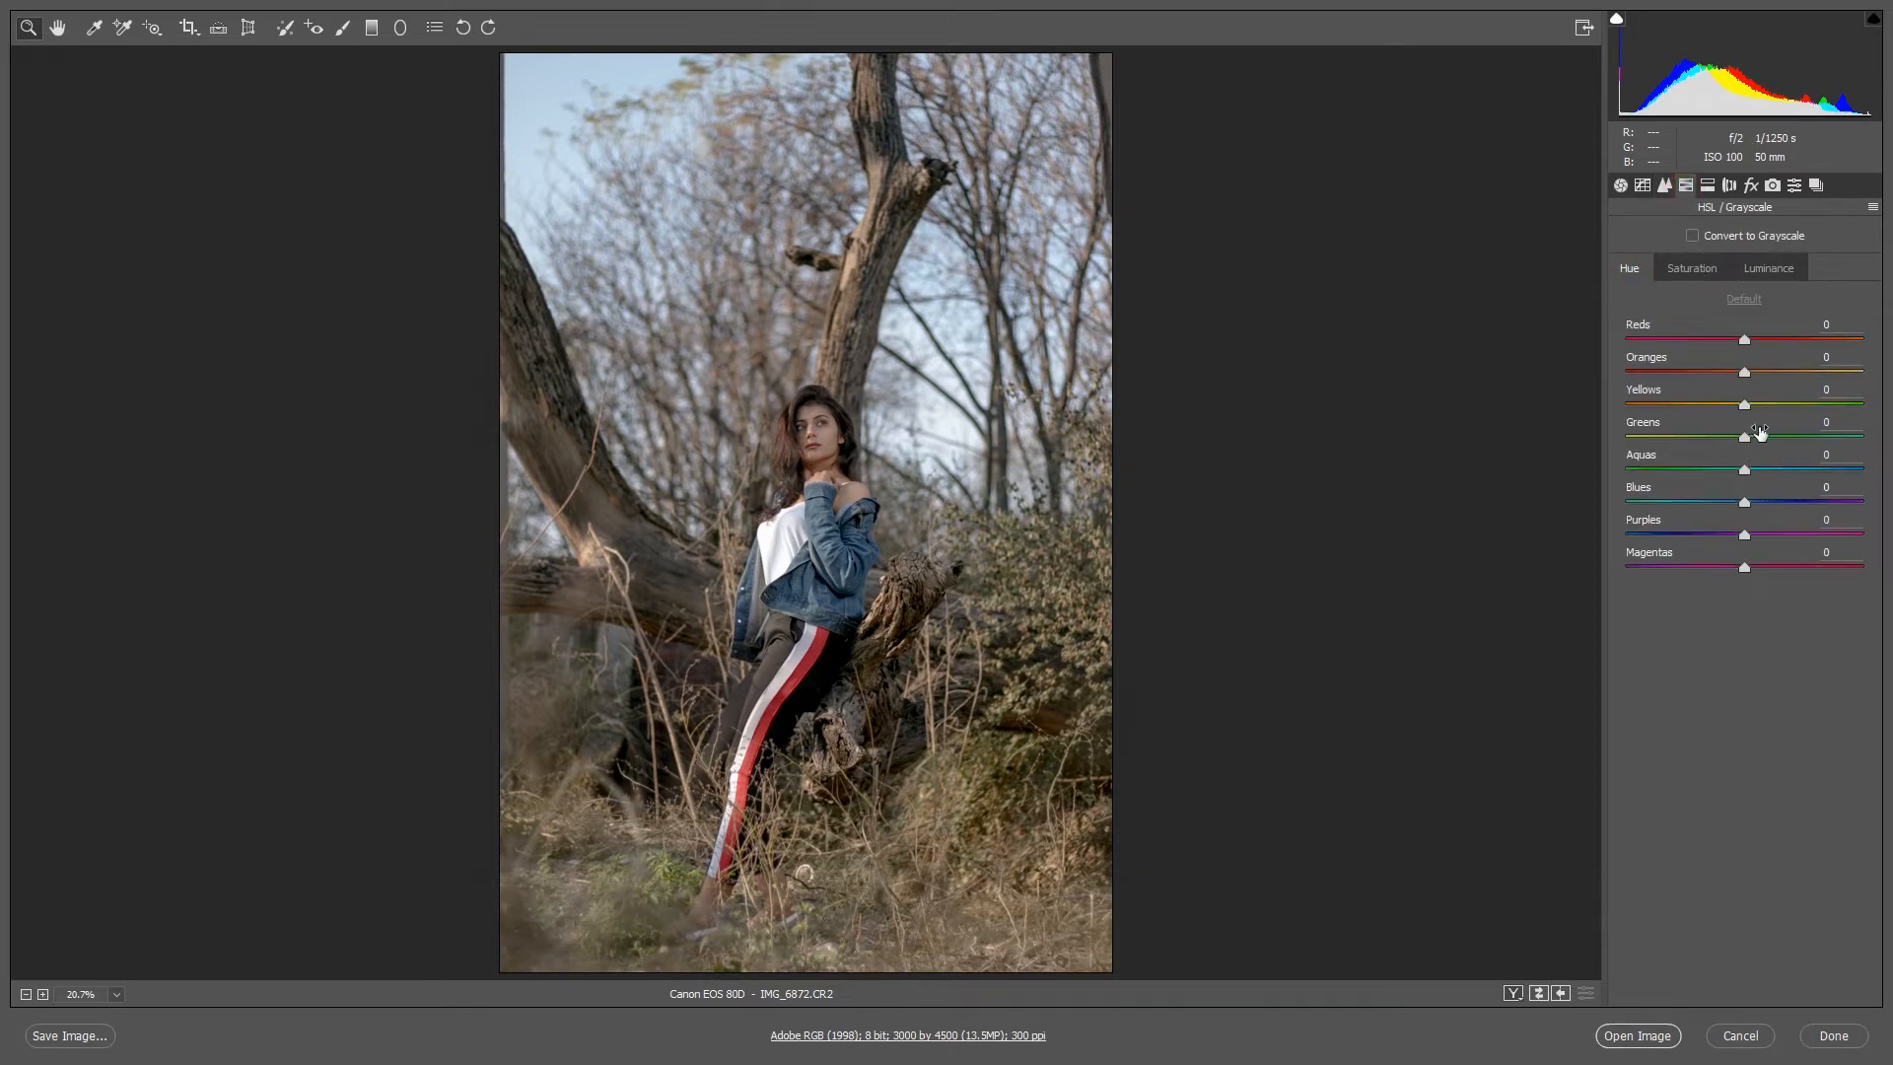
drag(1745, 405, 1688, 405)
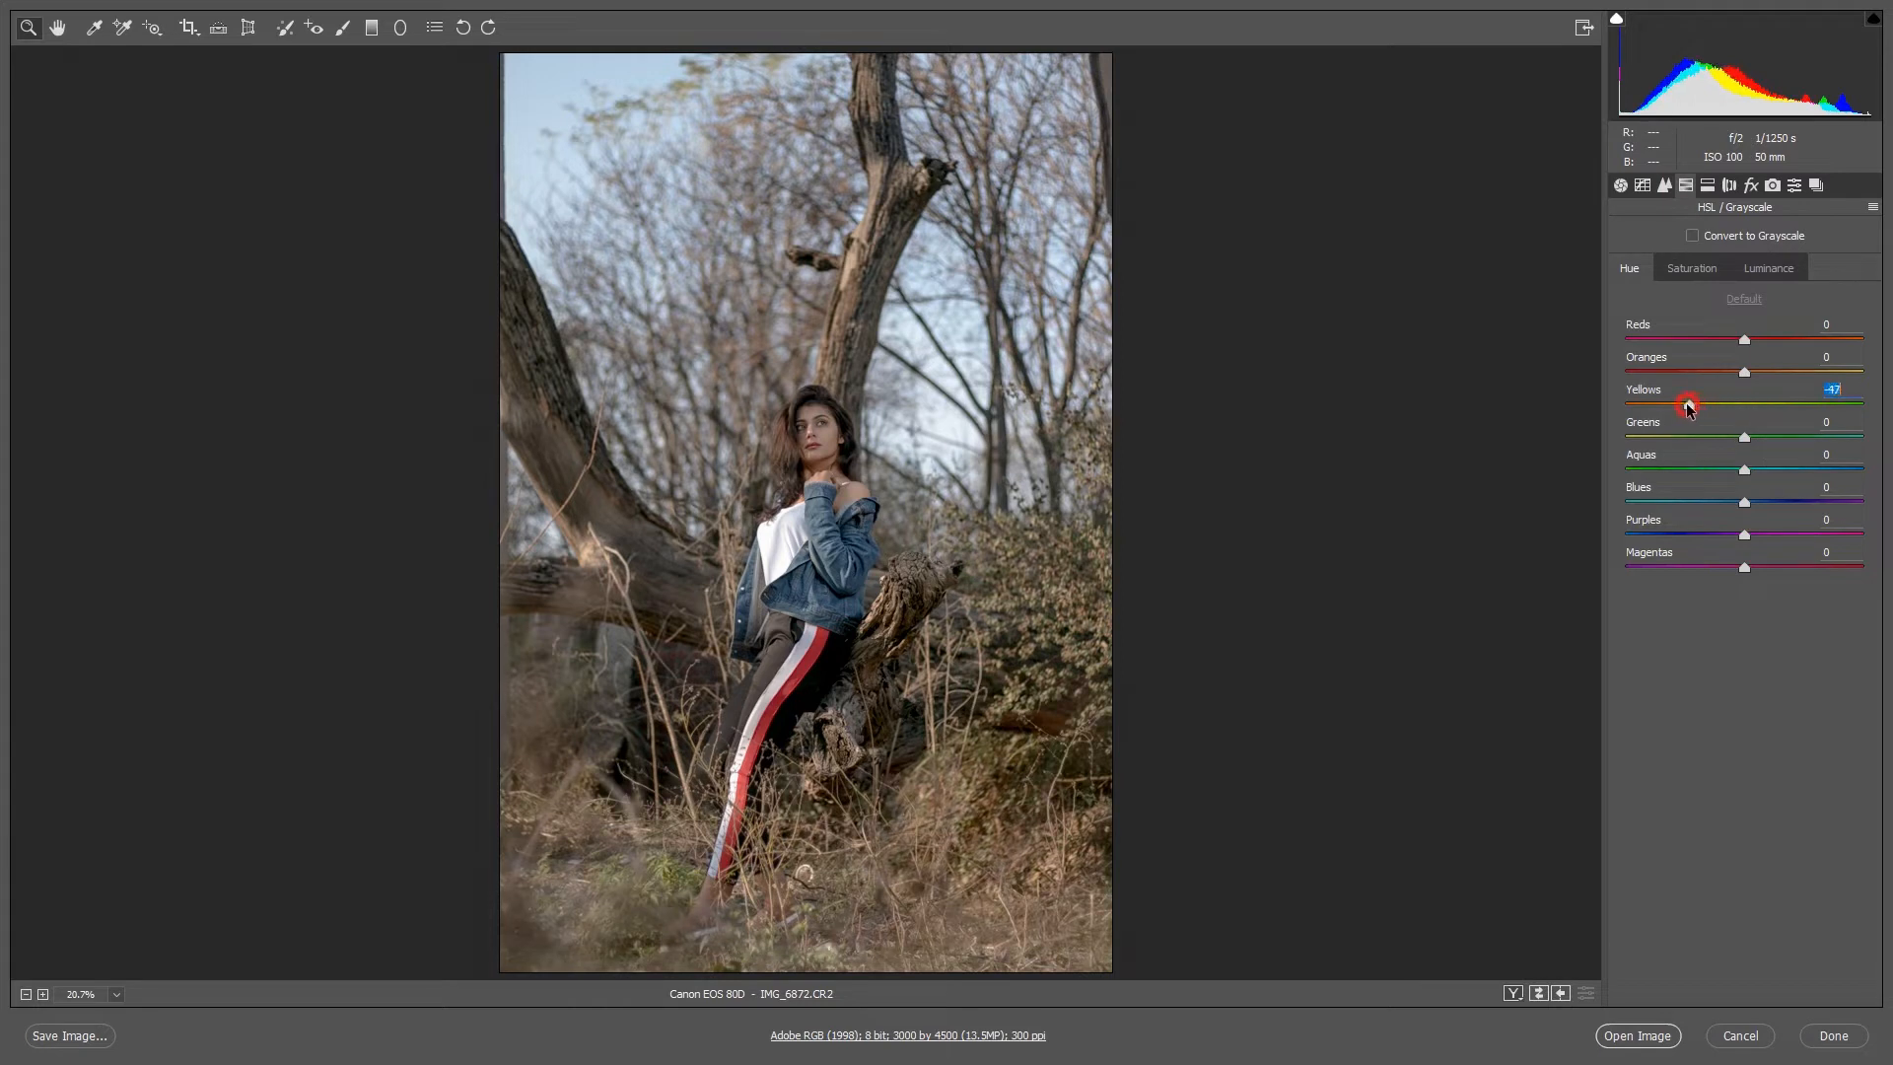
drag(1688, 406, 1676, 406)
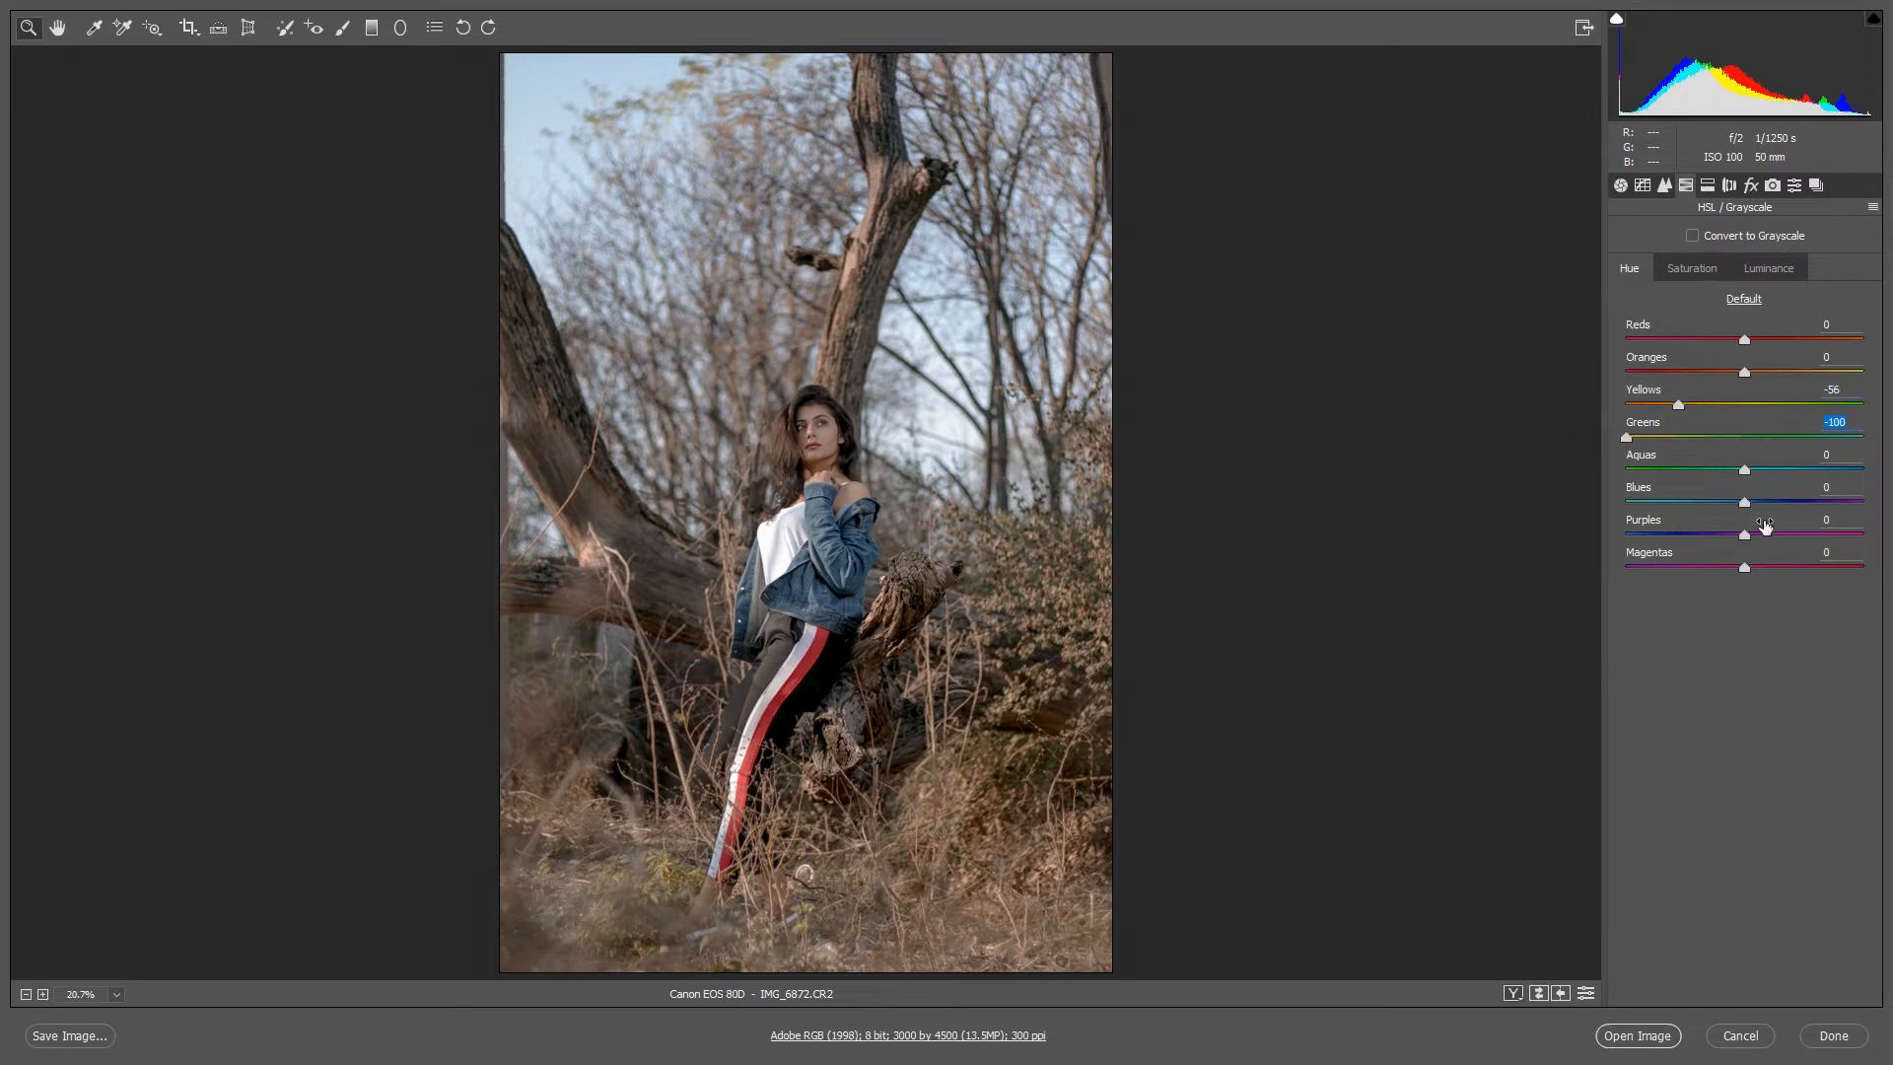
drag(1763, 501, 1720, 501)
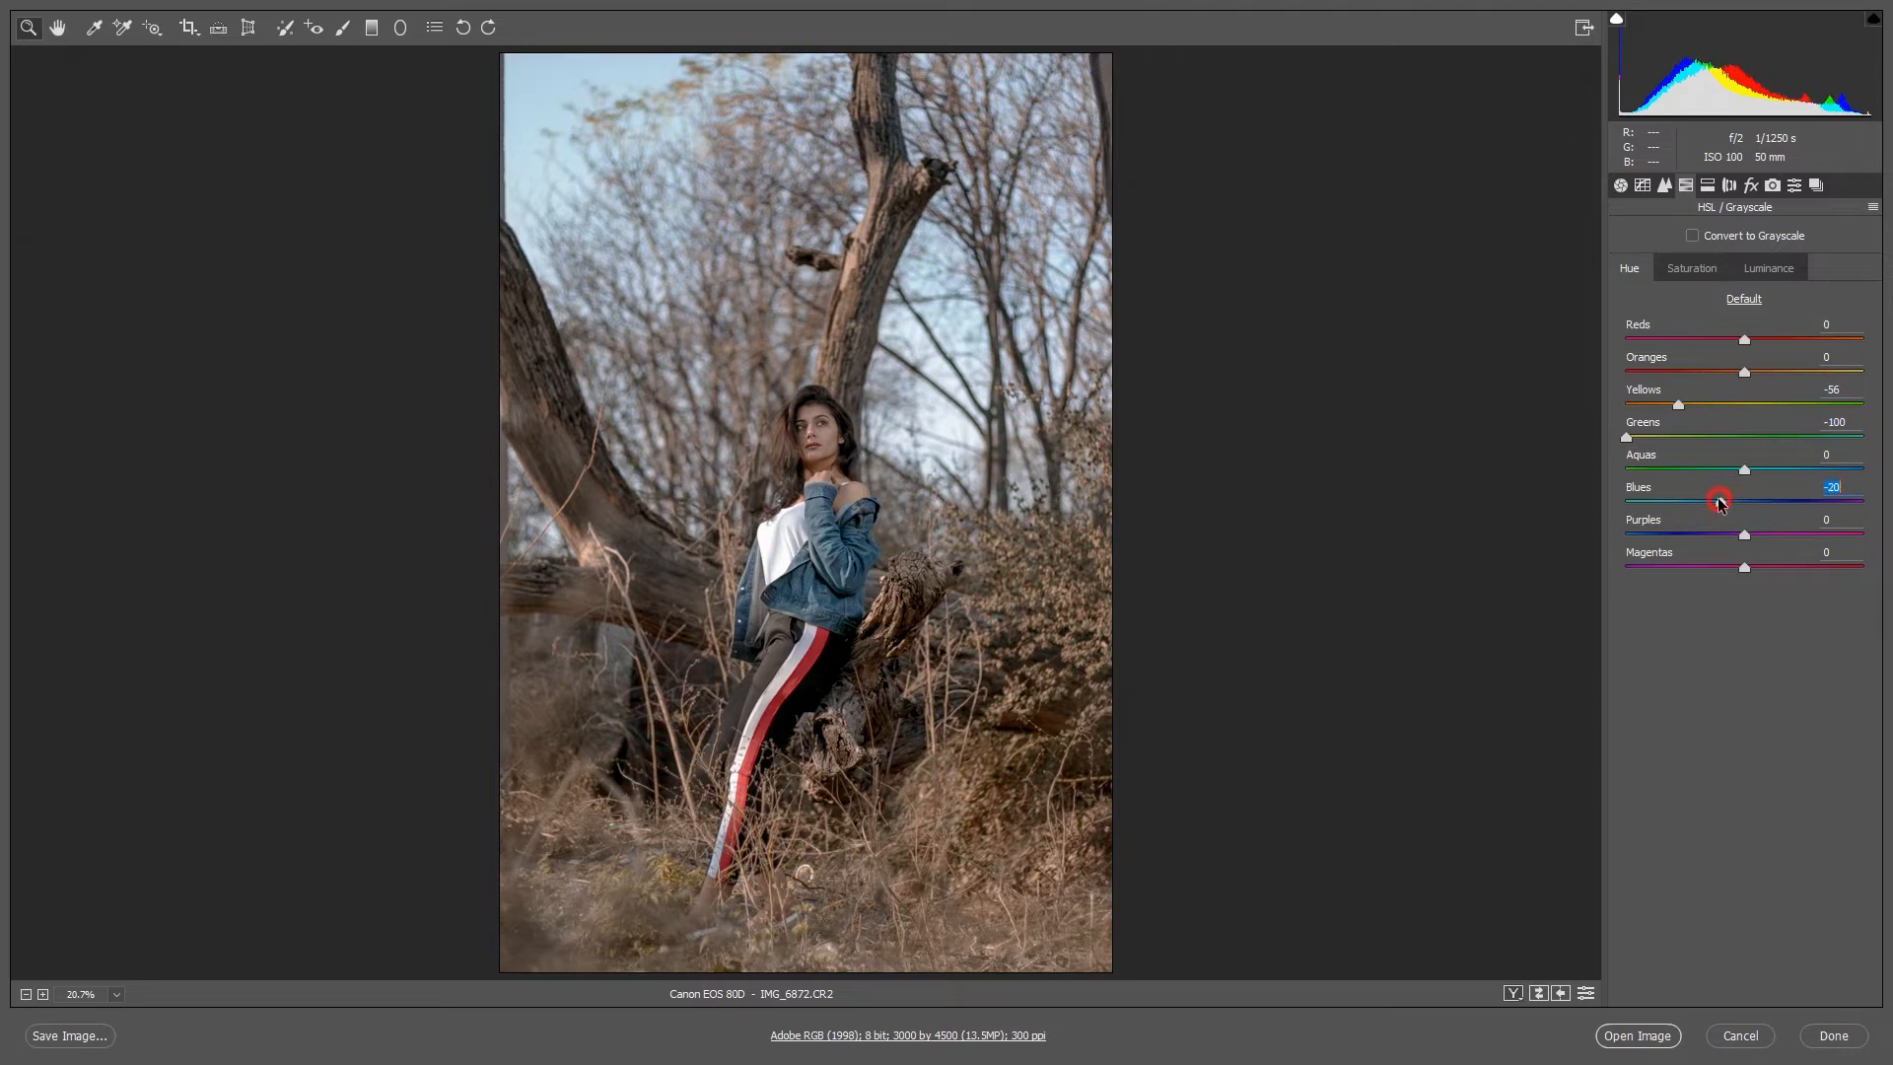
drag(1718, 502, 1727, 503)
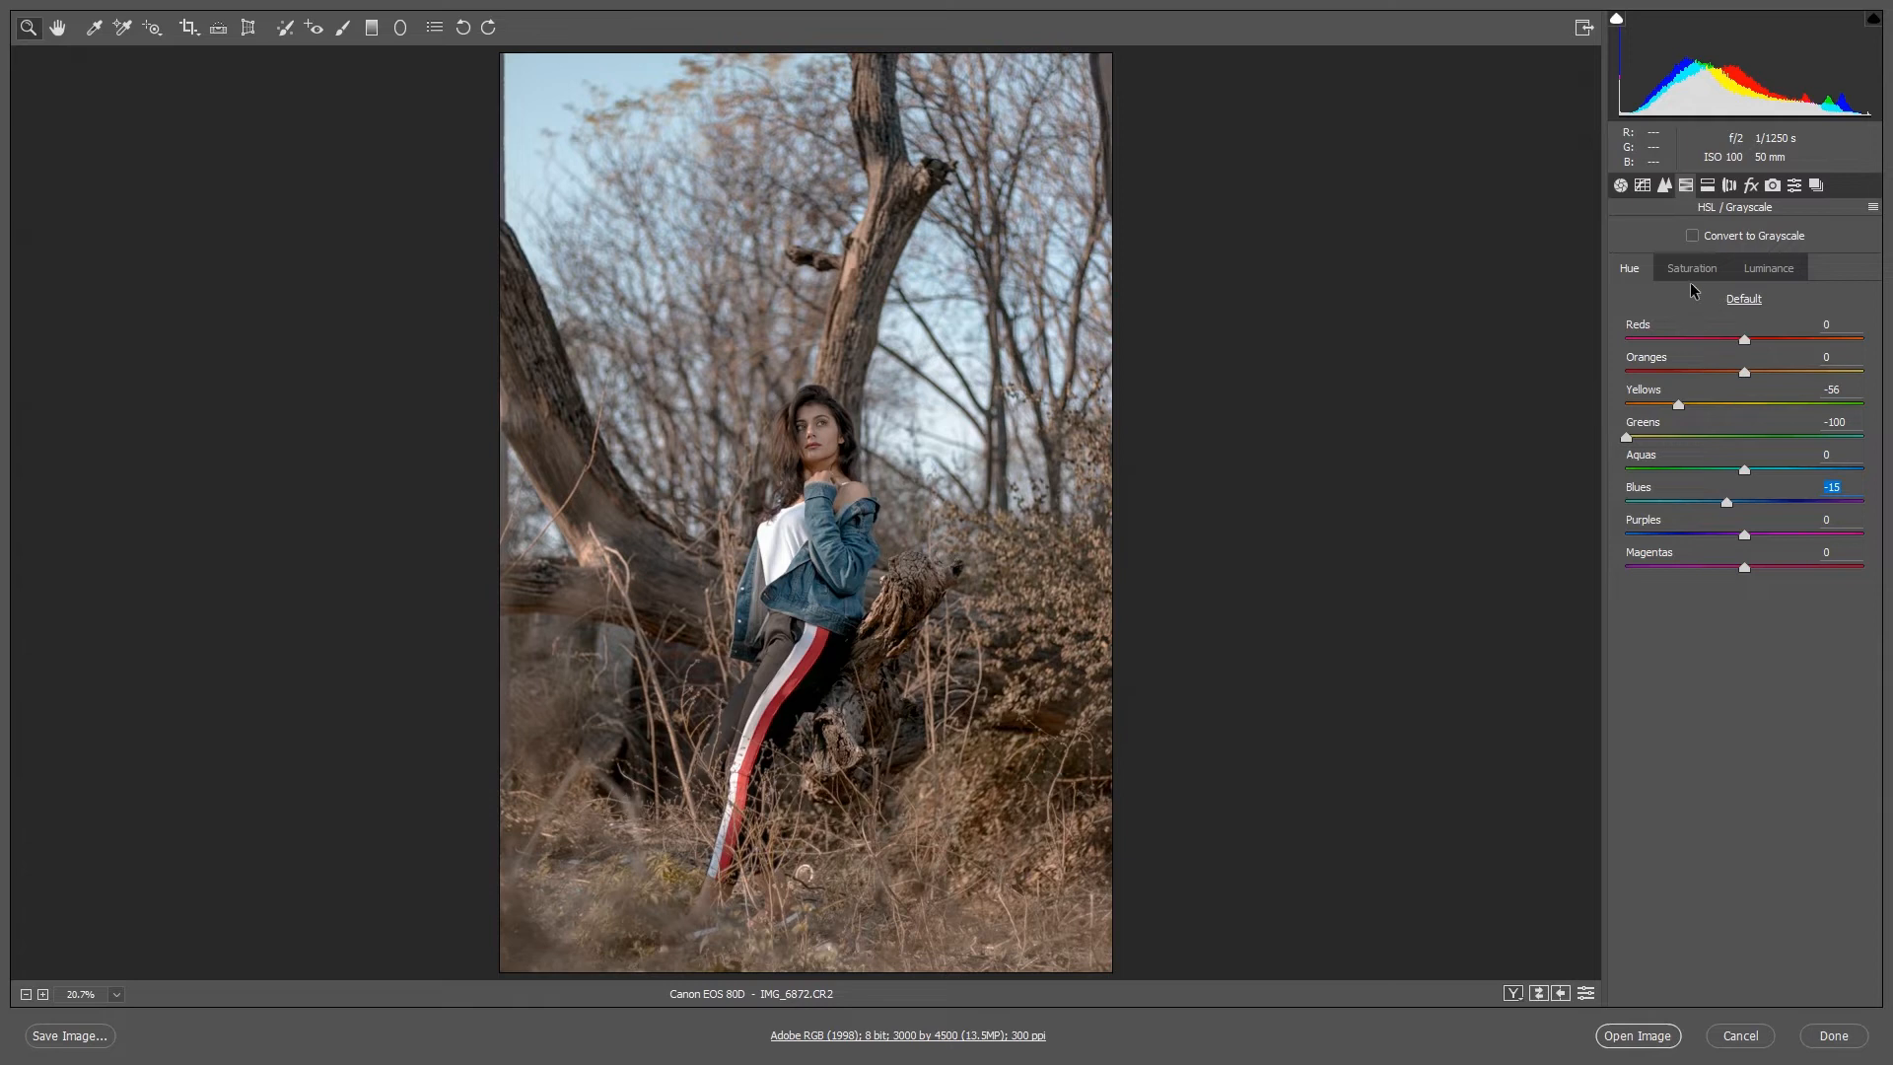
Step: In HSL Saturation, set Reds to +23 and Oranges to -15
click(1692, 266)
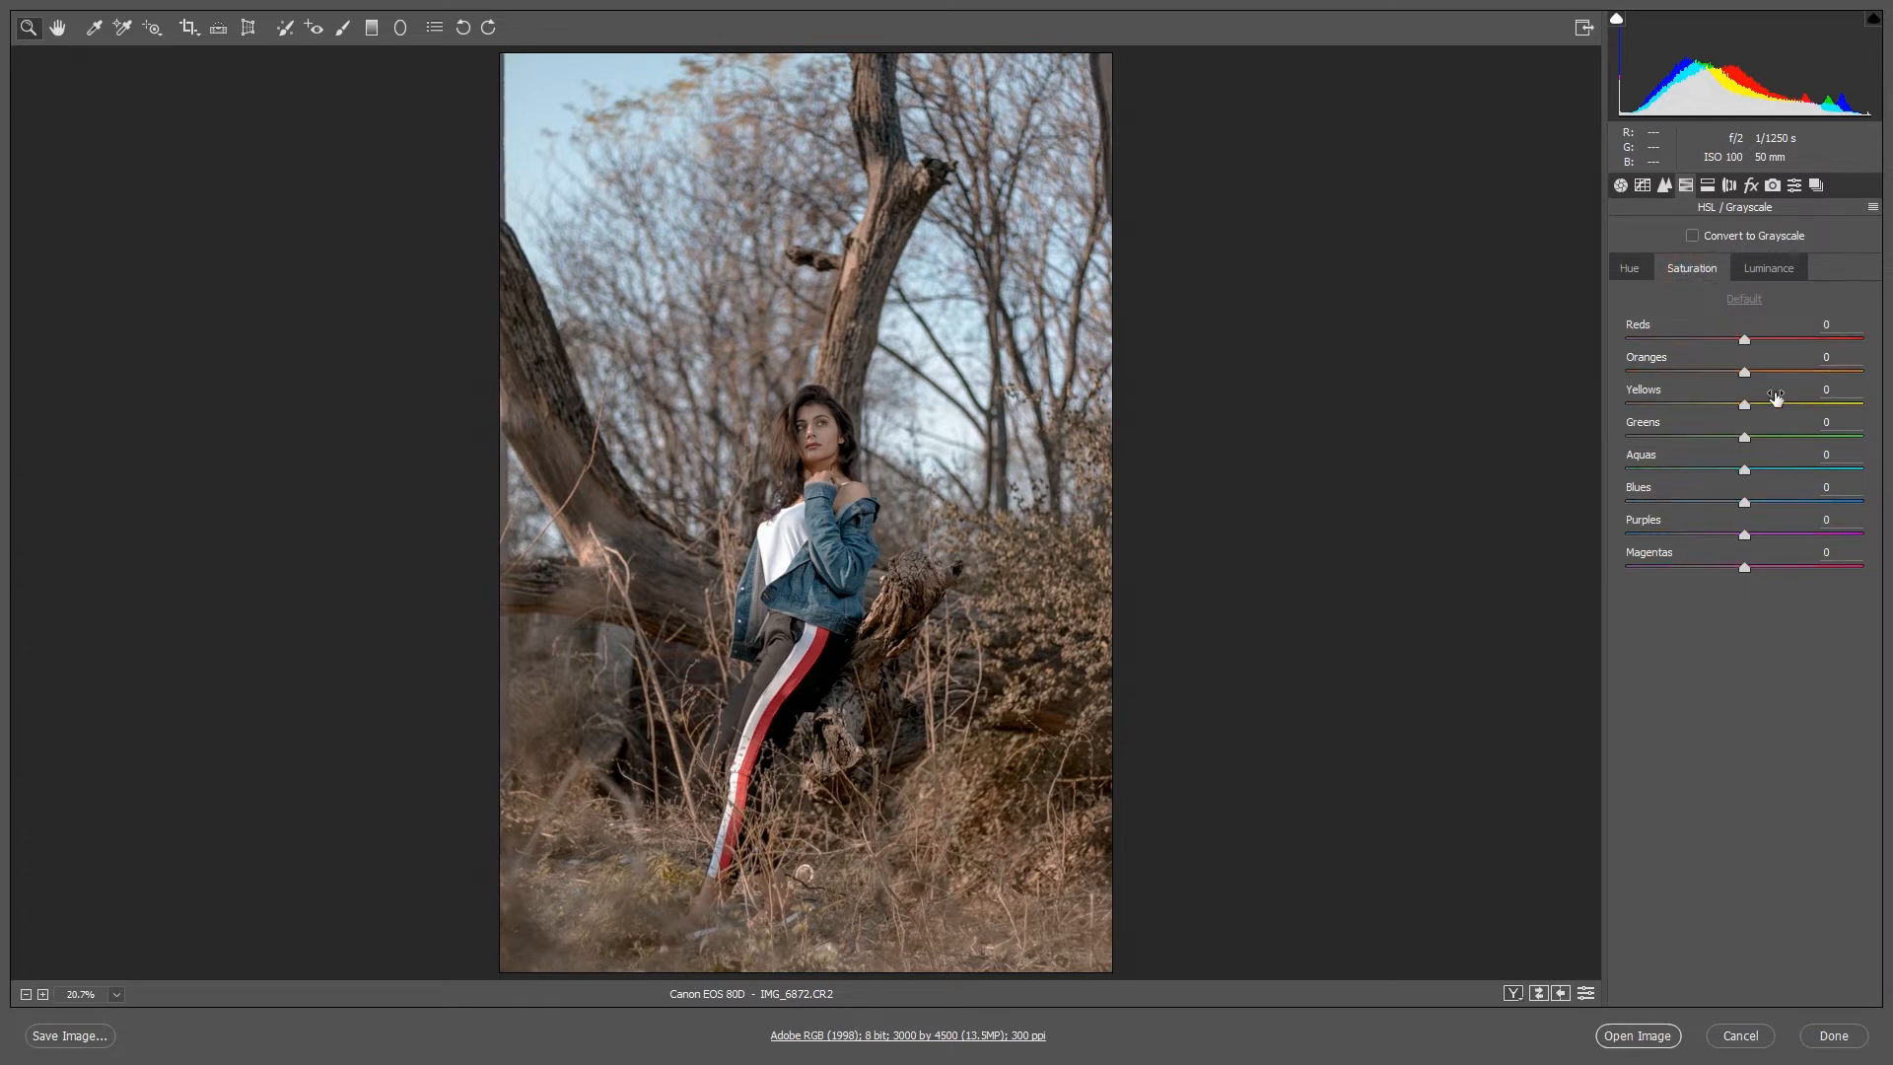
drag(1743, 338, 1759, 337)
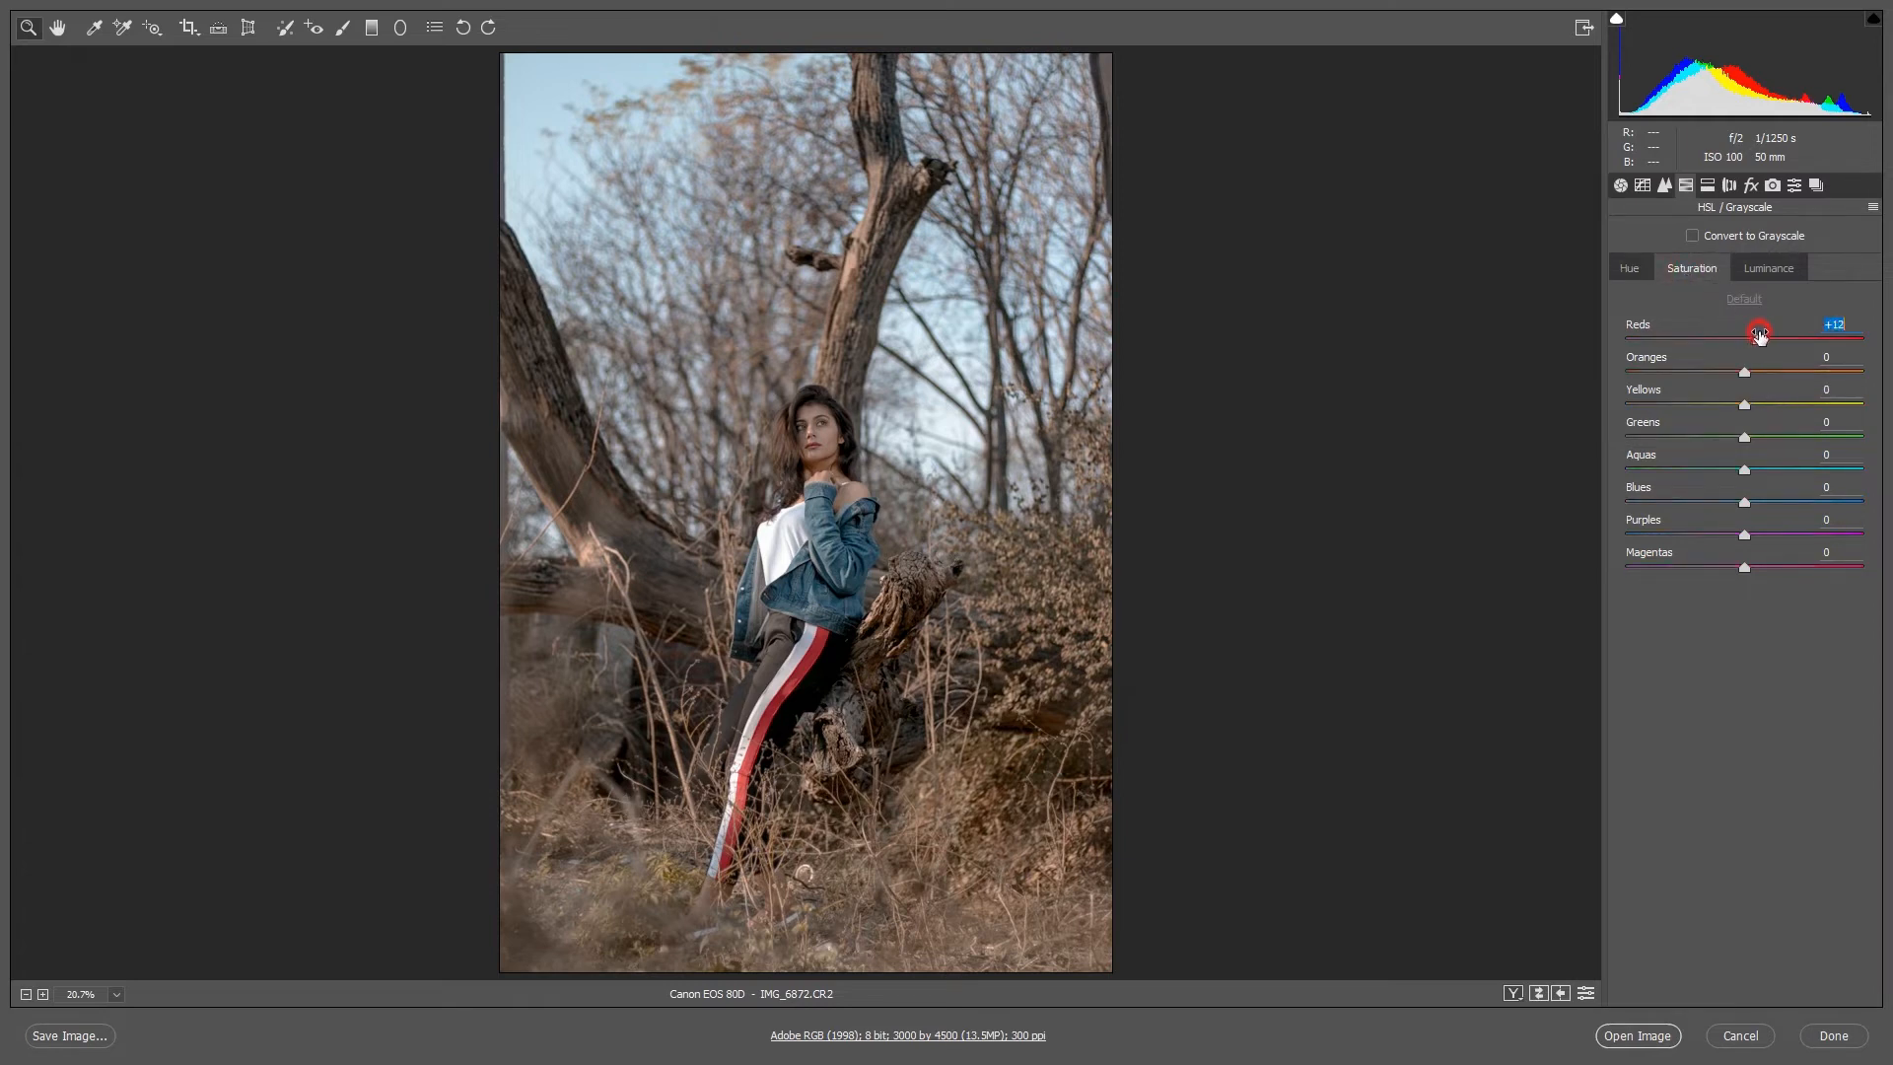
drag(1758, 333, 1767, 333)
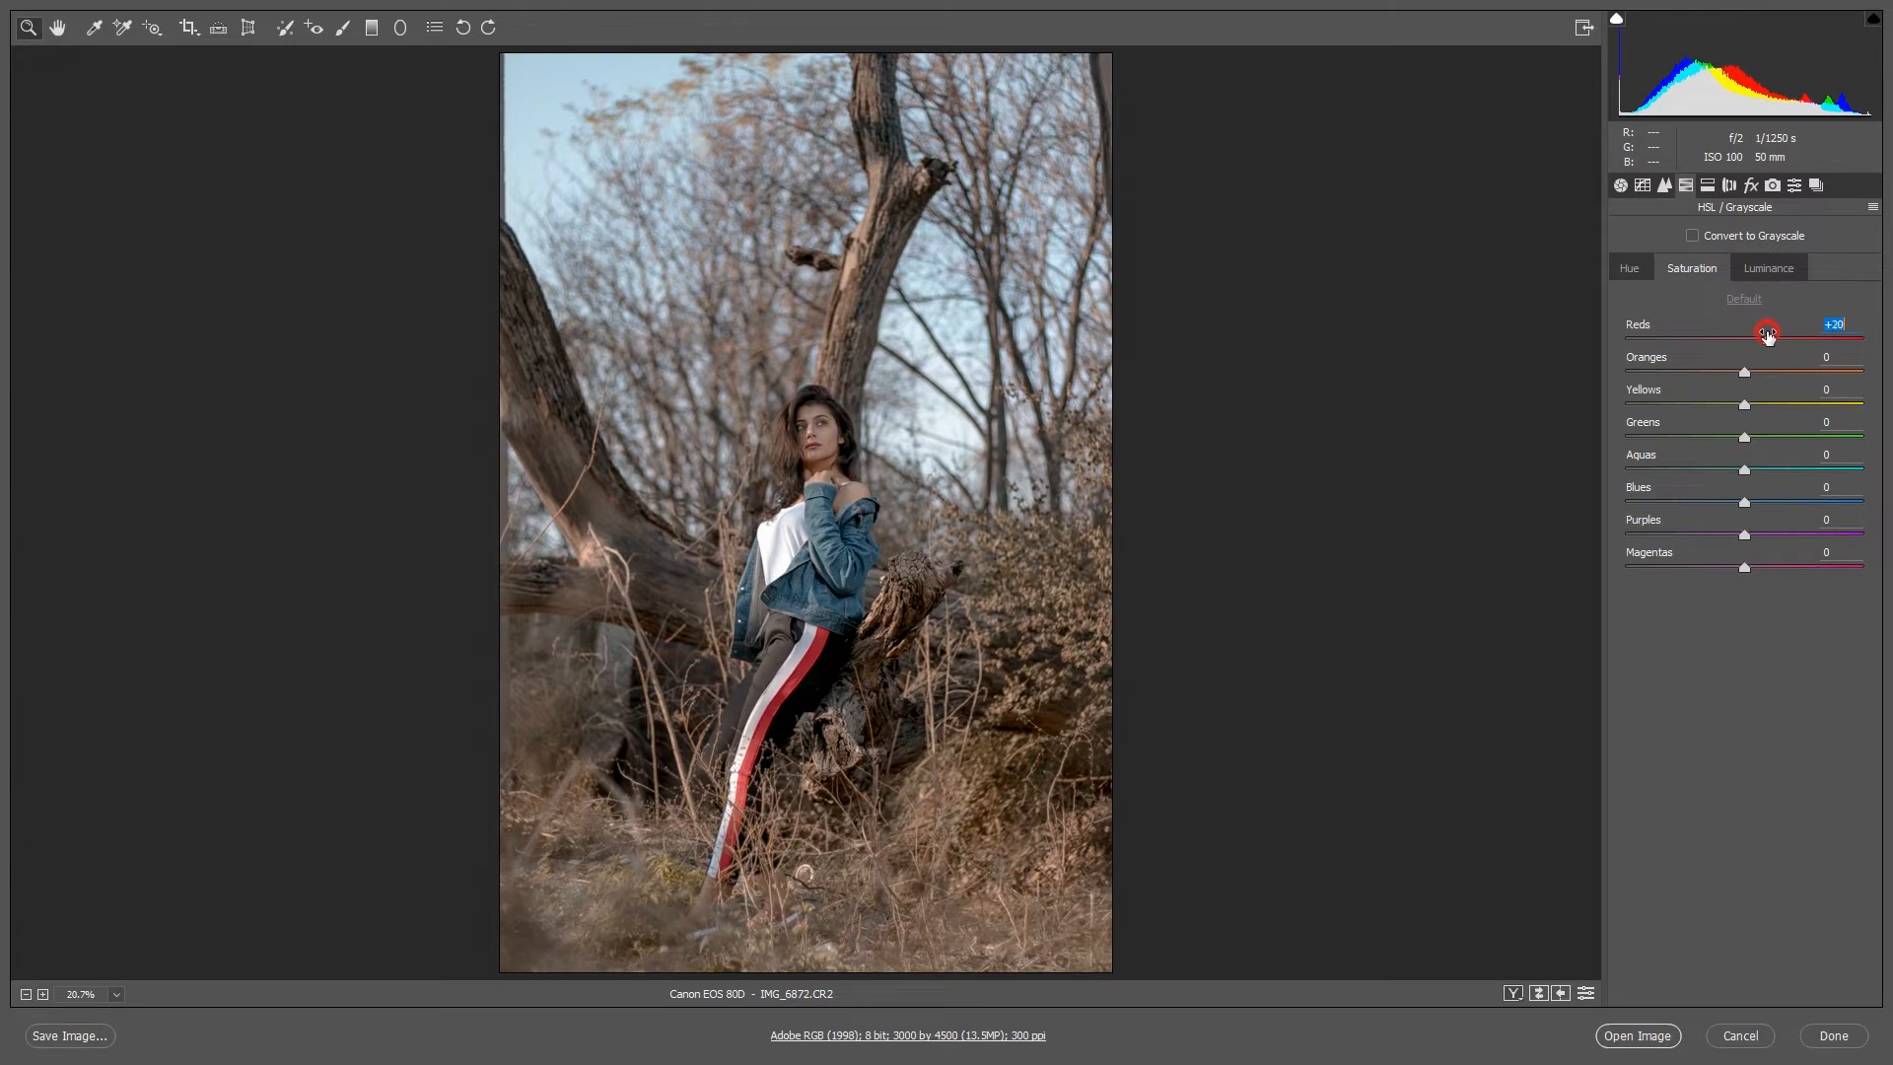
drag(1767, 335, 1773, 337)
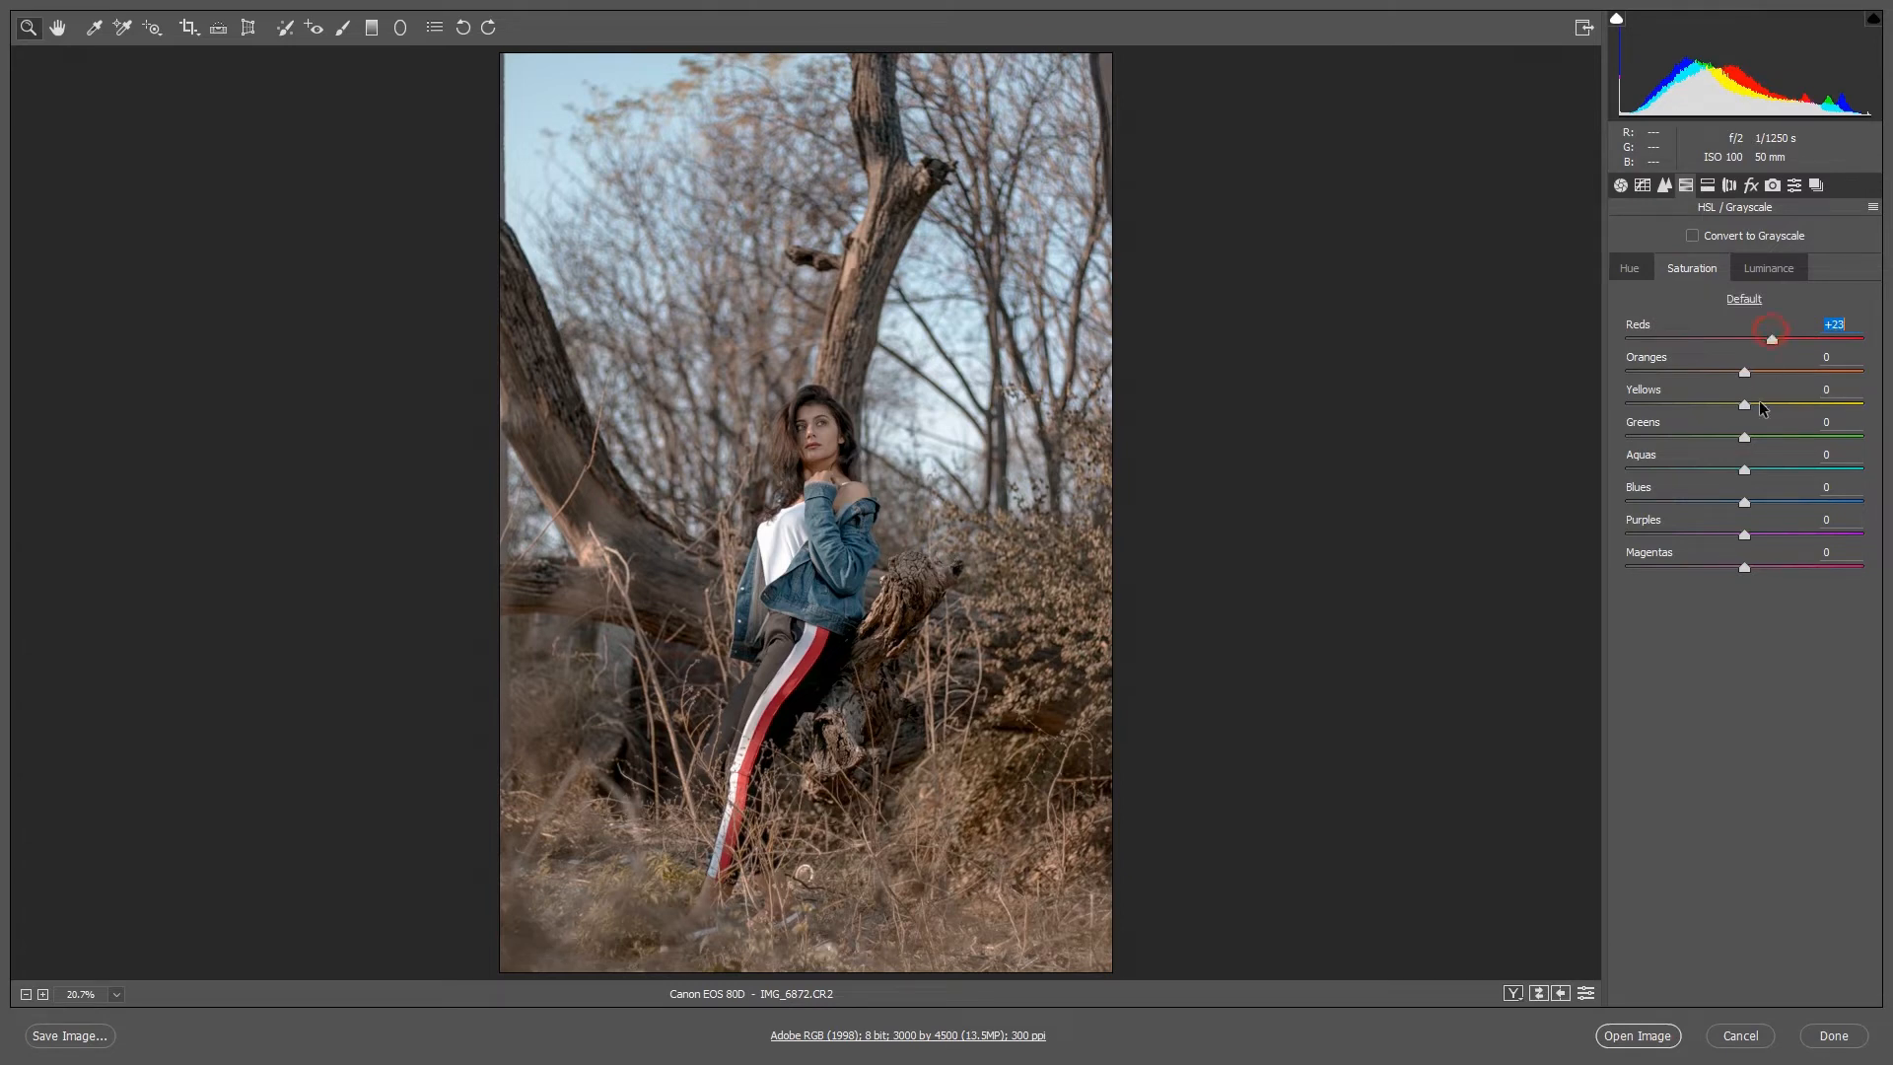
drag(1741, 373, 1723, 372)
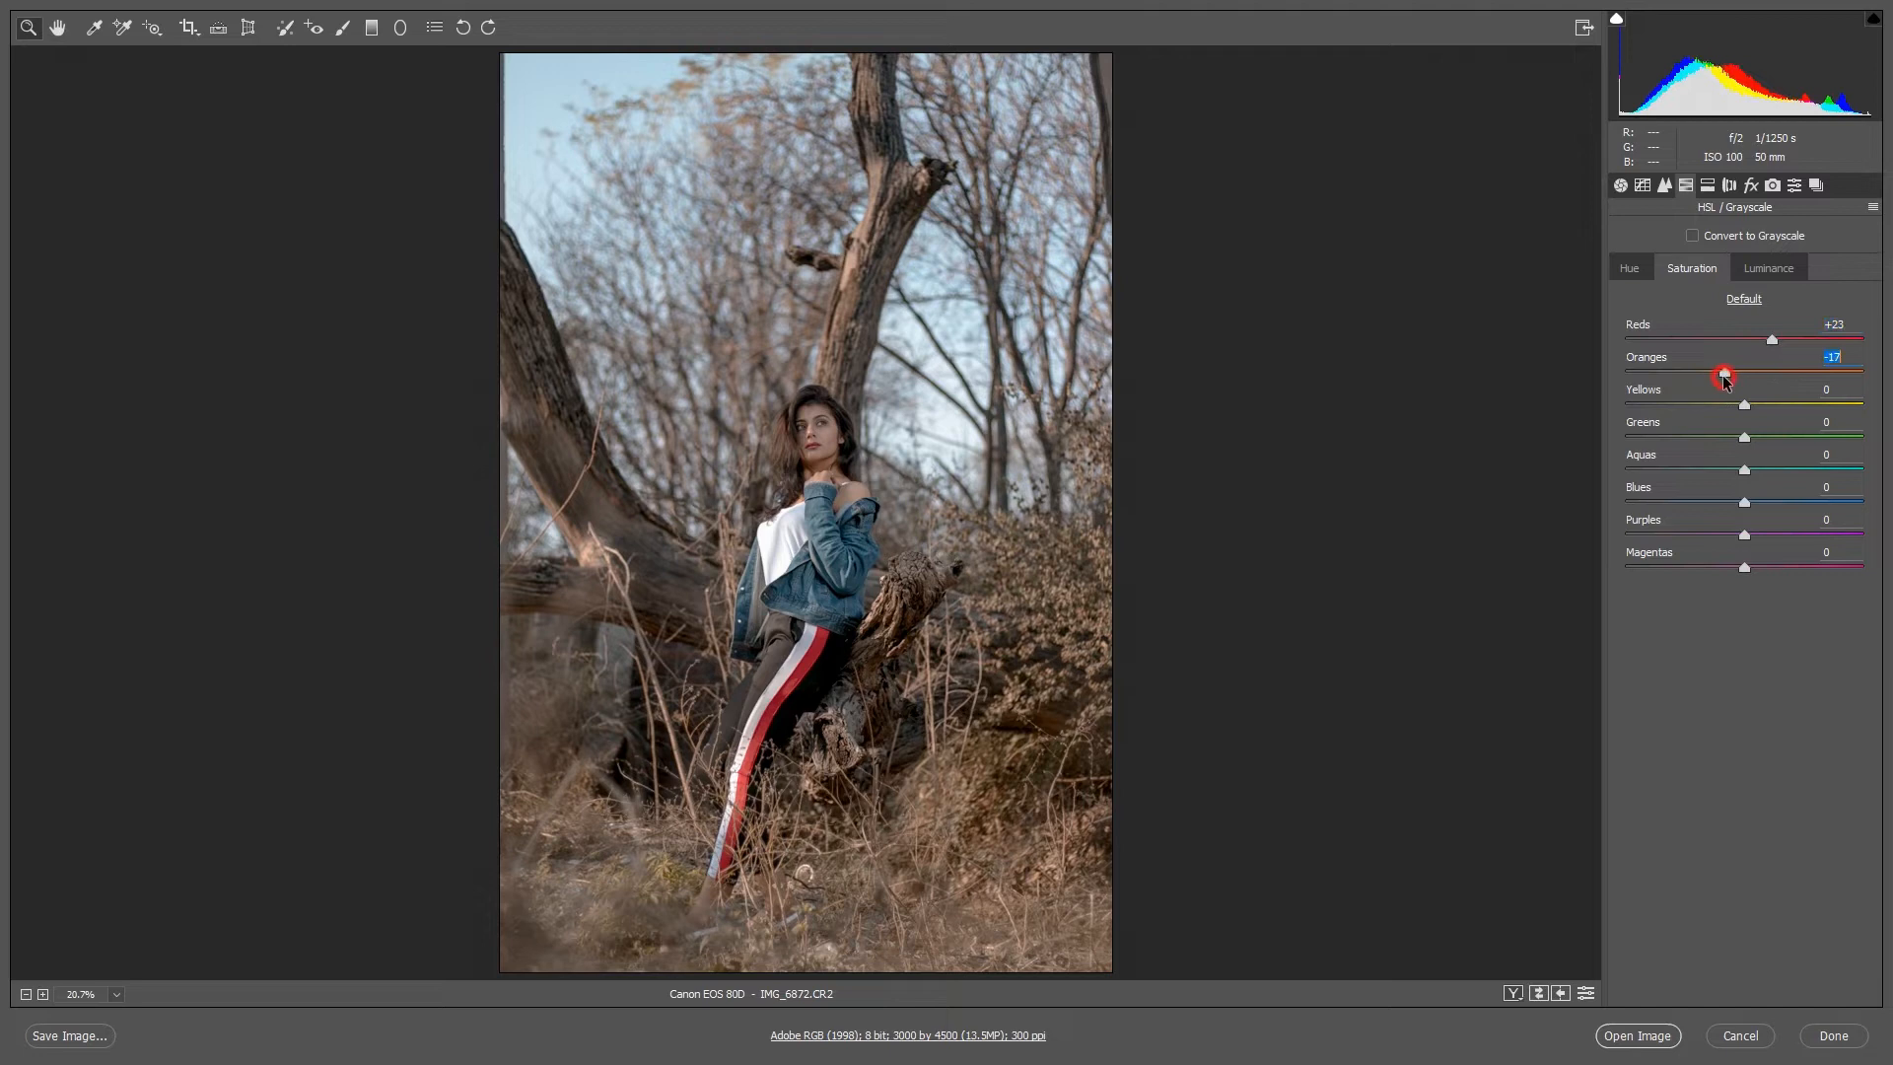
drag(1724, 375, 1729, 375)
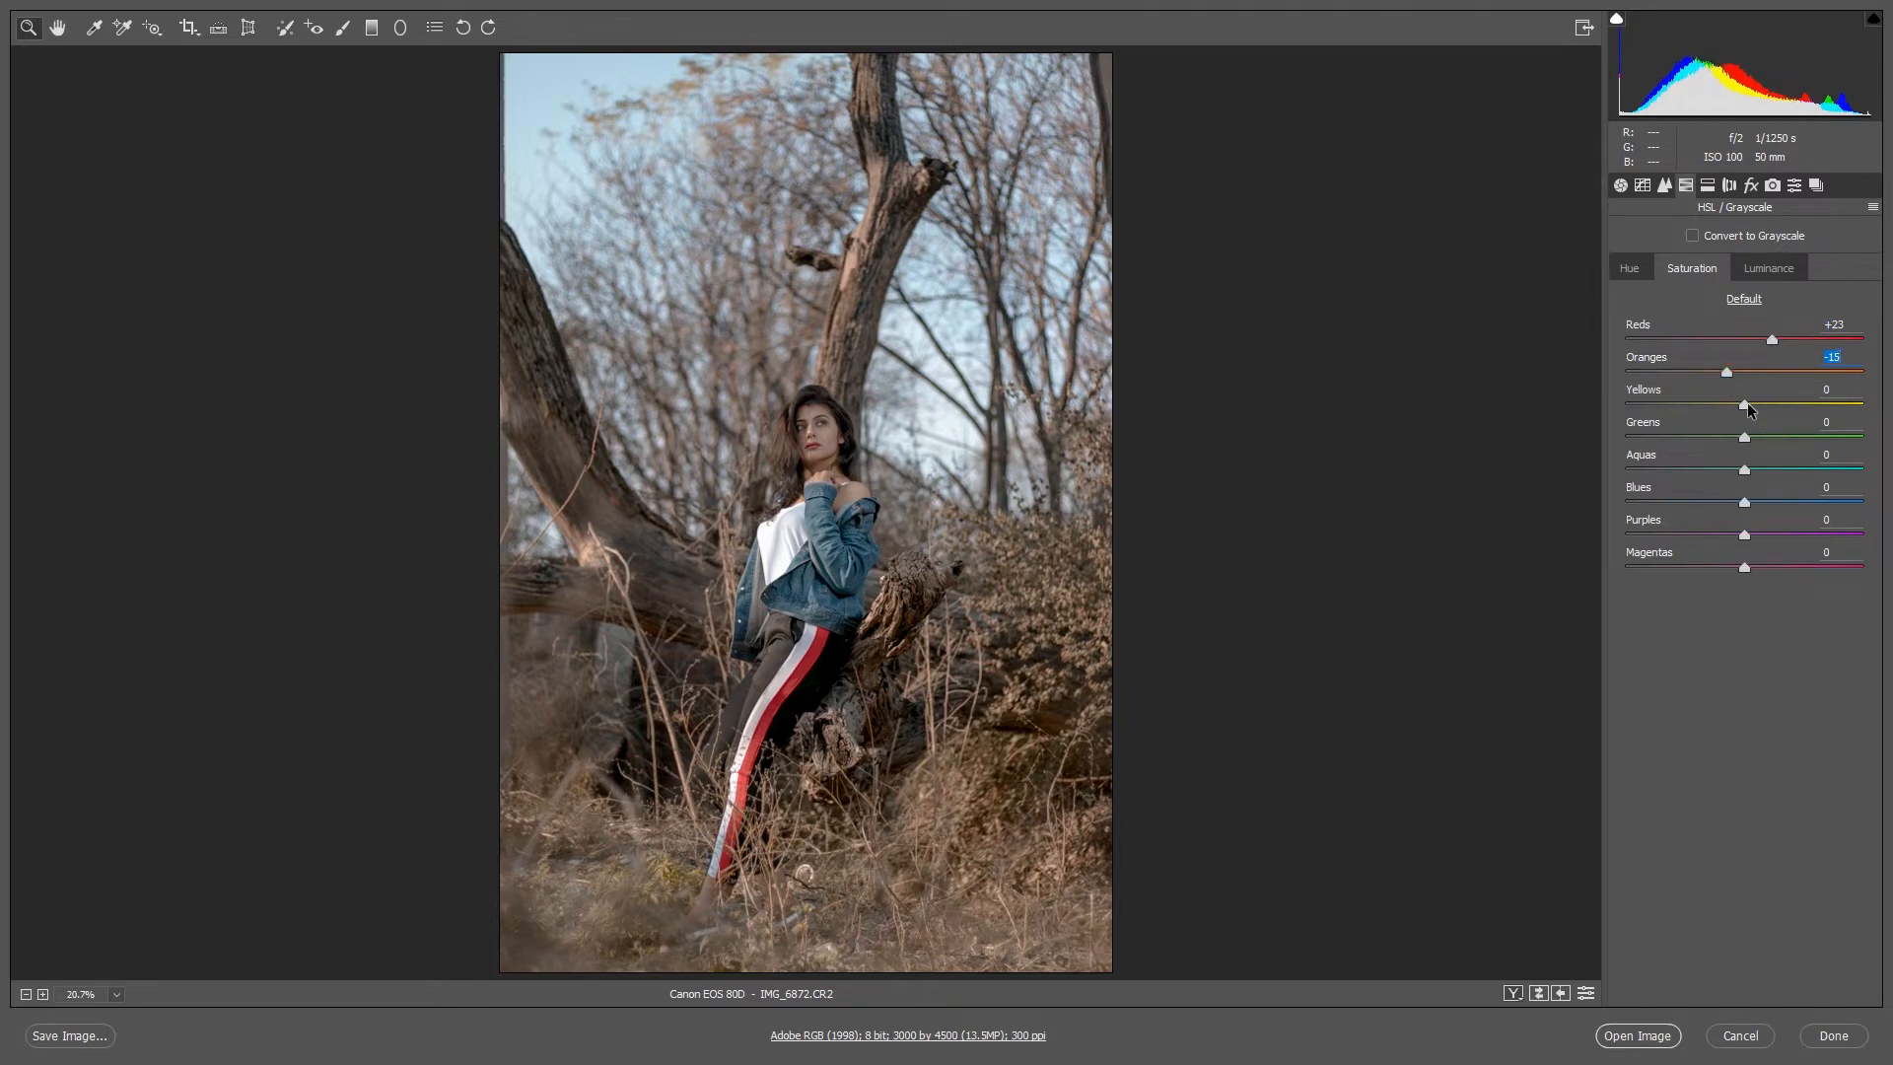
Step: Desaturate Yellows to -61 and Greens fully to -100
drag(1741, 404, 1696, 404)
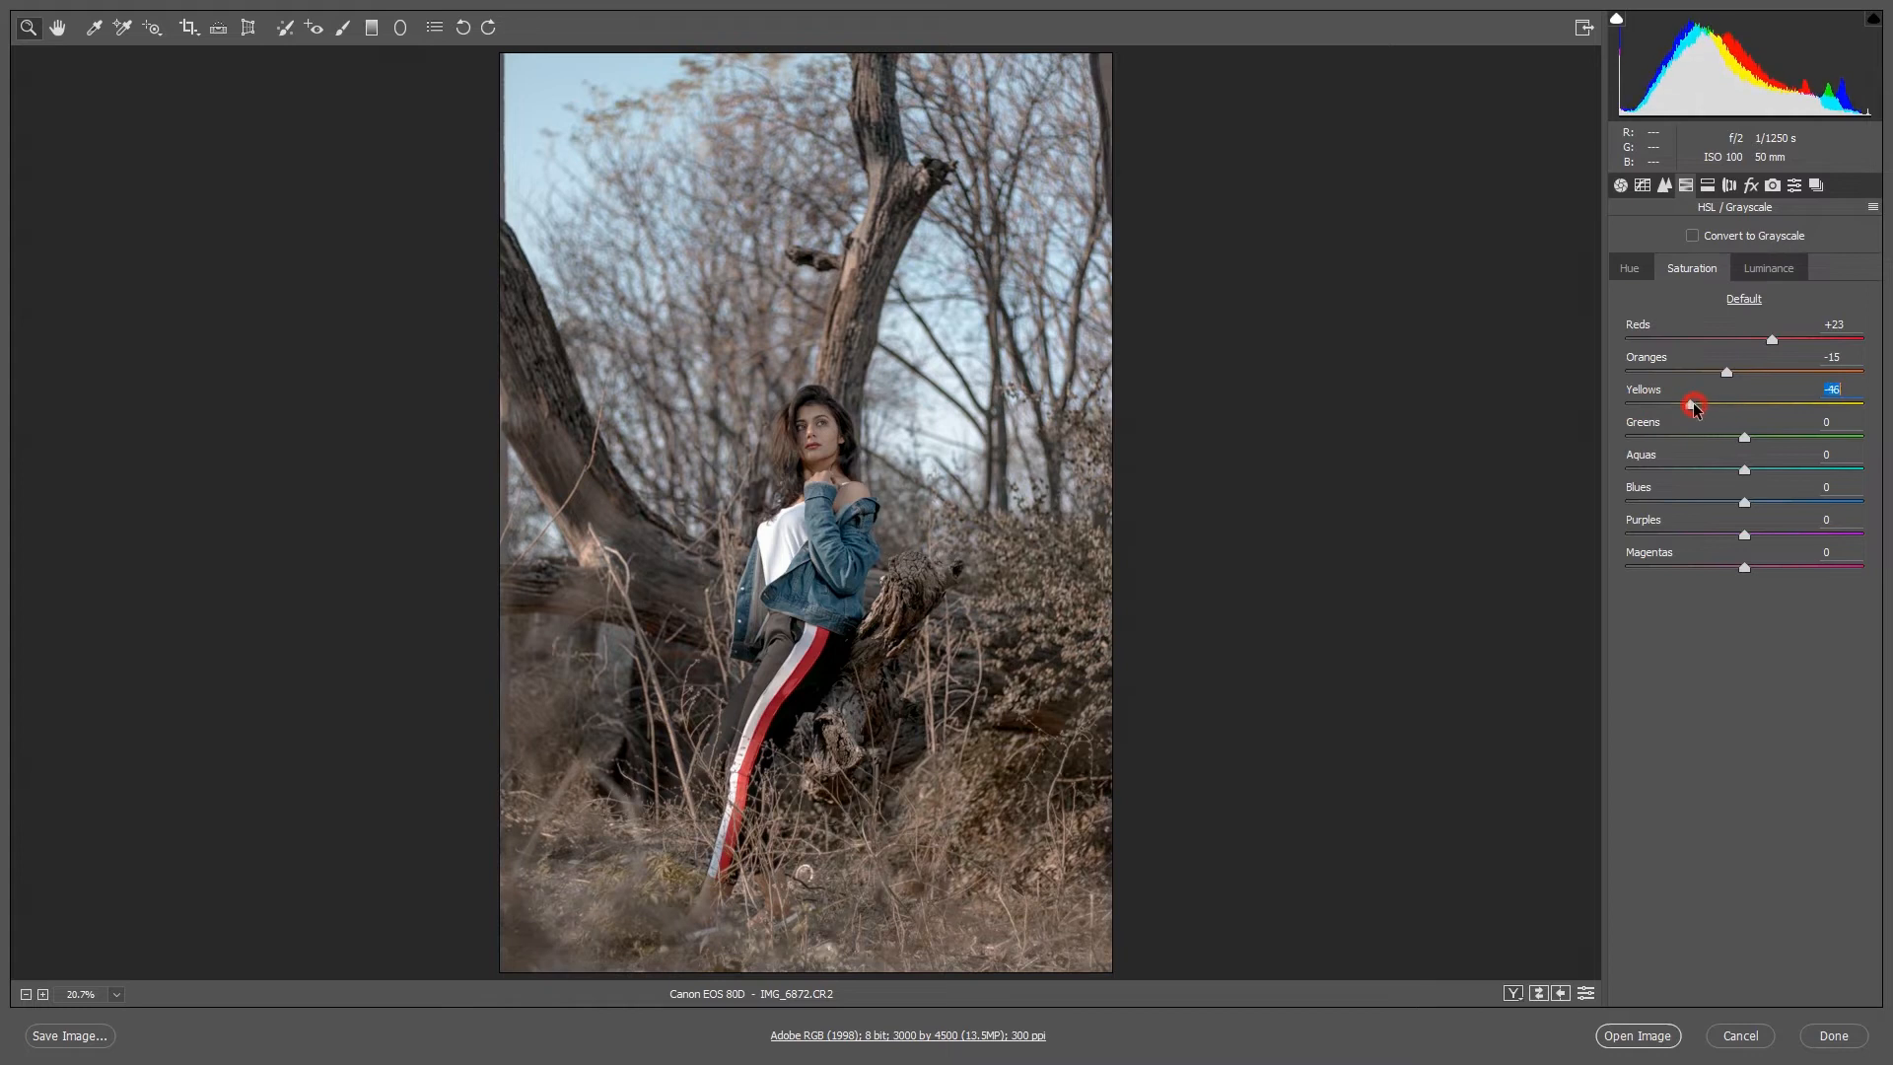
drag(1690, 407, 1700, 406)
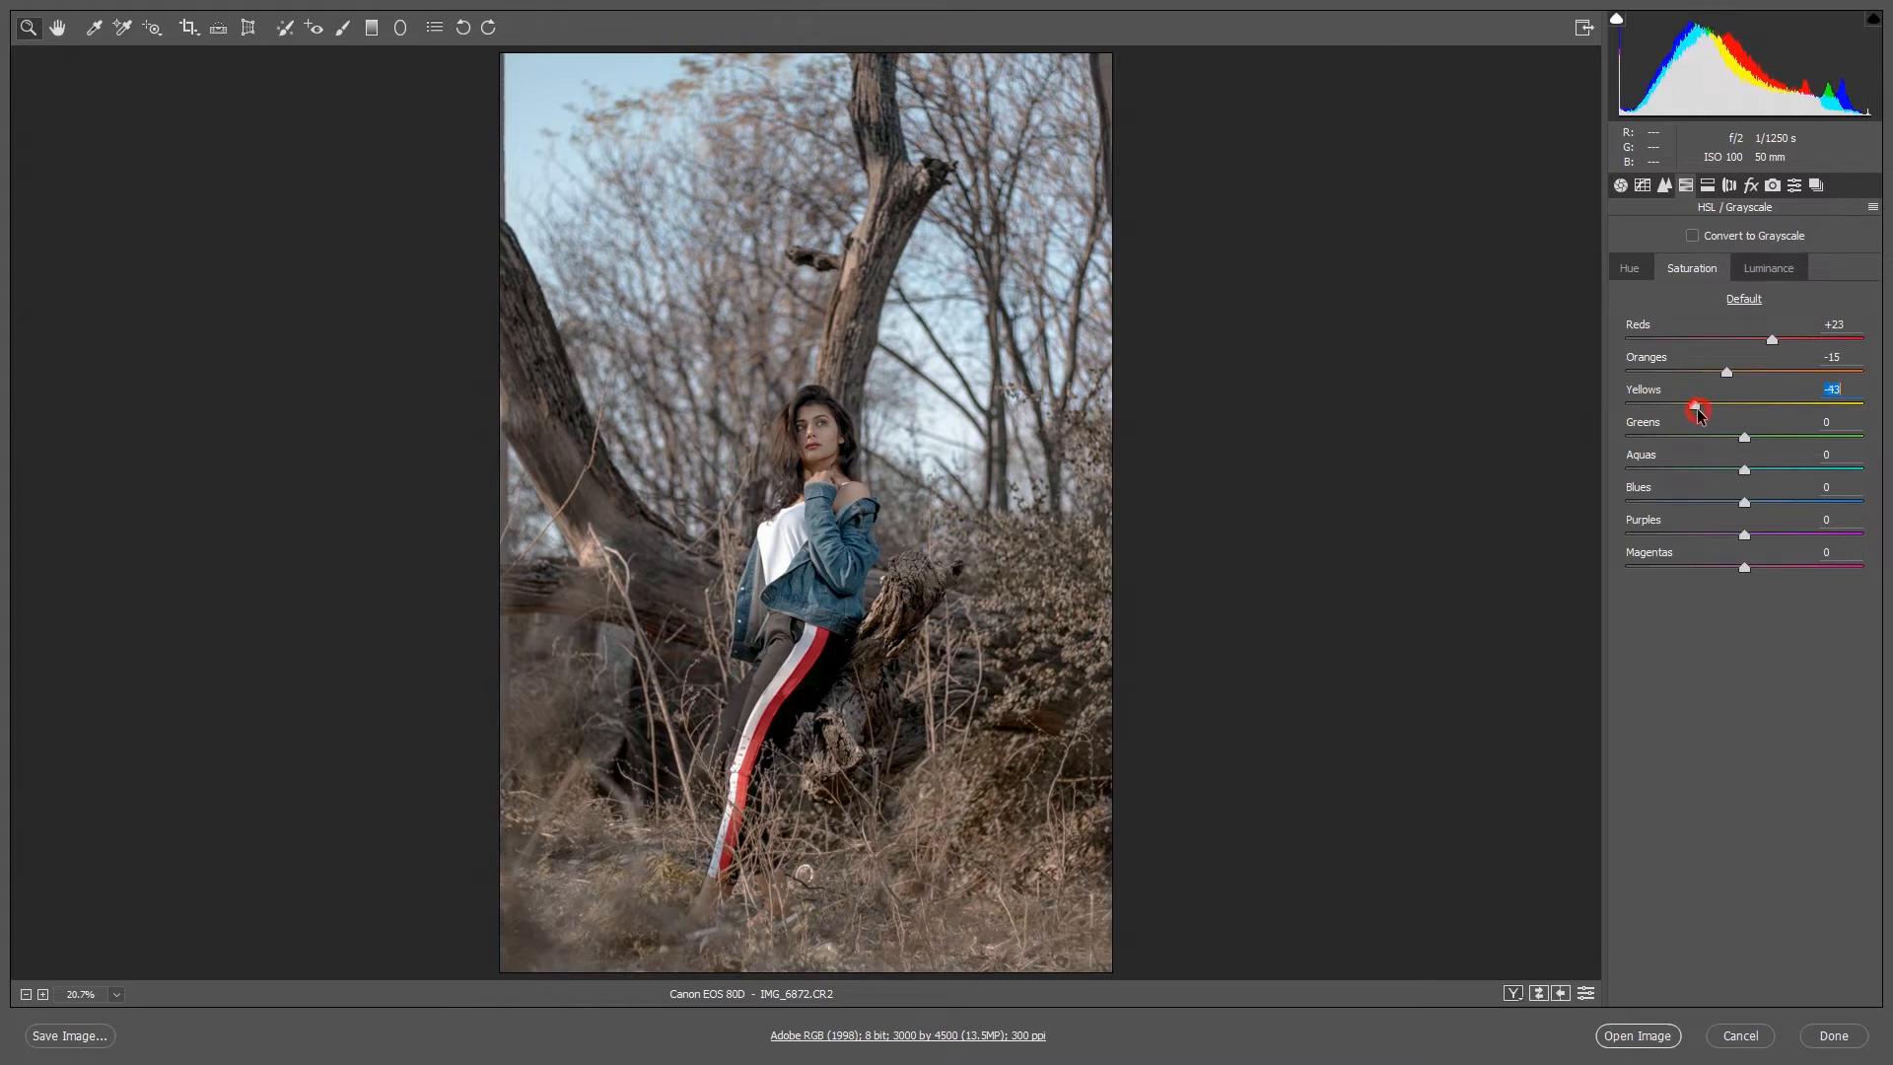
drag(1696, 409, 1682, 408)
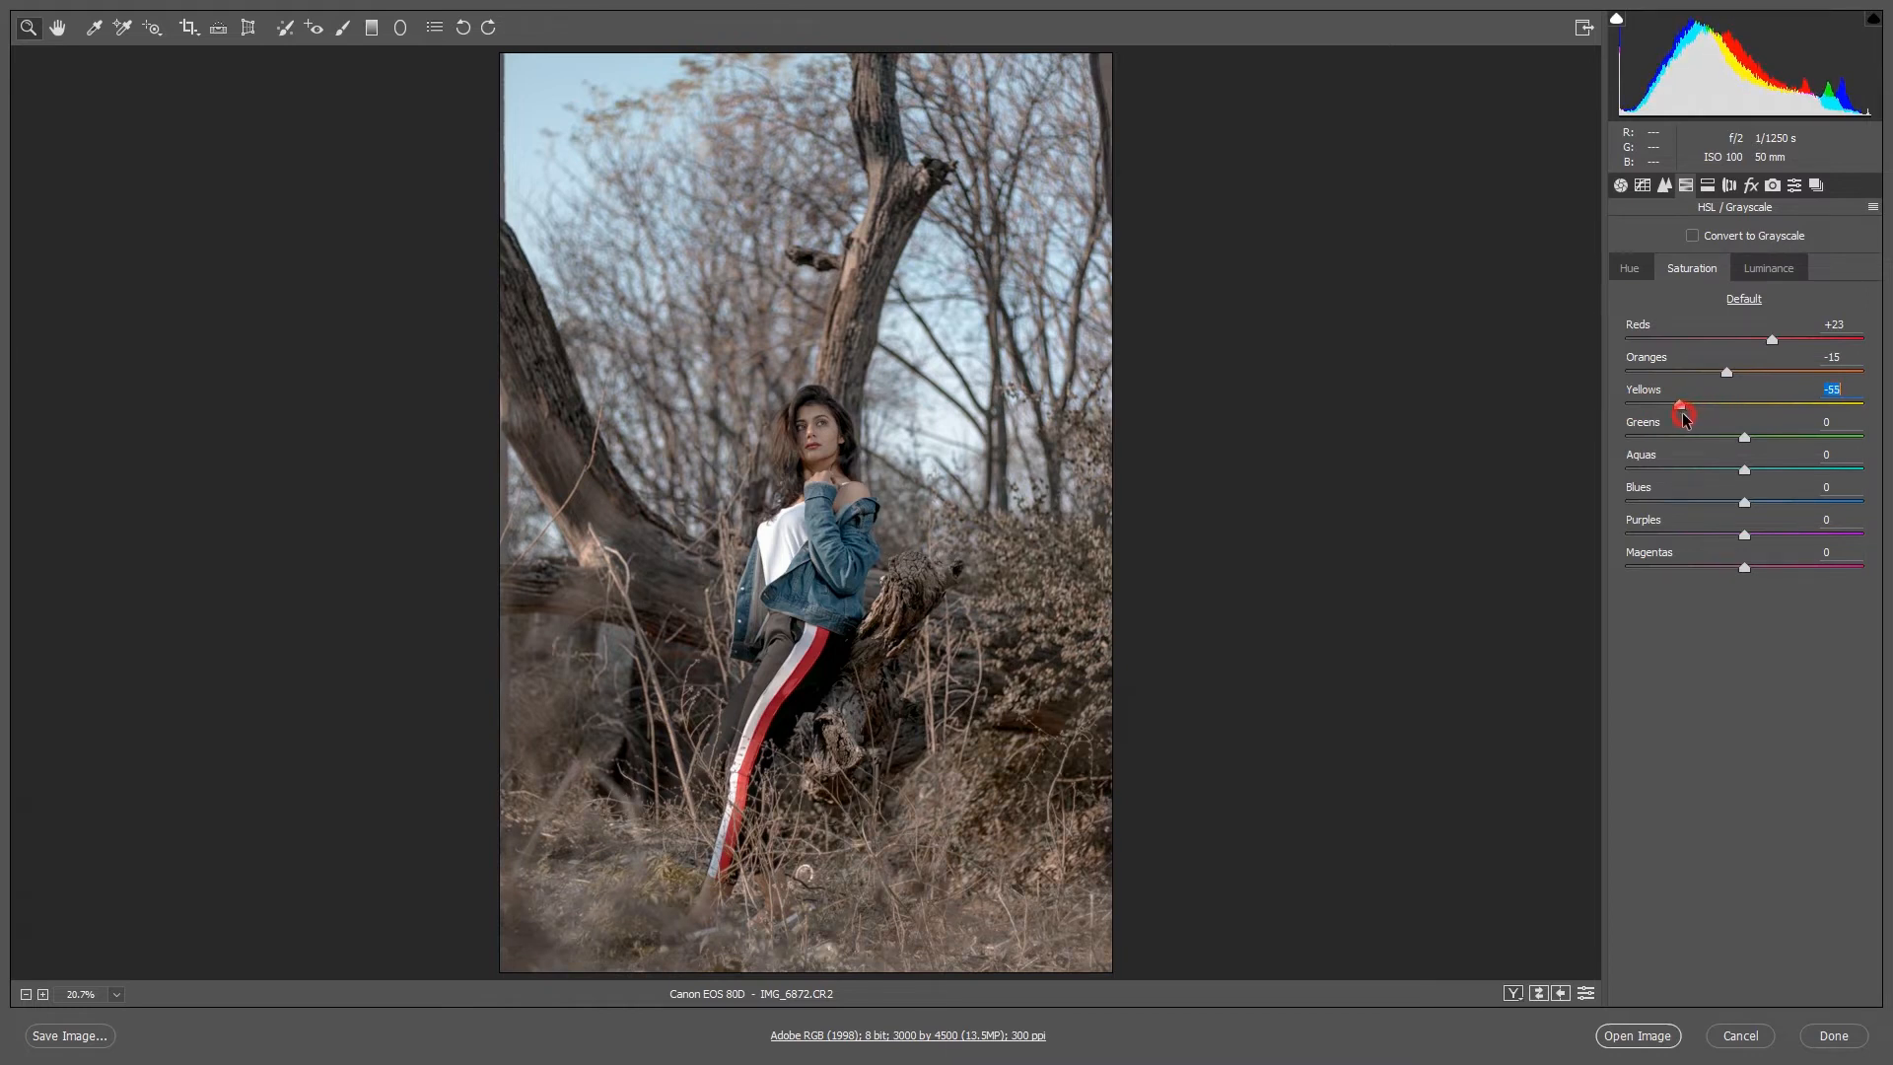
drag(1680, 408, 1674, 408)
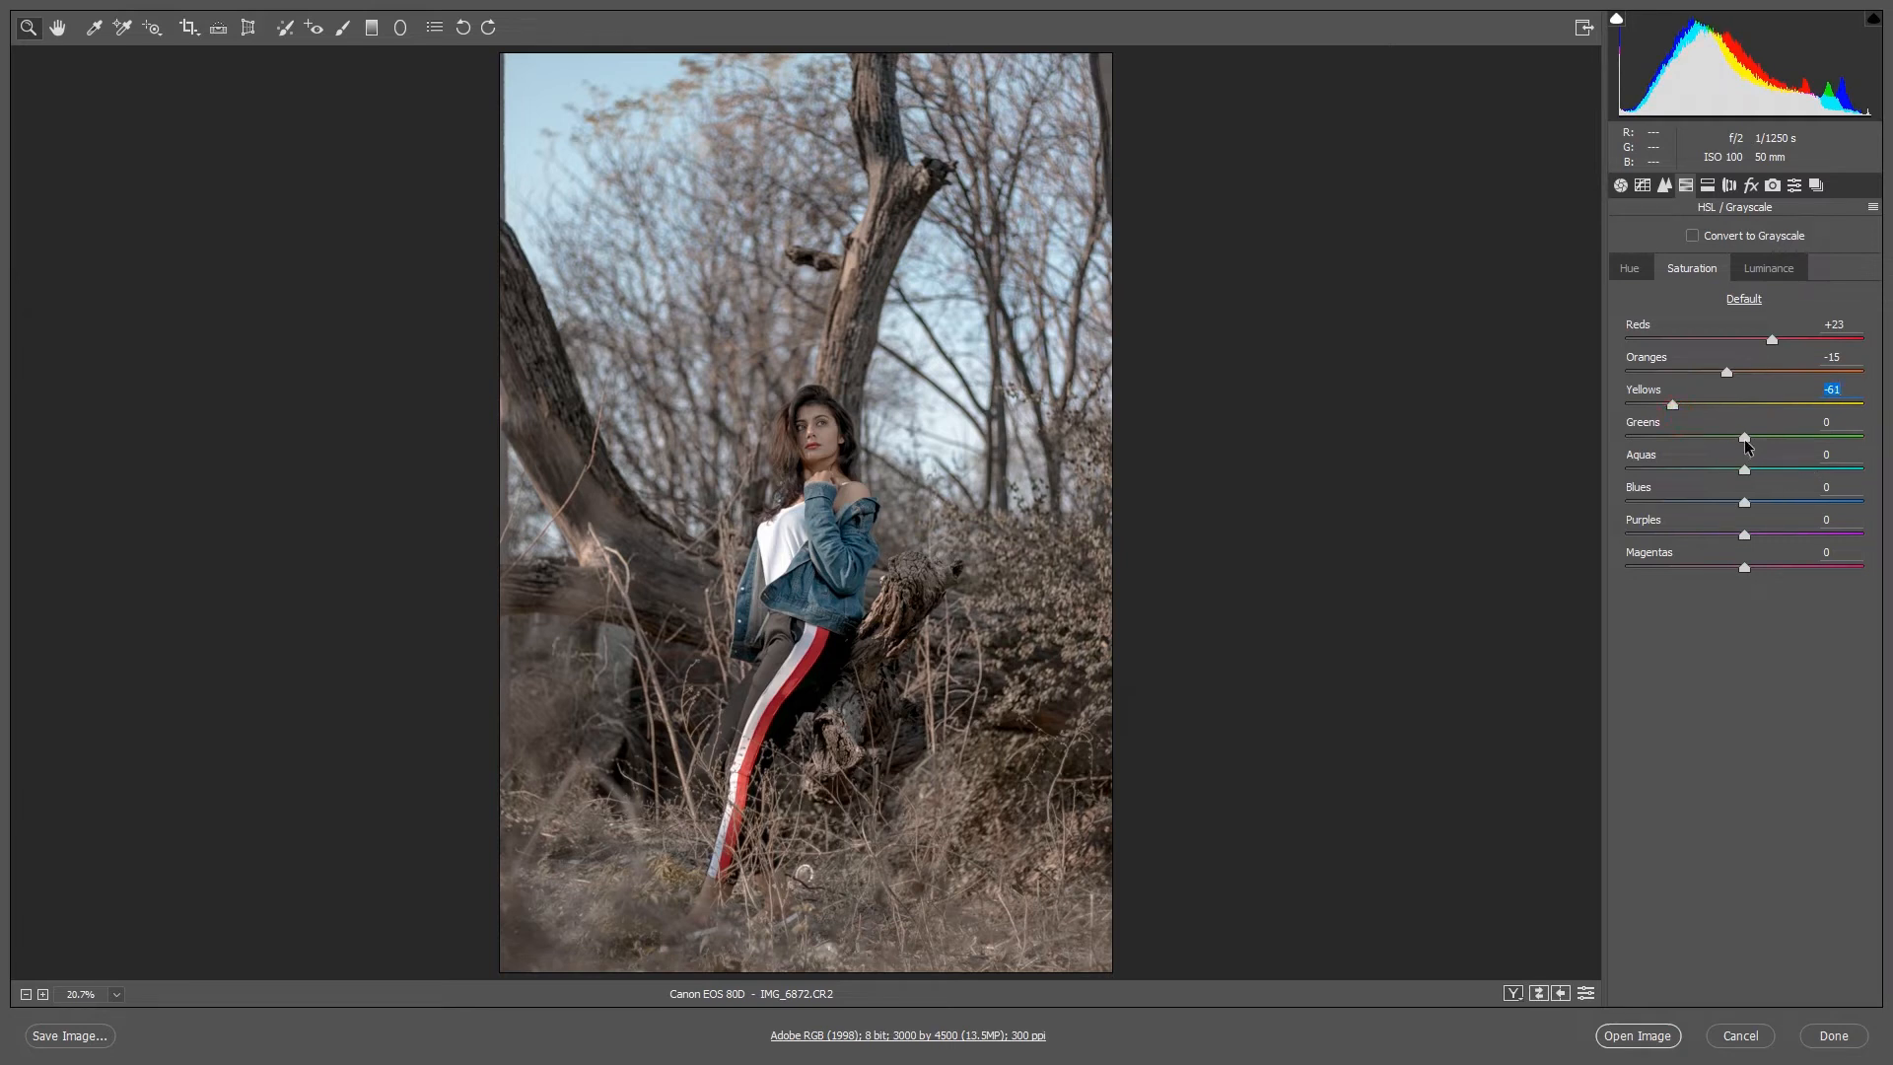
drag(1744, 436, 1625, 436)
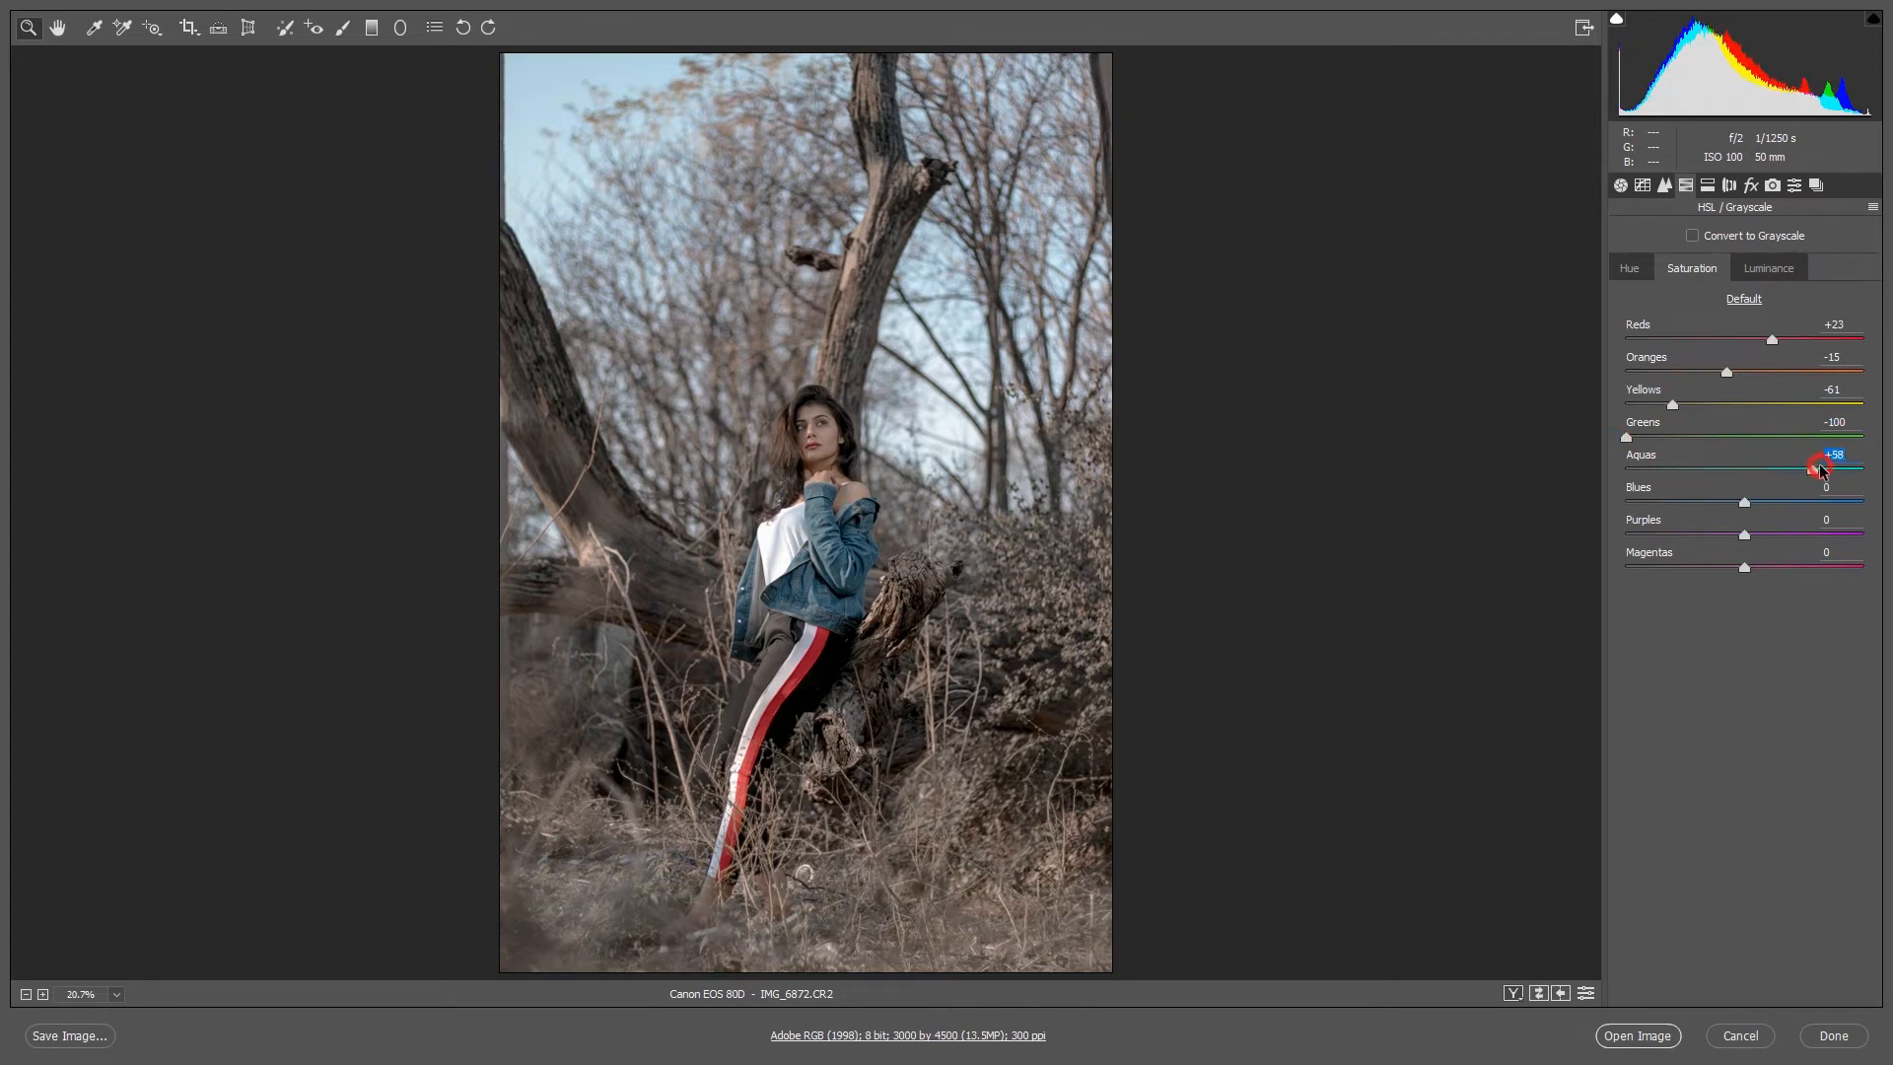
Step: Boost Aquas saturation to +72 and lower Blues to -33
drag(1820, 469, 1826, 469)
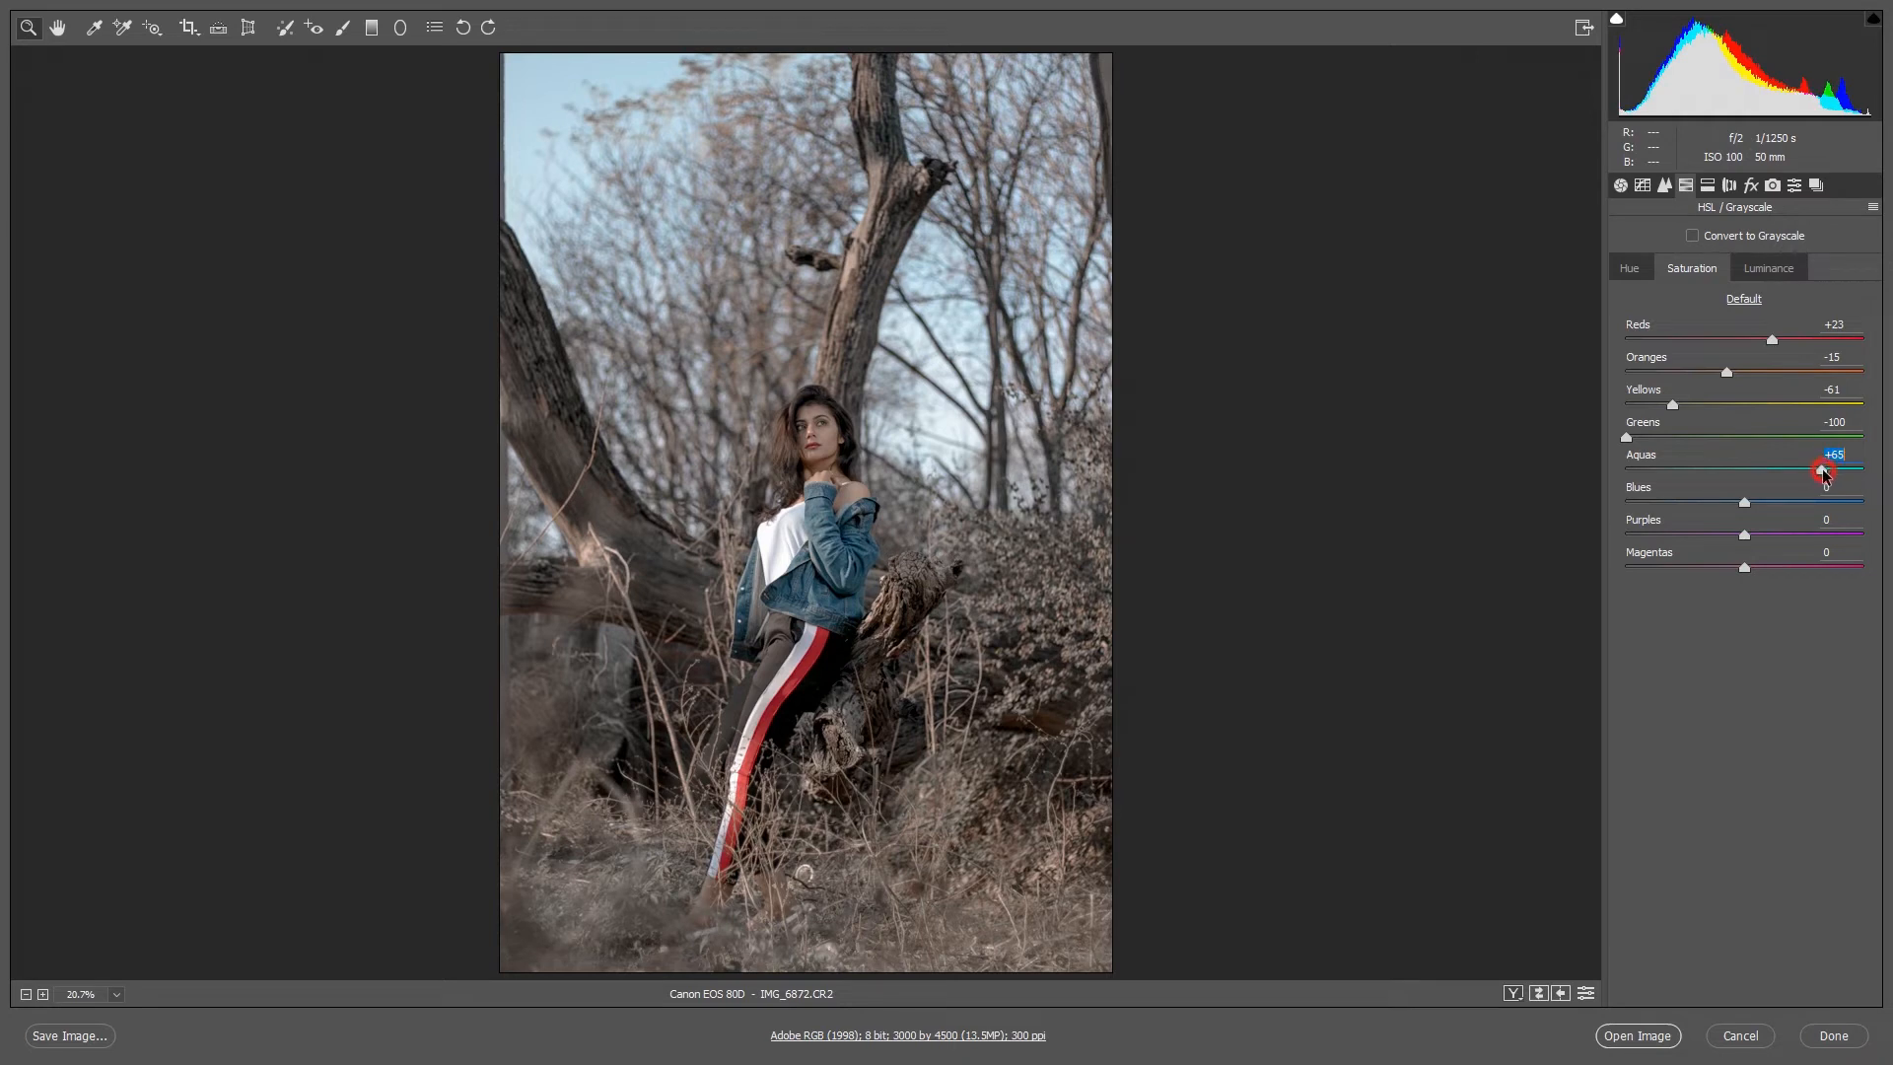
drag(1822, 471, 1829, 471)
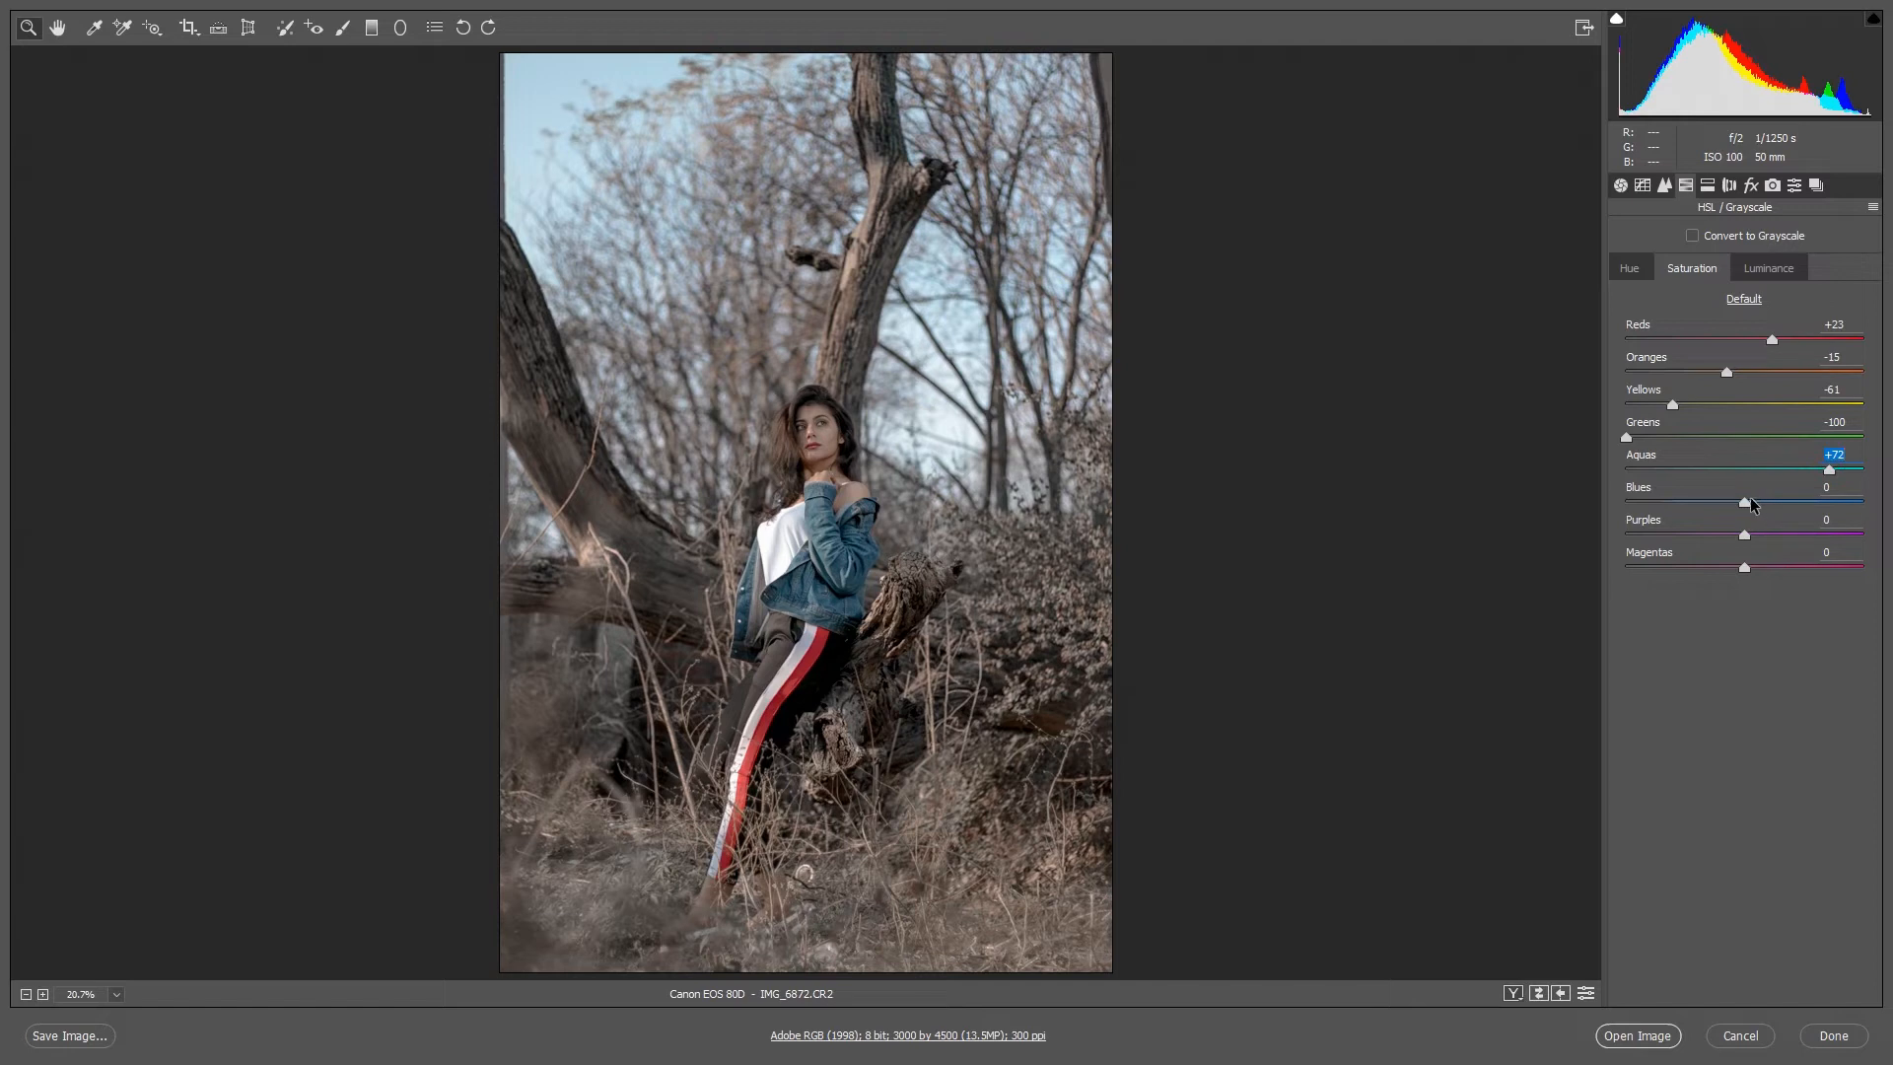
drag(1747, 501, 1723, 501)
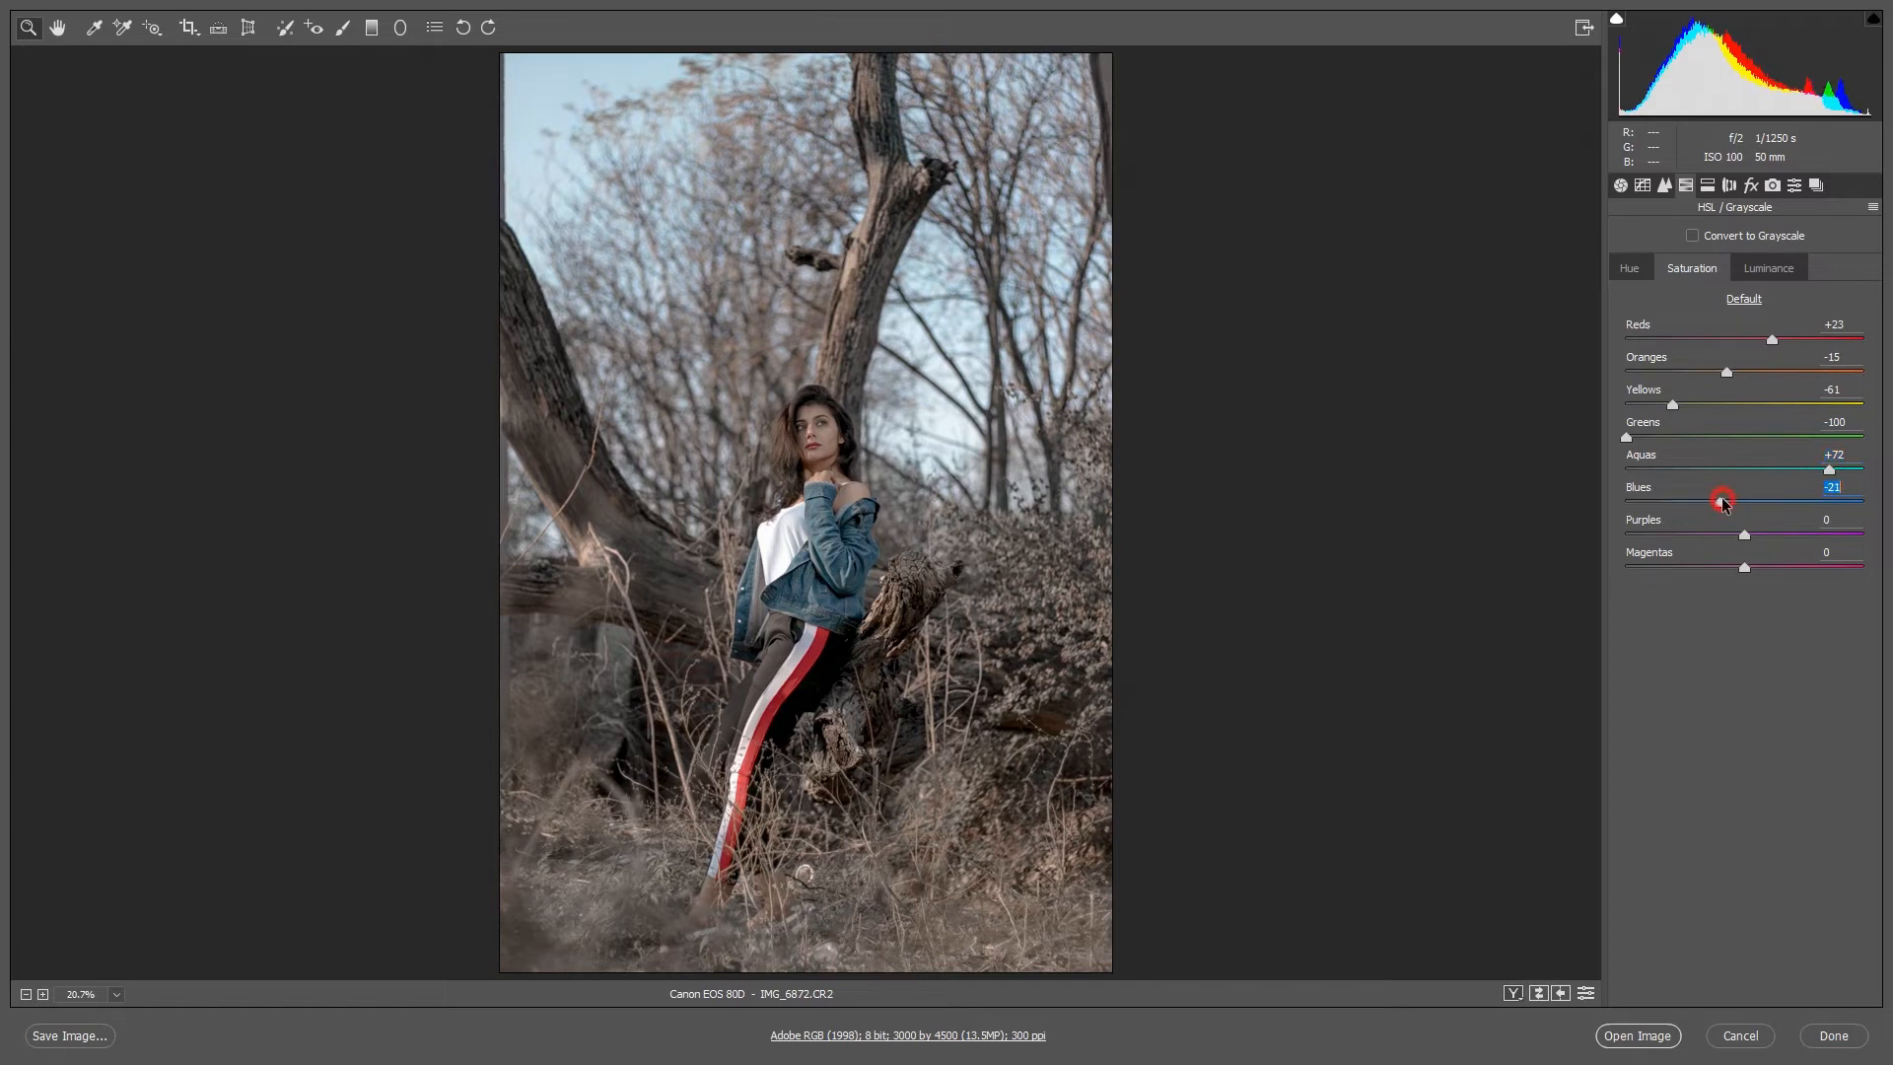
drag(1723, 503, 1708, 503)
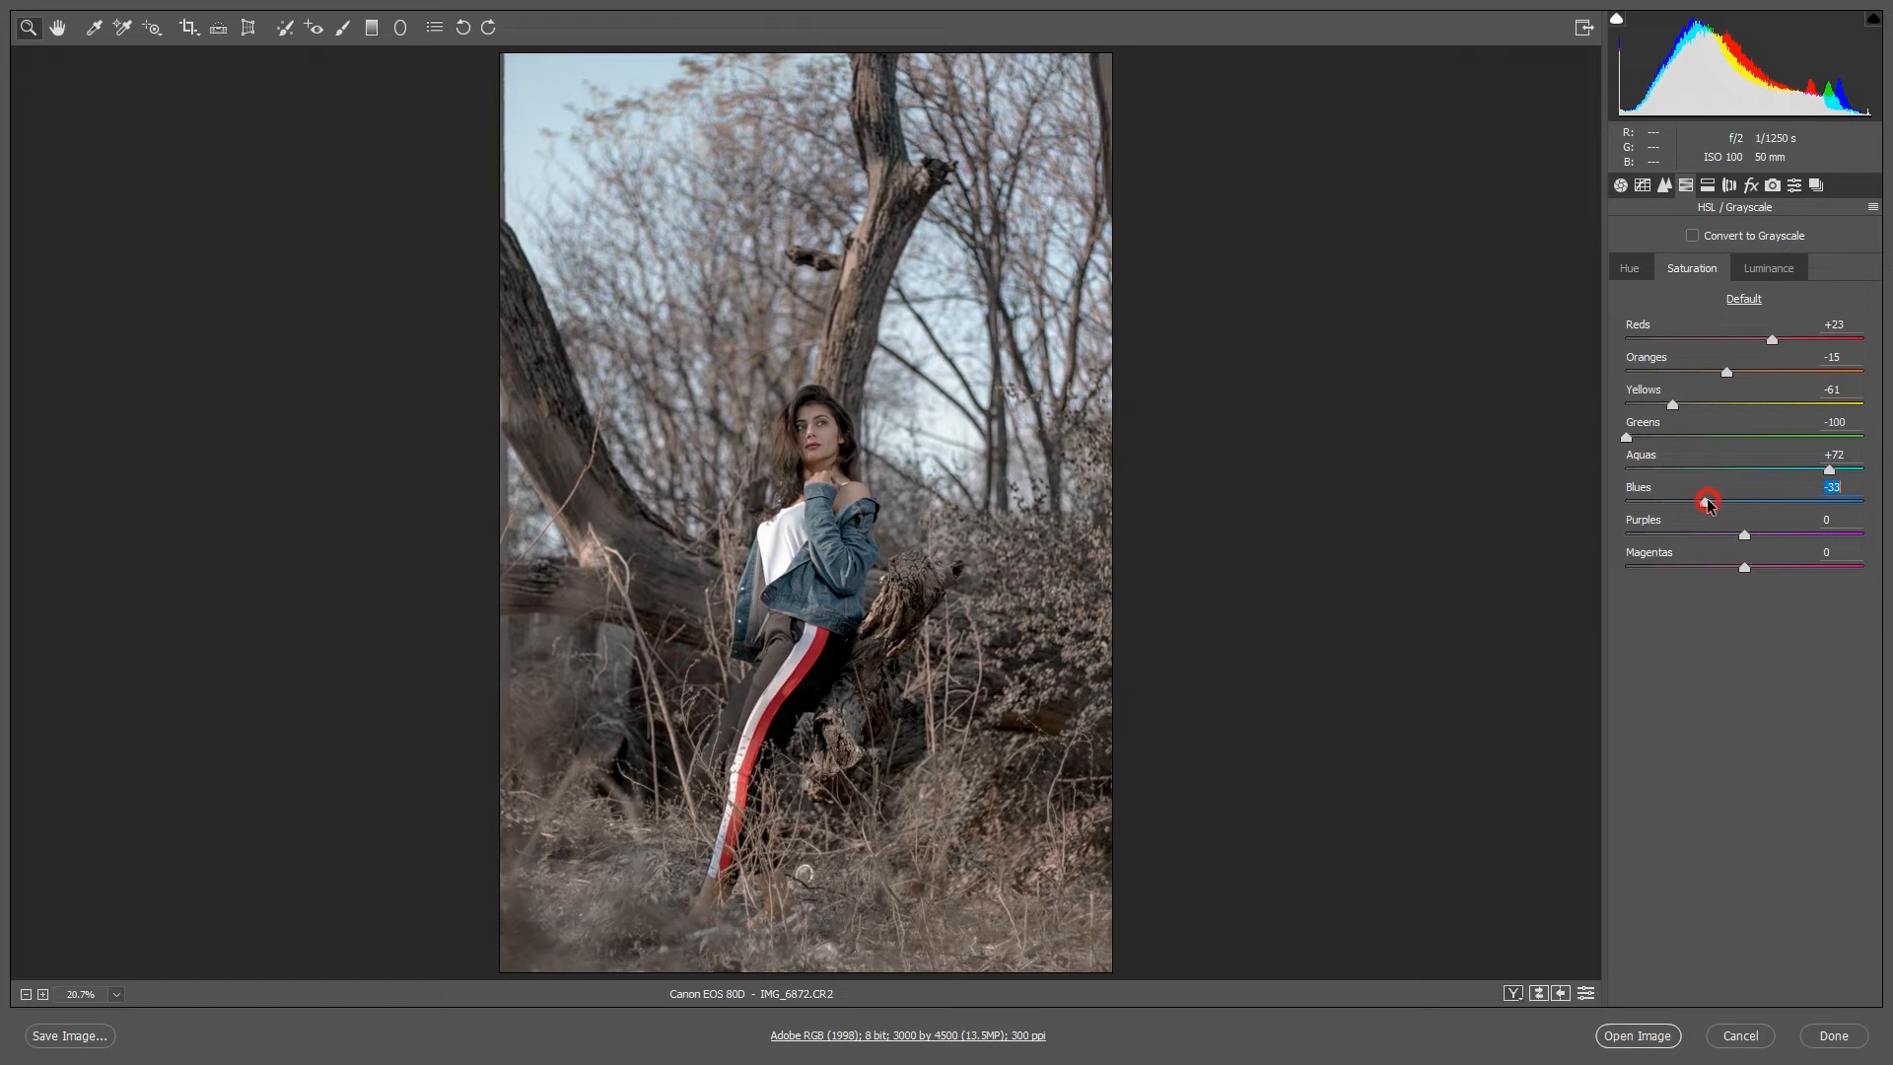
Step: In HSL Luminance, set Reds -22, Oranges +21, Yellows -24, Greens -42, Aquas -31, Blues -38, Purples -15
click(1767, 266)
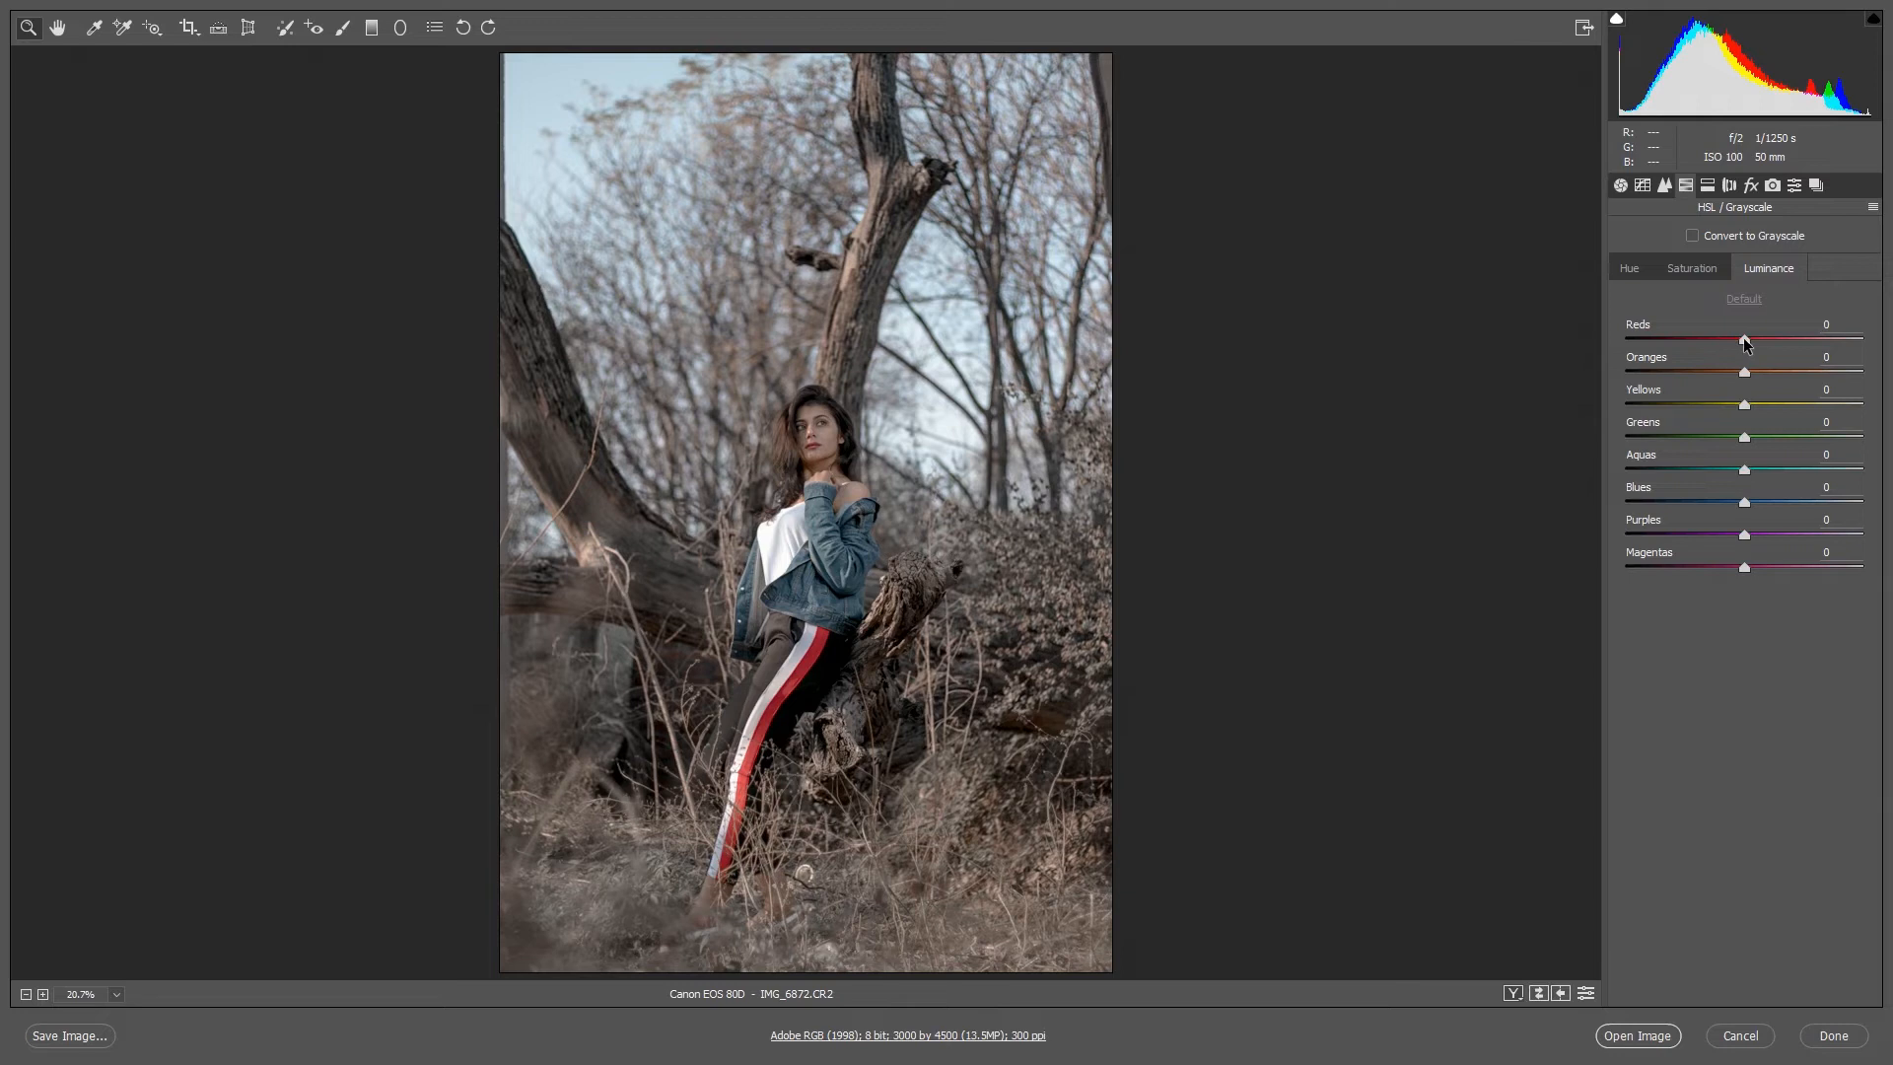
drag(1743, 341, 1719, 341)
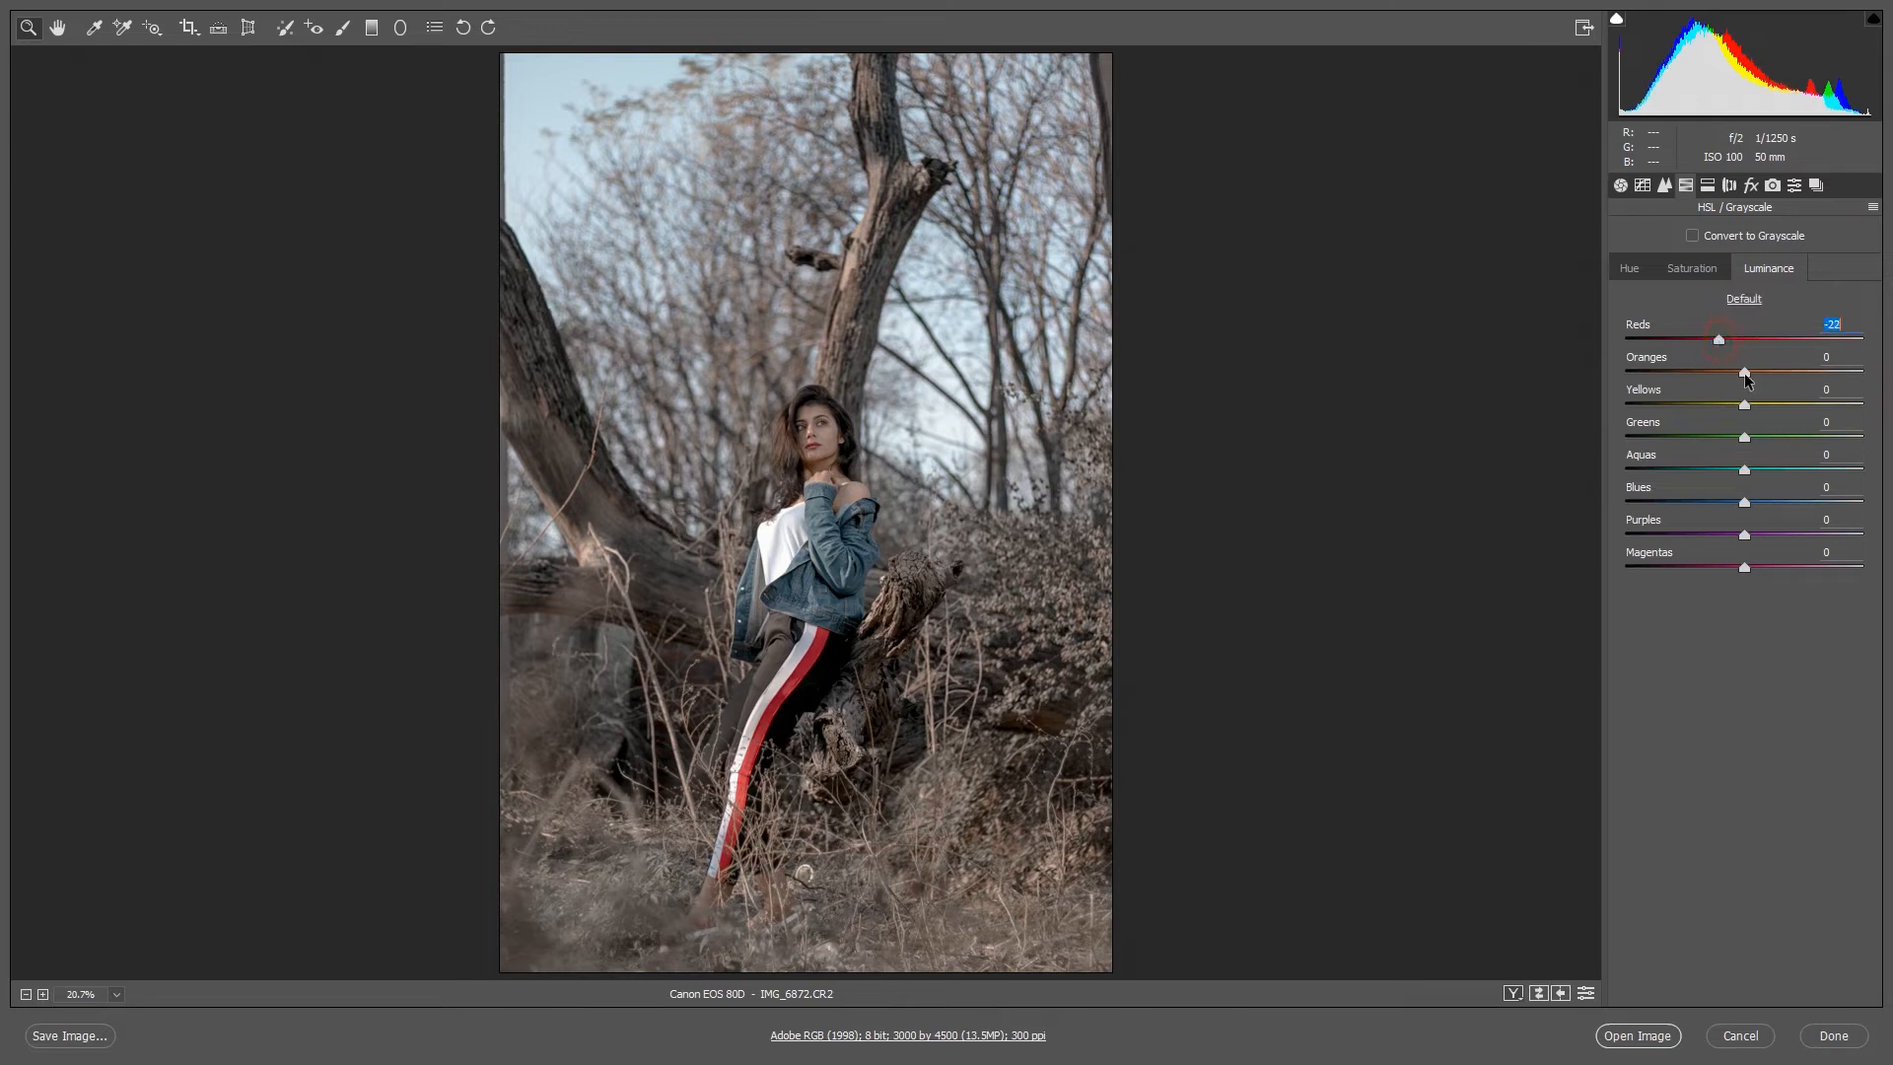
drag(1743, 372, 1769, 373)
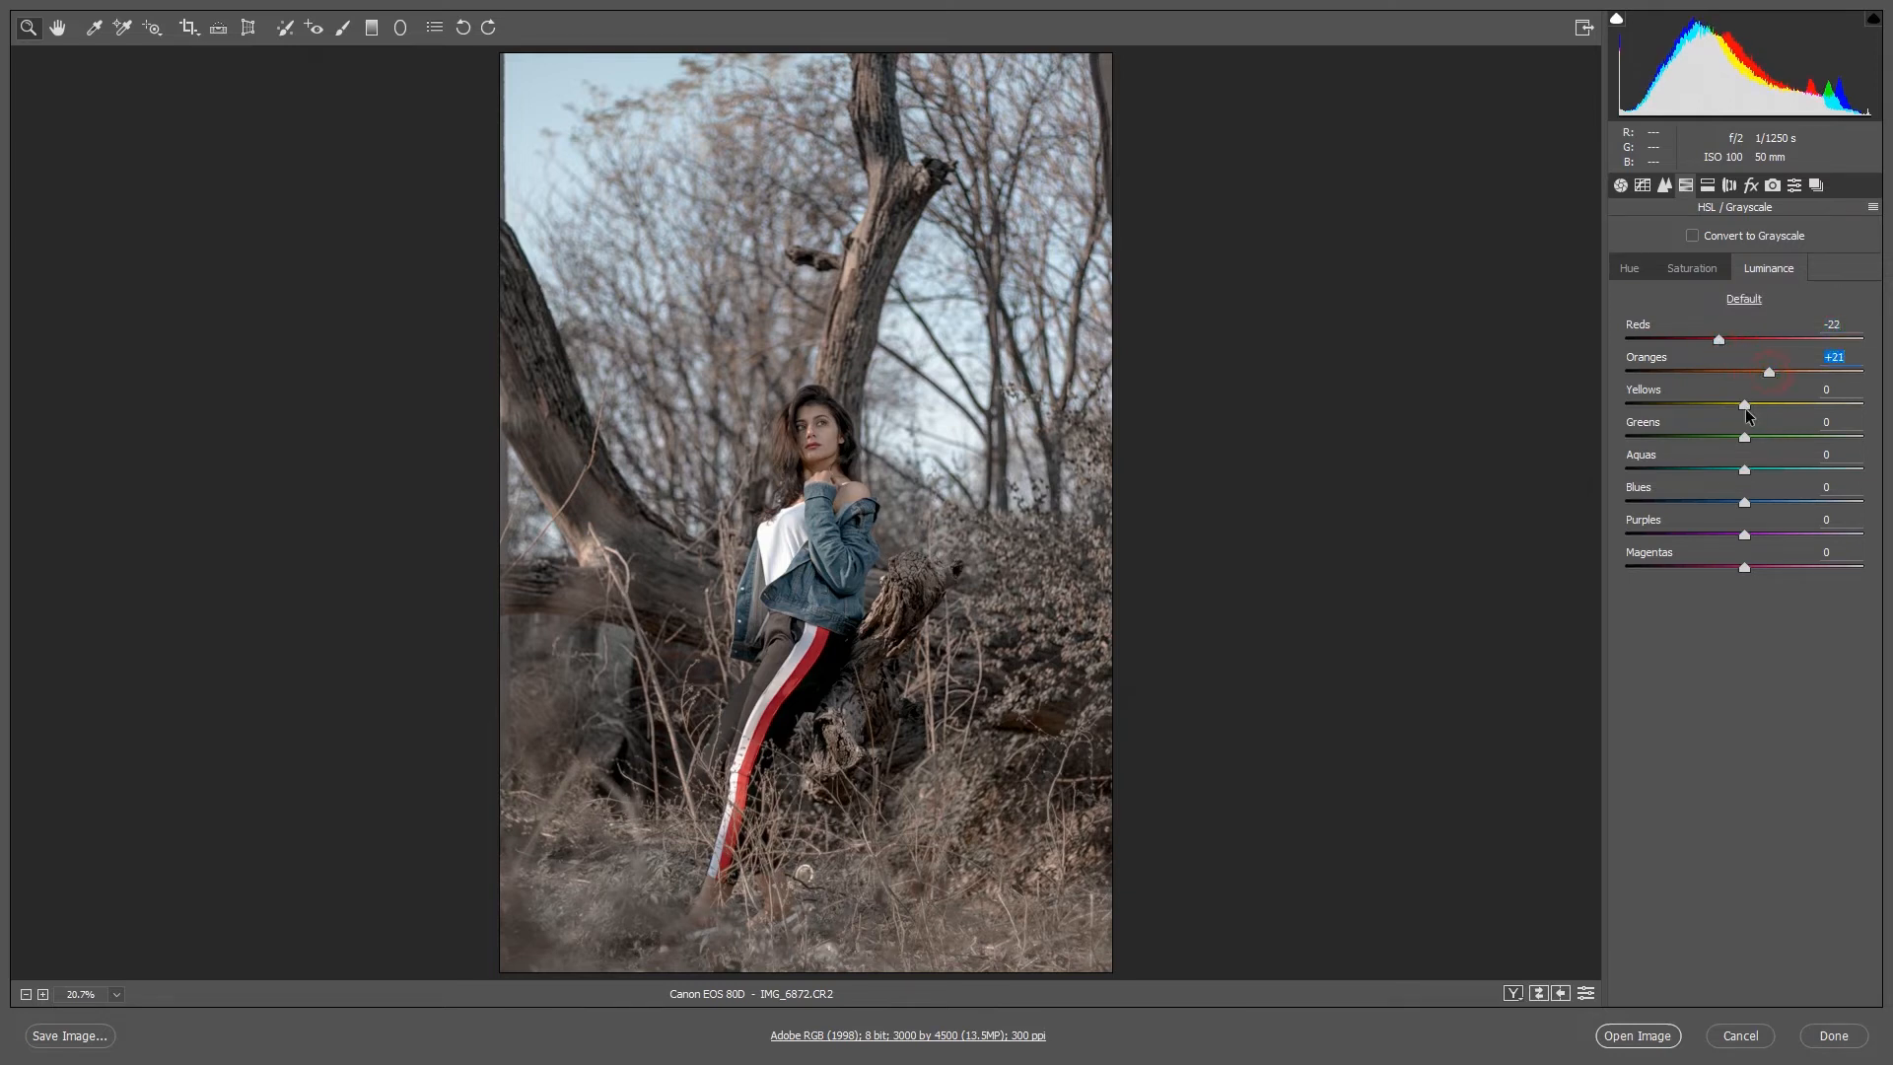
drag(1745, 404, 1714, 404)
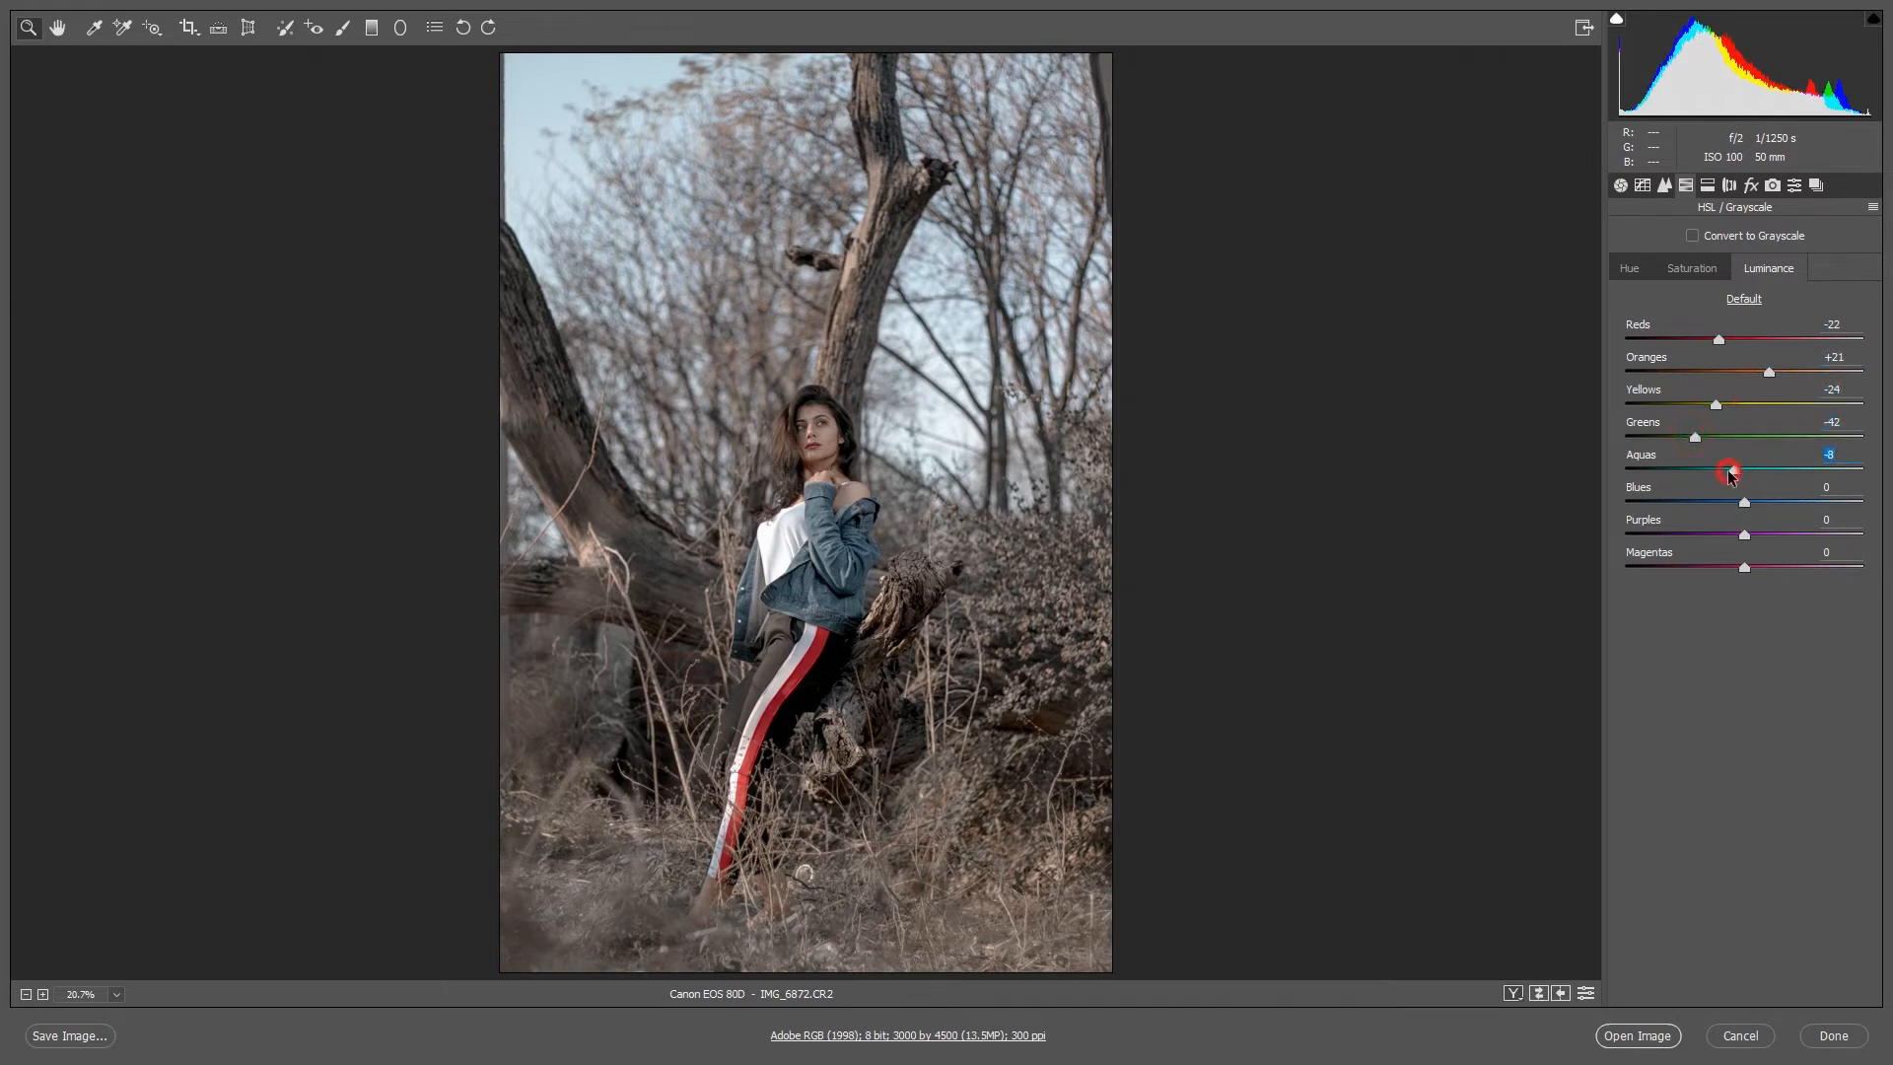
drag(1743, 502, 1712, 503)
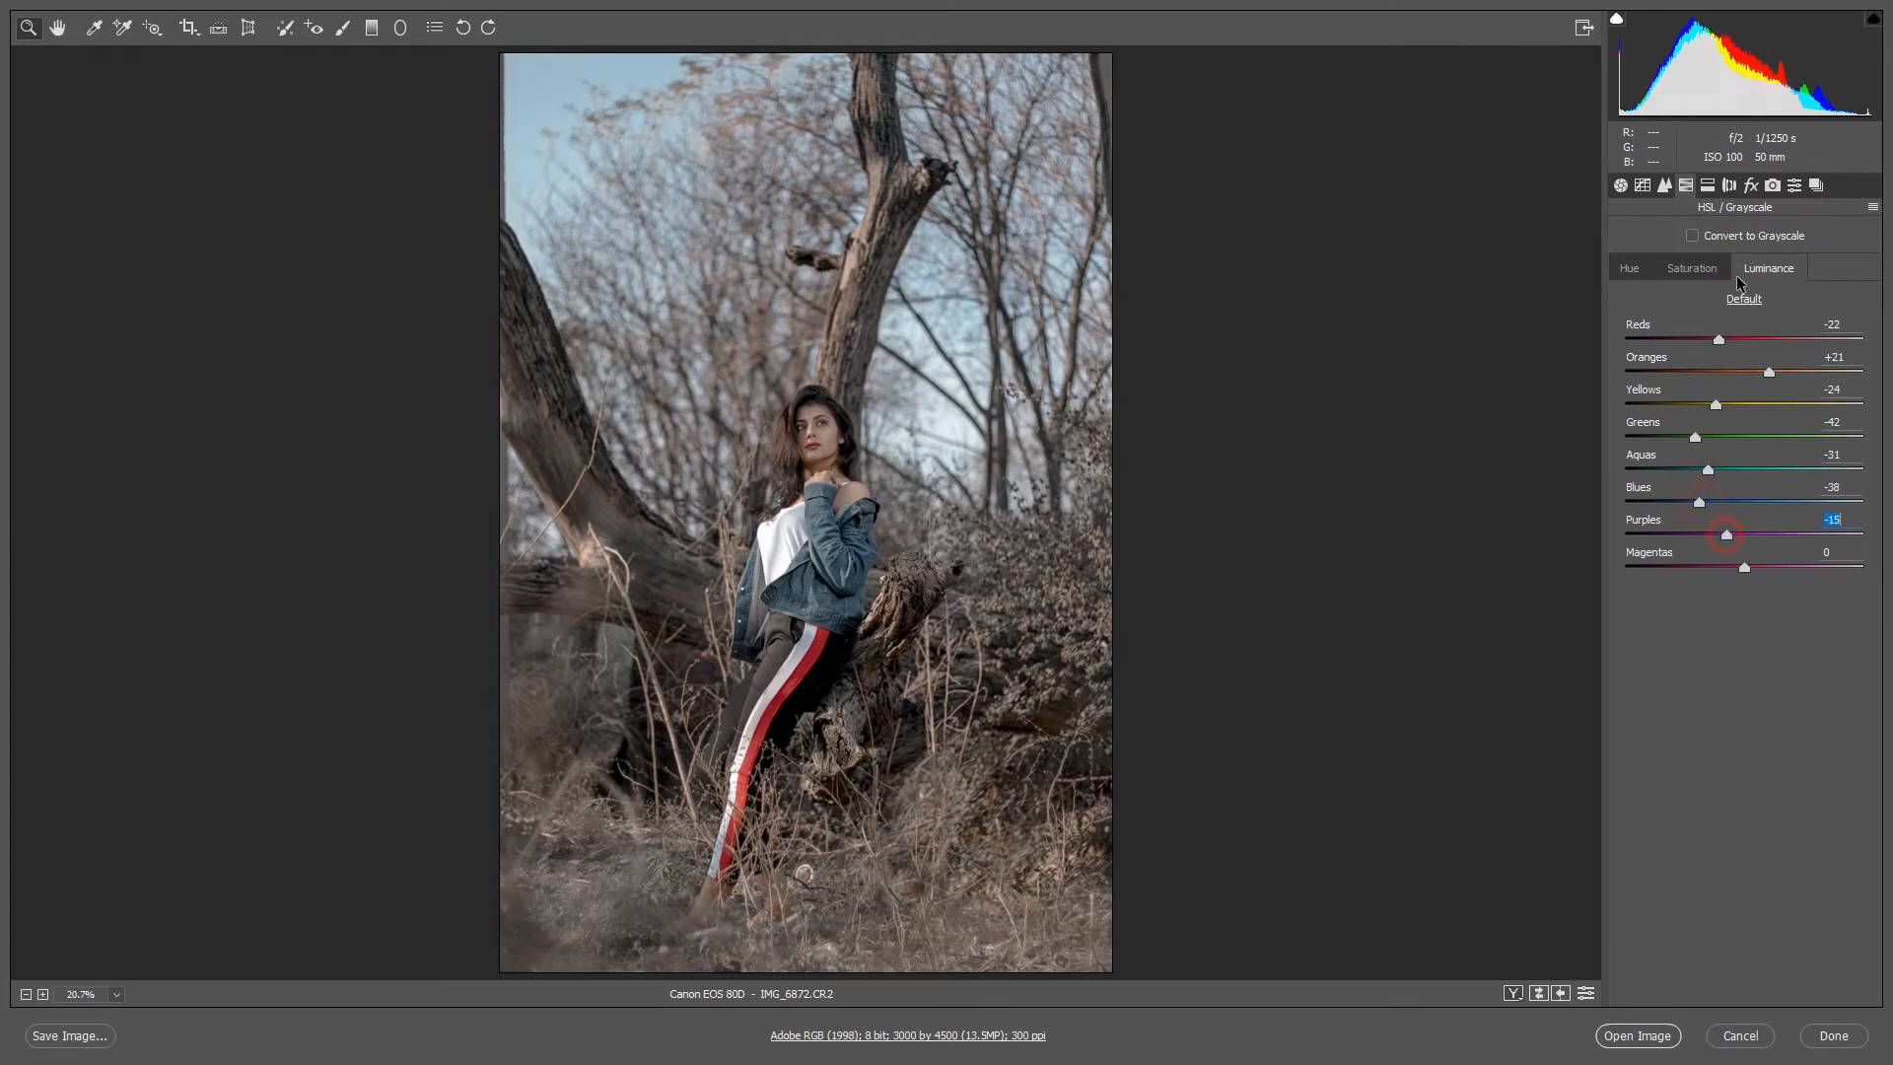
click(1708, 185)
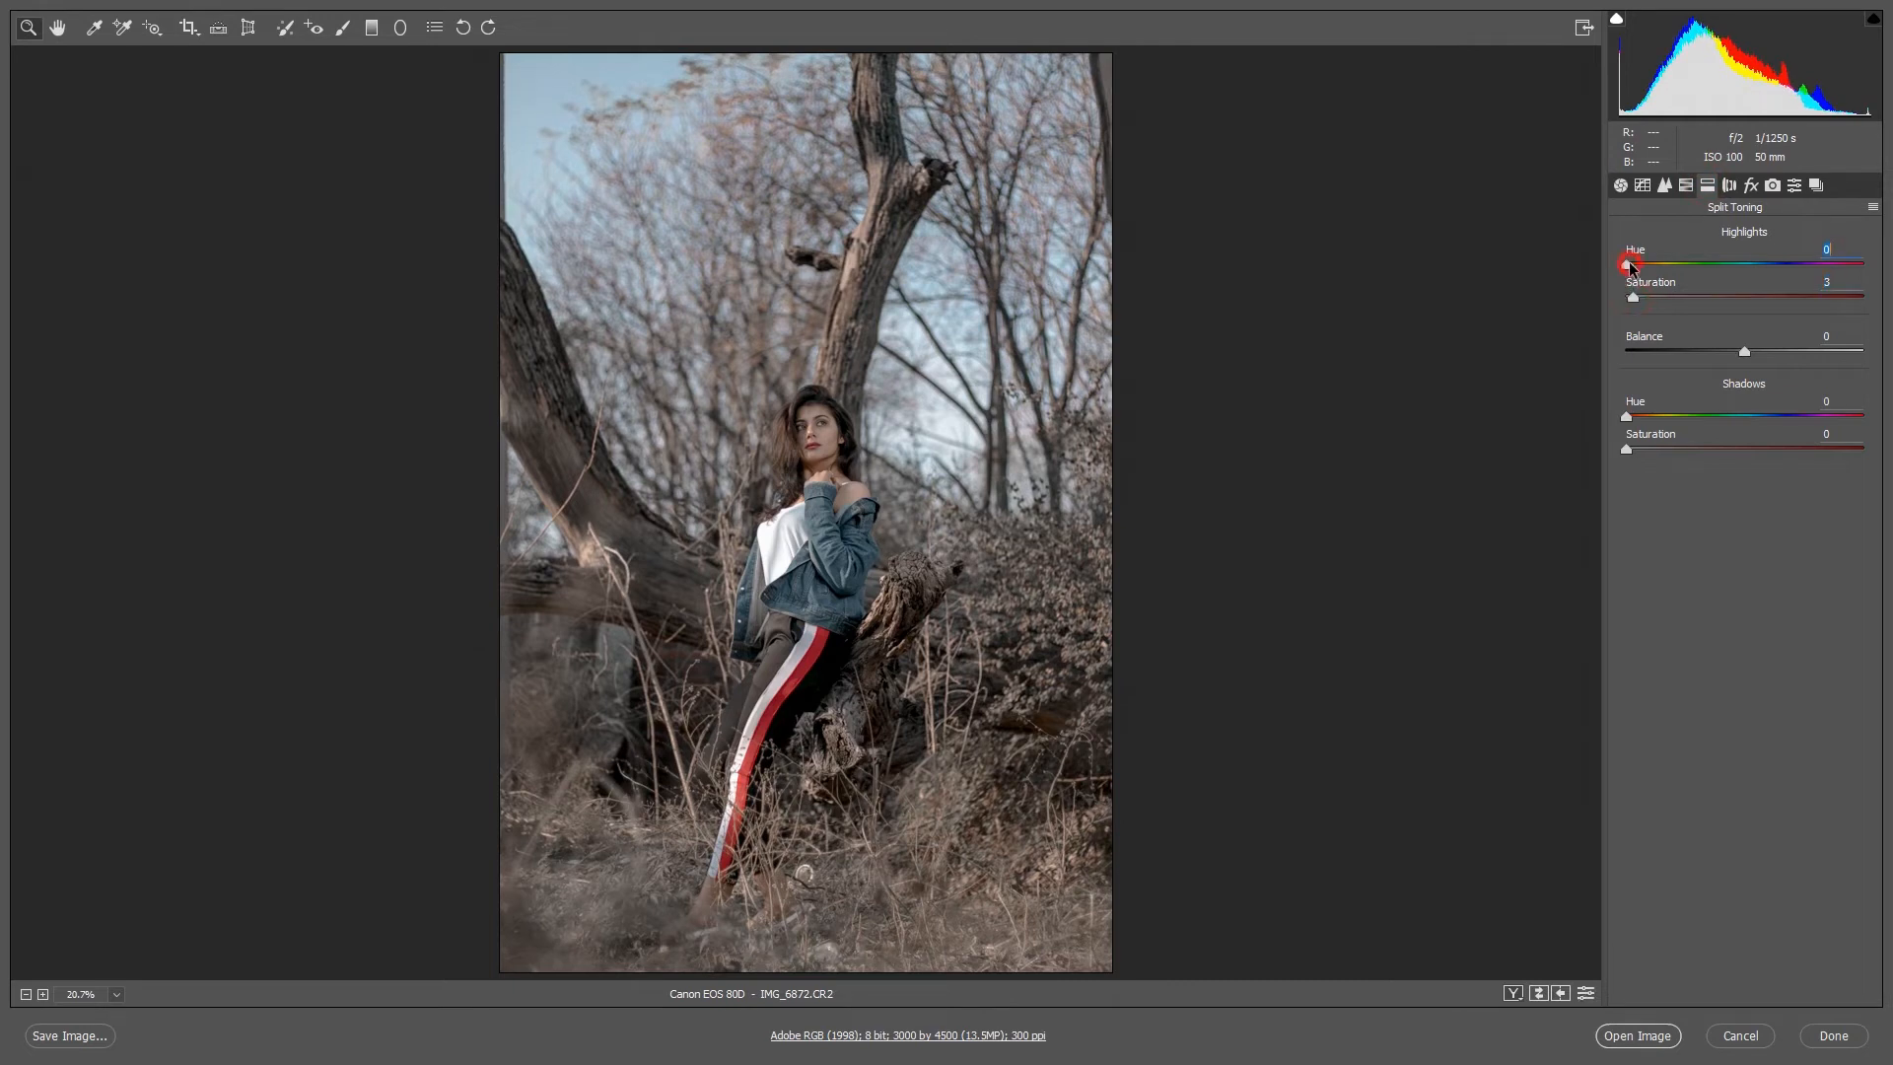
Step: Split-tone with Highlights Hue 189 and Shadows Hue 206 at Saturation 8
drag(1626, 265, 1751, 265)
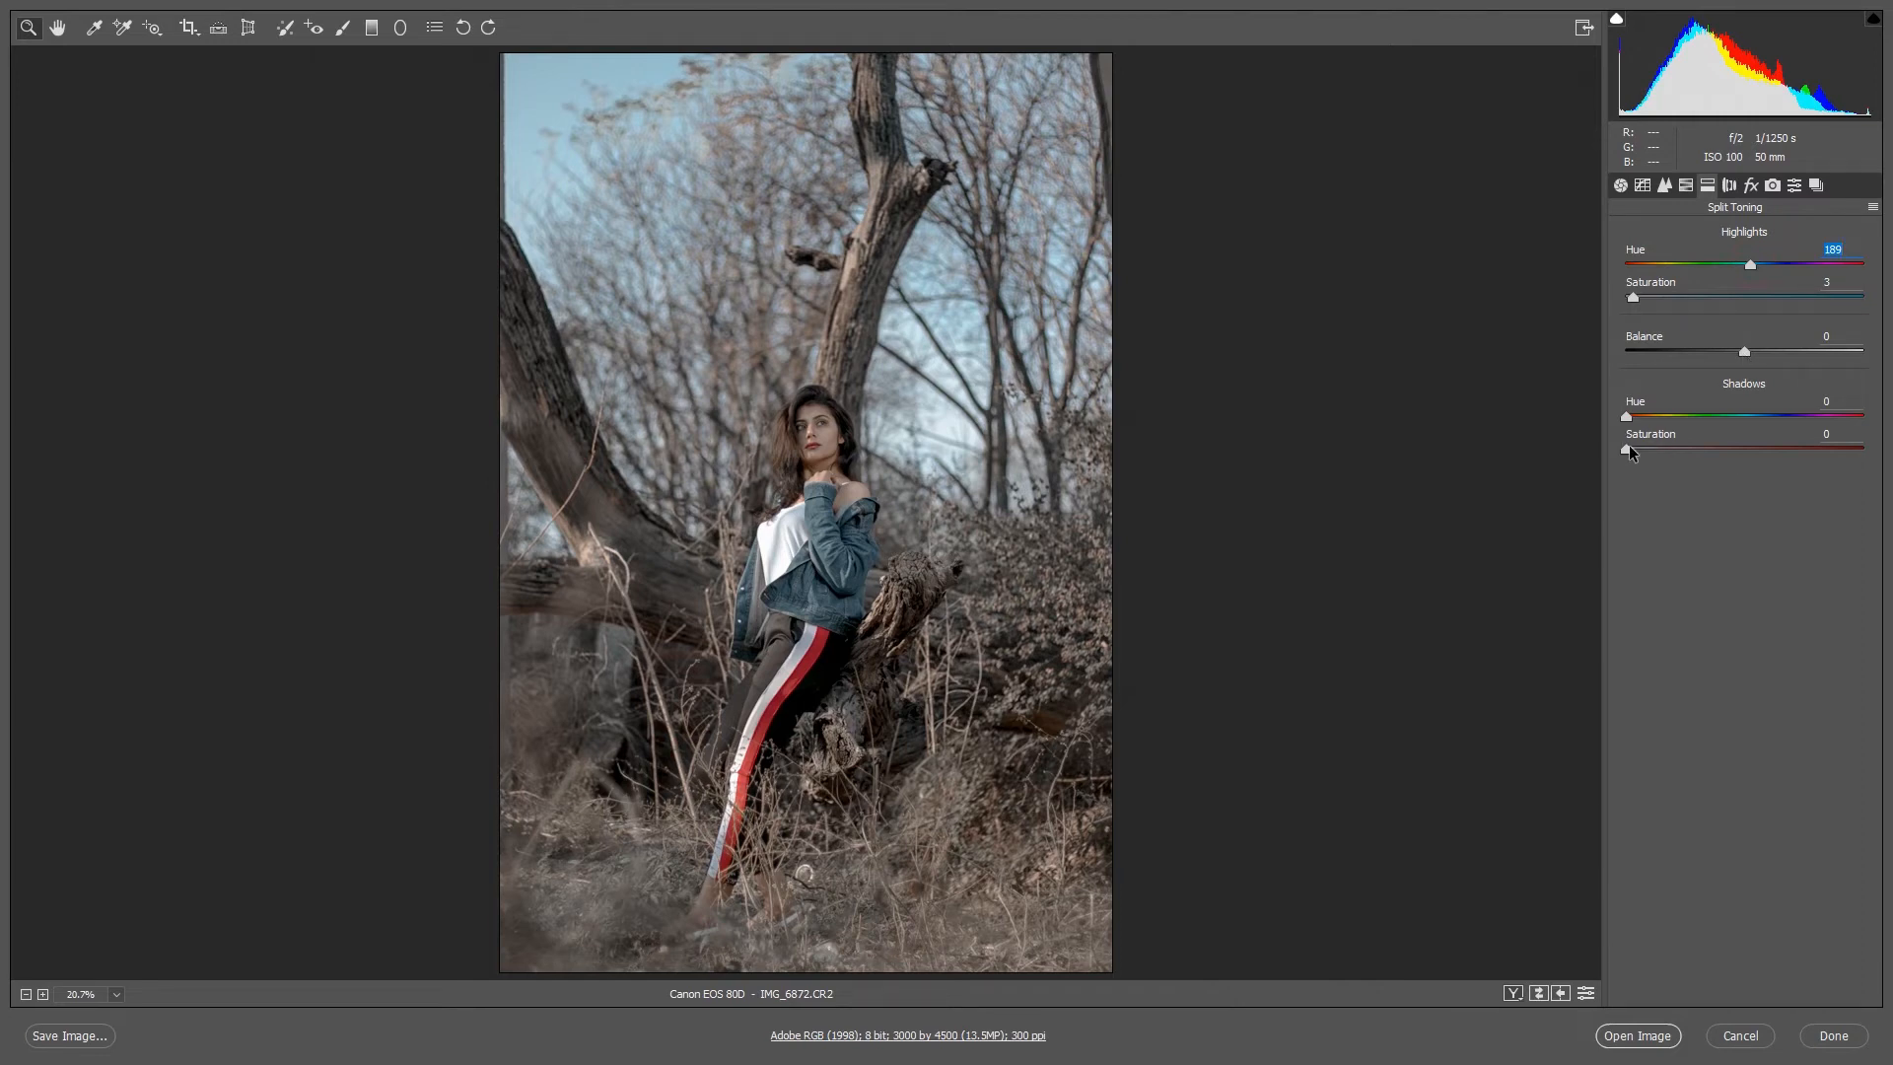
drag(1624, 450, 1637, 449)
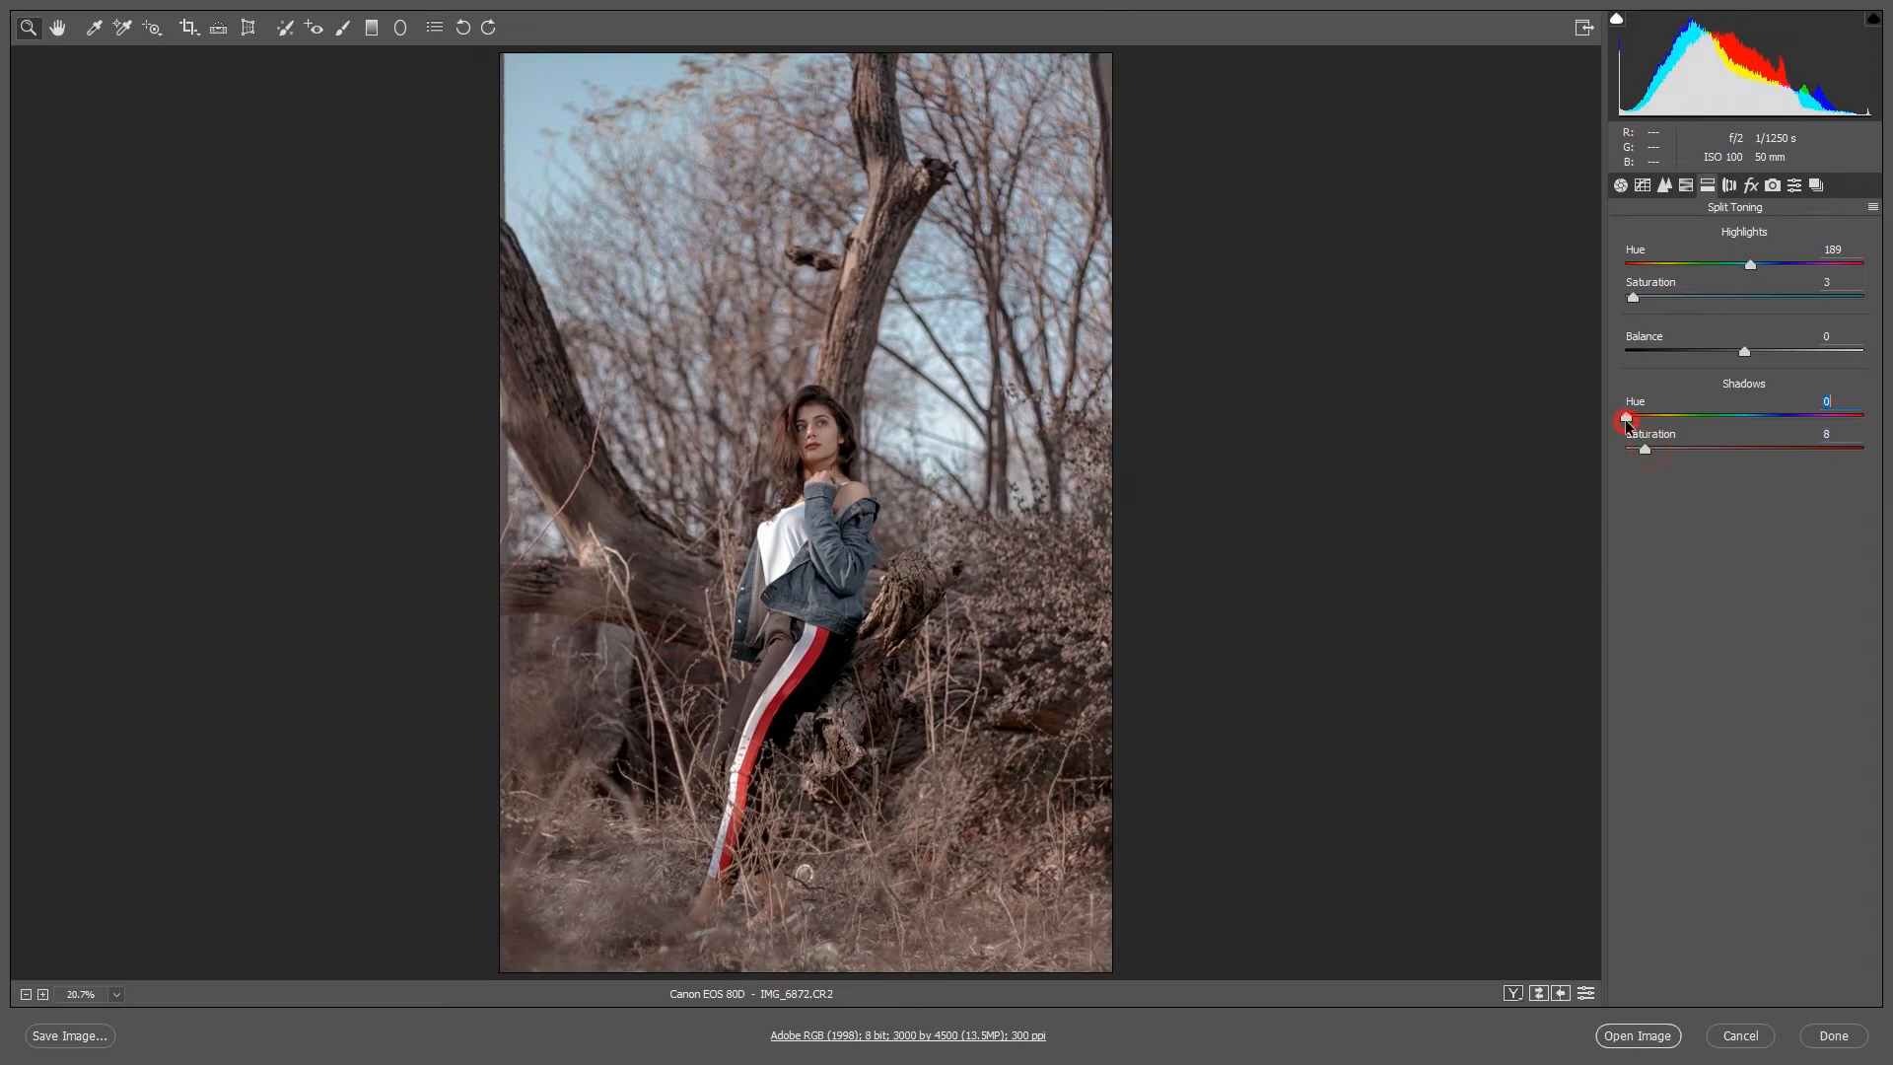
drag(1625, 418, 1729, 418)
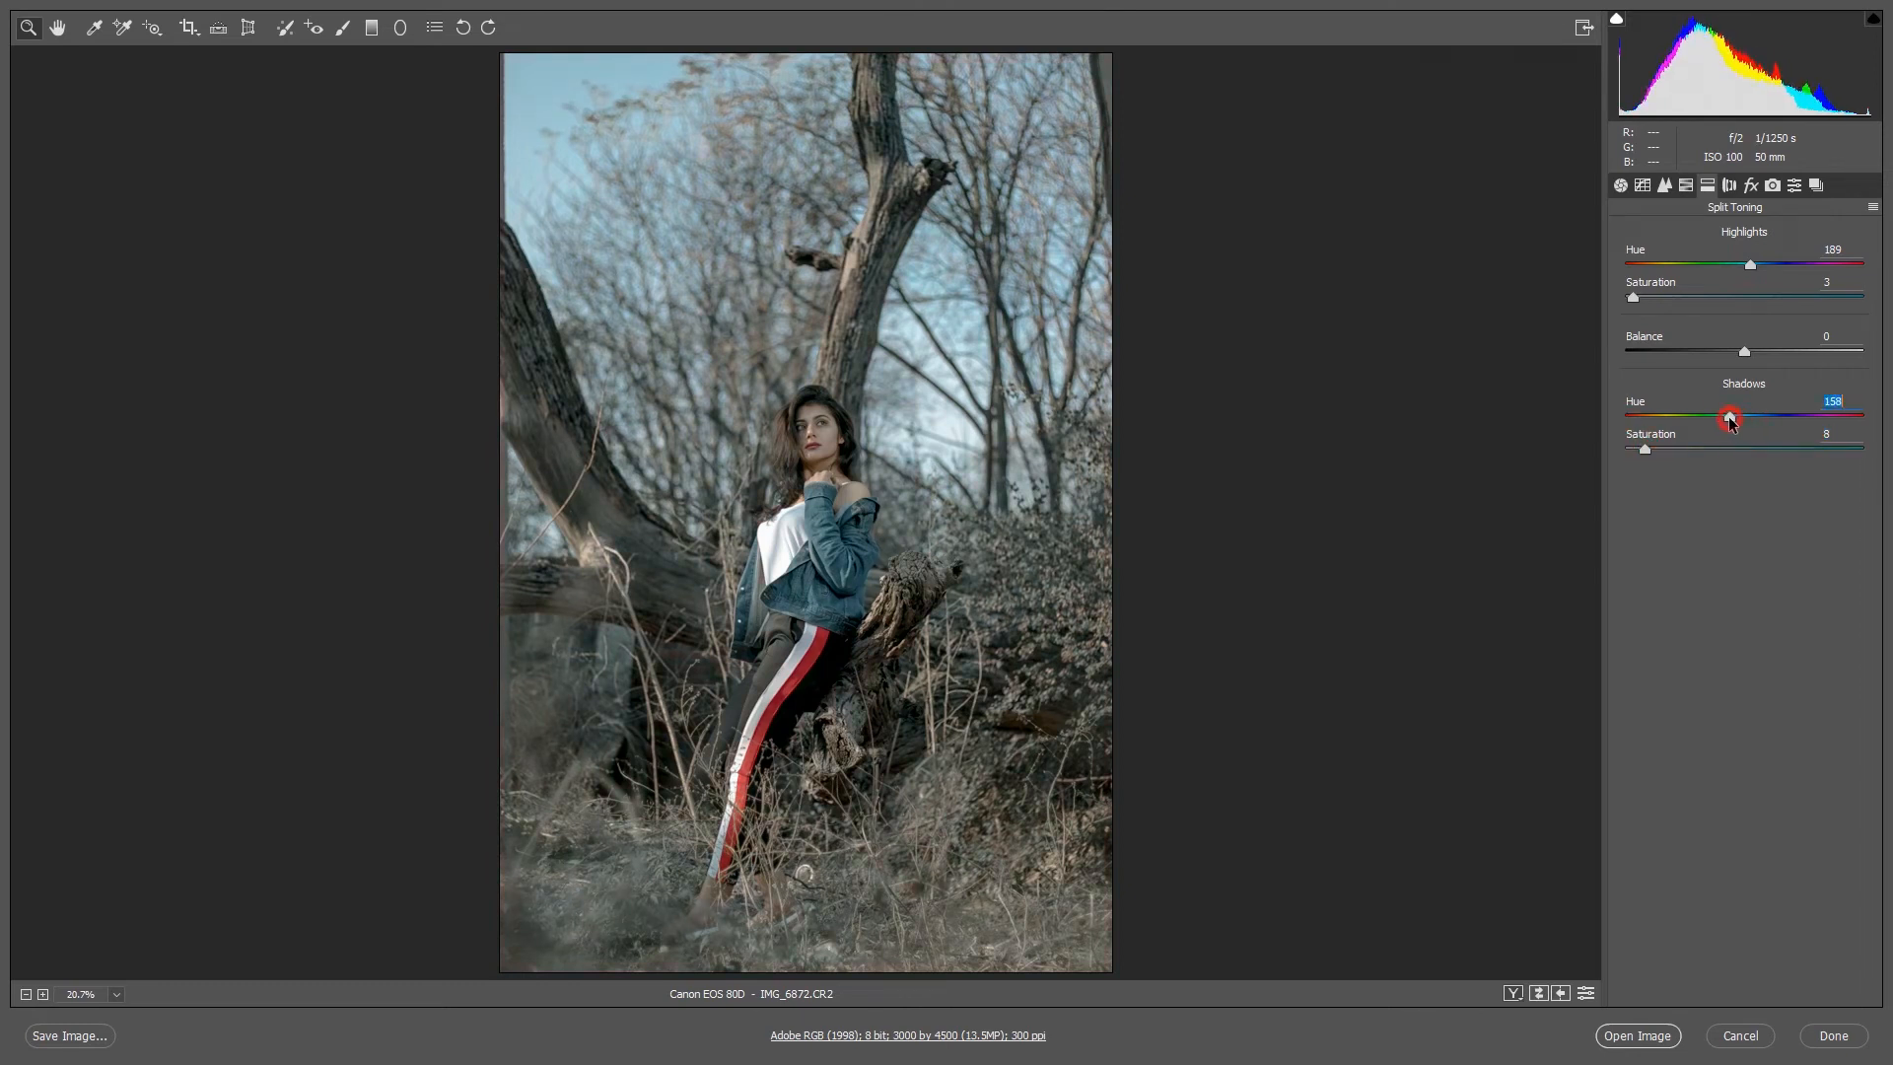
drag(1729, 418, 1765, 414)
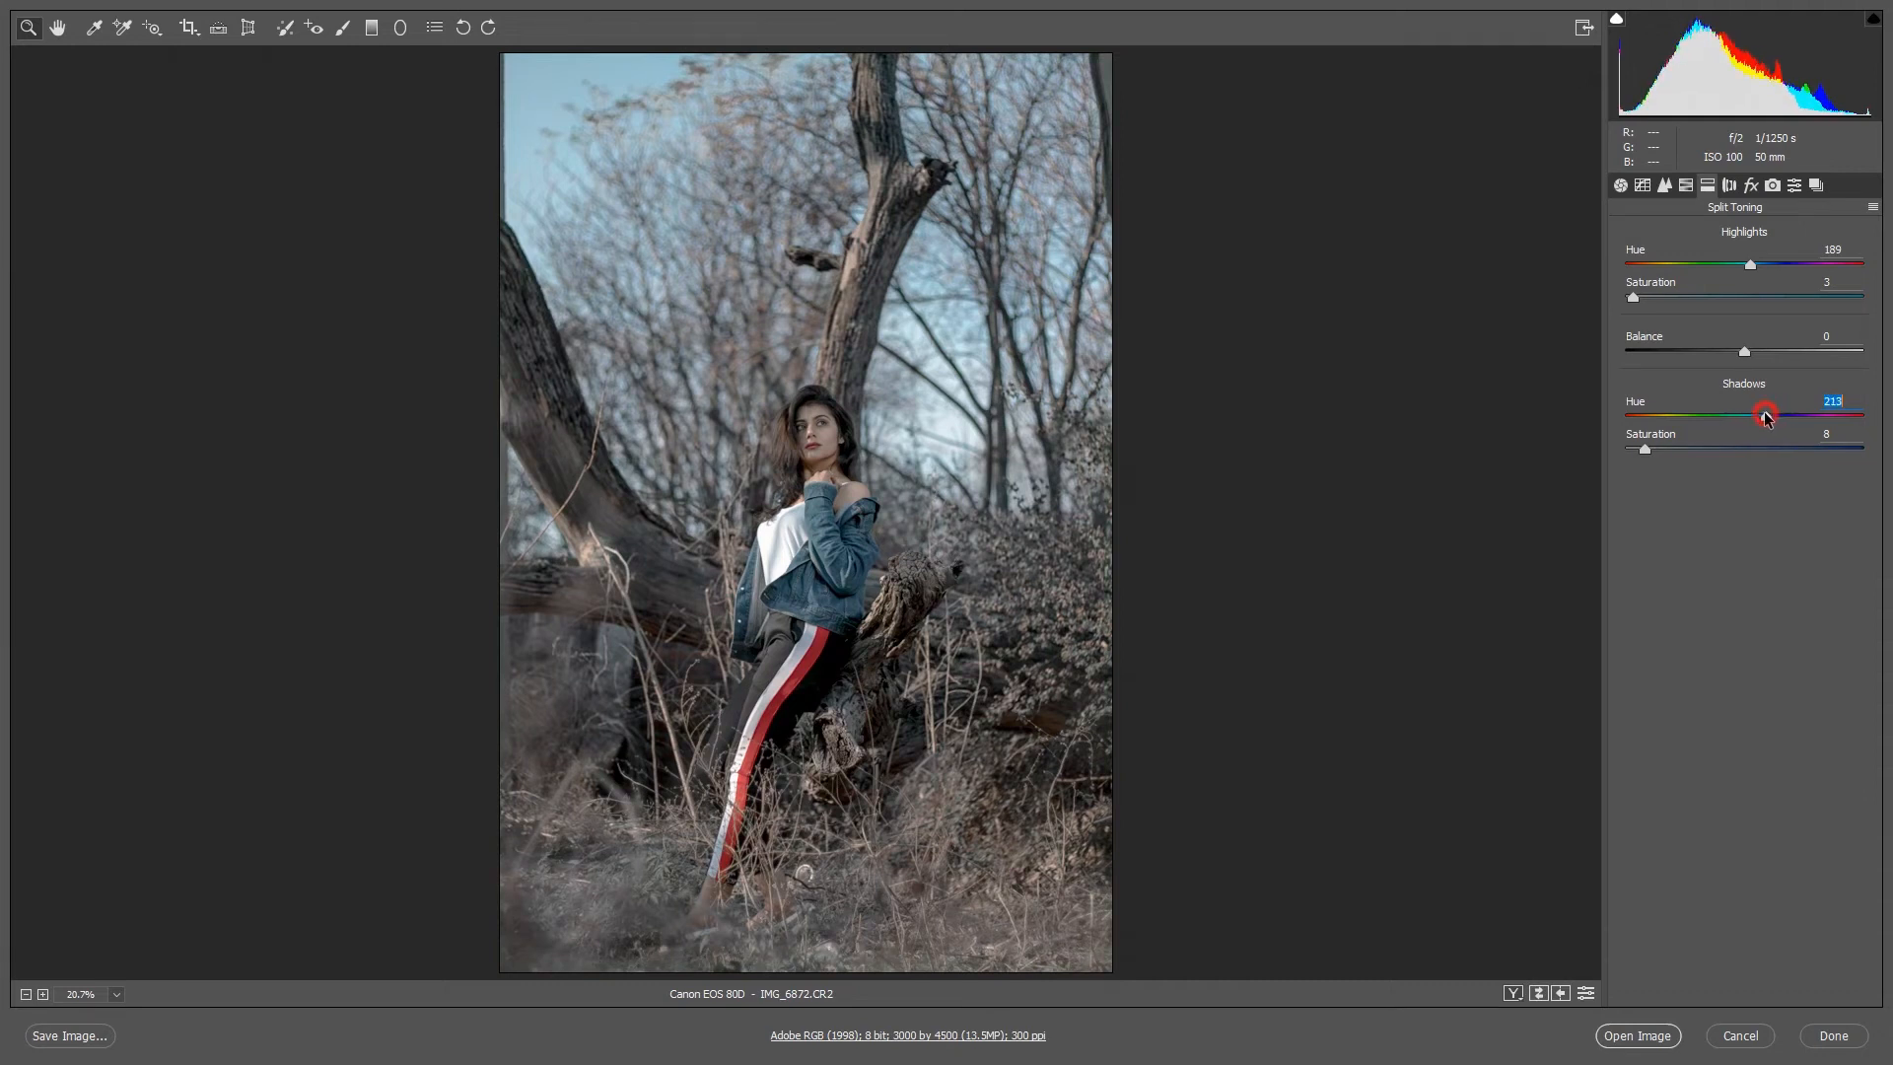
drag(1767, 412, 1759, 412)
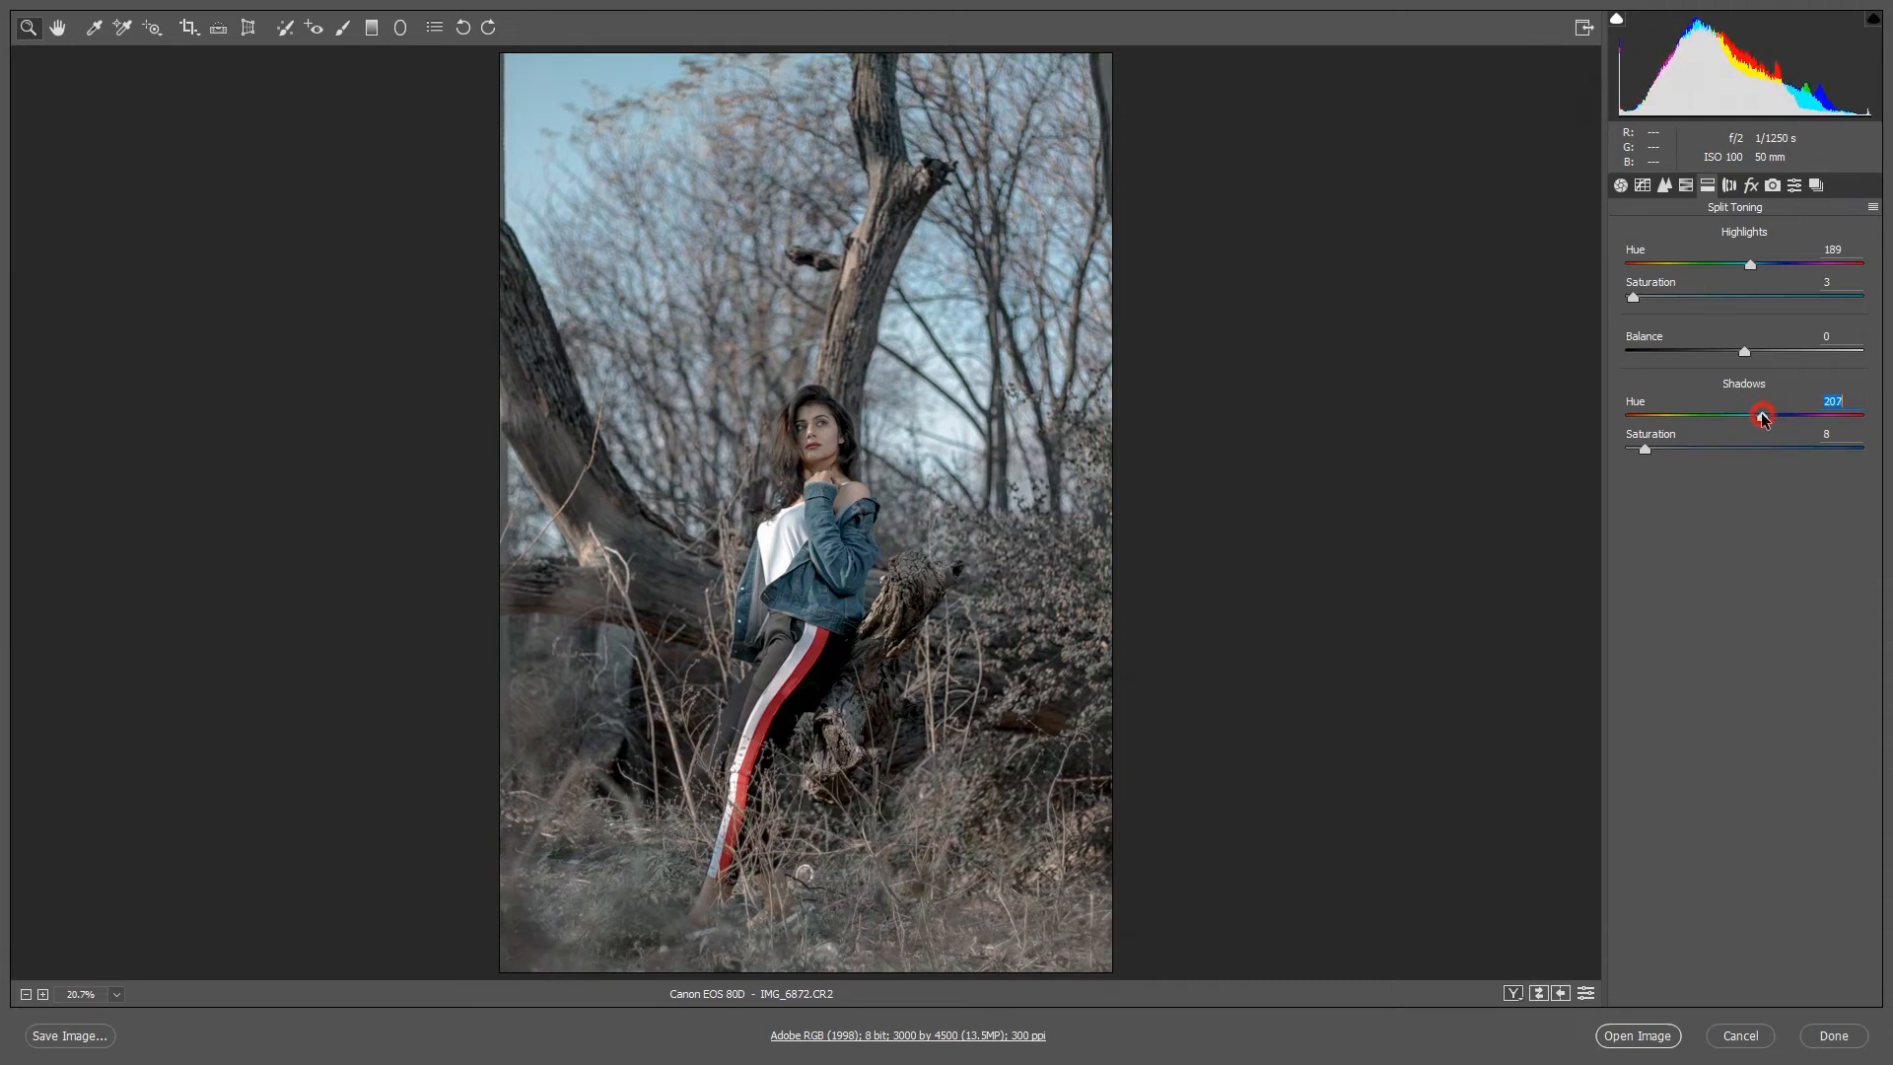
drag(1763, 416, 1761, 416)
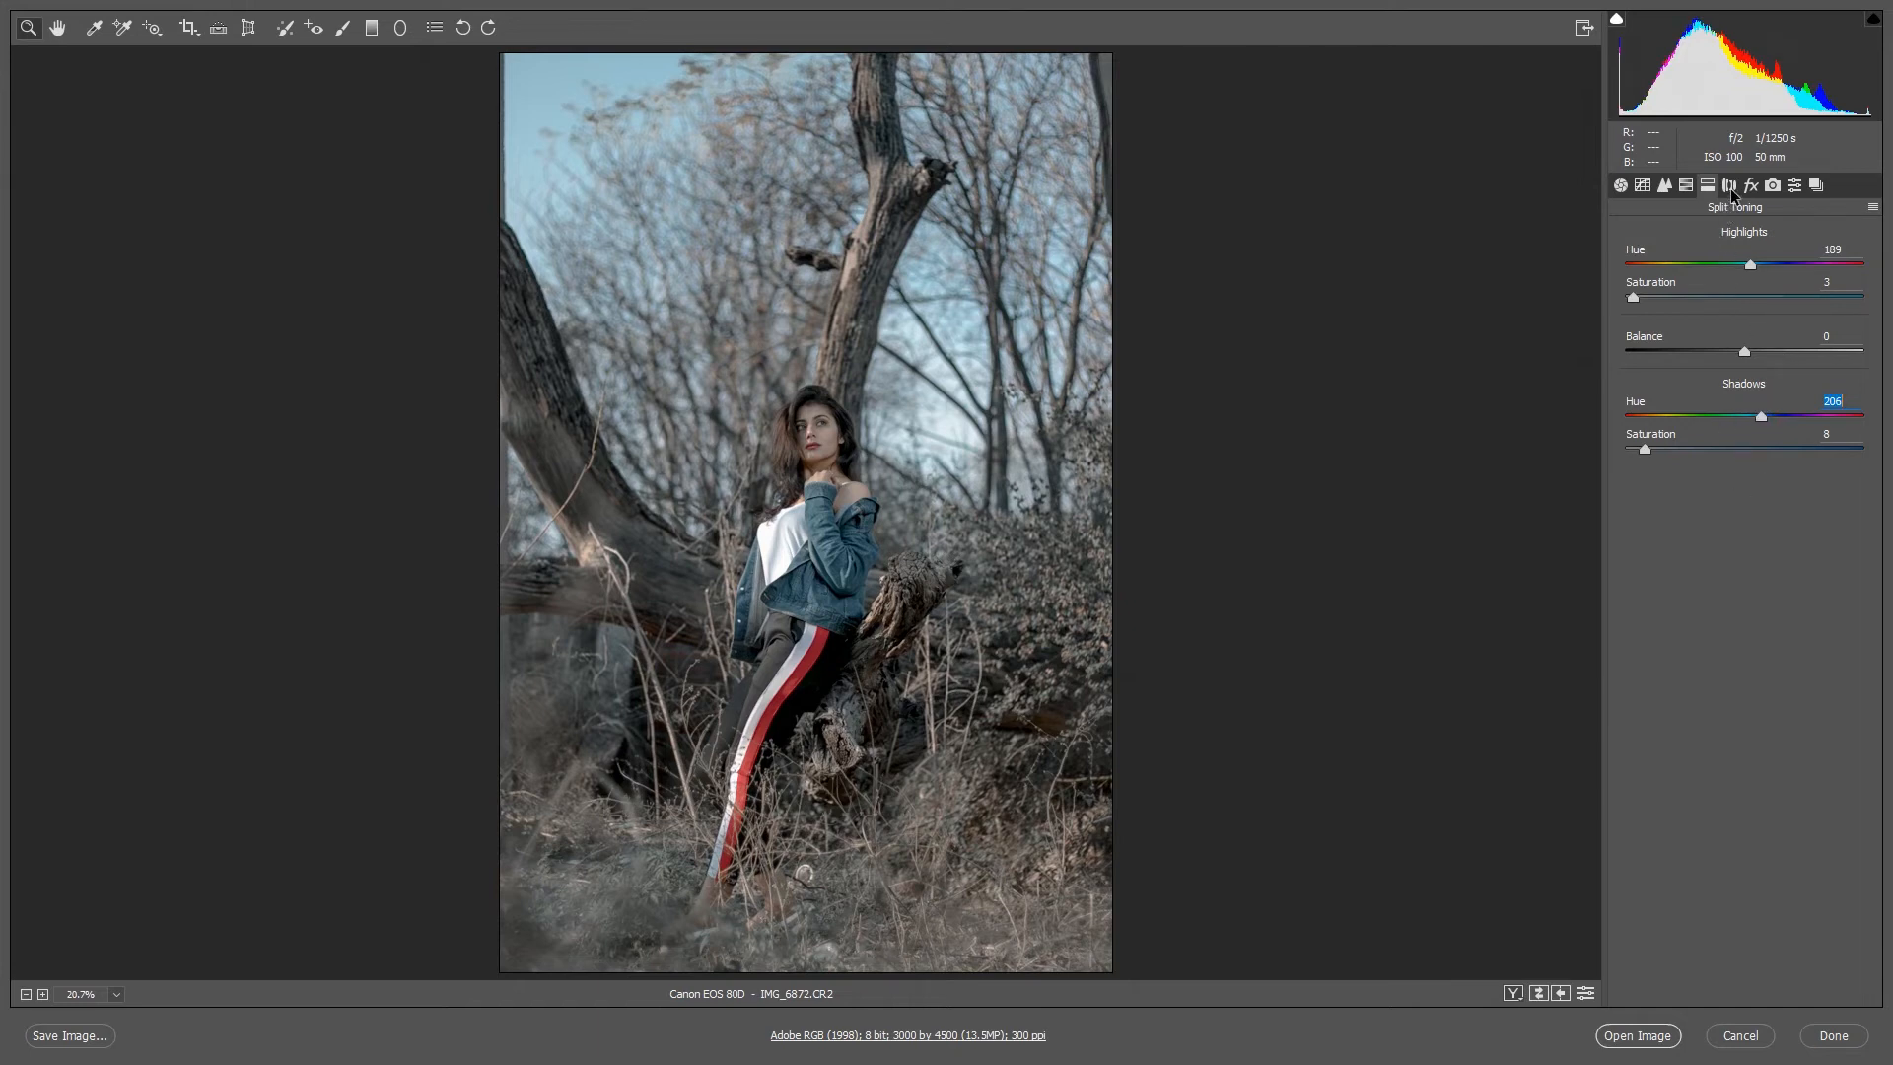
Step: Add Grain 15 and a vignette of Amount -18, Midpoint 18, Roundness +54, Feather 100
click(1749, 185)
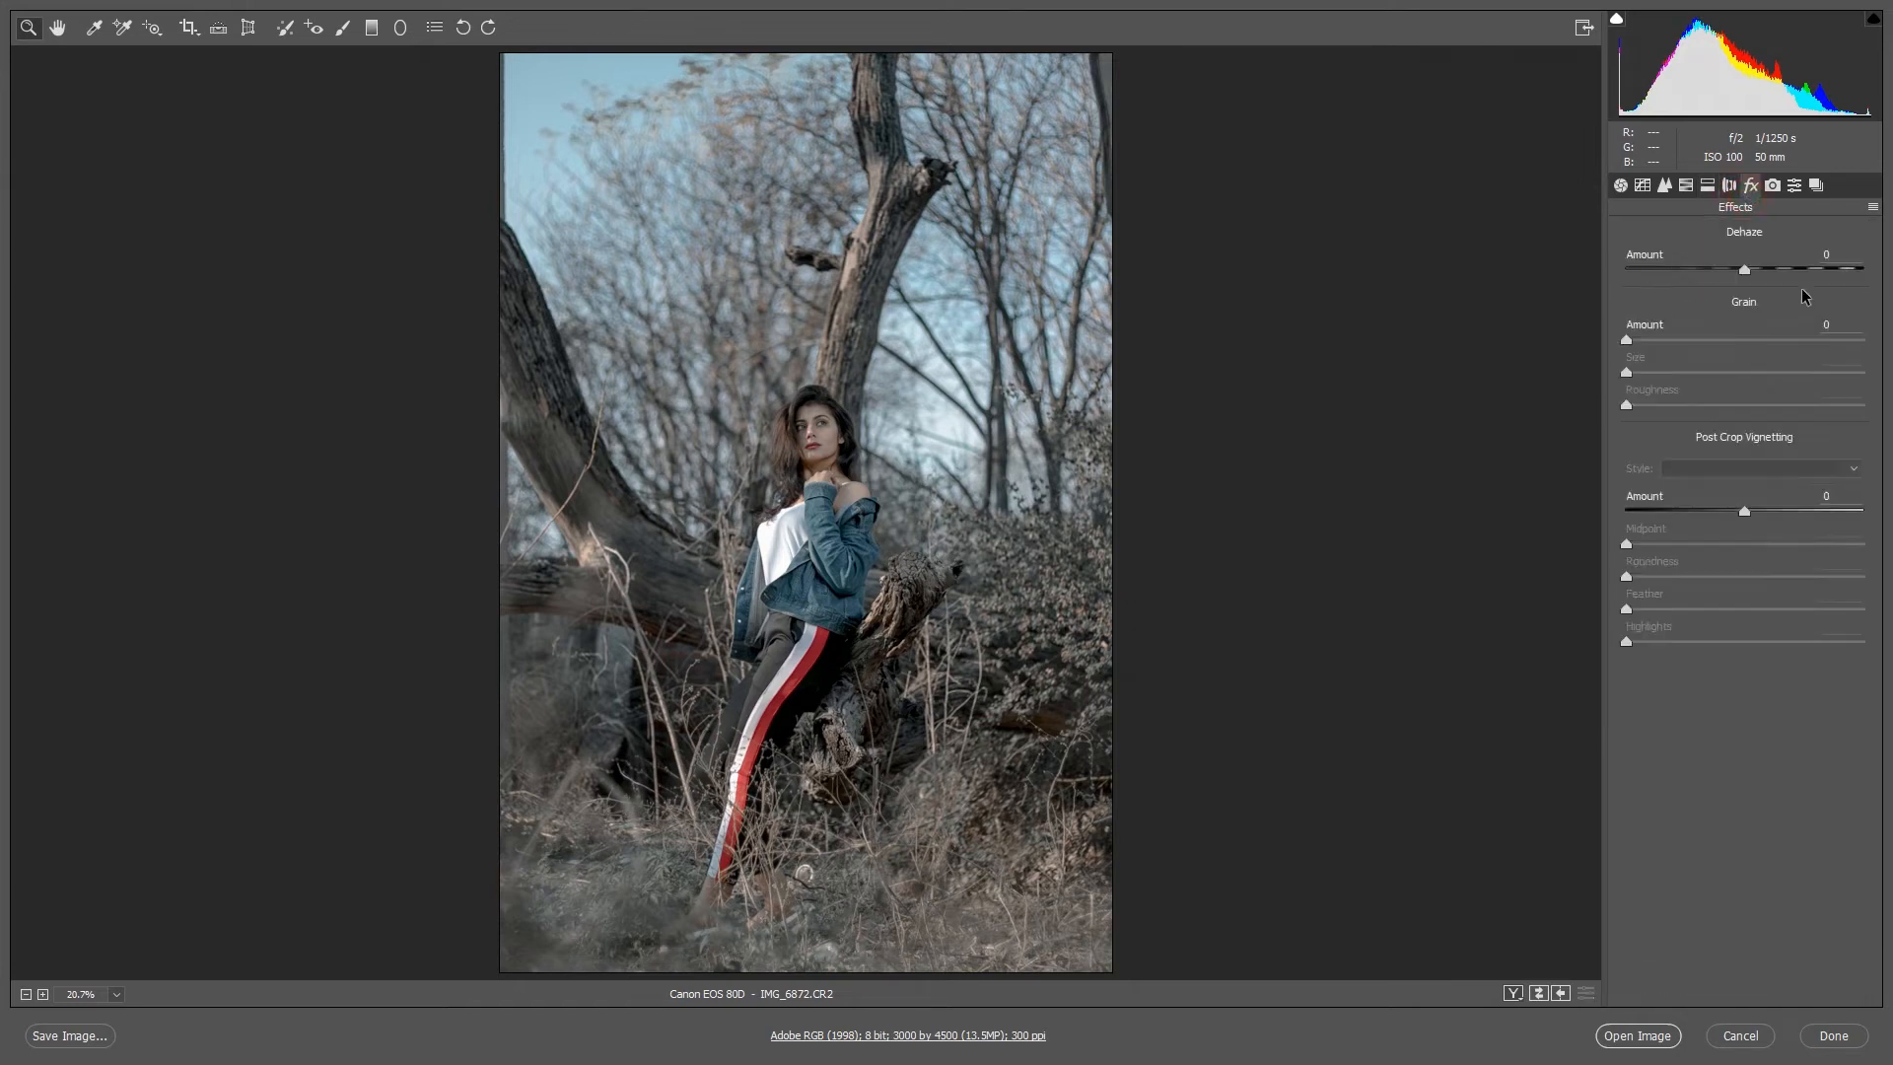
drag(1623, 339, 1661, 339)
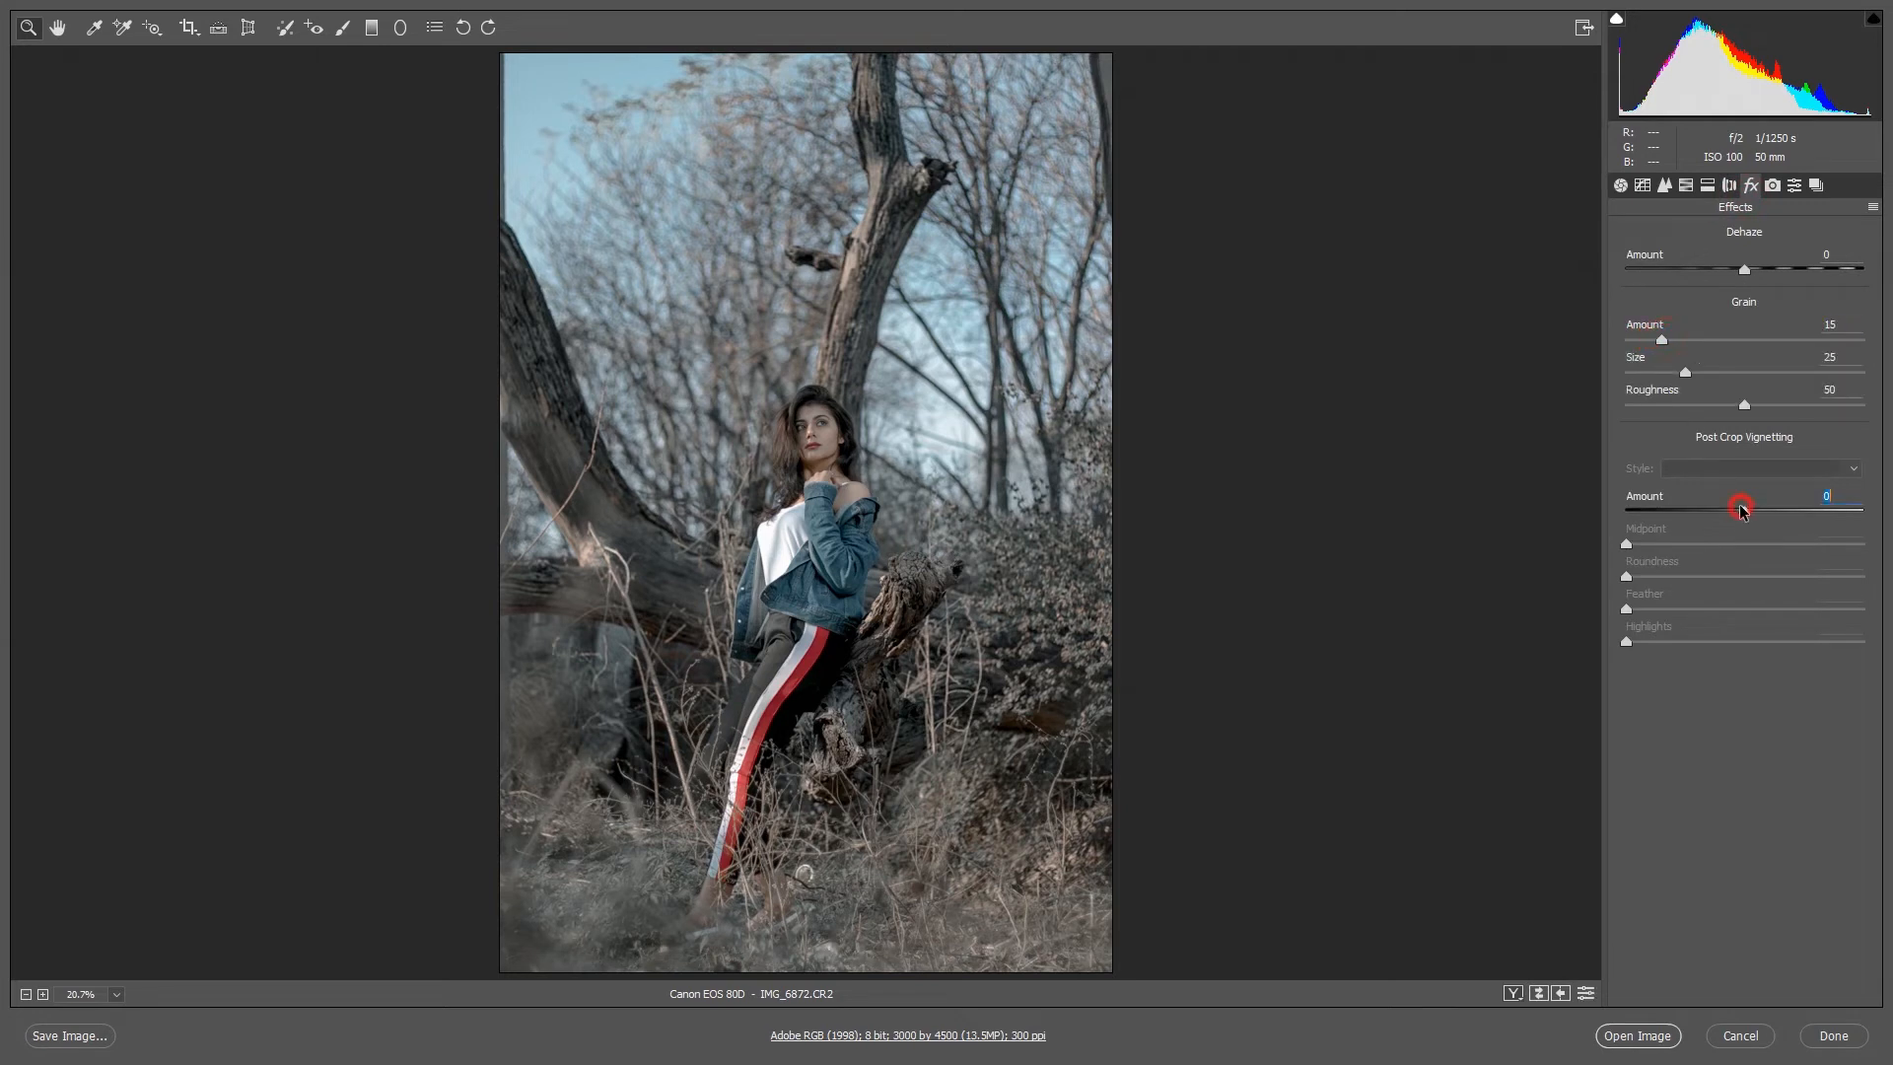
drag(1741, 507, 1719, 506)
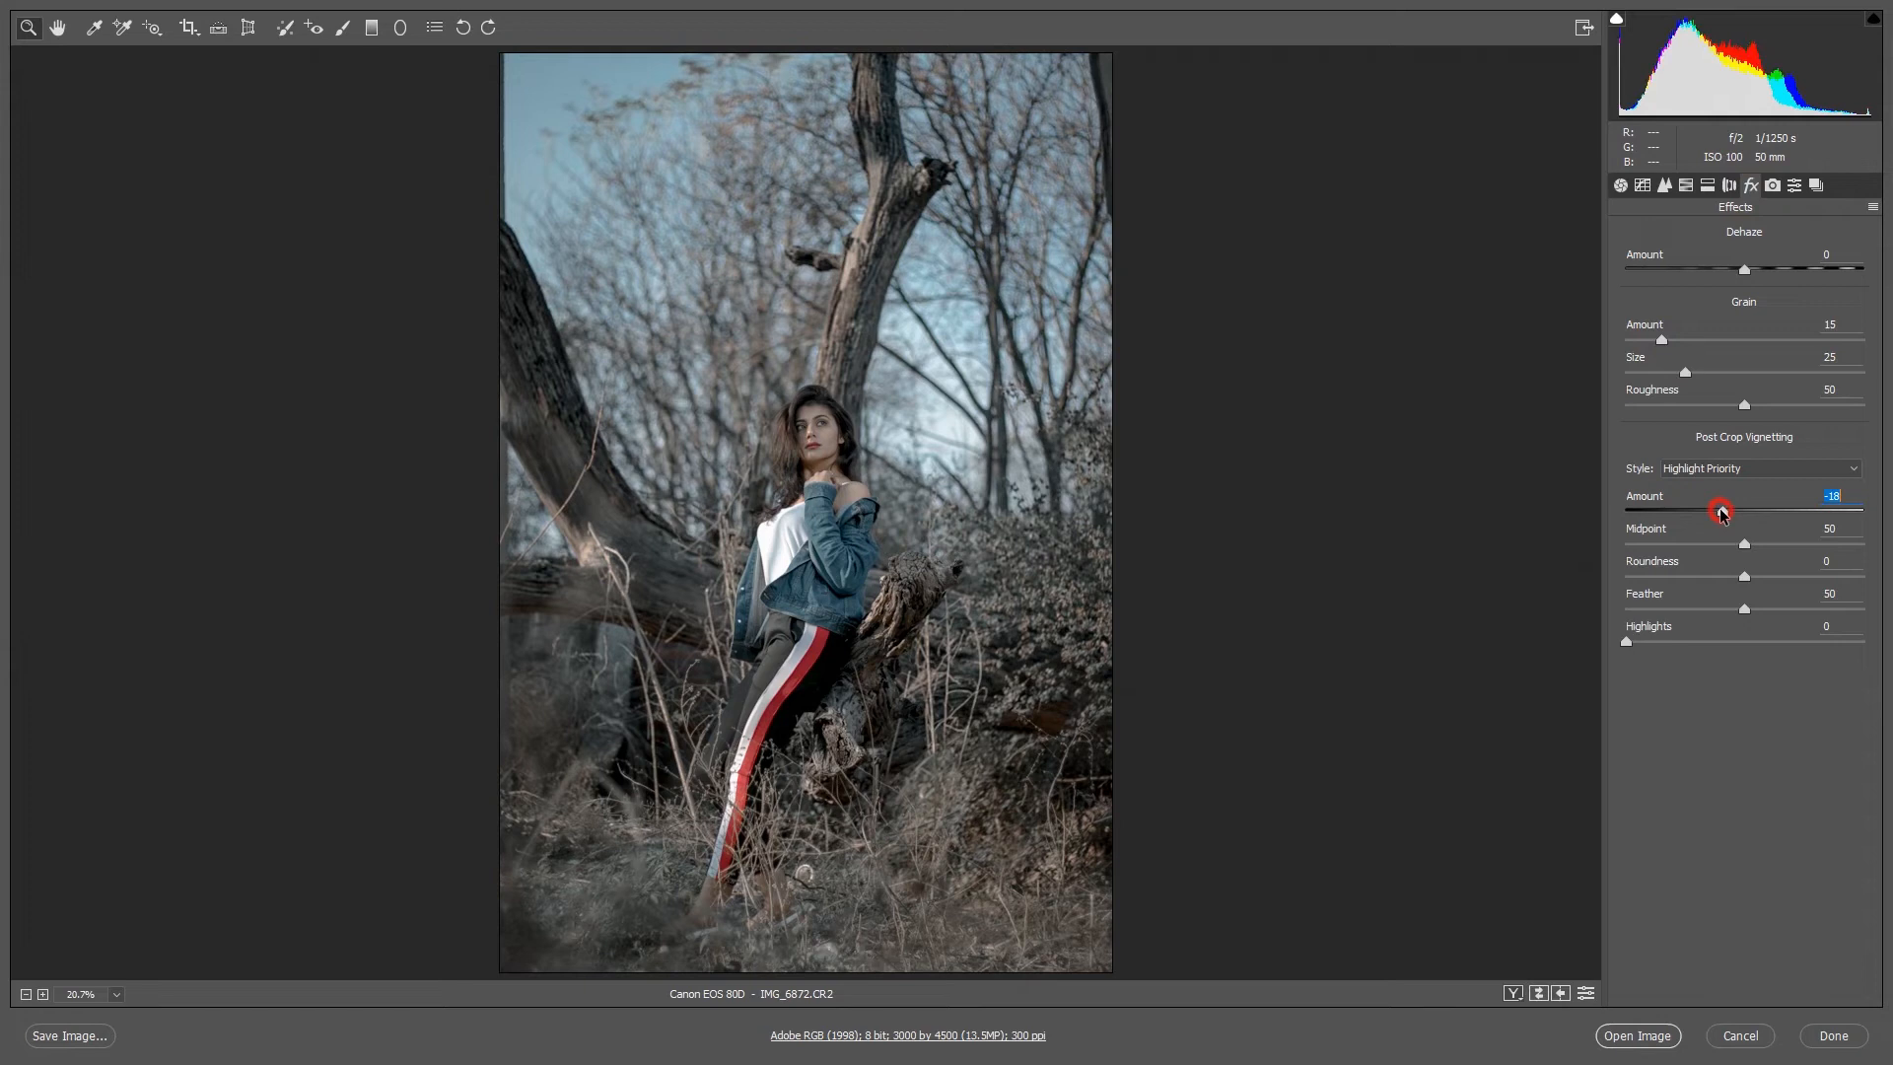
drag(1743, 542, 1666, 542)
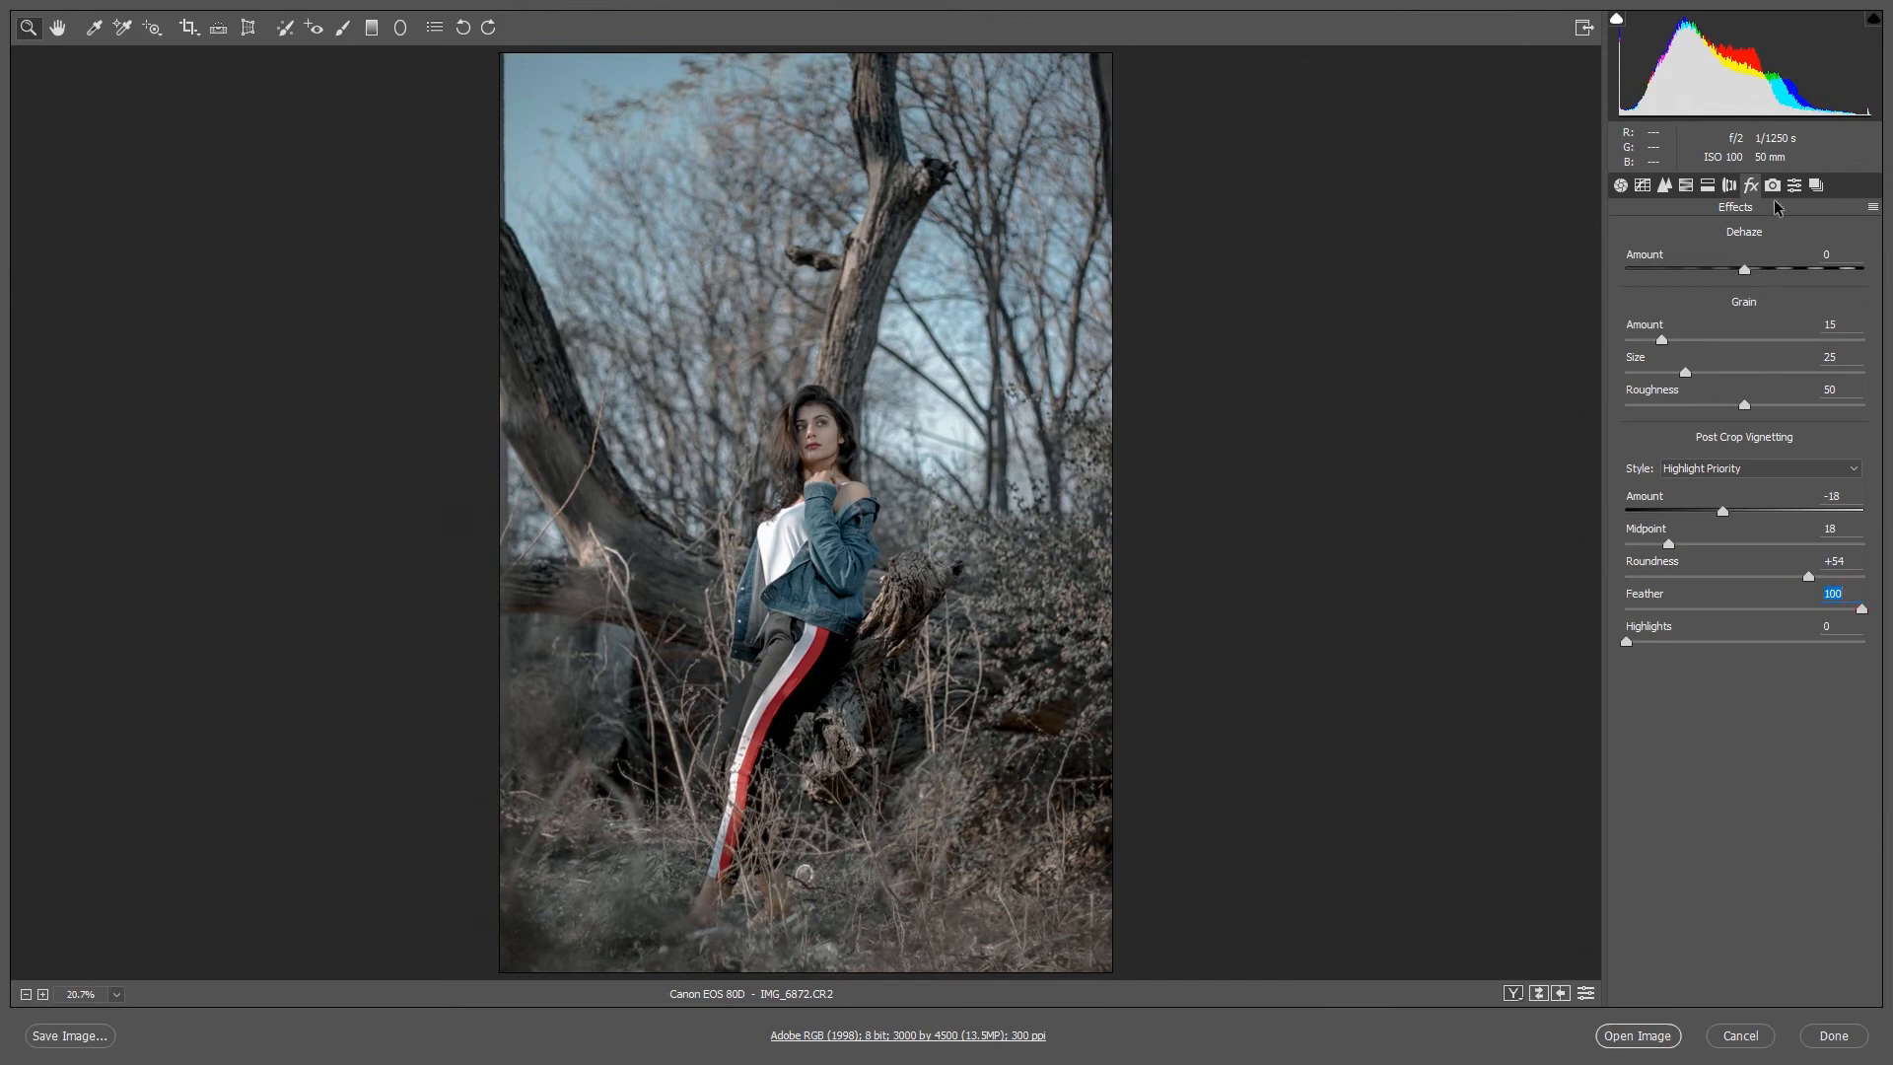
click(1771, 185)
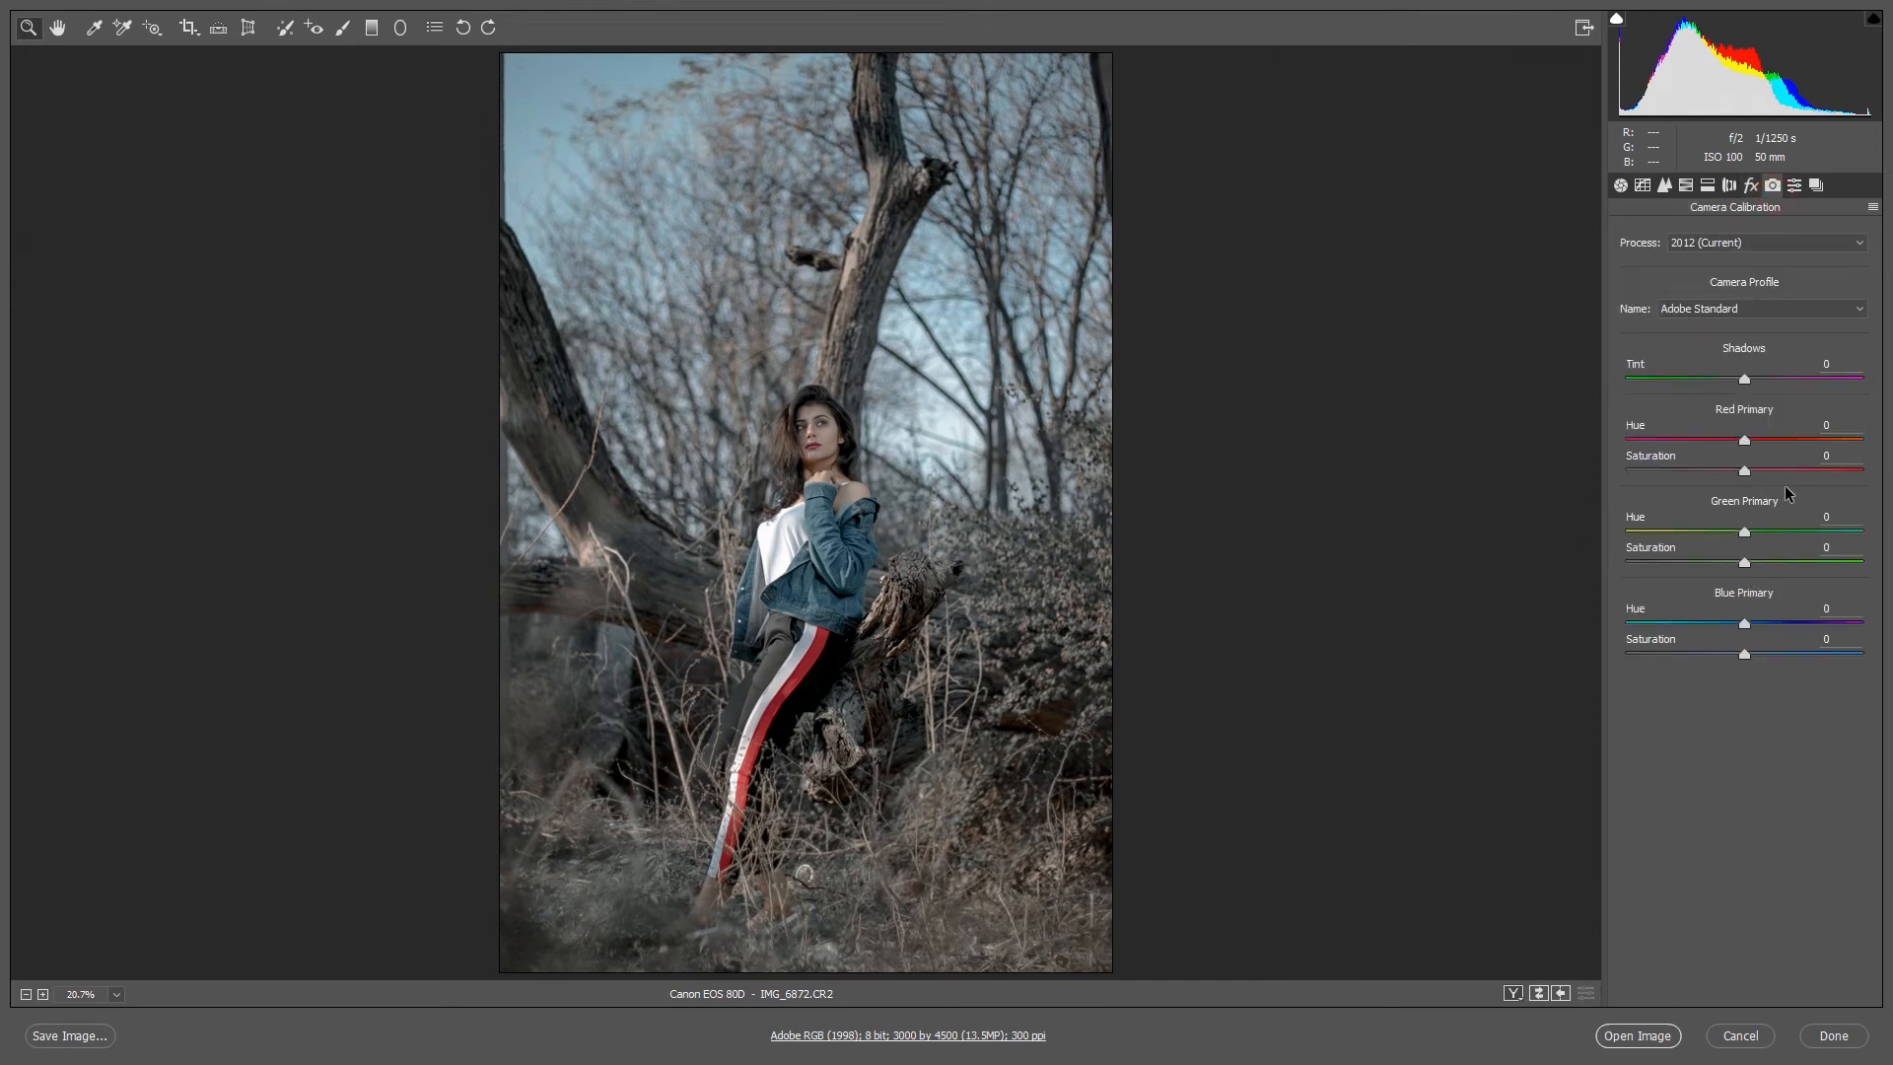
Step: Set the Red Primary to Hue +26 and Saturation -6
drag(1743, 439, 1769, 439)
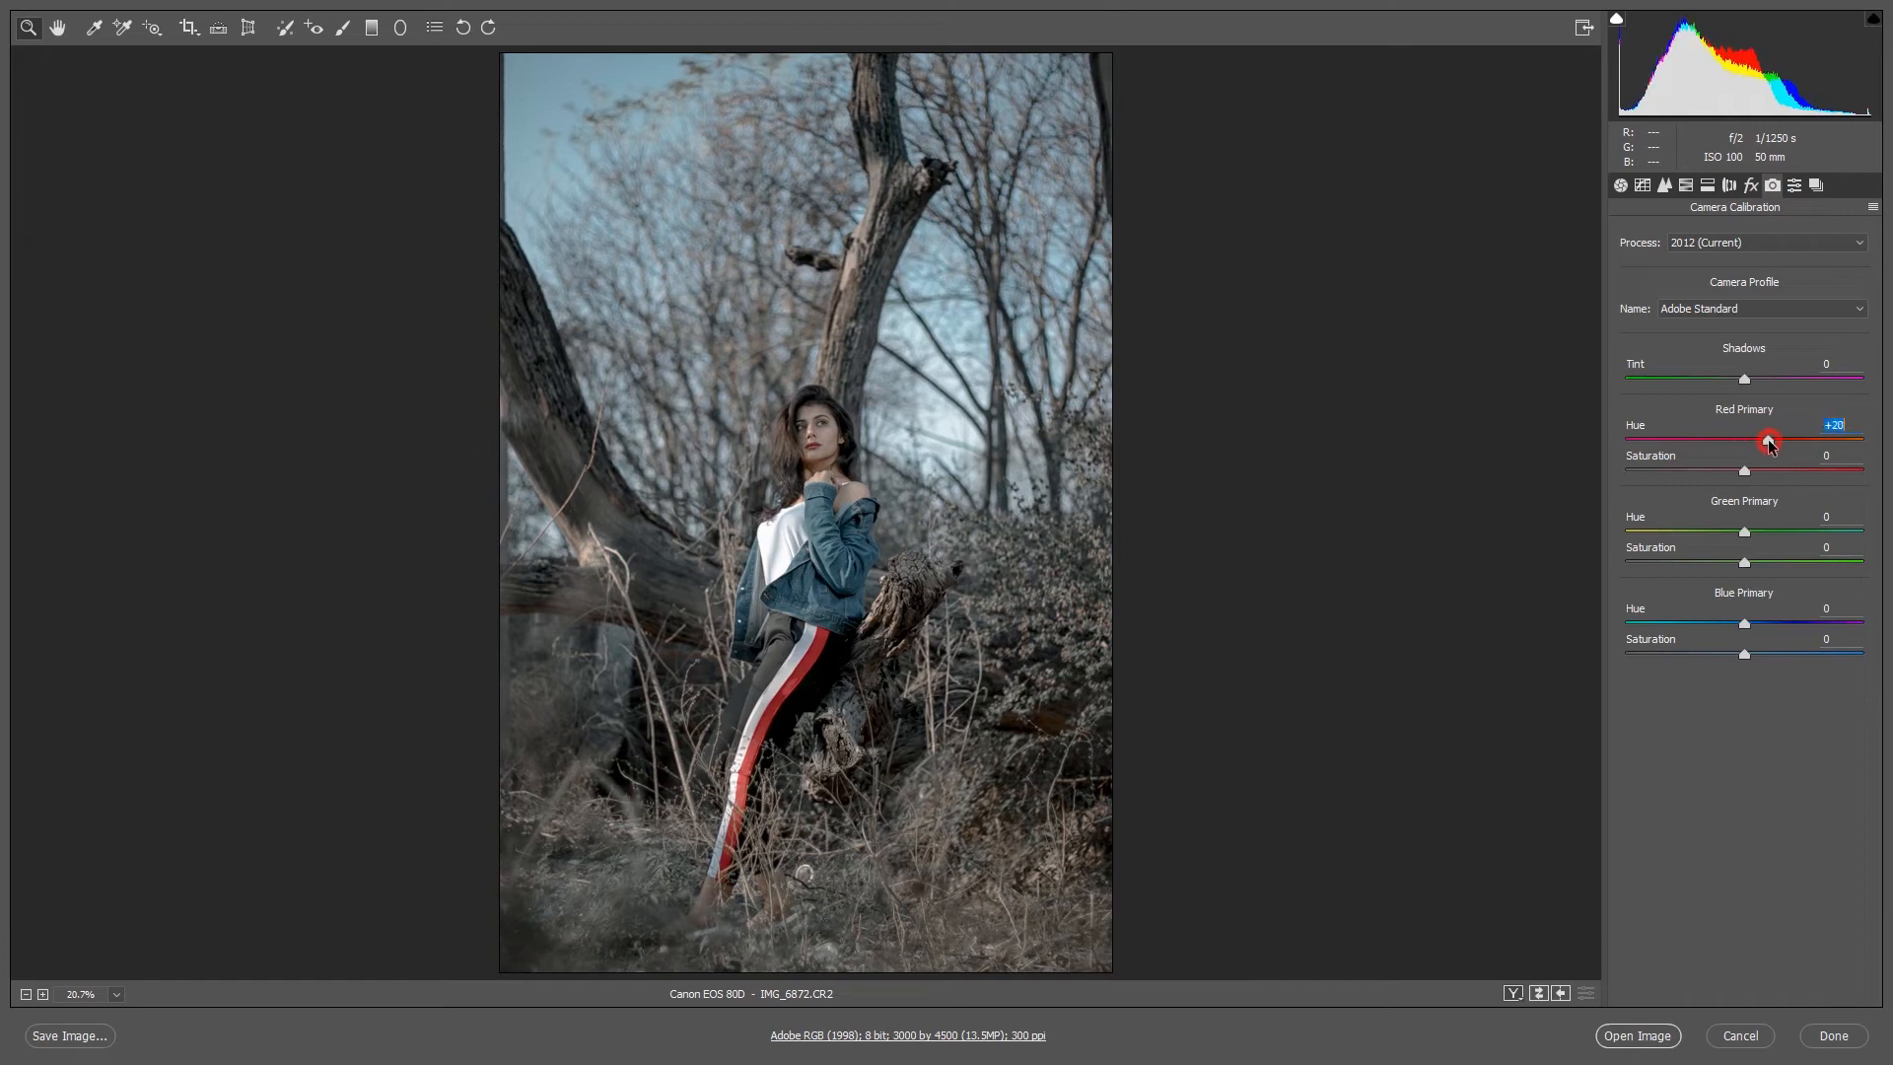
drag(1766, 439, 1775, 439)
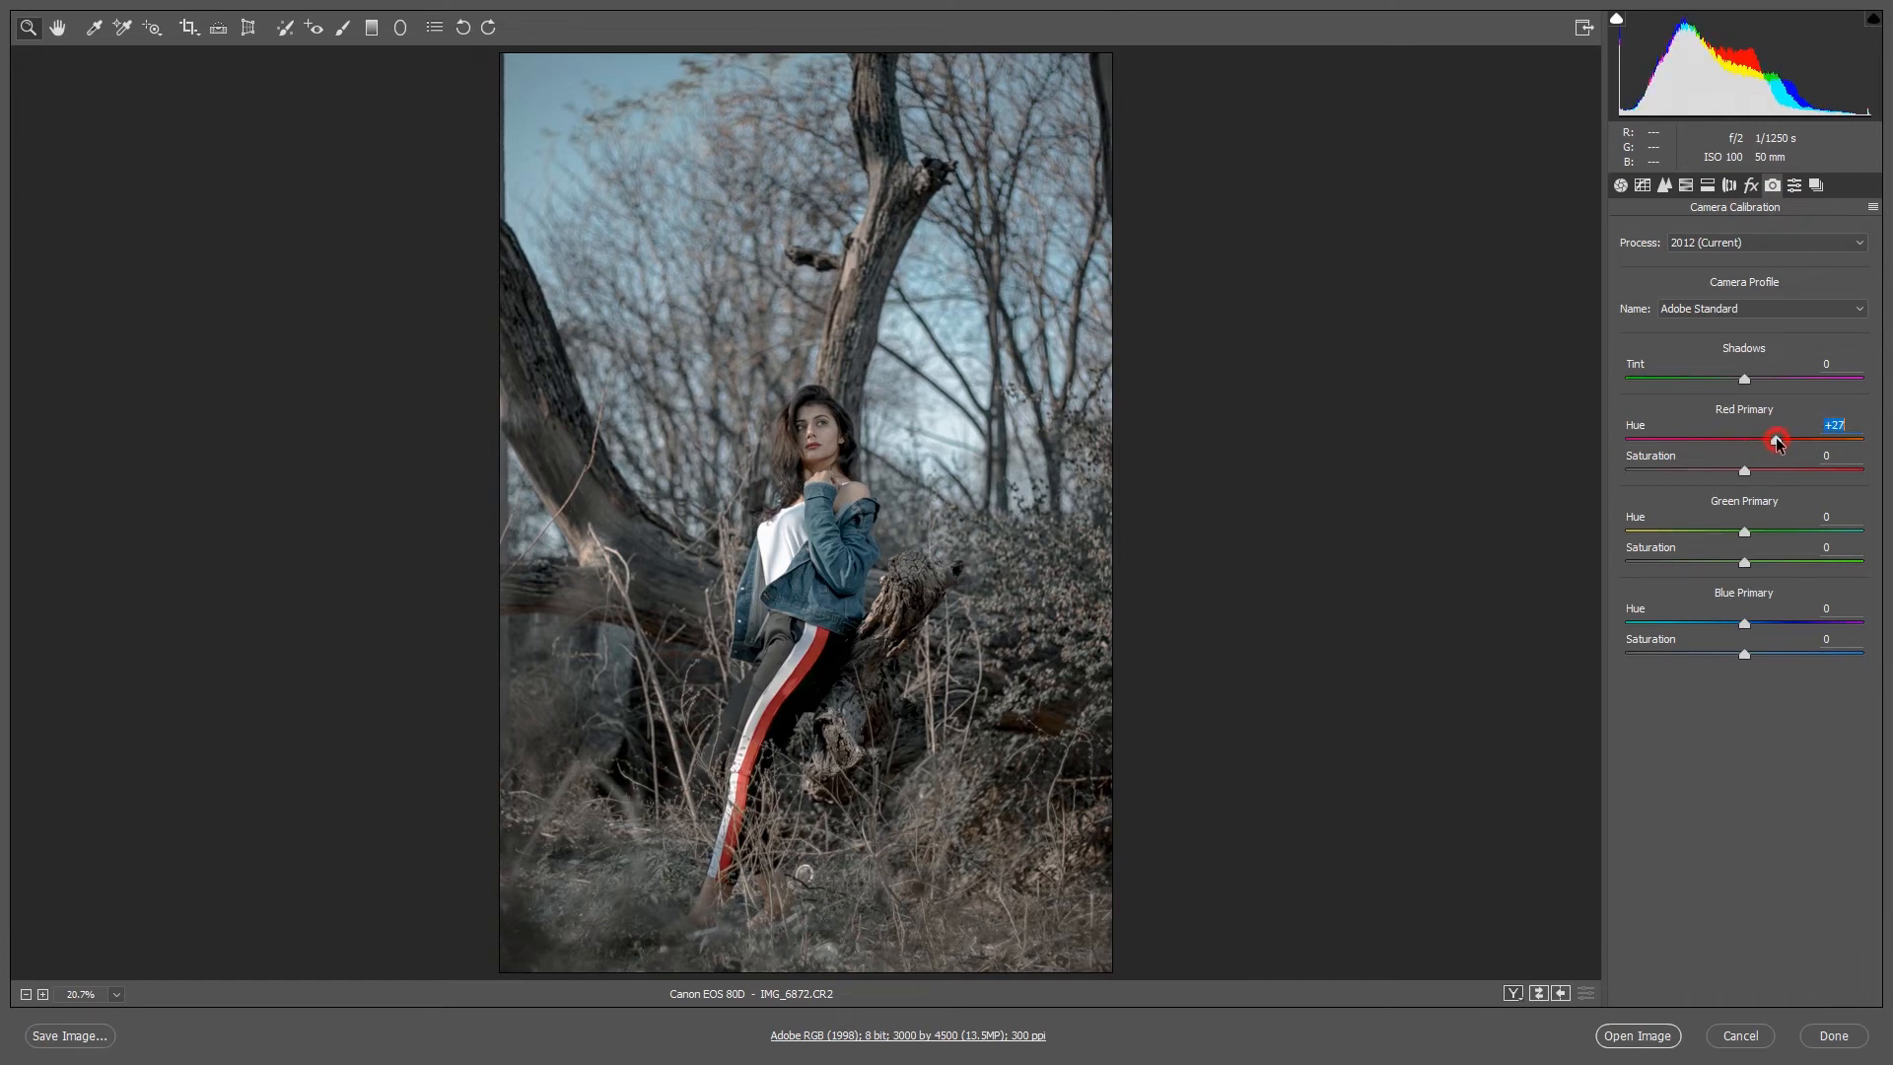
drag(1777, 438, 1774, 438)
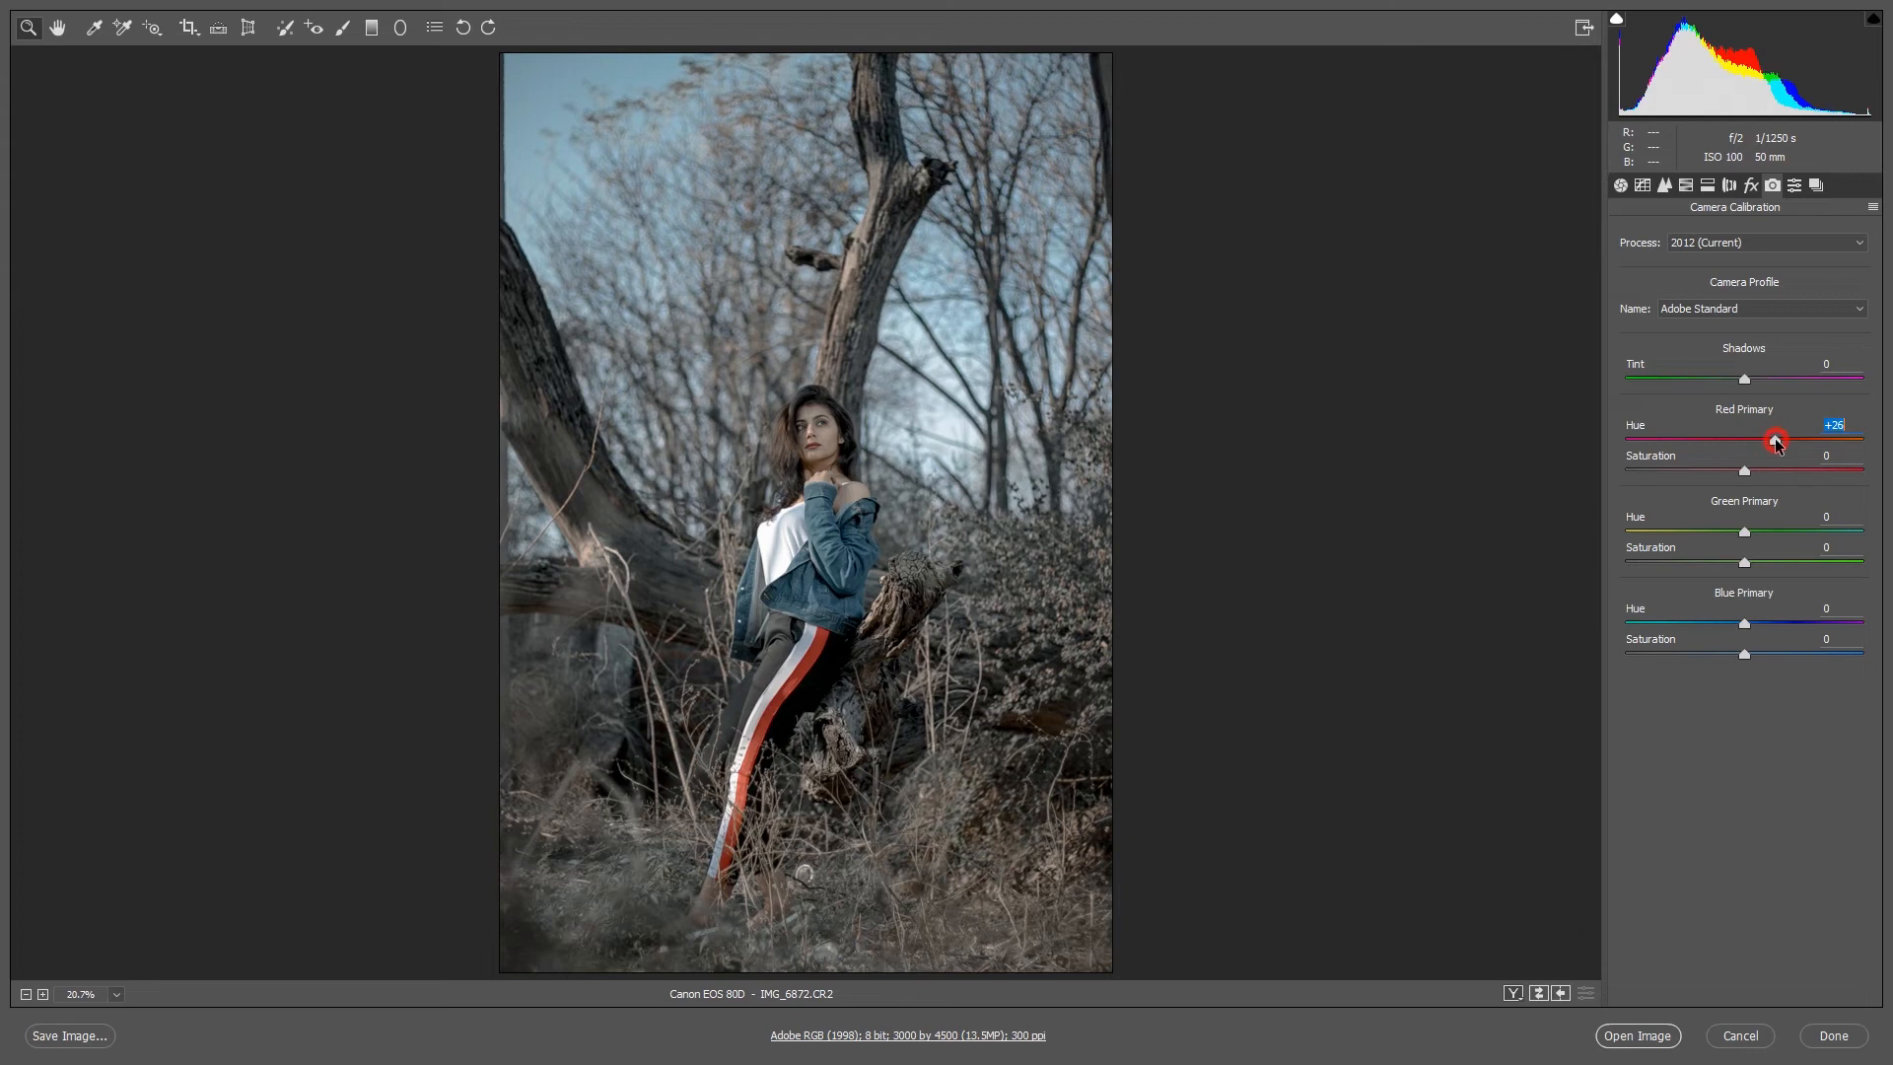
drag(1775, 440, 1739, 469)
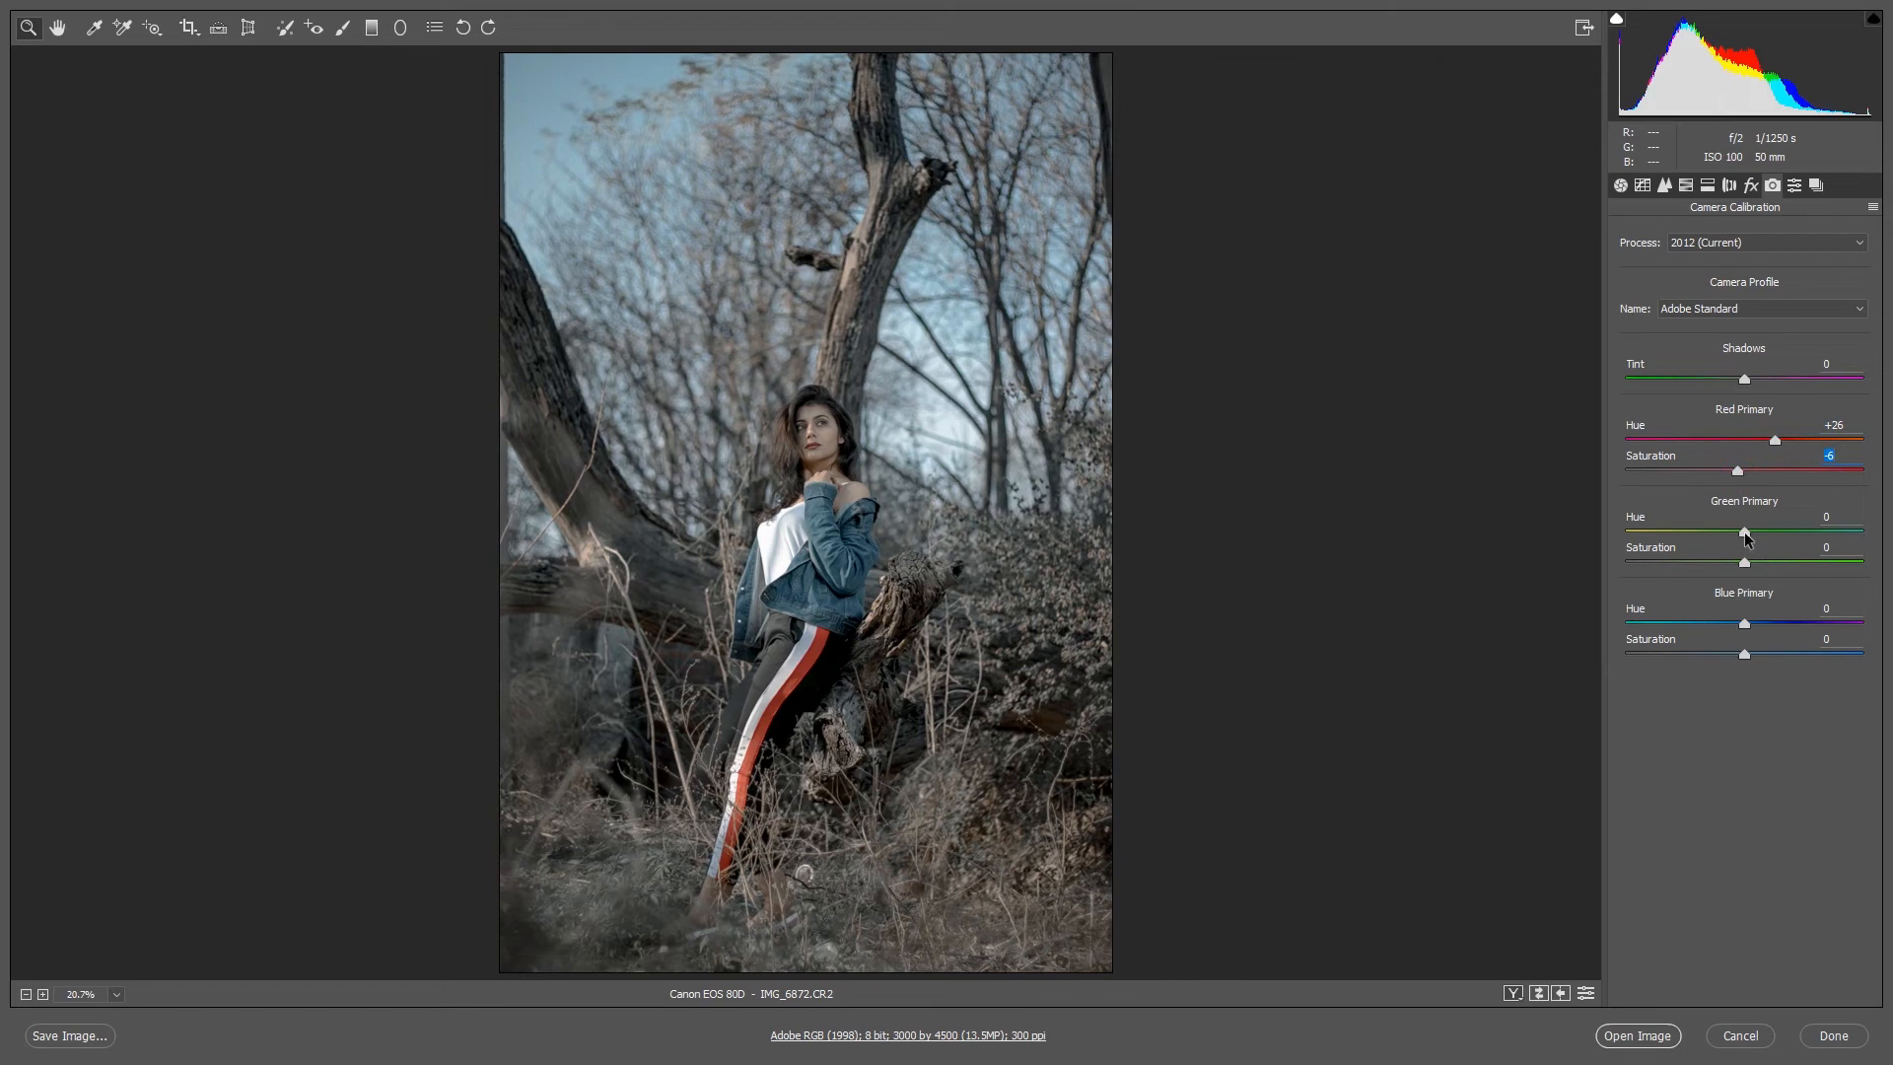
Step: Set Green Primary Hue -33 and Blue Primary Hue -100, Saturation -12 for a teal sky
drag(1743, 532, 1732, 532)
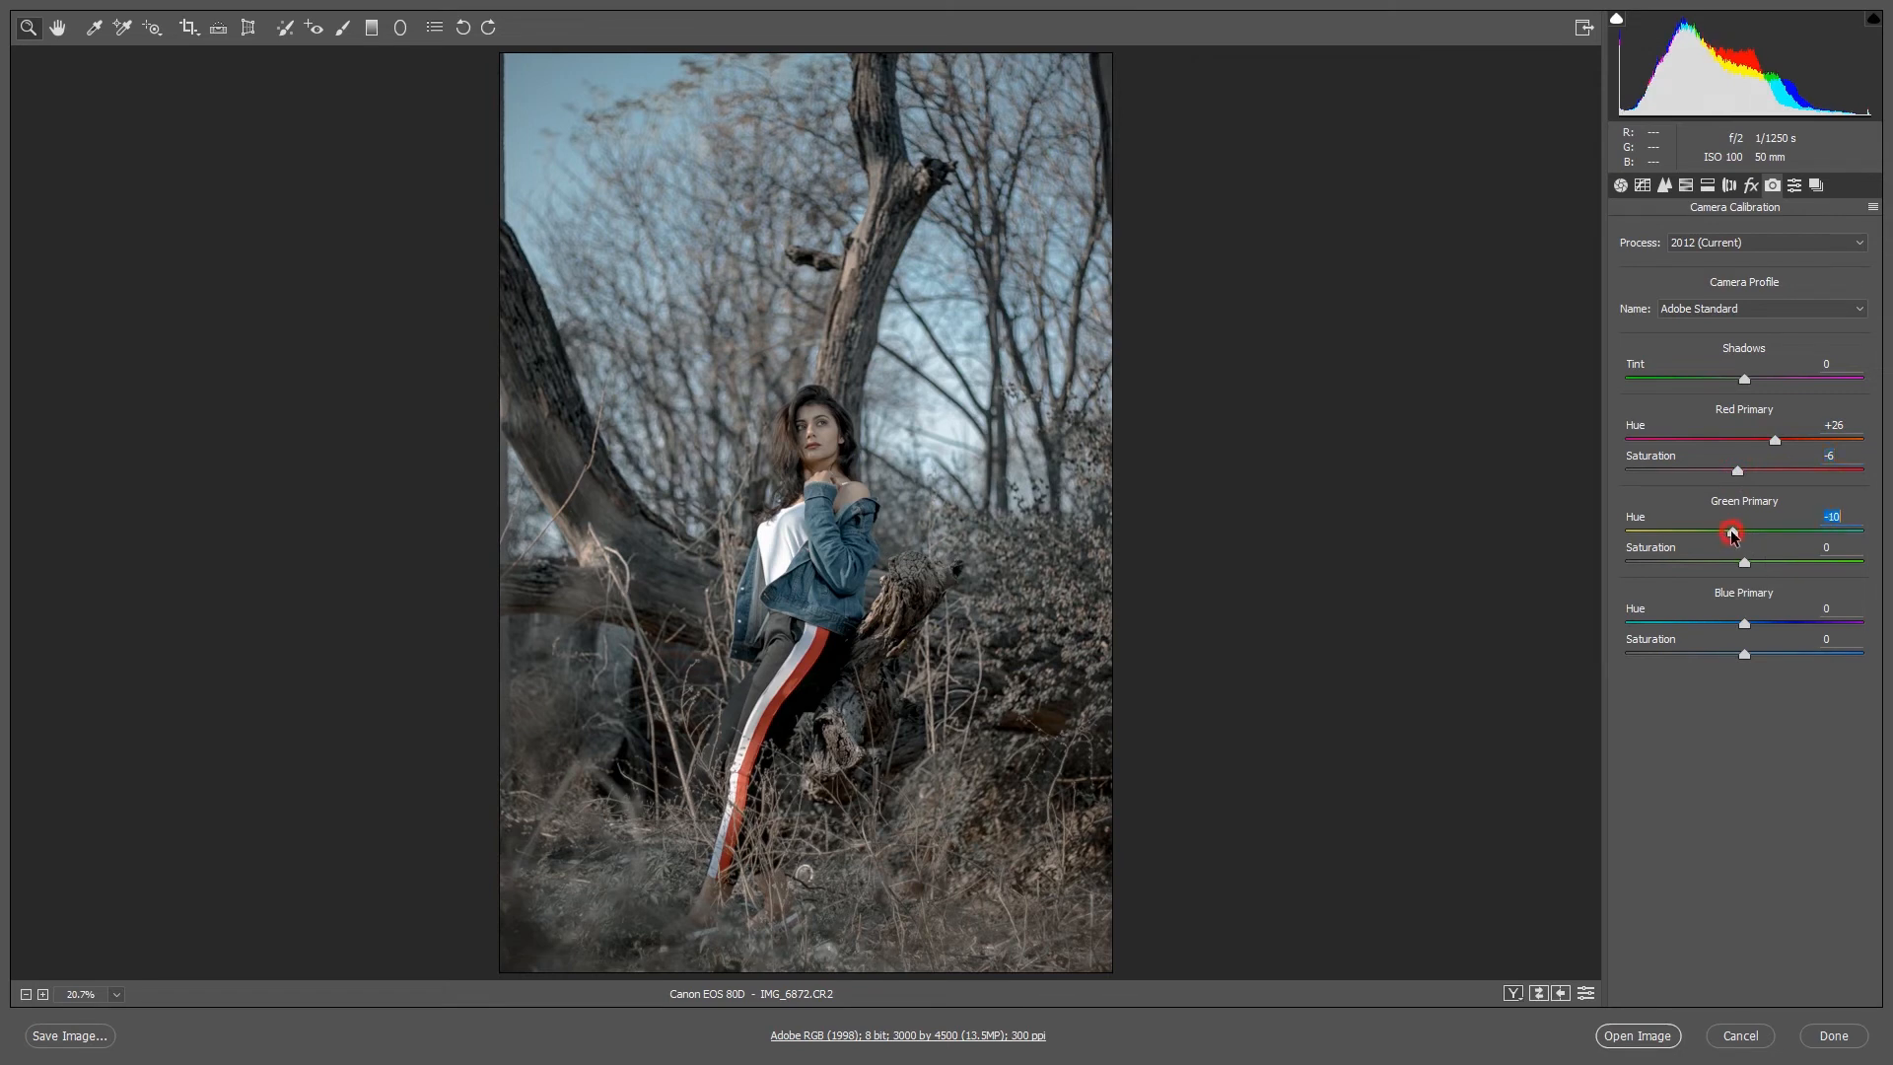
drag(1729, 534, 1703, 534)
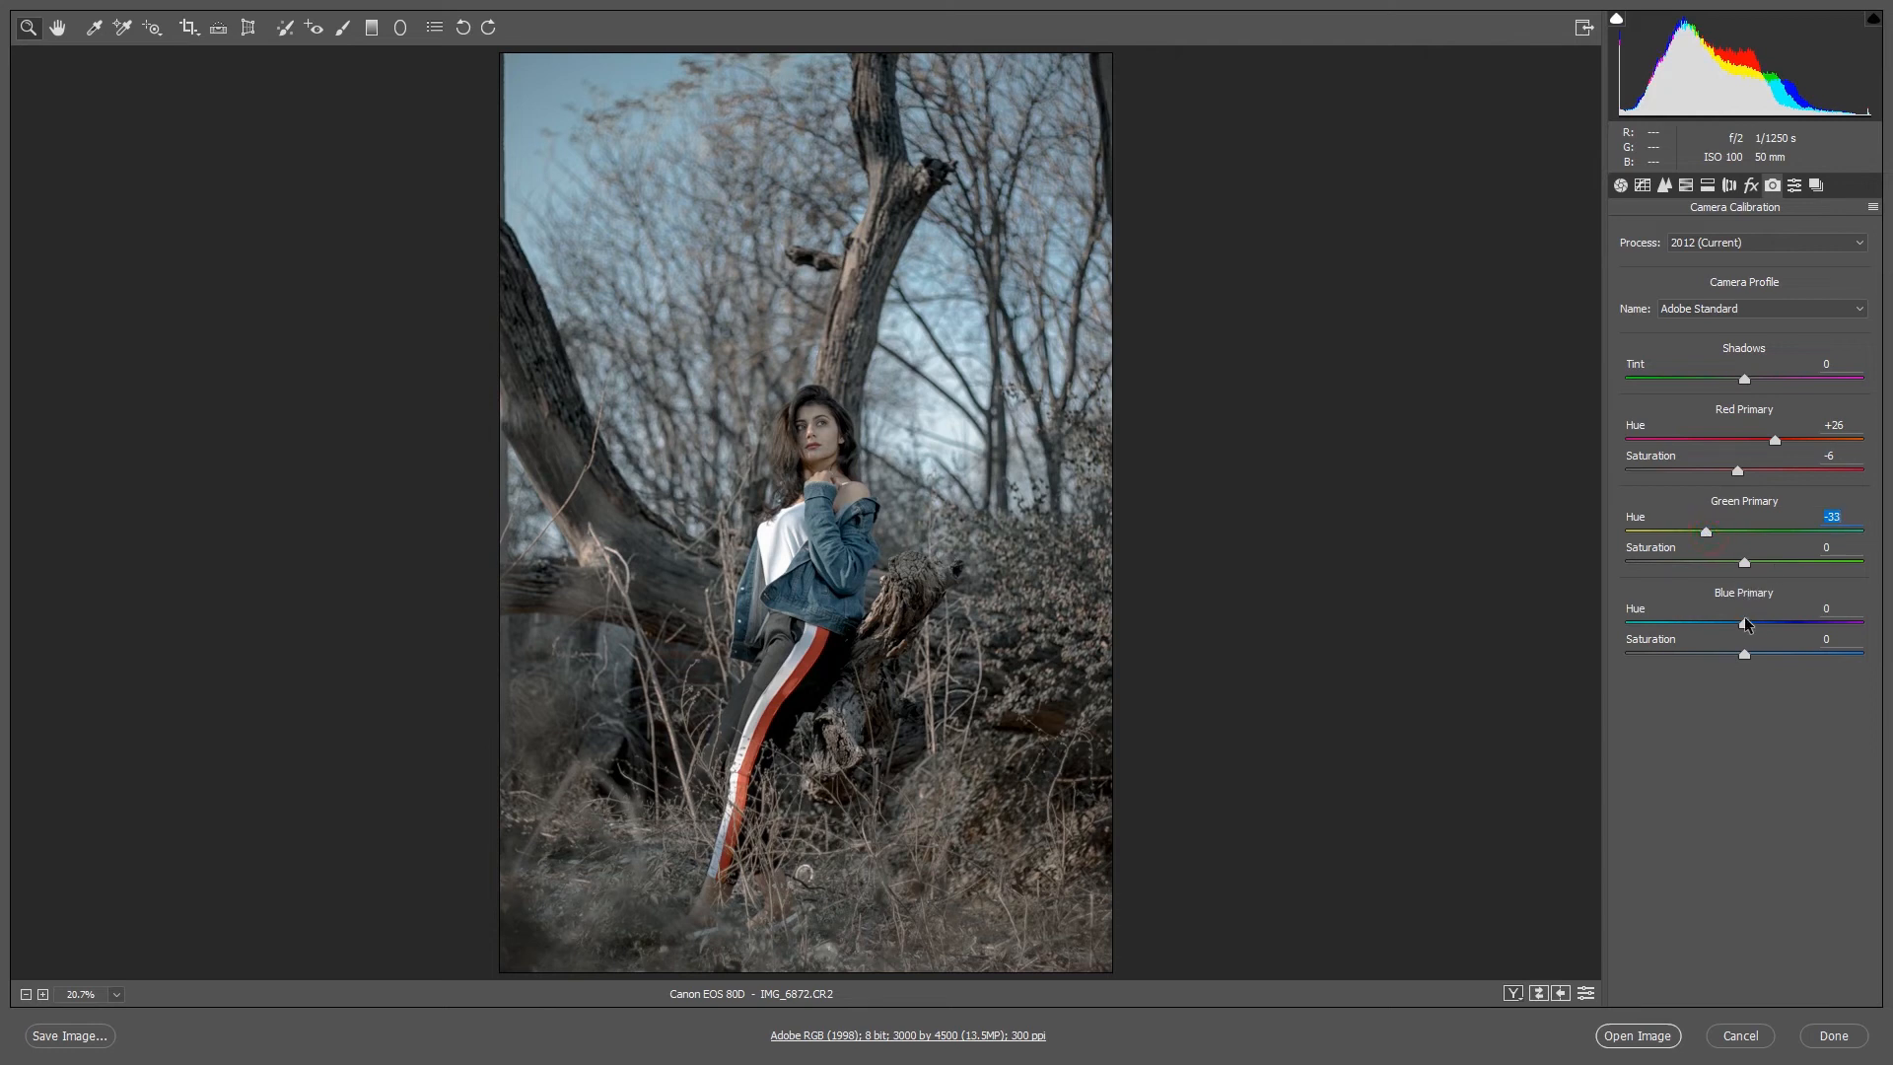
drag(1745, 621, 1626, 621)
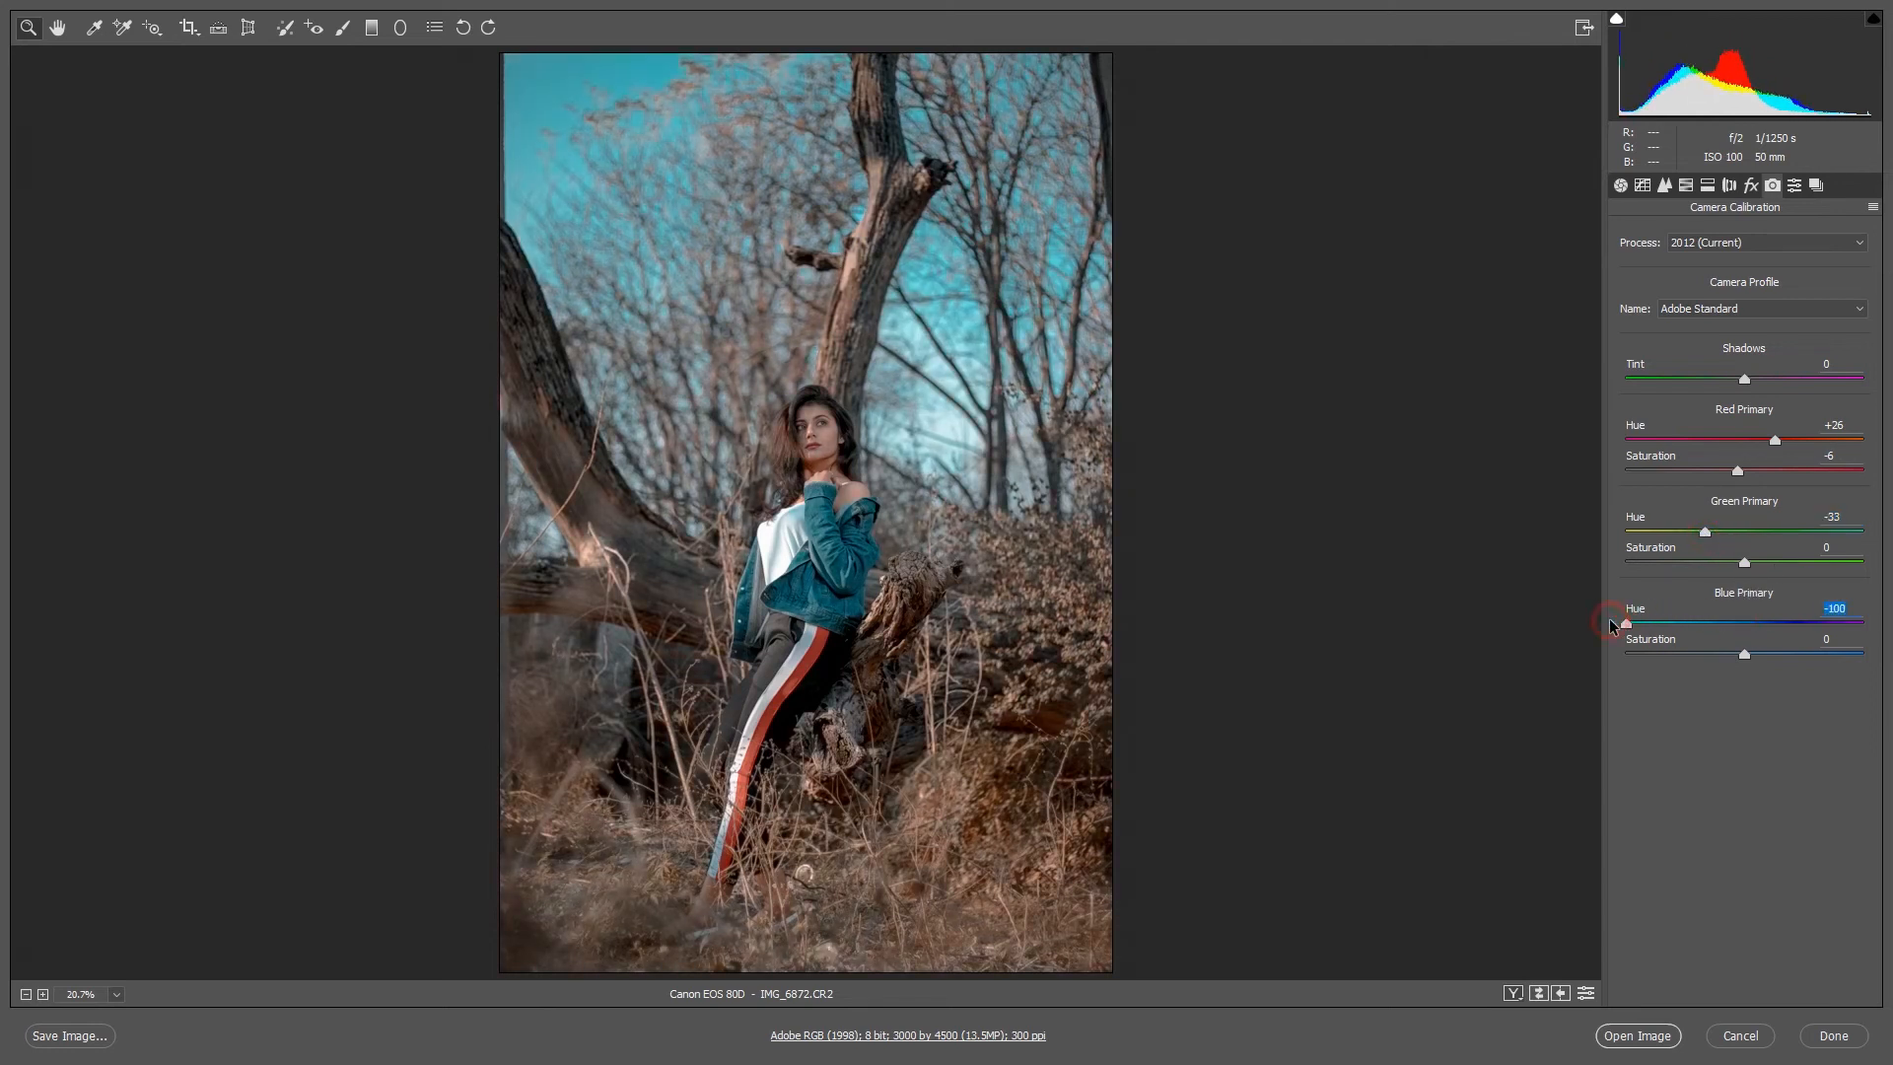
drag(1741, 655, 1719, 655)
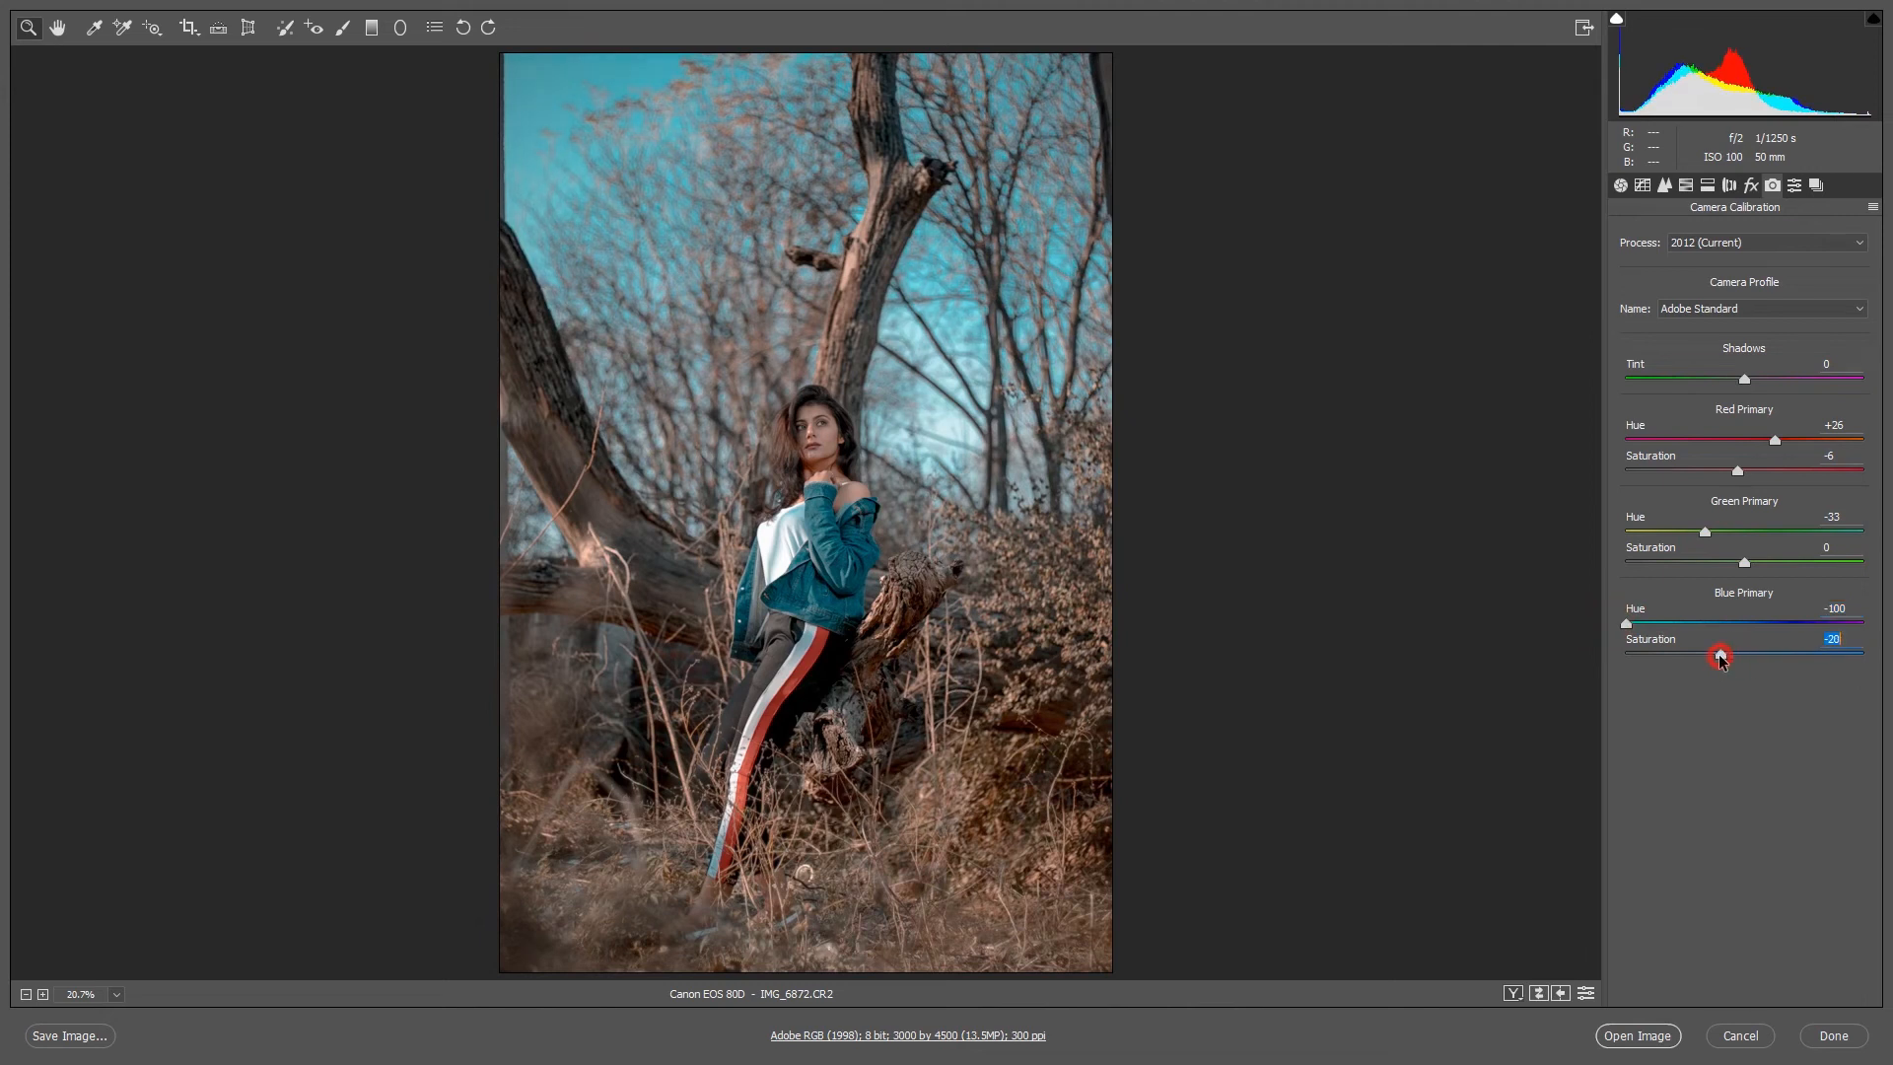
drag(1719, 655, 1730, 655)
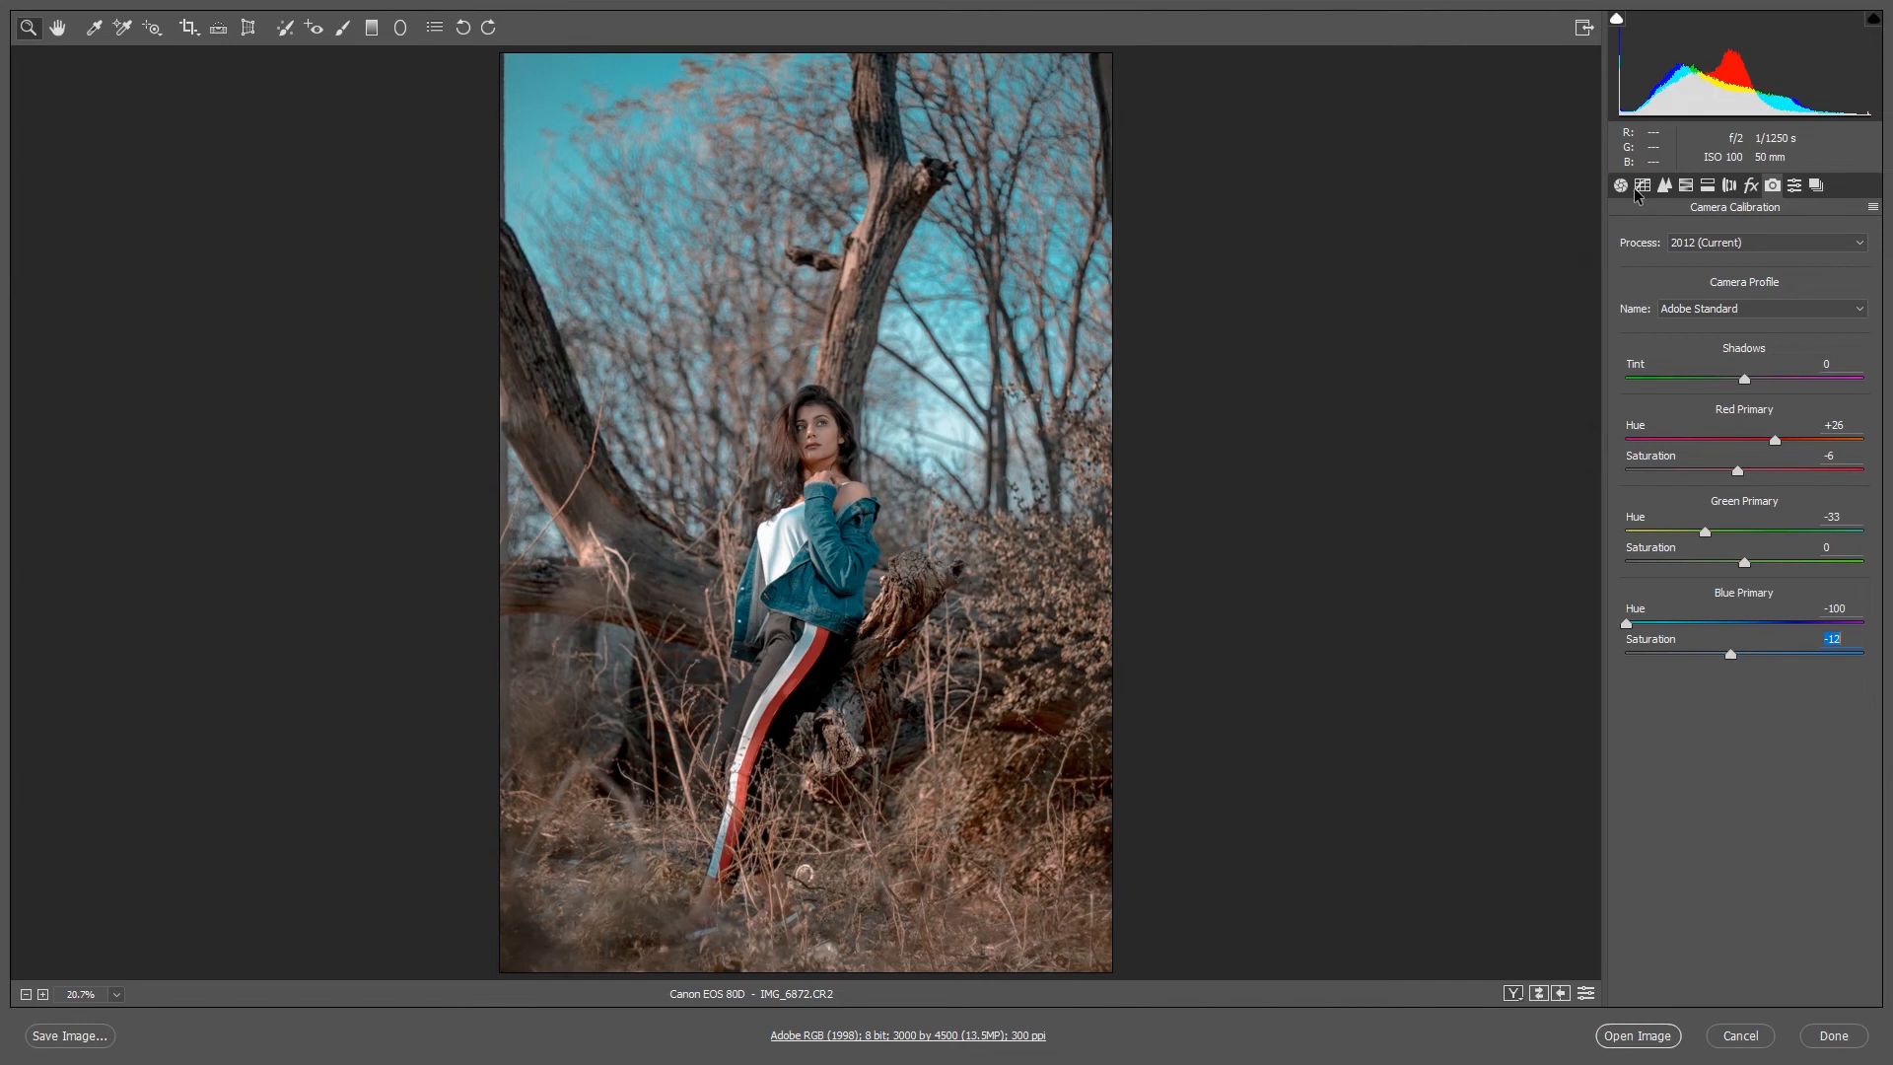
click(1643, 185)
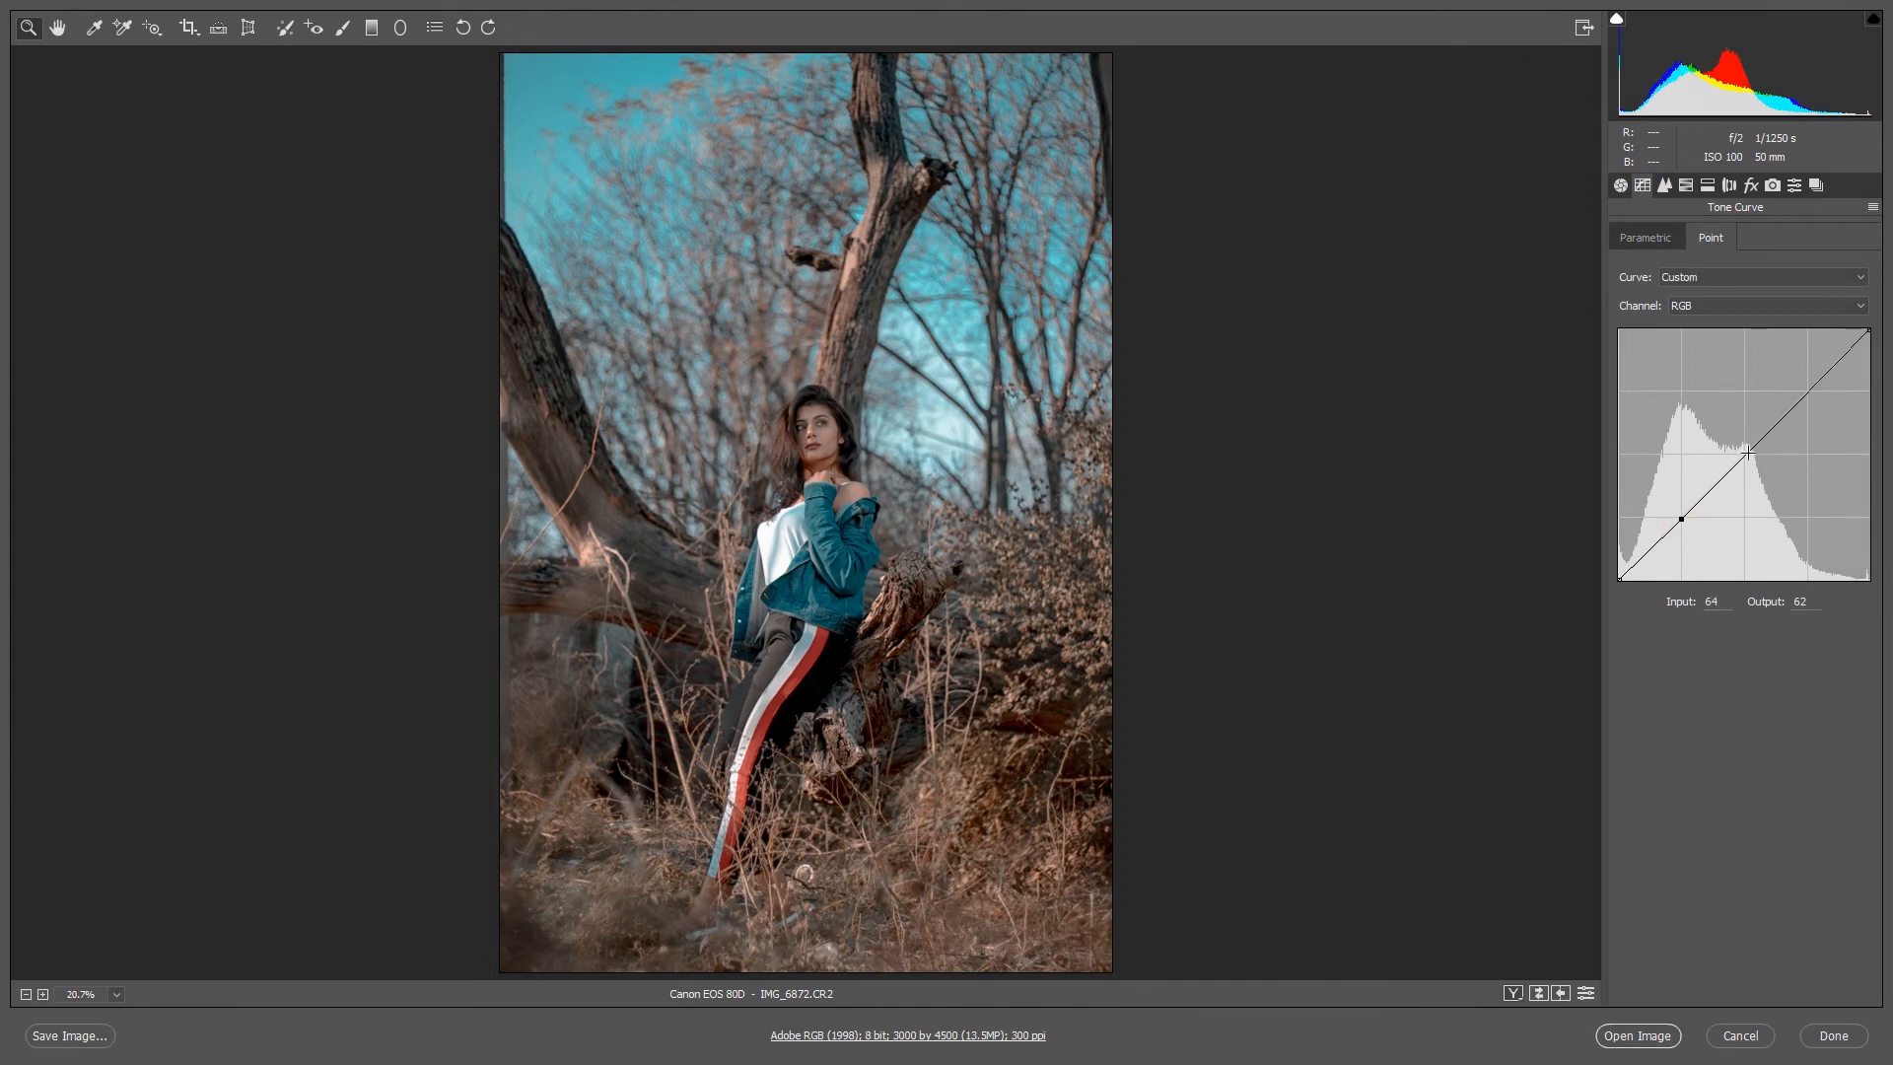
Step: Shape a point curve lifting the black output to 23, then view Before/After side by side
drag(1705, 519, 1741, 454)
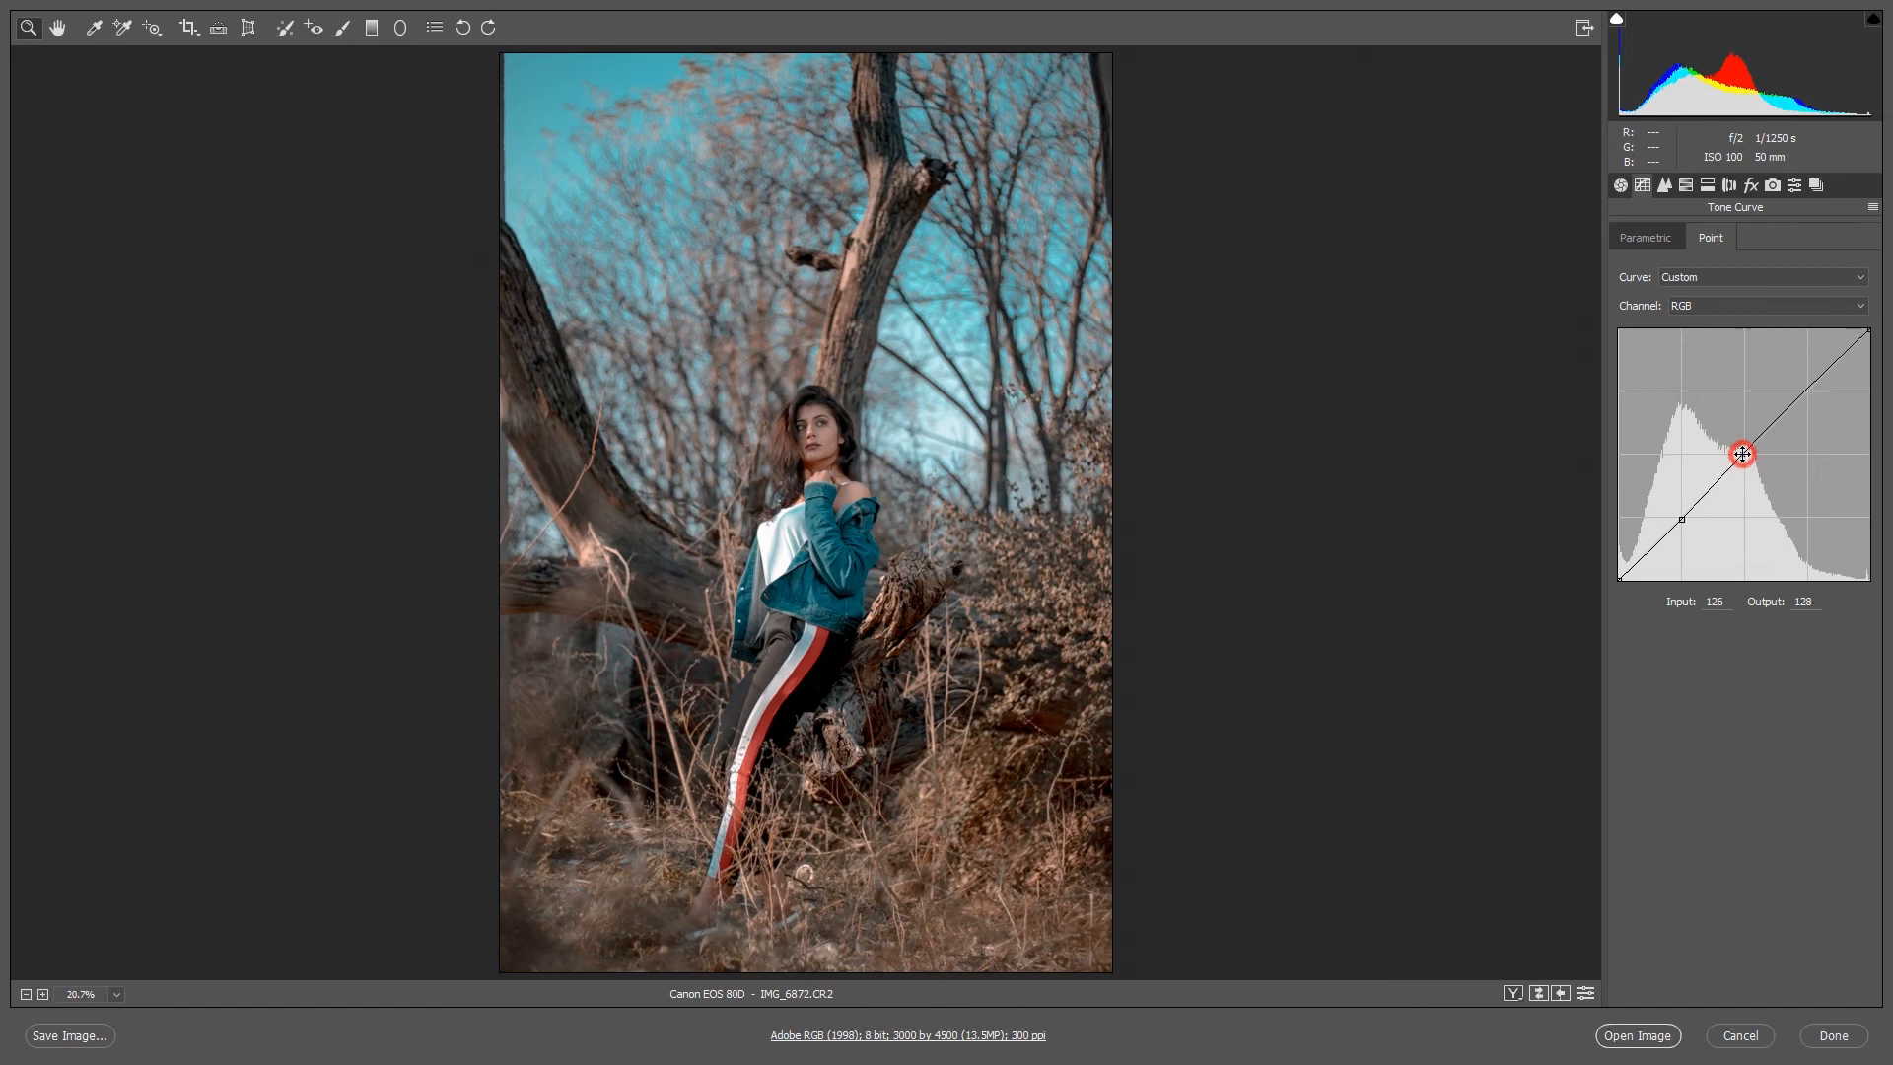
drag(1741, 454, 1804, 389)
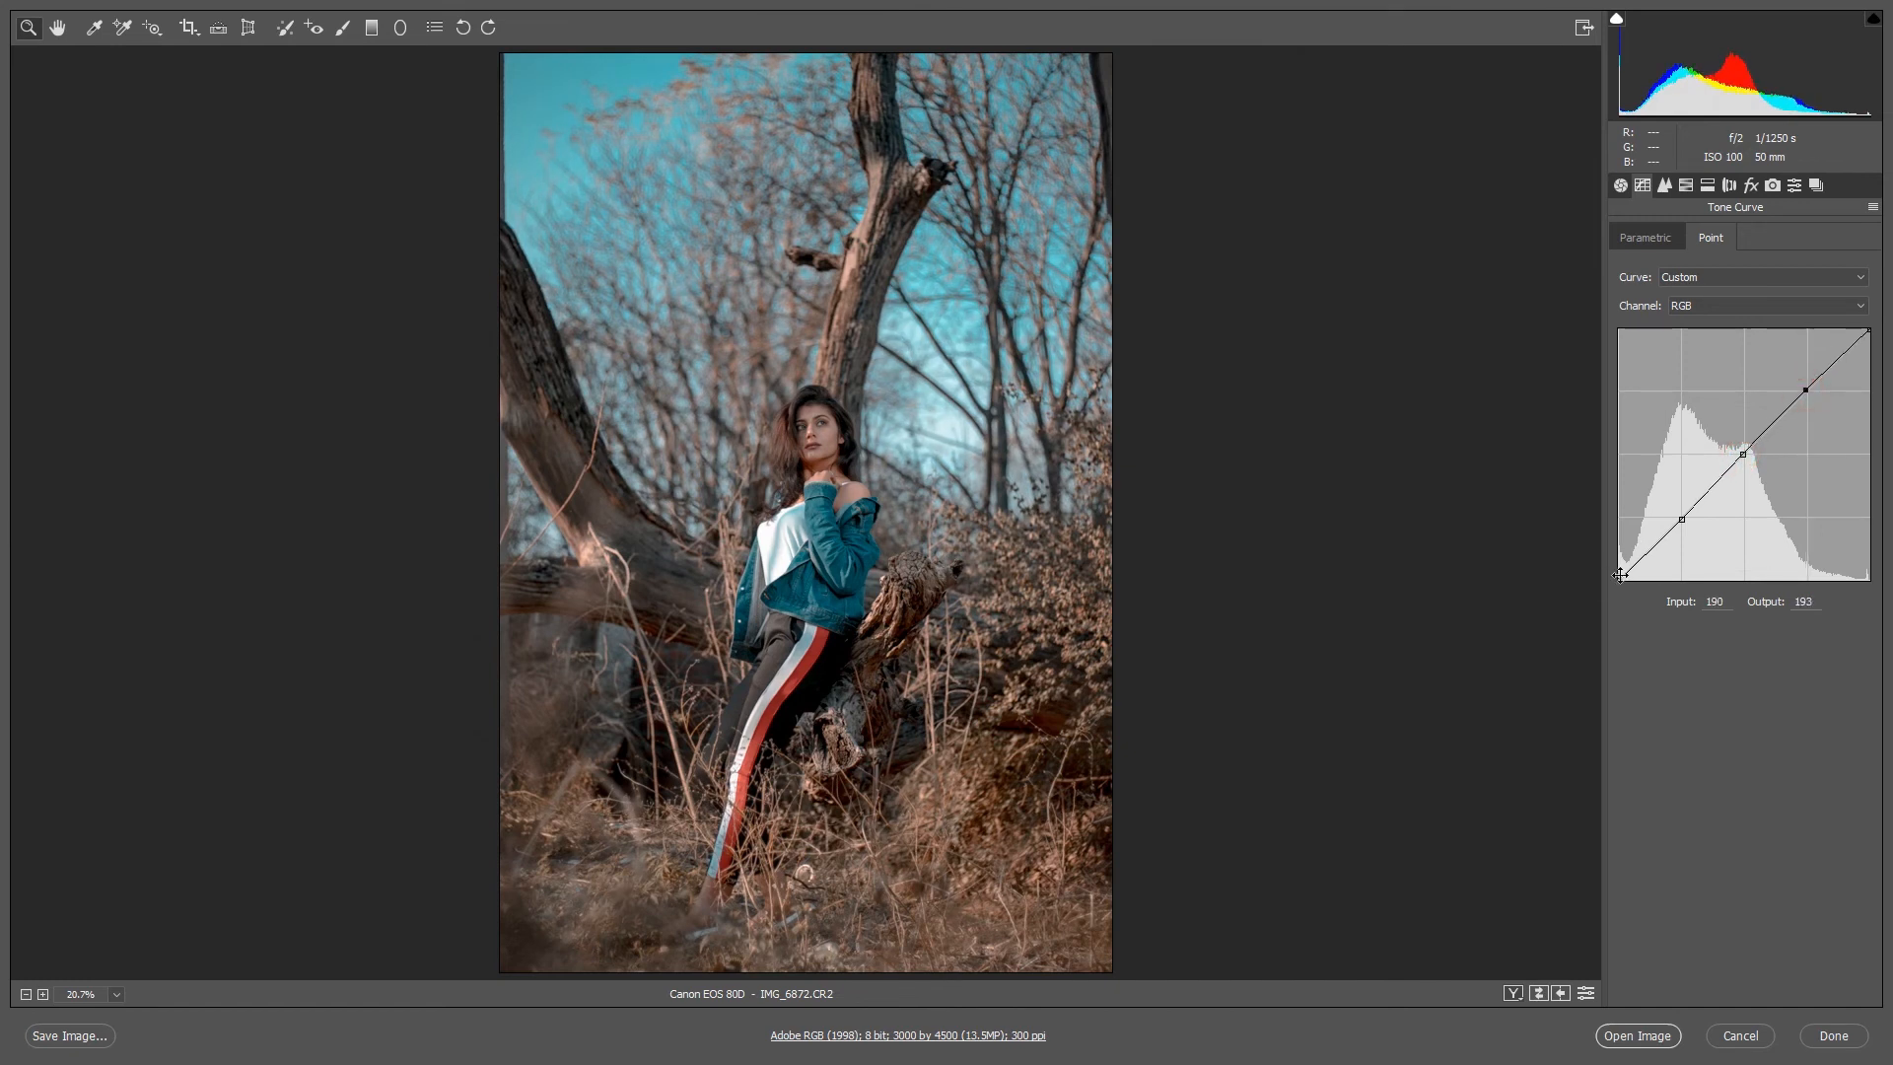
drag(1621, 574, 1613, 556)
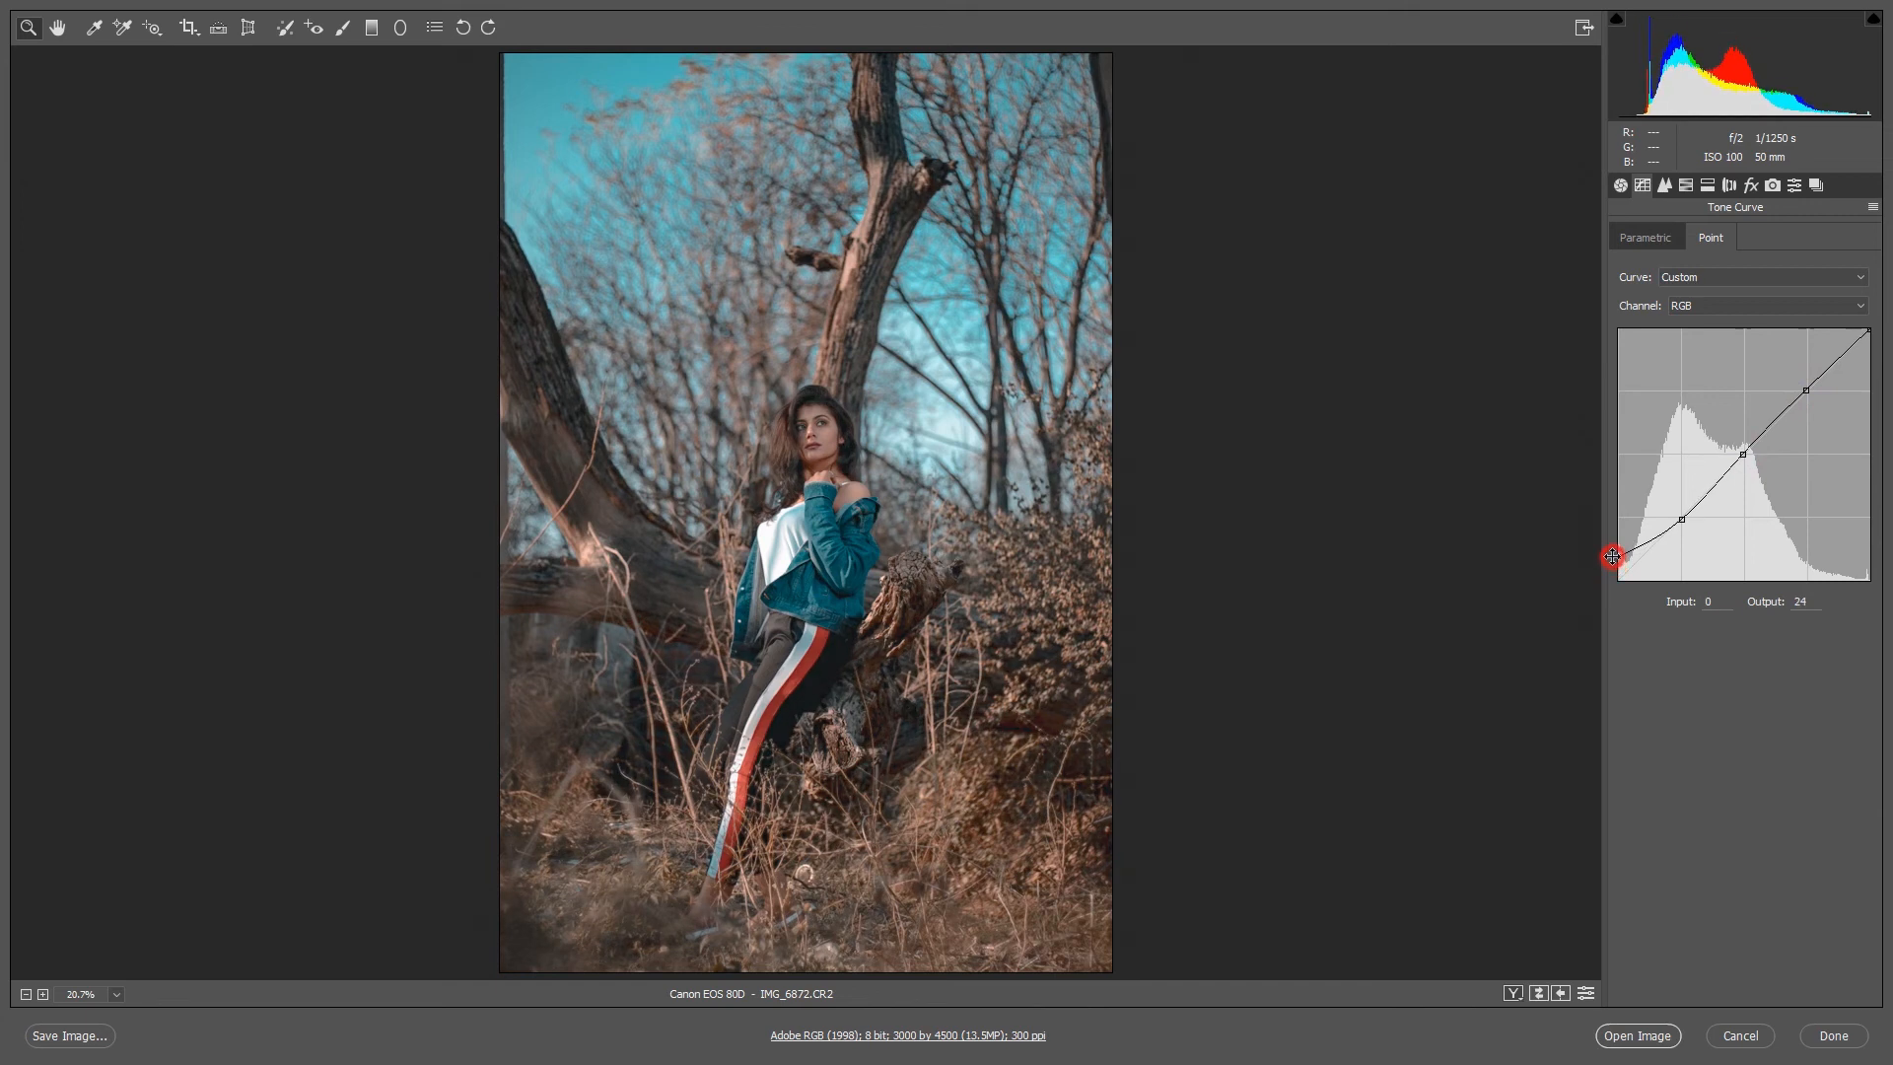
drag(1611, 556, 1621, 562)
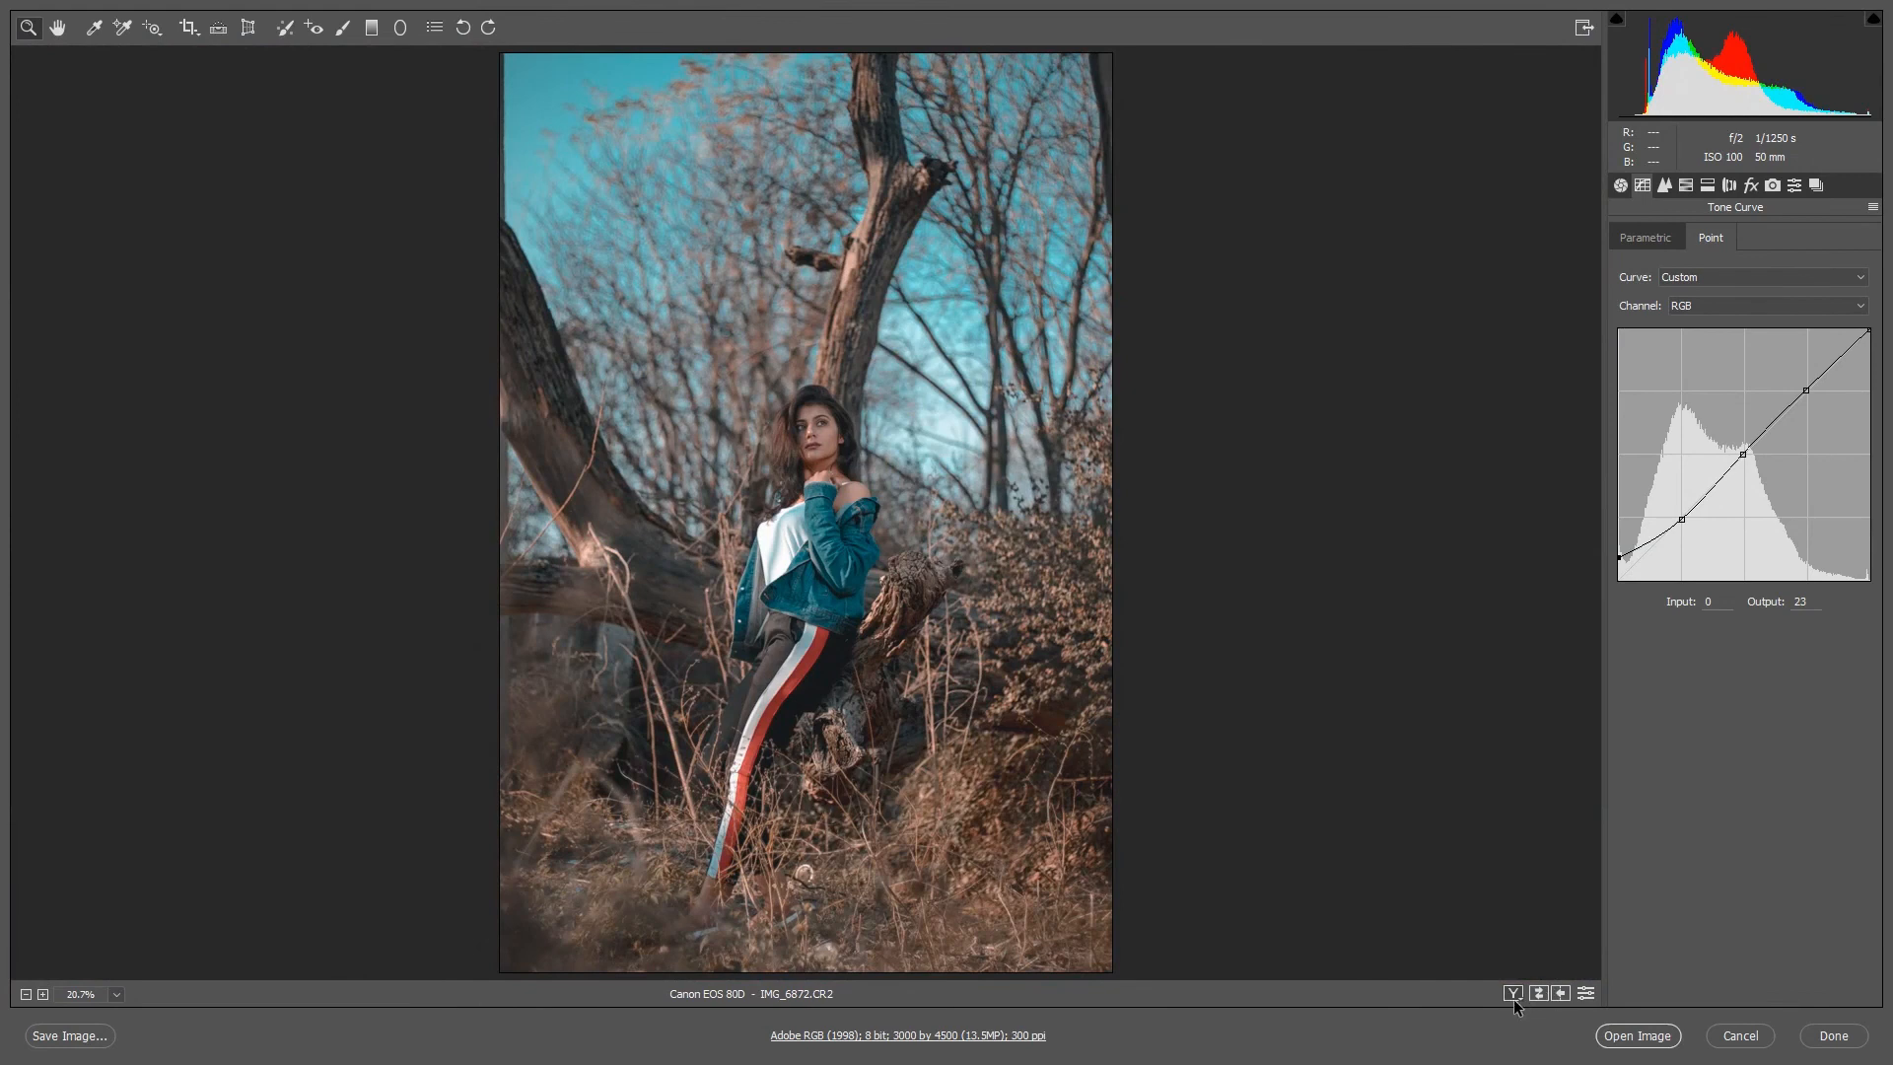
click(1512, 991)
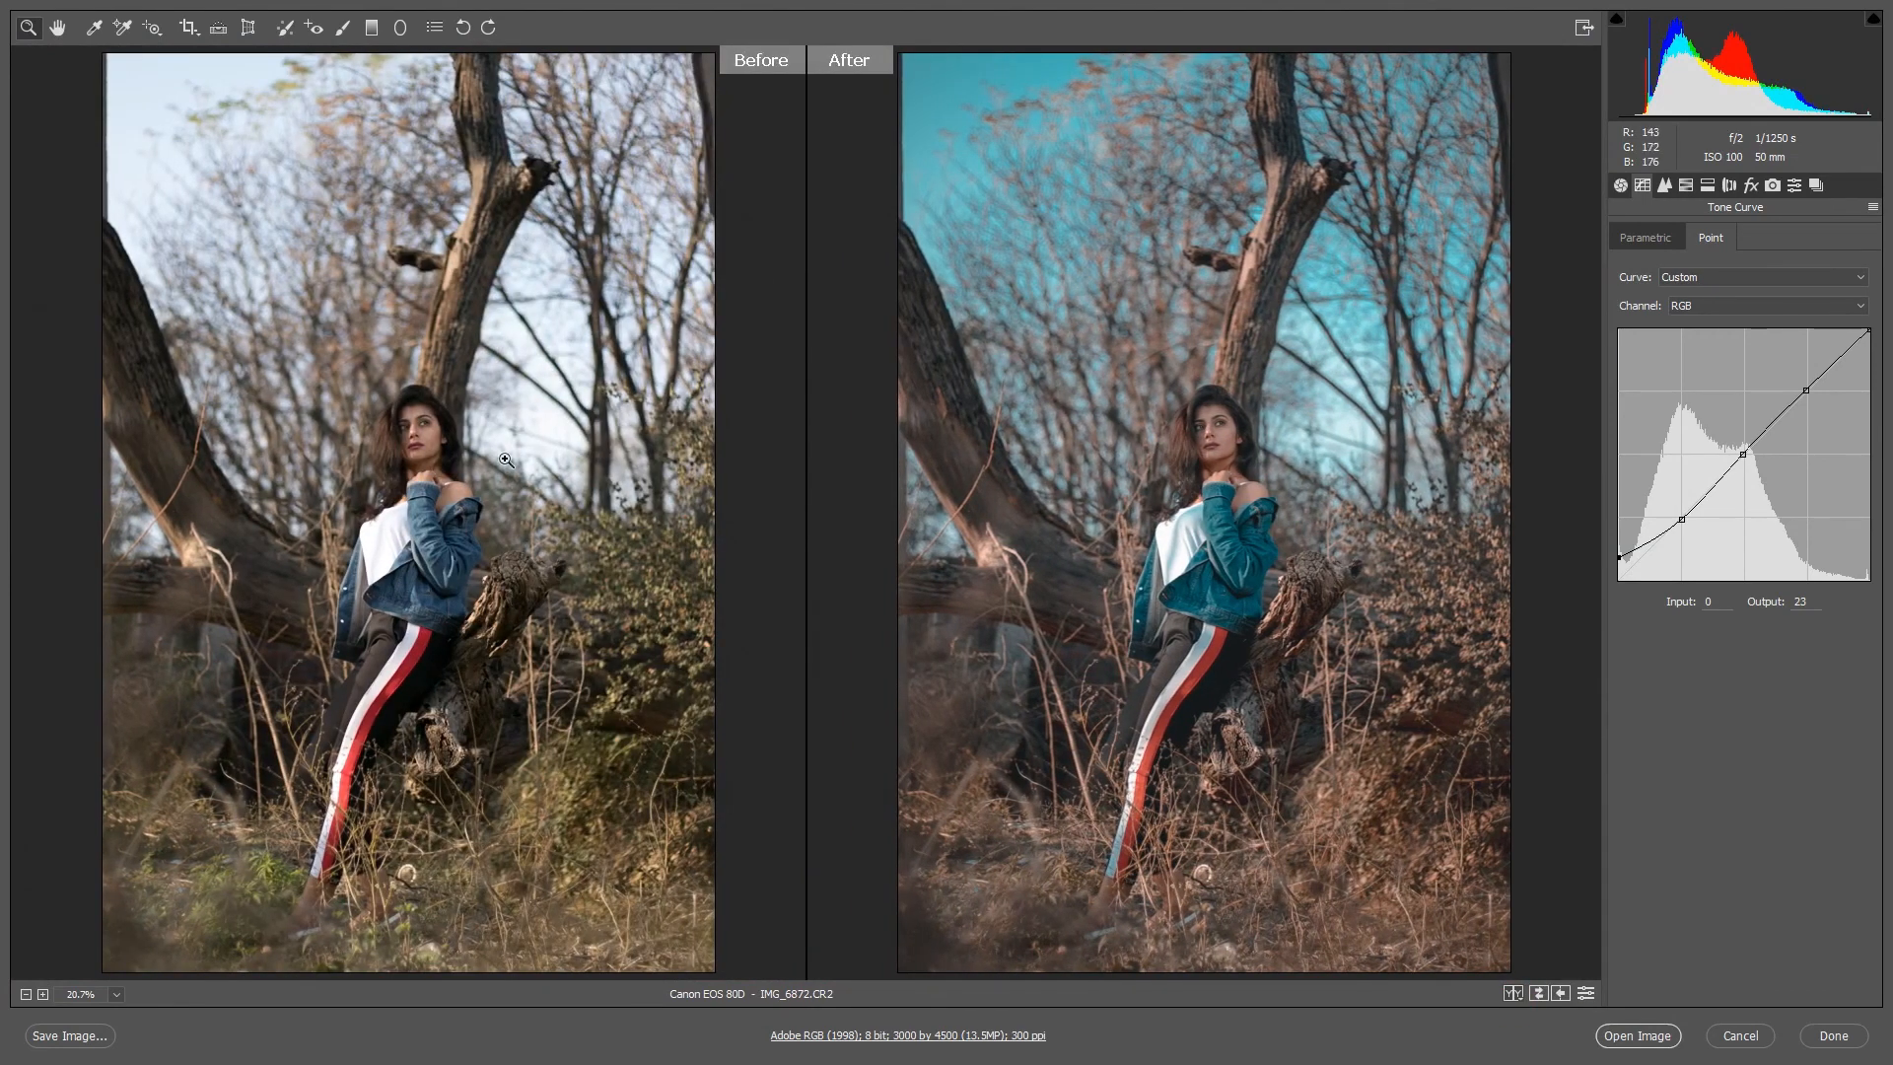